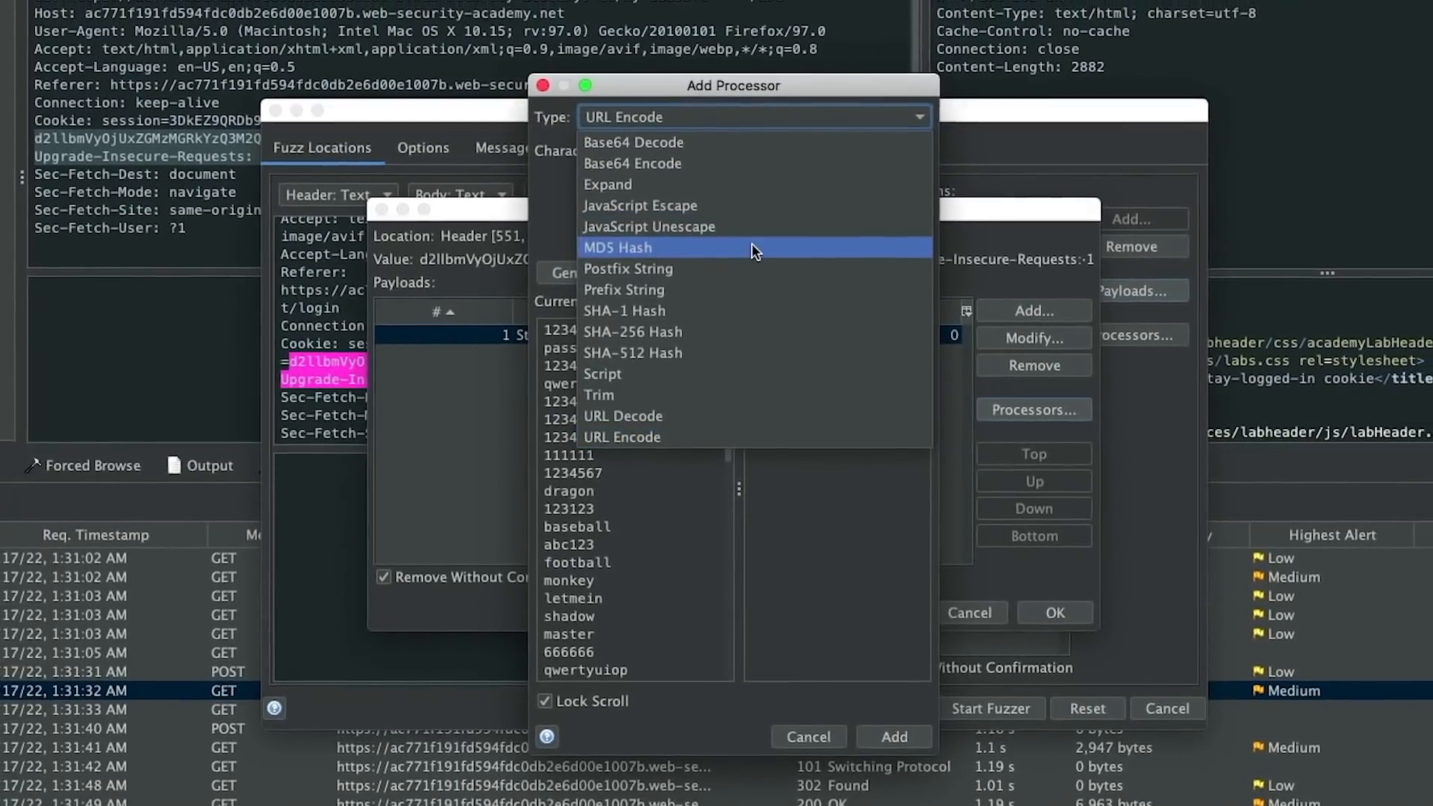
Choose MD5 Hash as the payload processor type so each candidate password is hashed
left_click(618, 246)
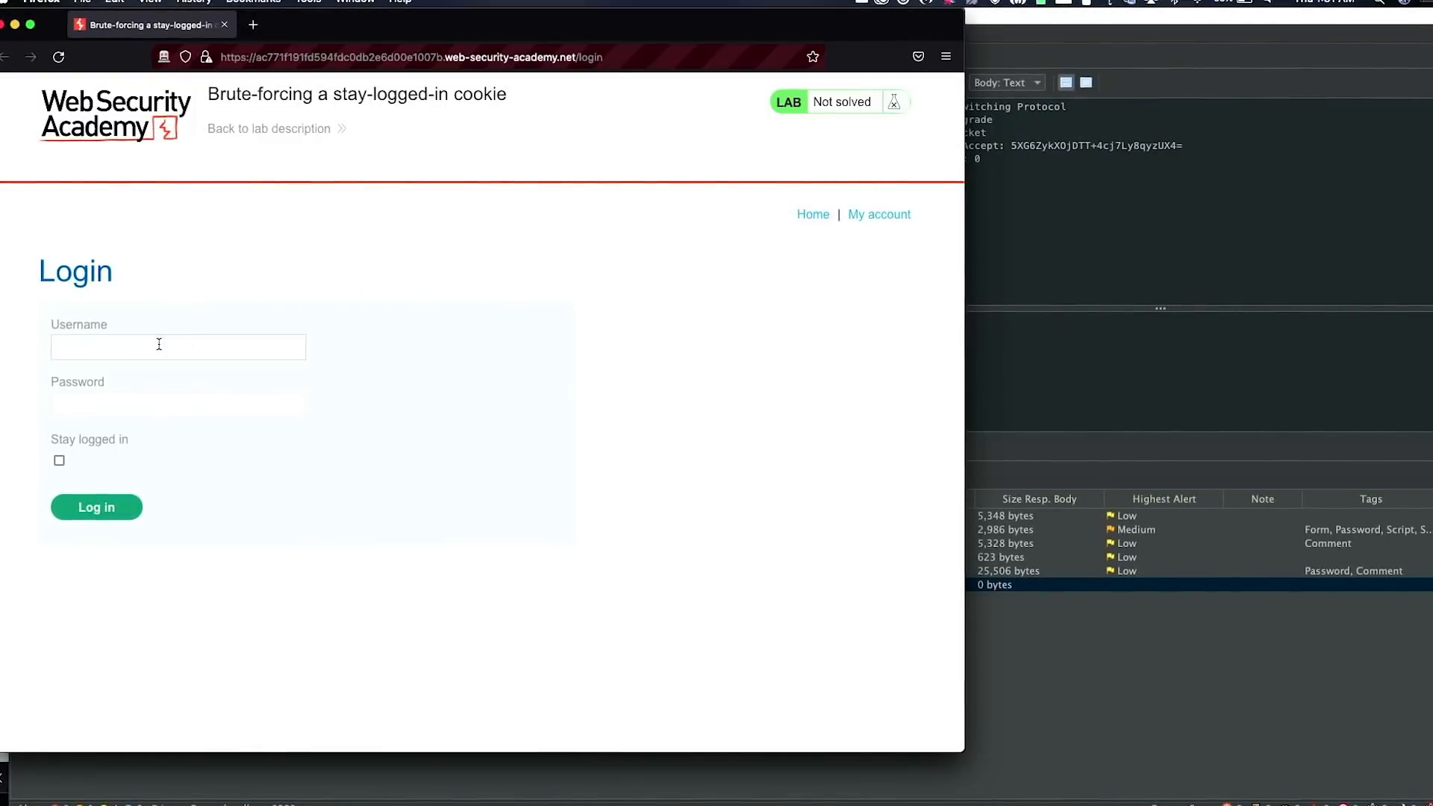
Enter the username wiener and a password into the lab login form
left_click(179, 346)
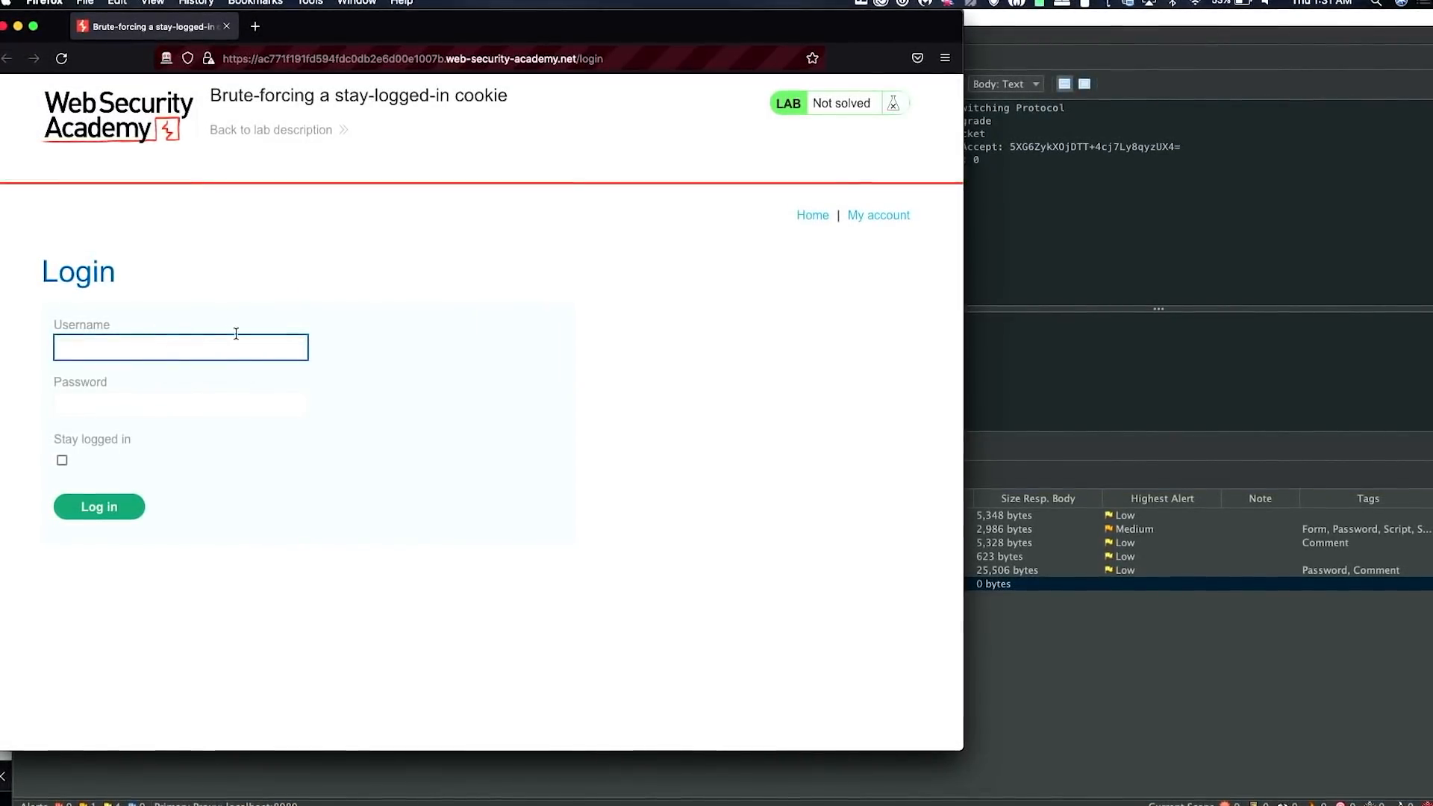
left_click(100, 506)
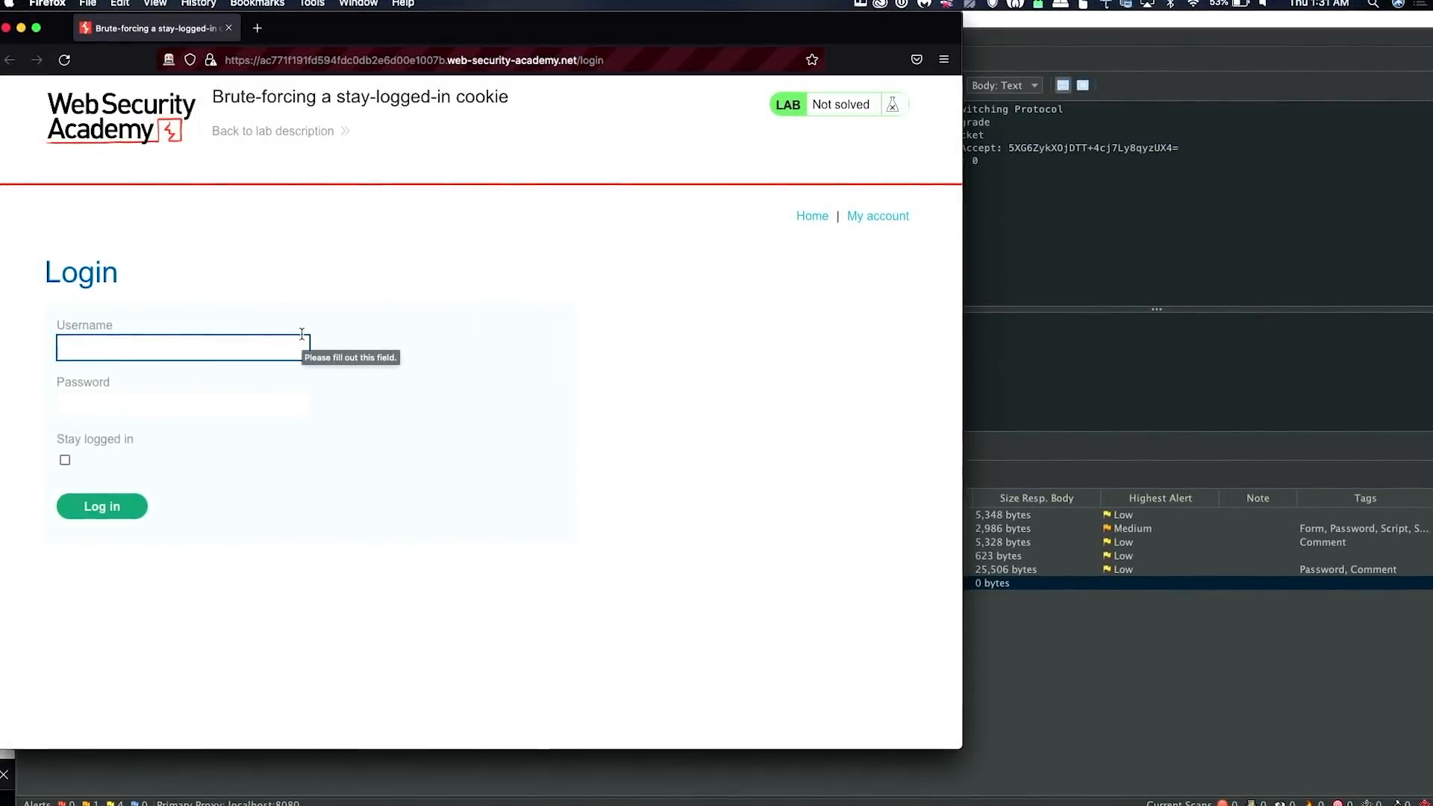
type("wiener")
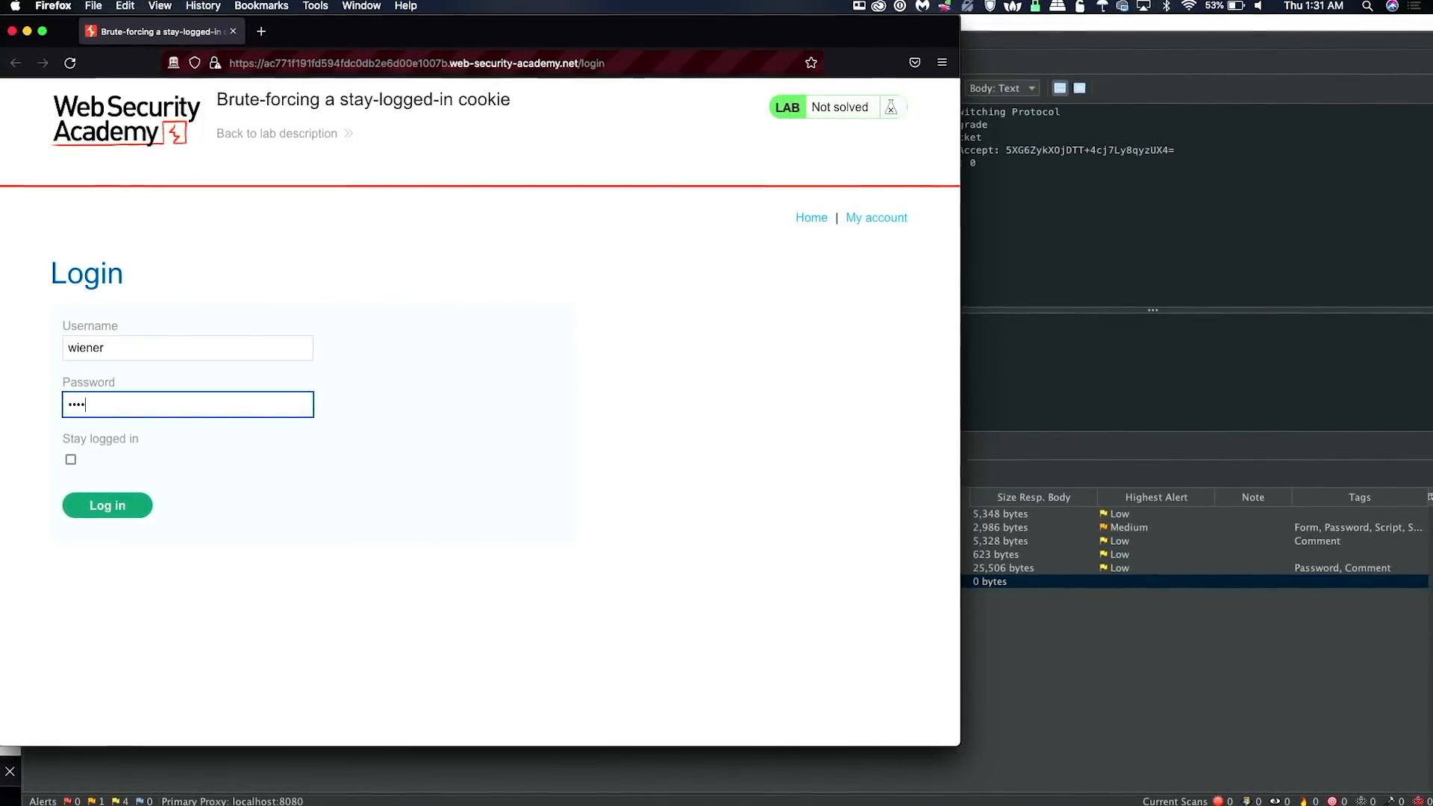
left_click(71, 459)
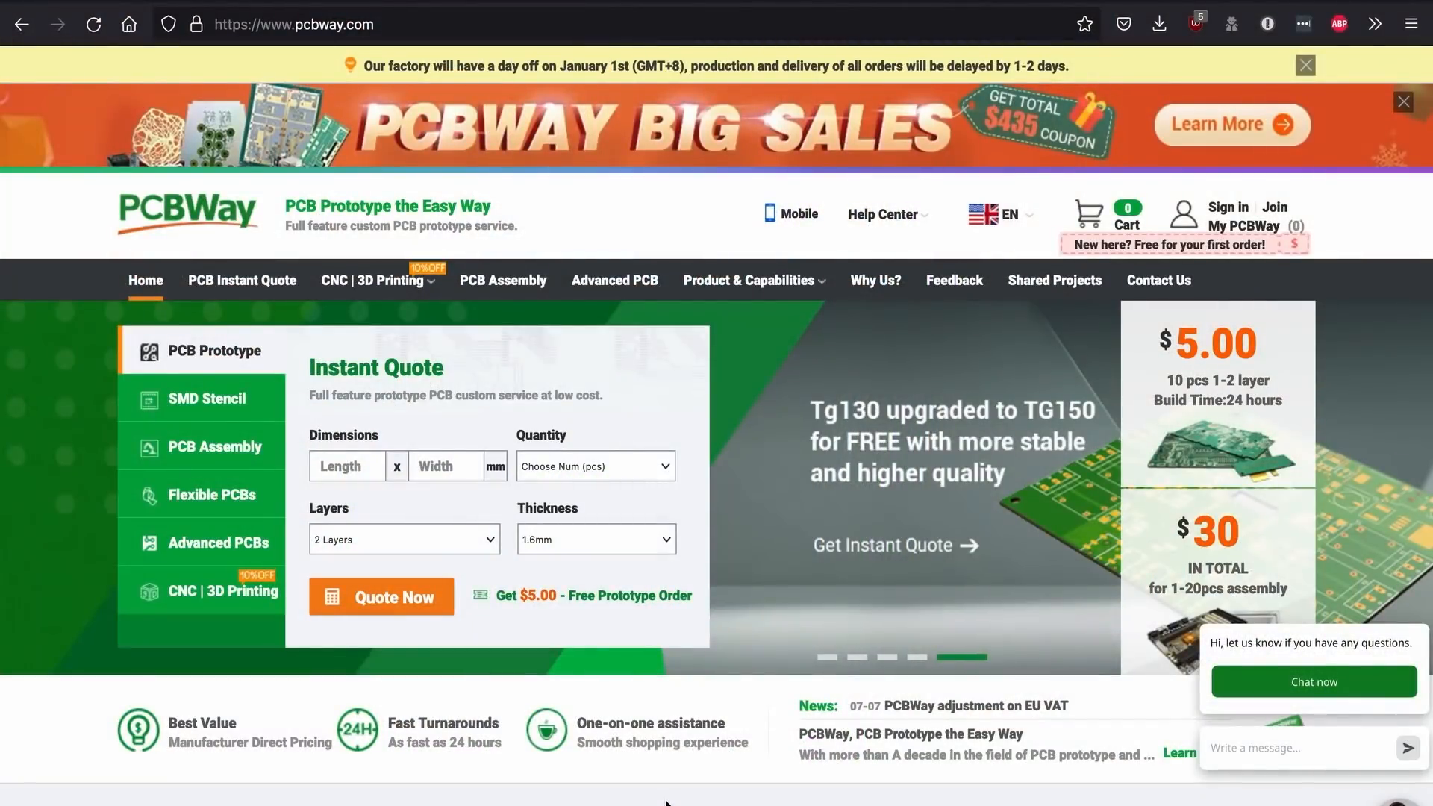
scroll("down", 3)
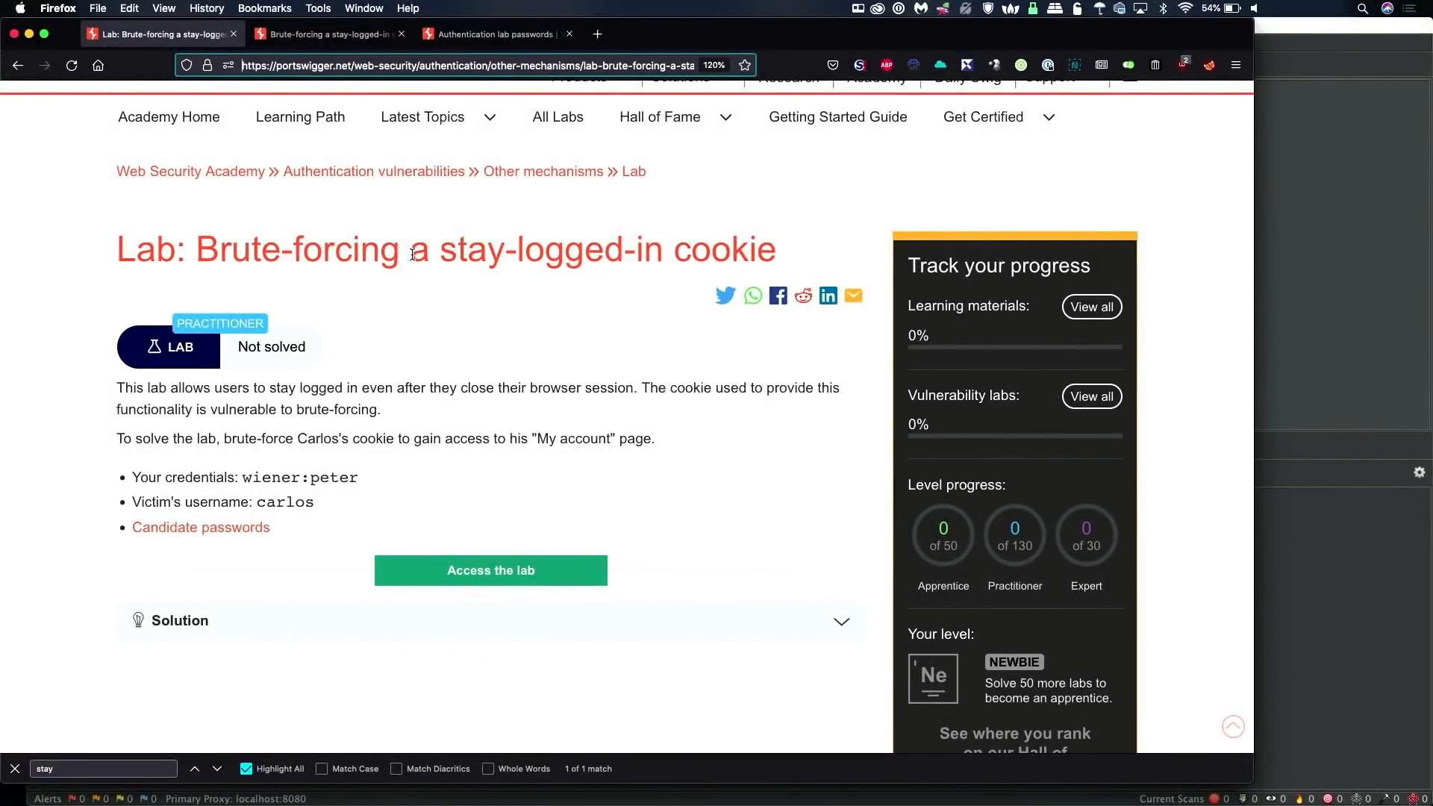
mouse_move(579, 288)
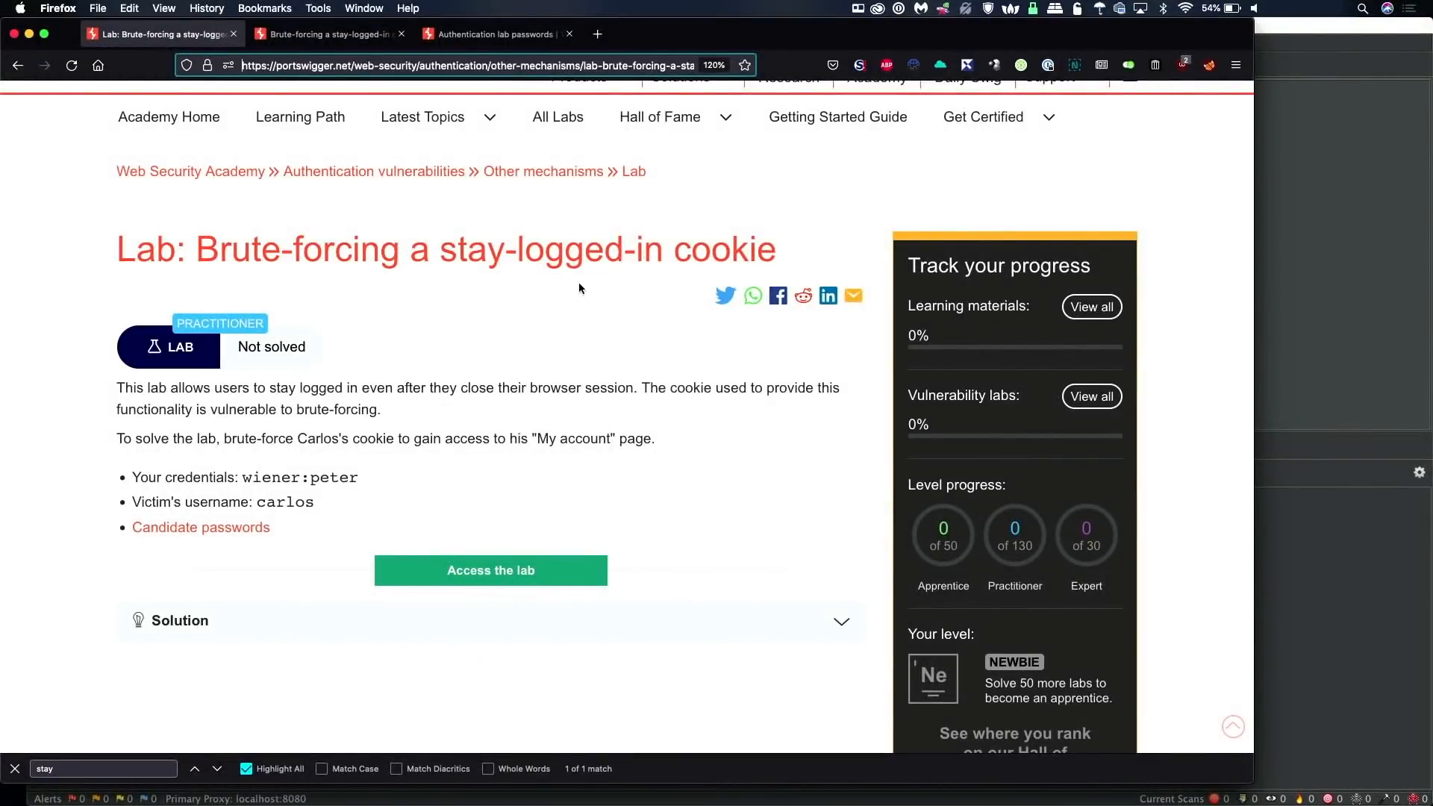
Review the Authentication lab candidate passwords list, then return to the running lab site
scroll("up", 3)
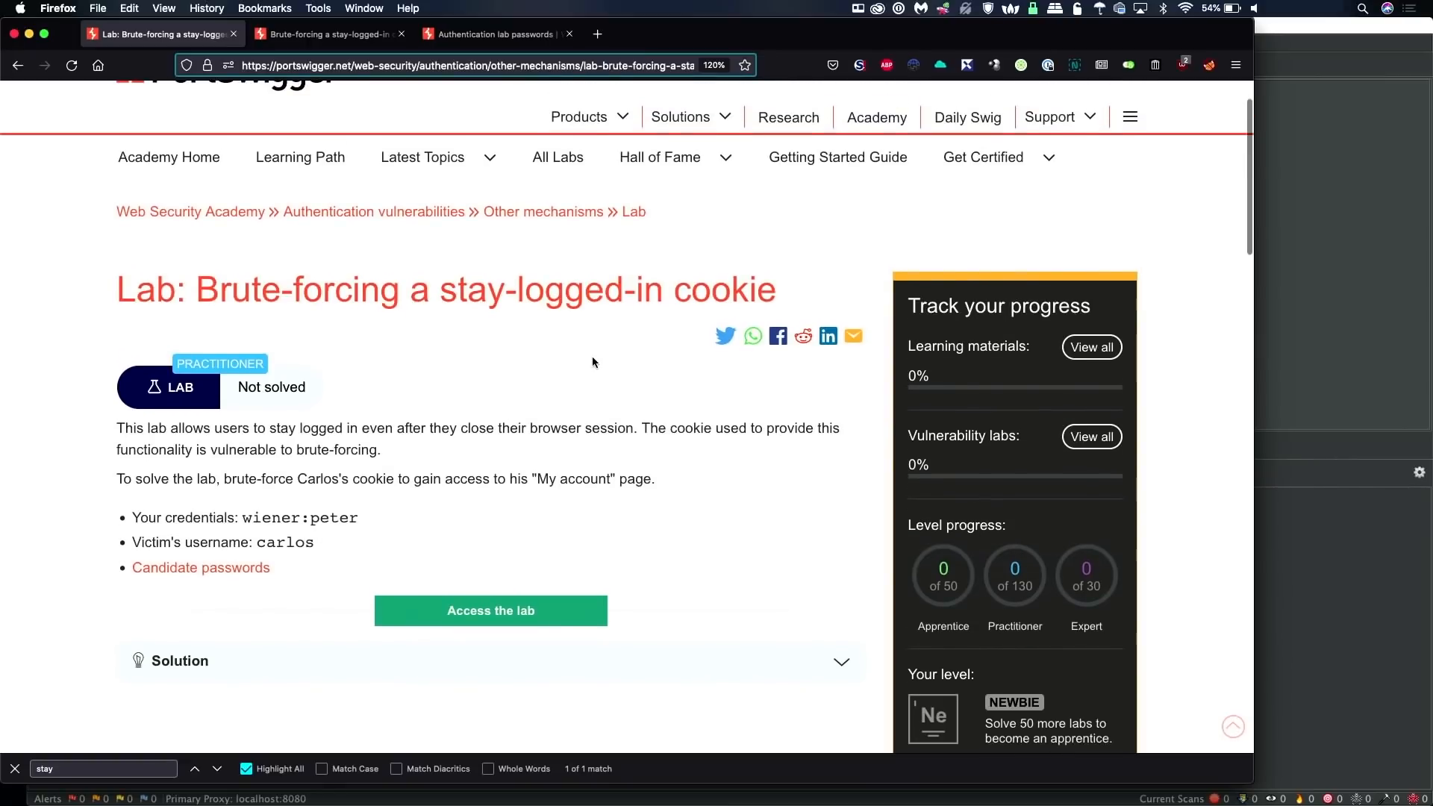
scroll("down", 3)
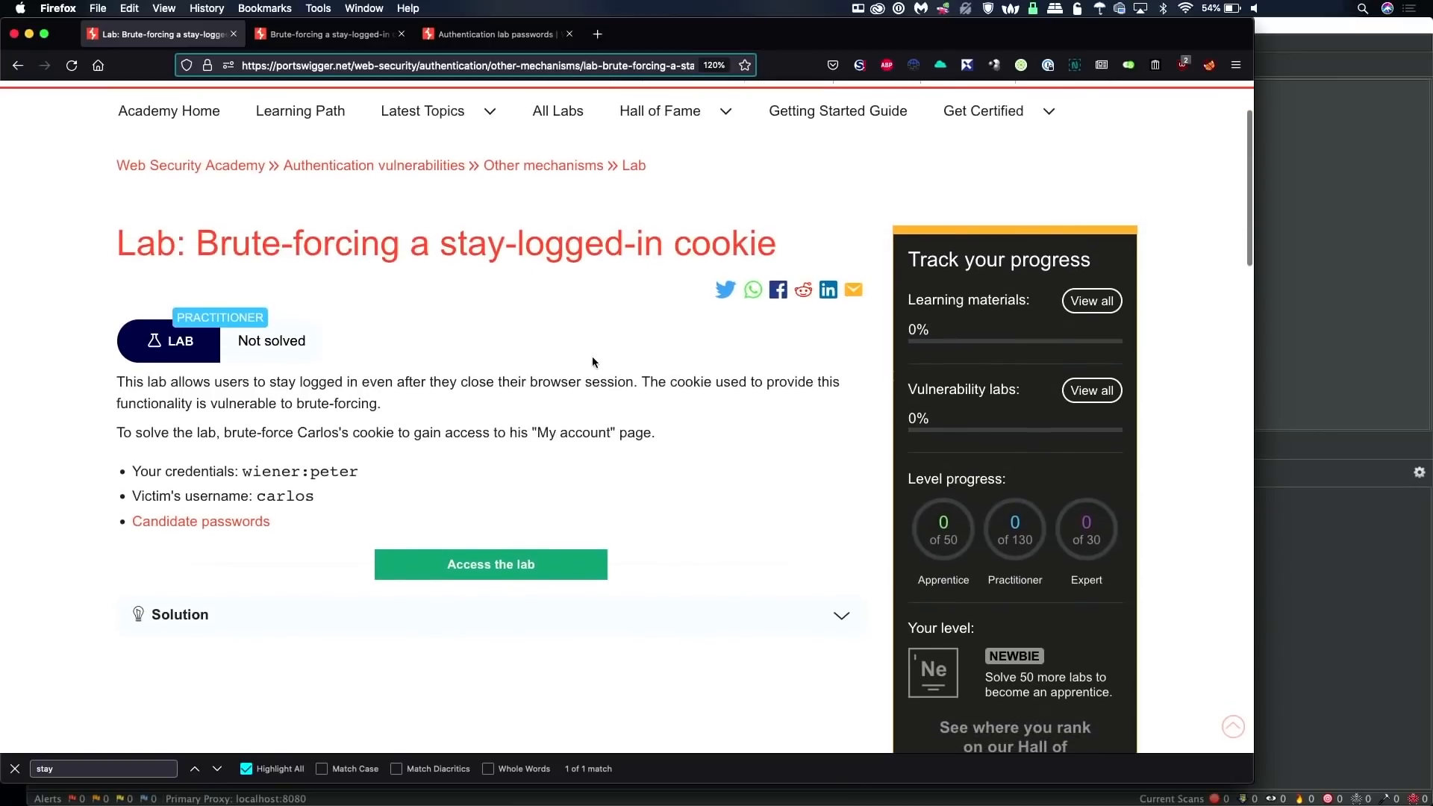
left_click(490, 564)
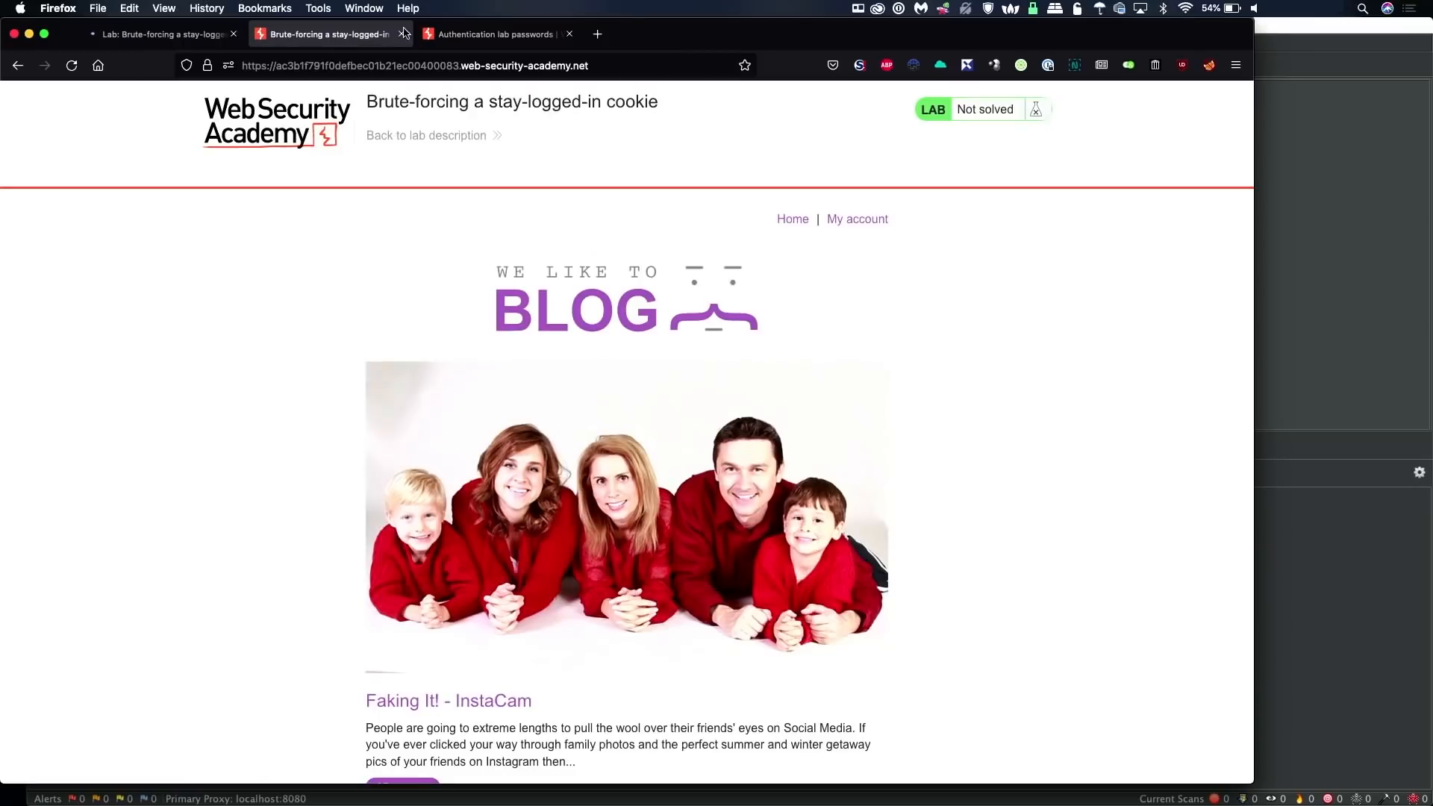
left_click(495, 34)
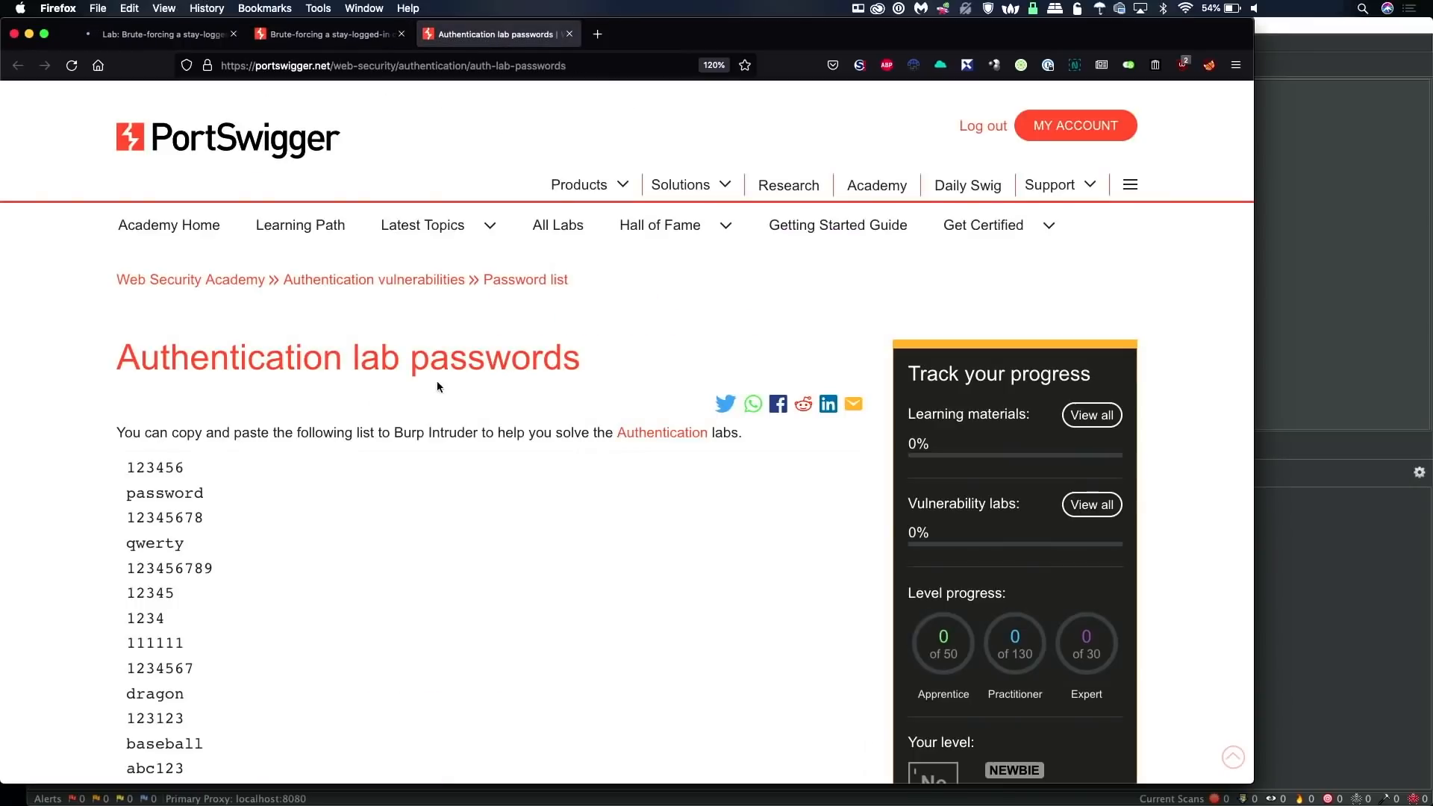
scroll("down", 3)
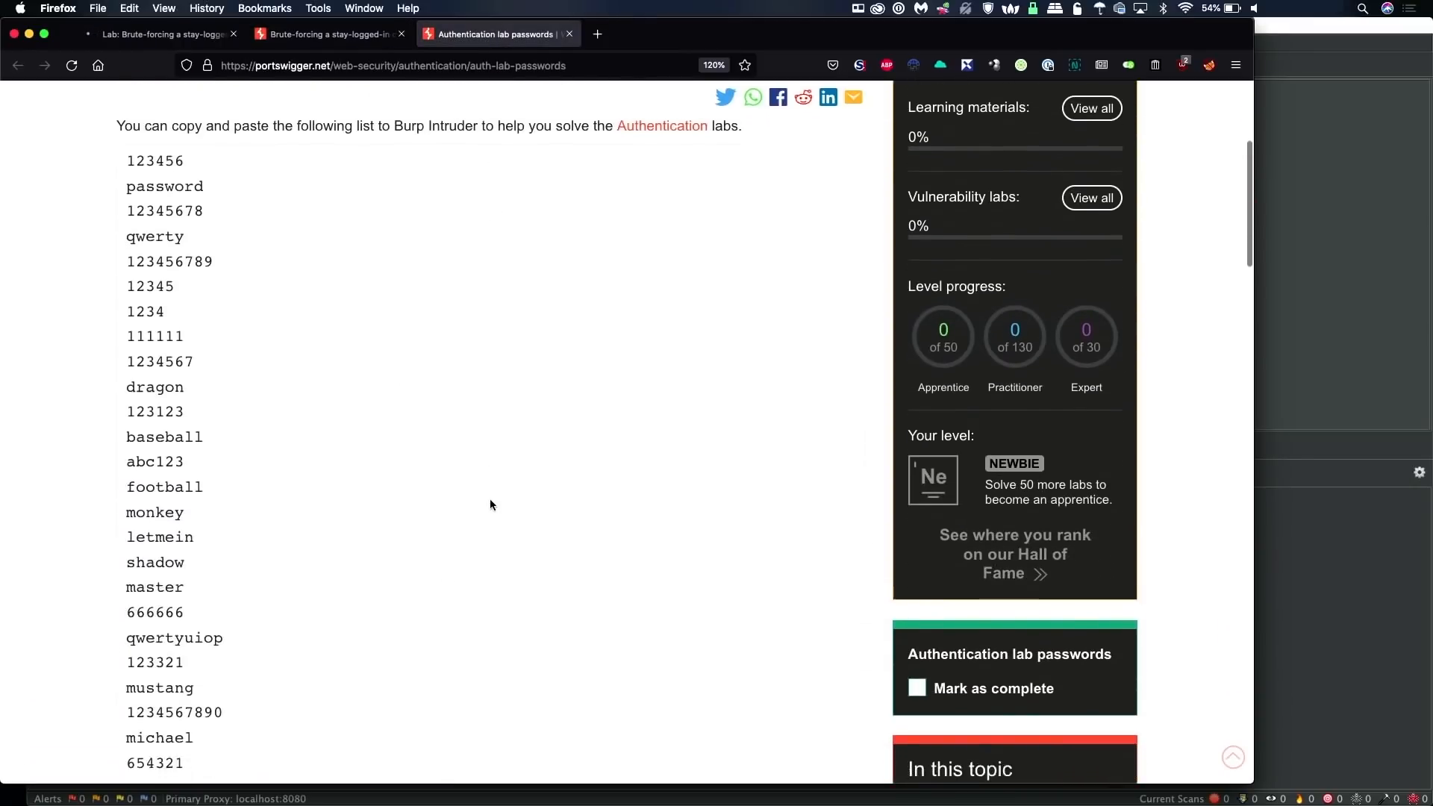
scroll("down", 3)
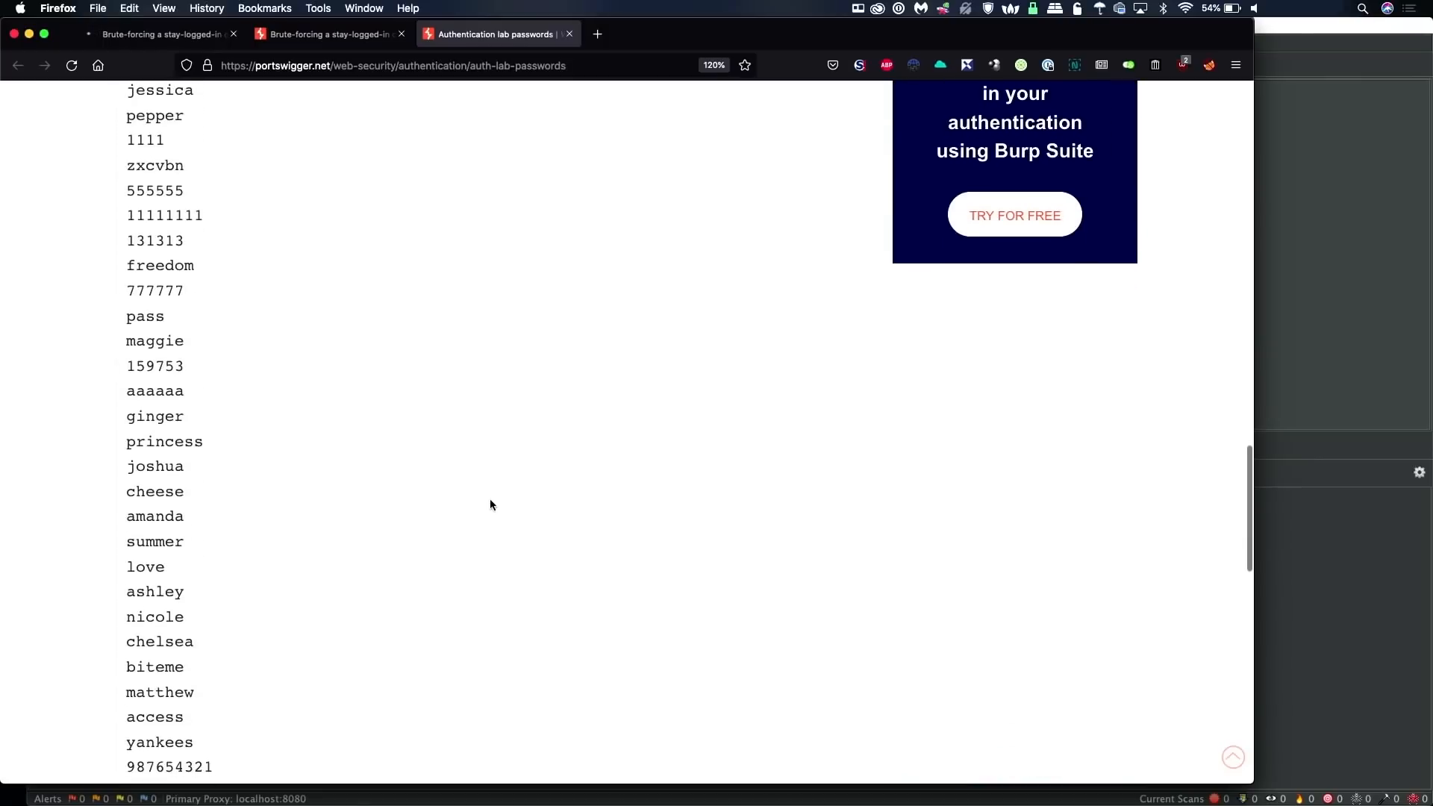
left_click(160, 35)
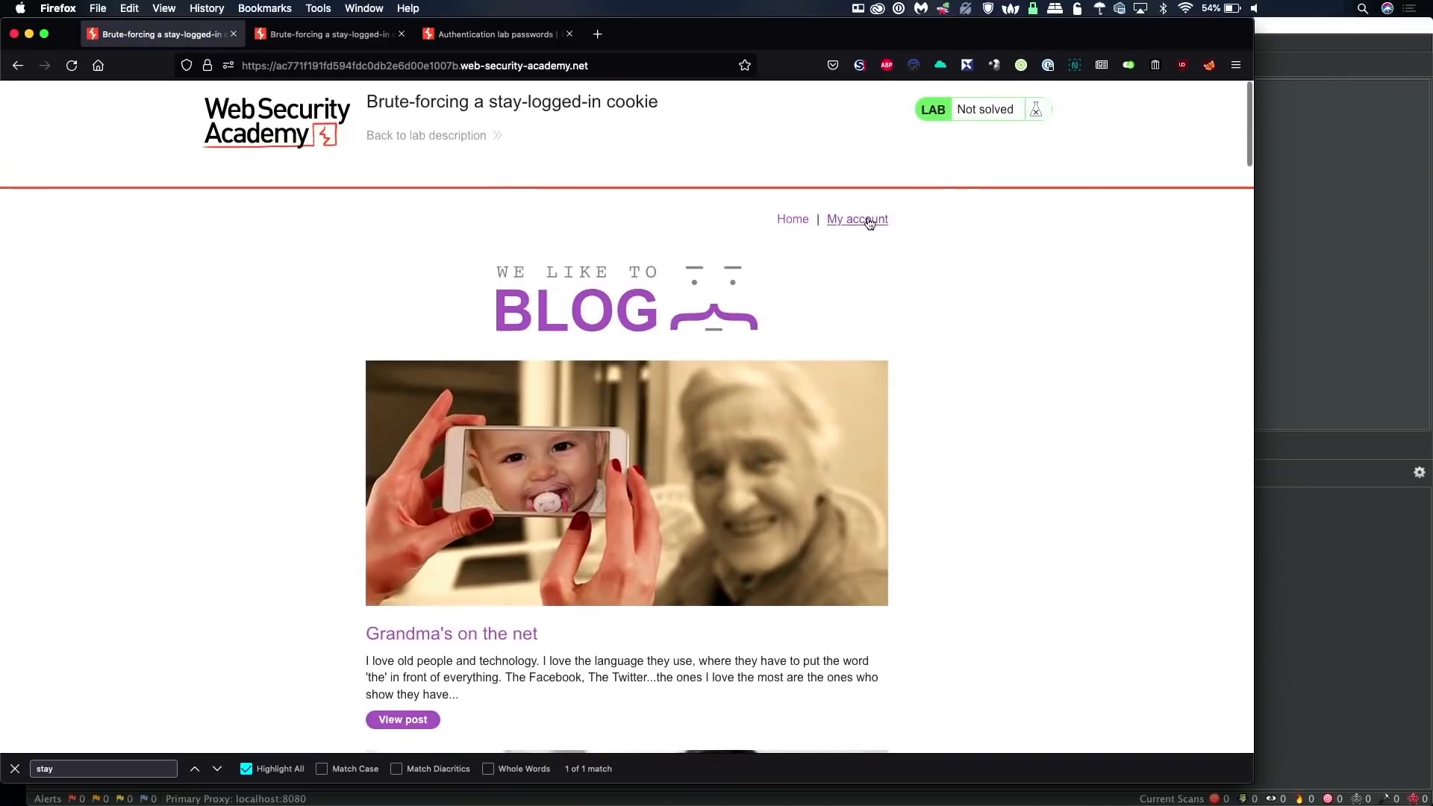
Go to My account on the lab blog and tick Stay logged in on the login form
left_click(857, 220)
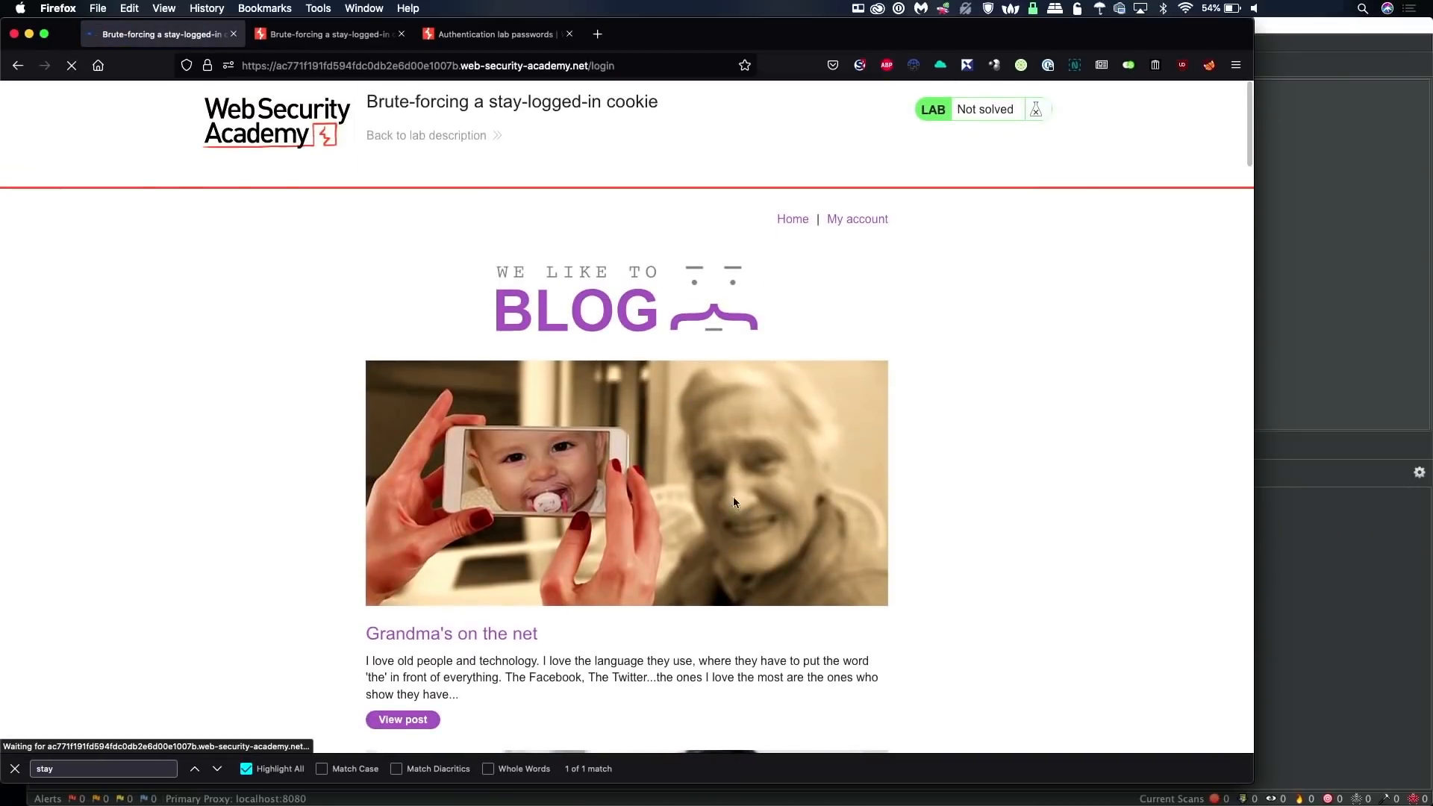
left_click(855, 218)
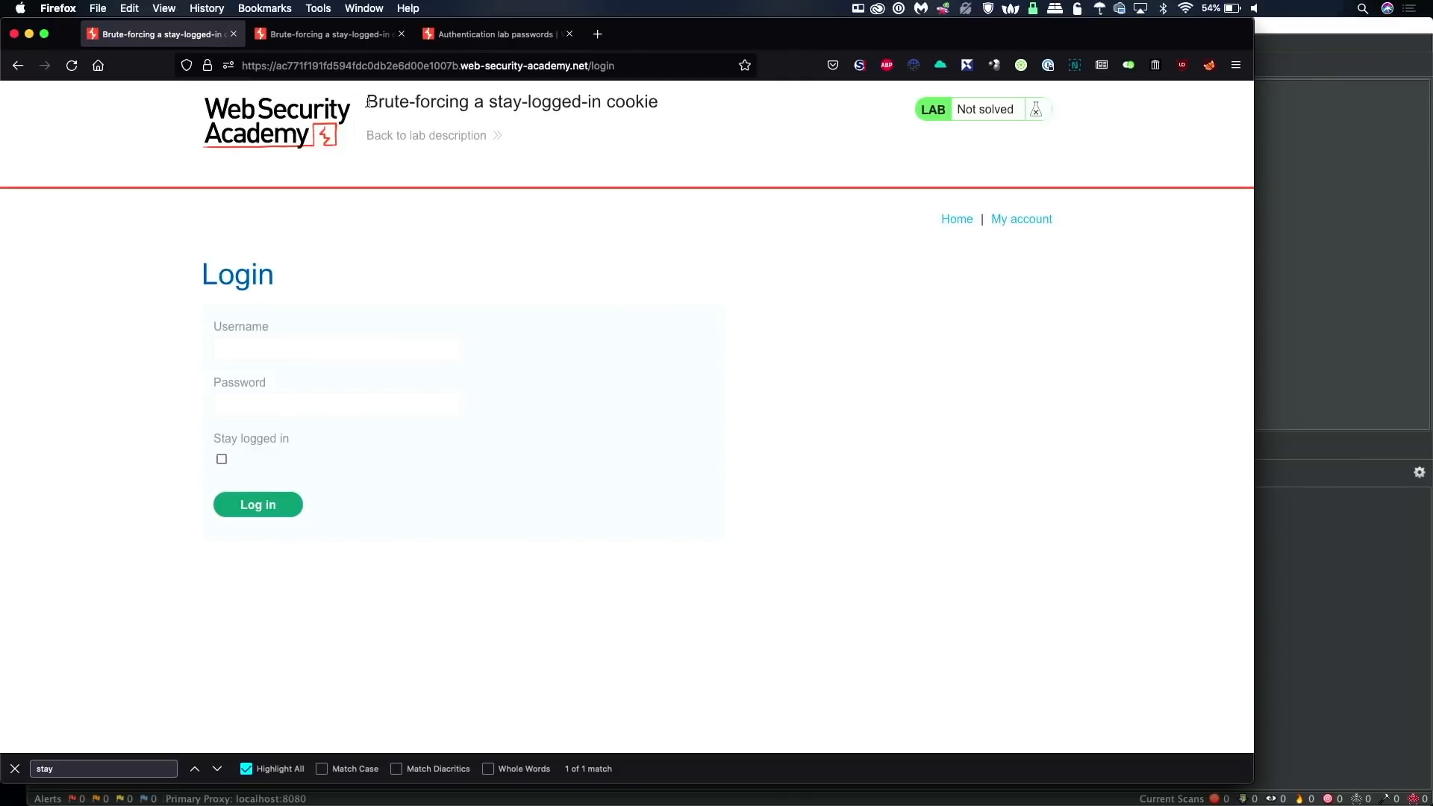
left_click(427, 64)
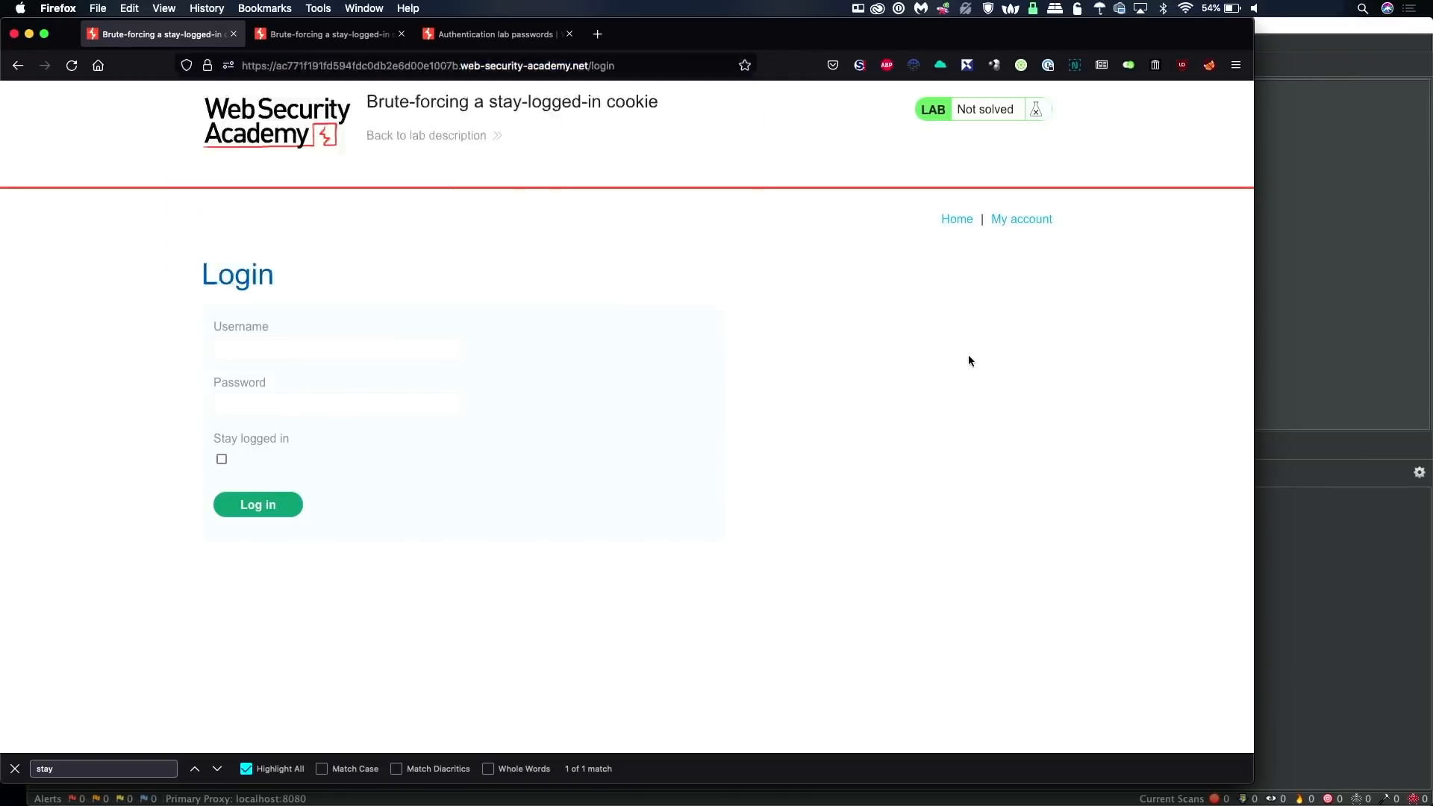
mouse_move(215, 475)
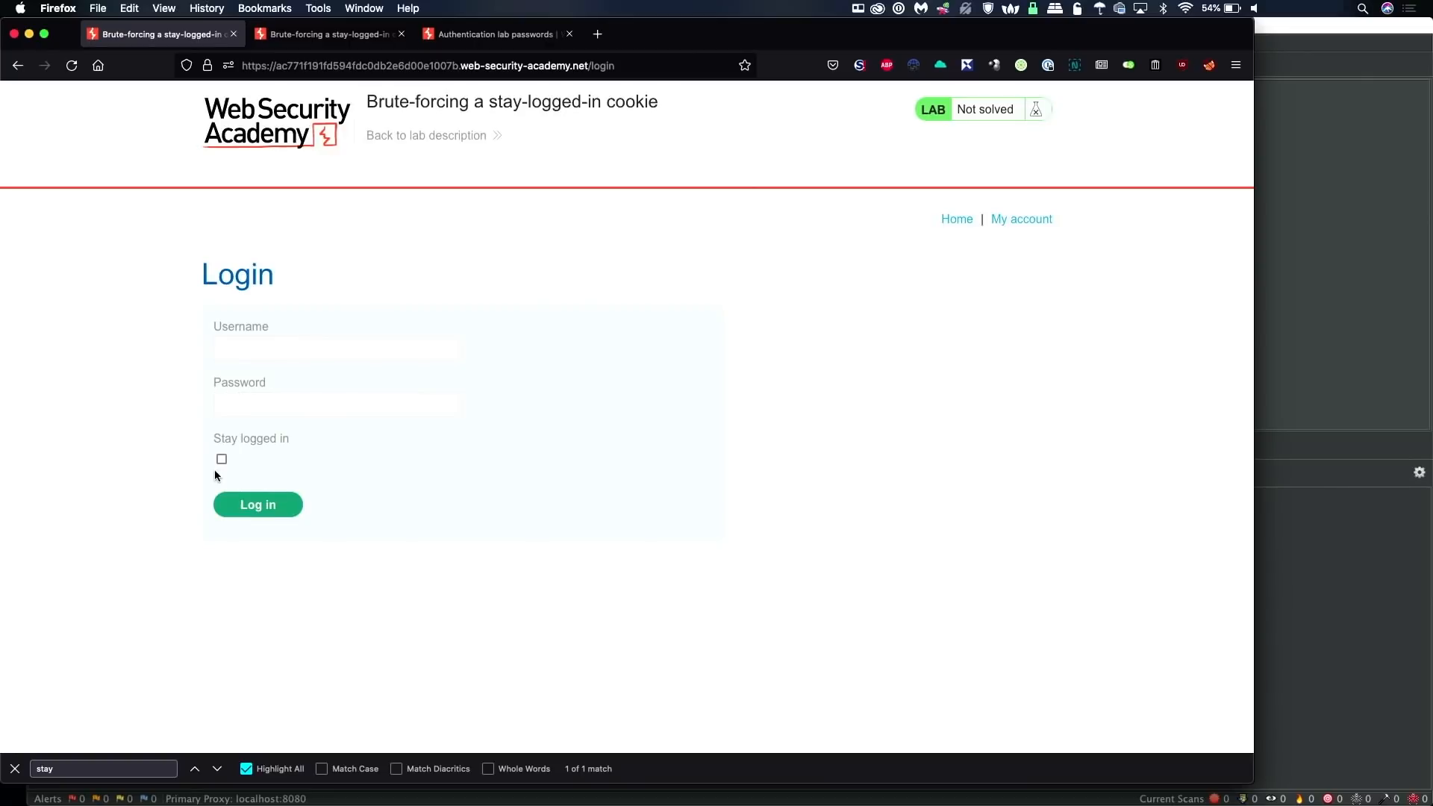
left_click(221, 458)
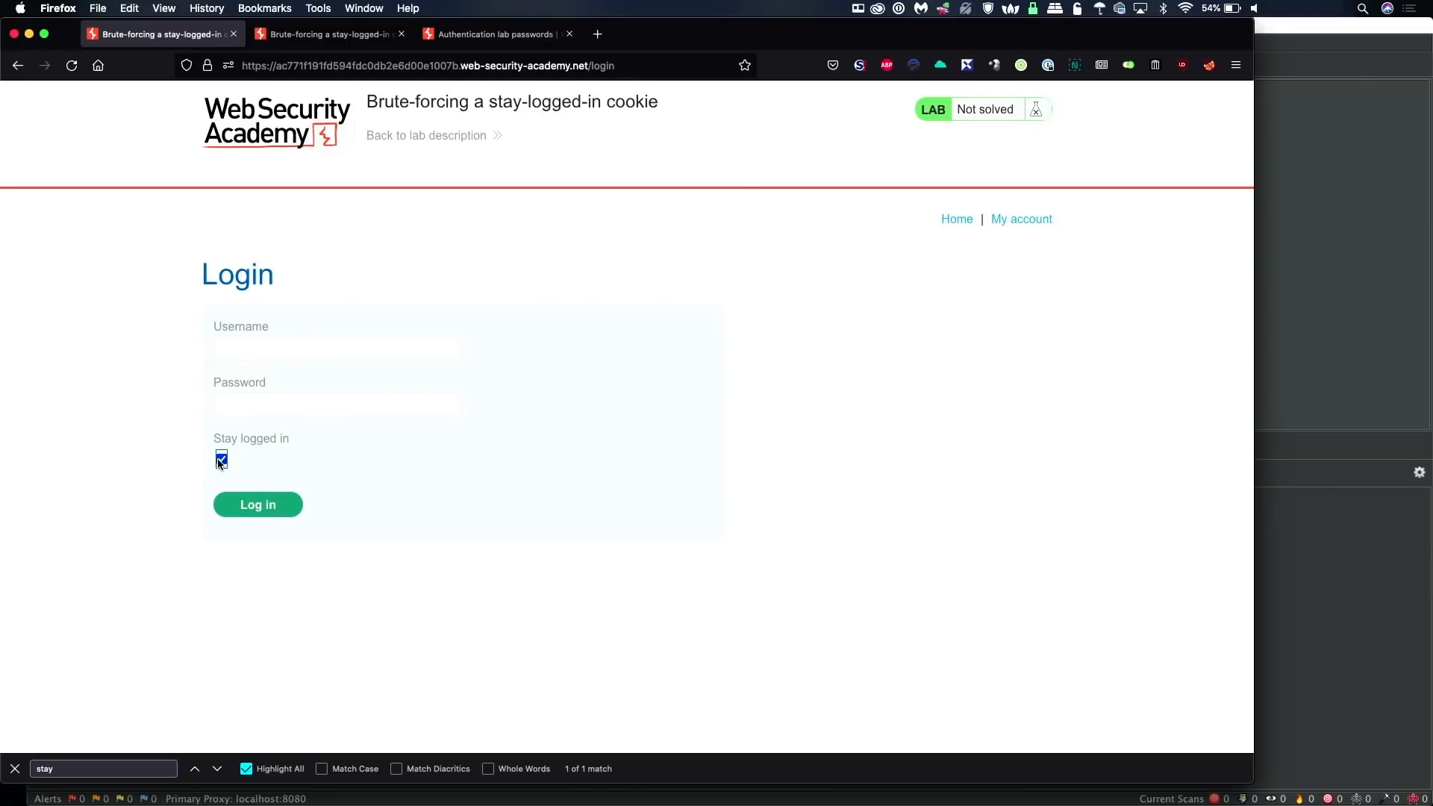
left_click(221, 458)
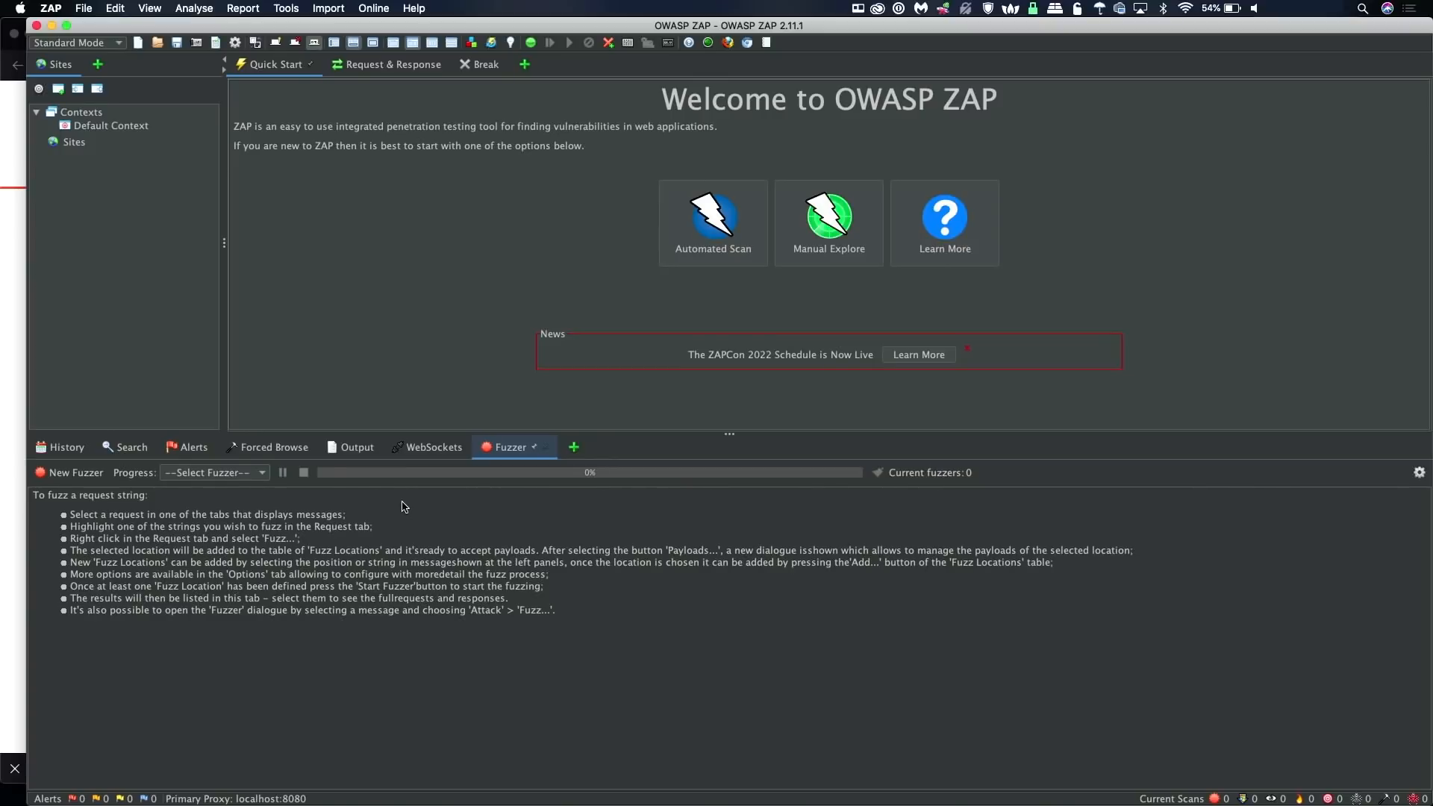
Launch a proxied Firefox at the lab login URL via Manual Explore and view the request History
left_click(827, 219)
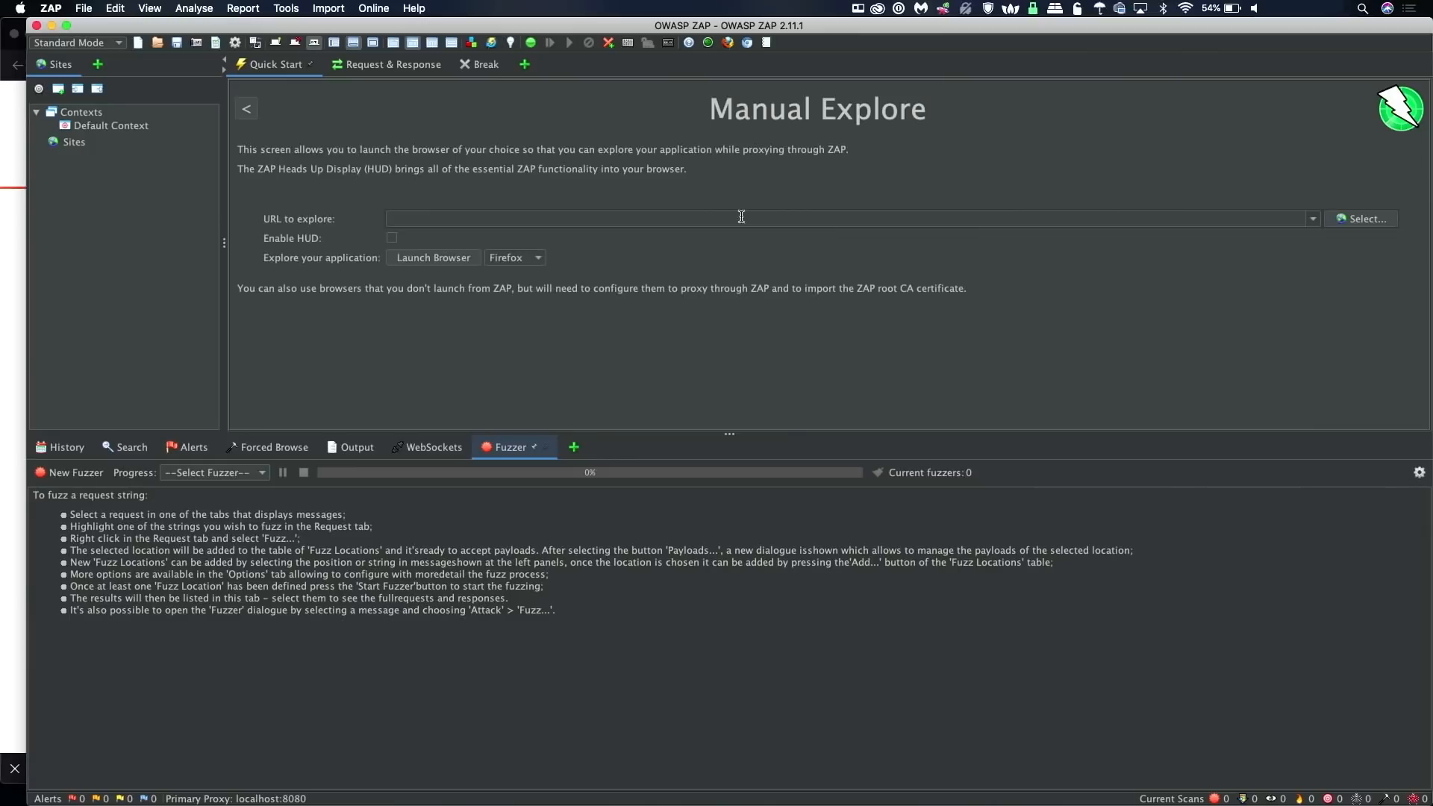
mouse_move(742, 240)
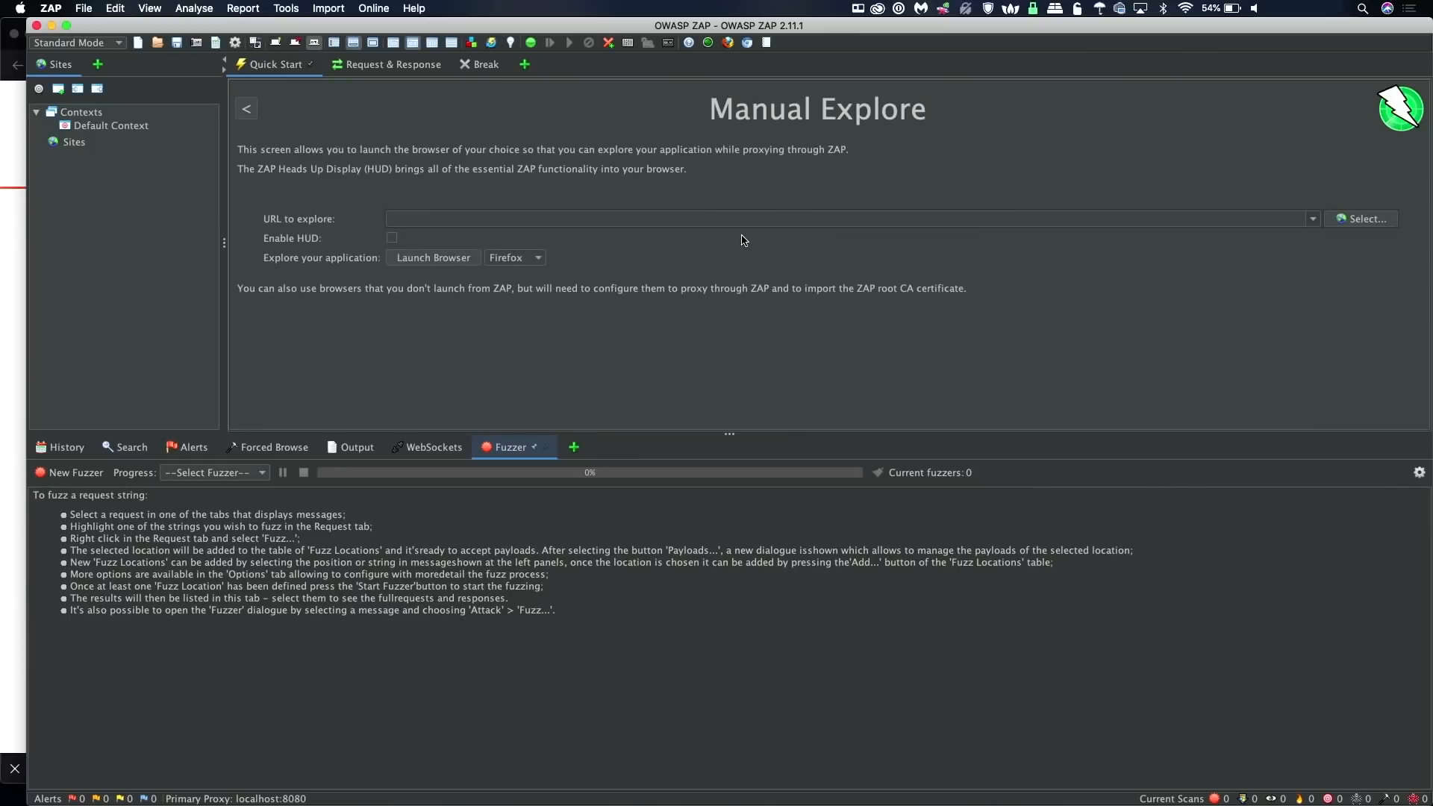
mouse_move(654, 416)
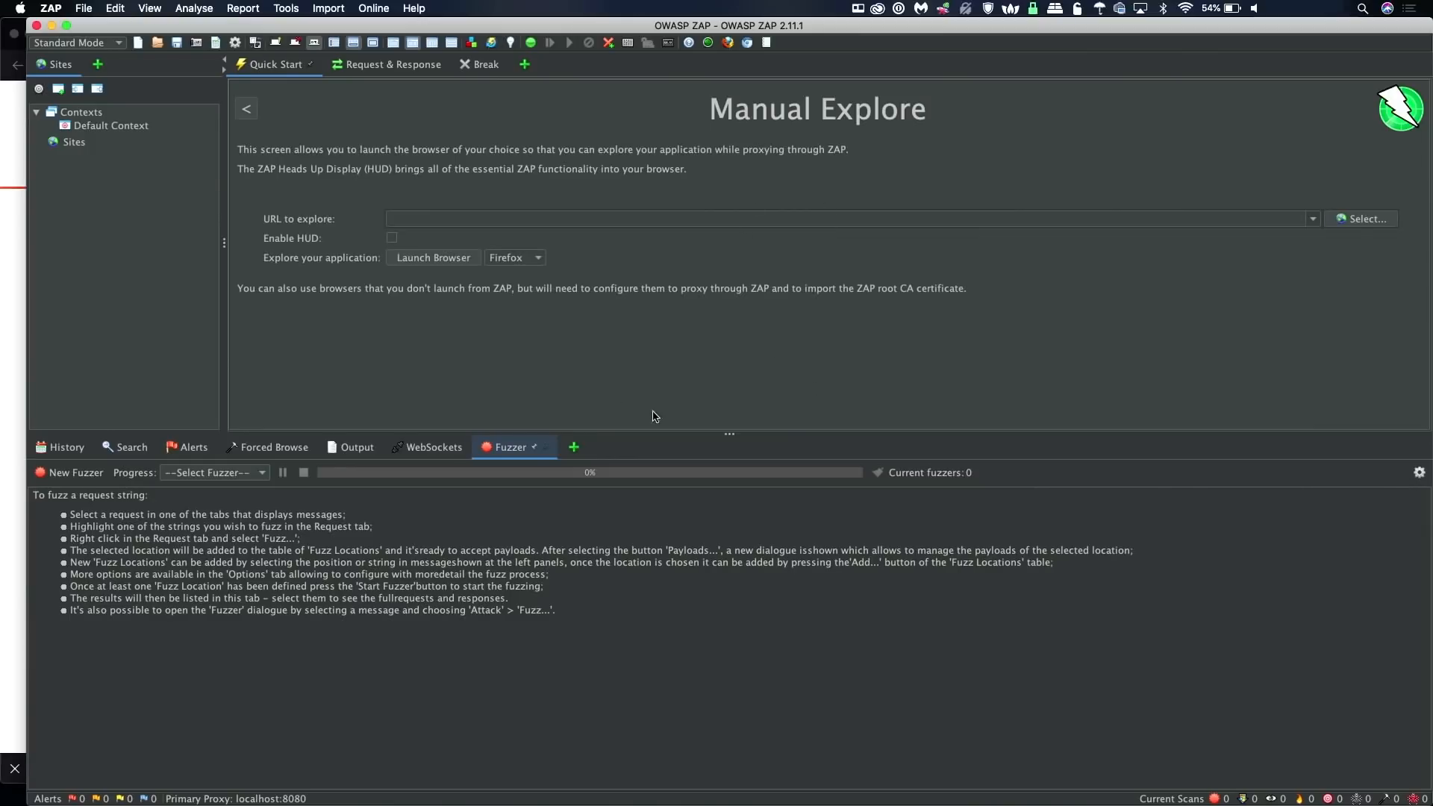
mouse_move(789, 514)
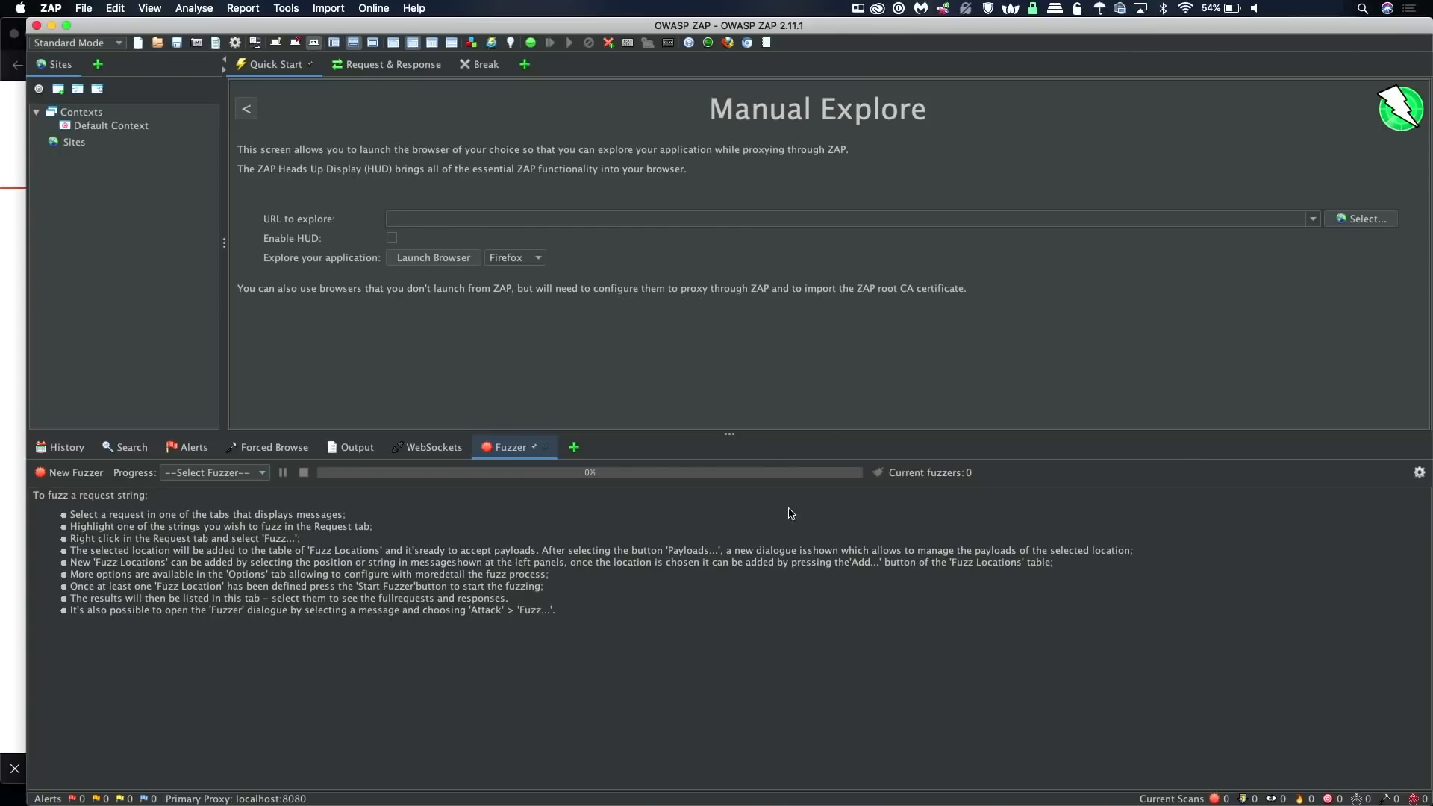
mouse_move(595, 421)
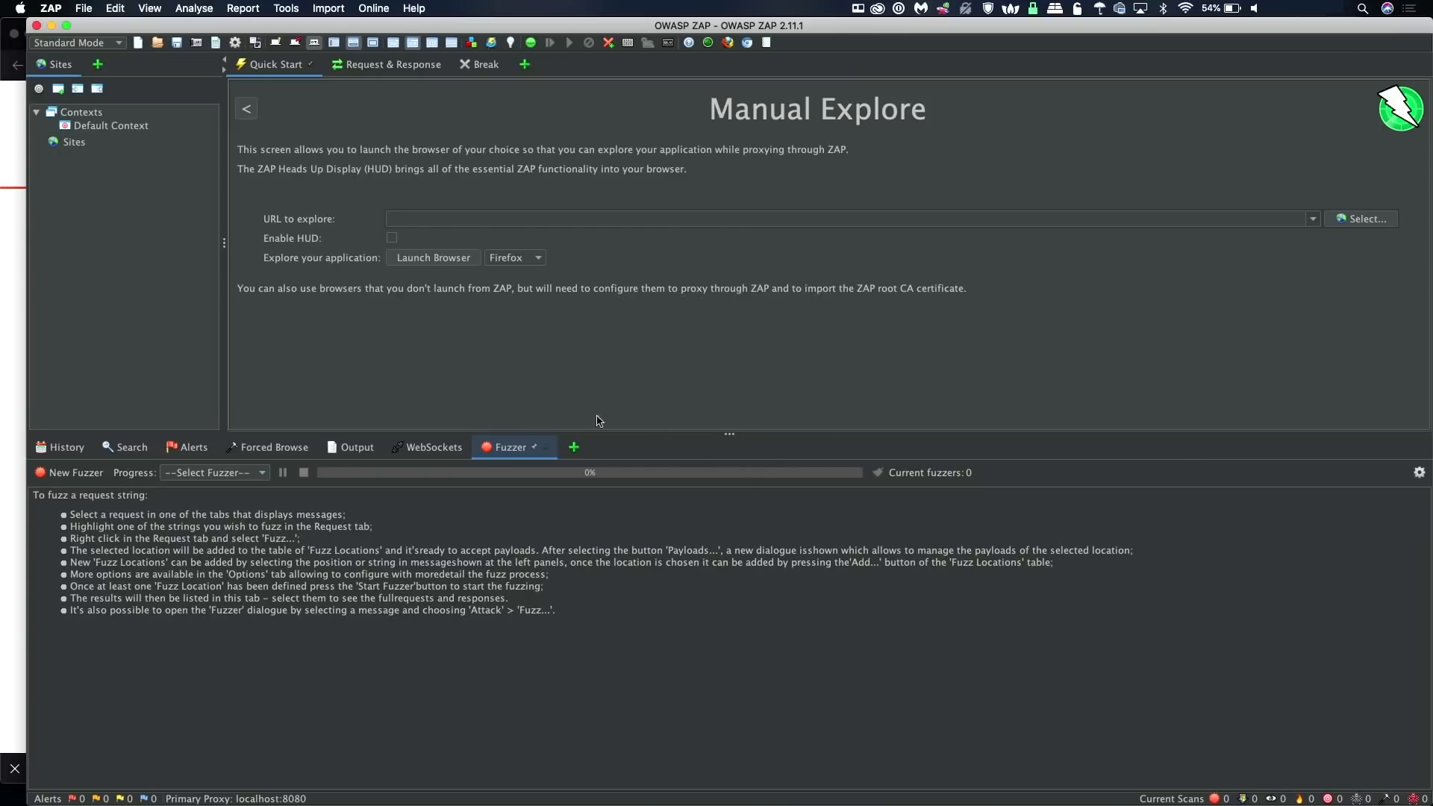
mouse_move(646, 556)
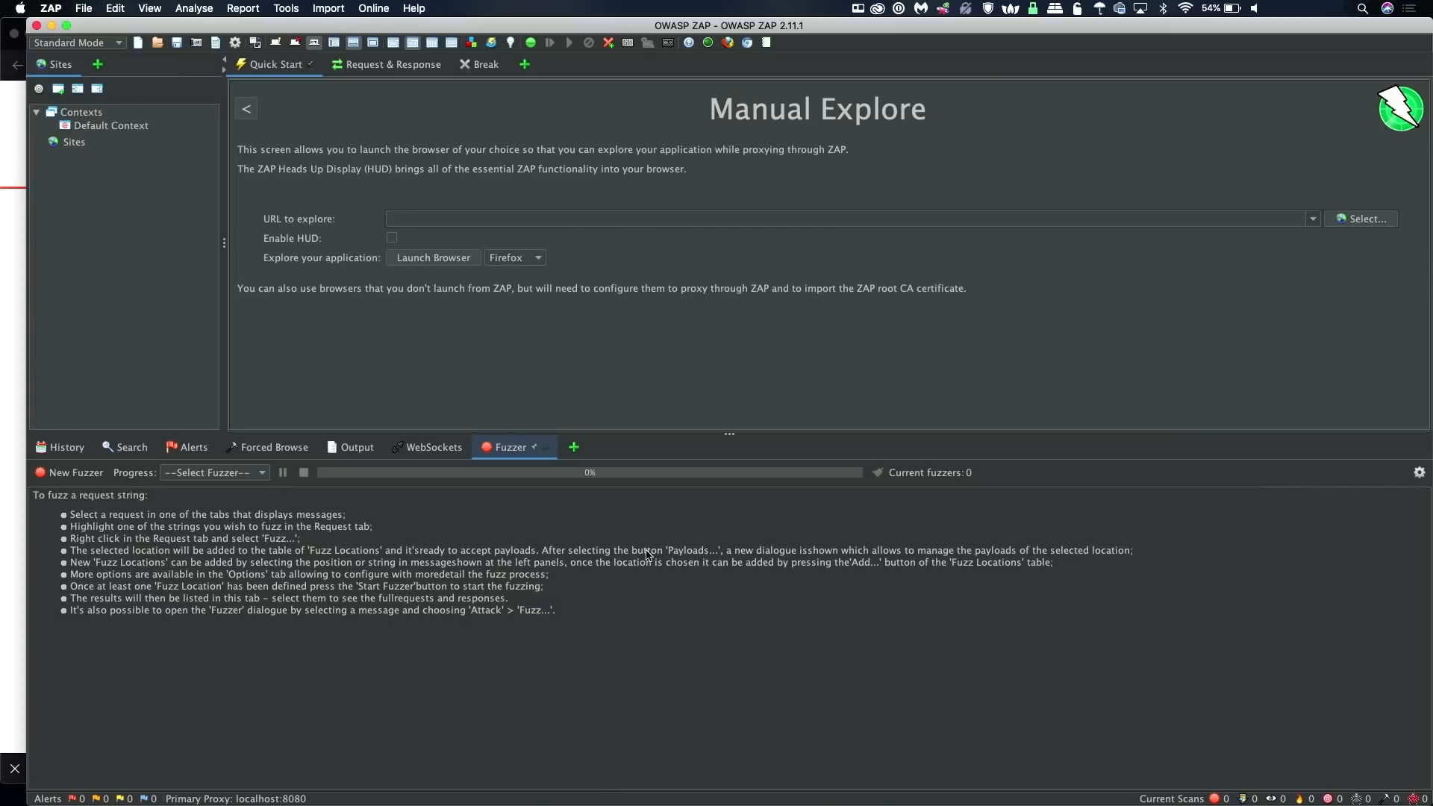
mouse_move(511, 210)
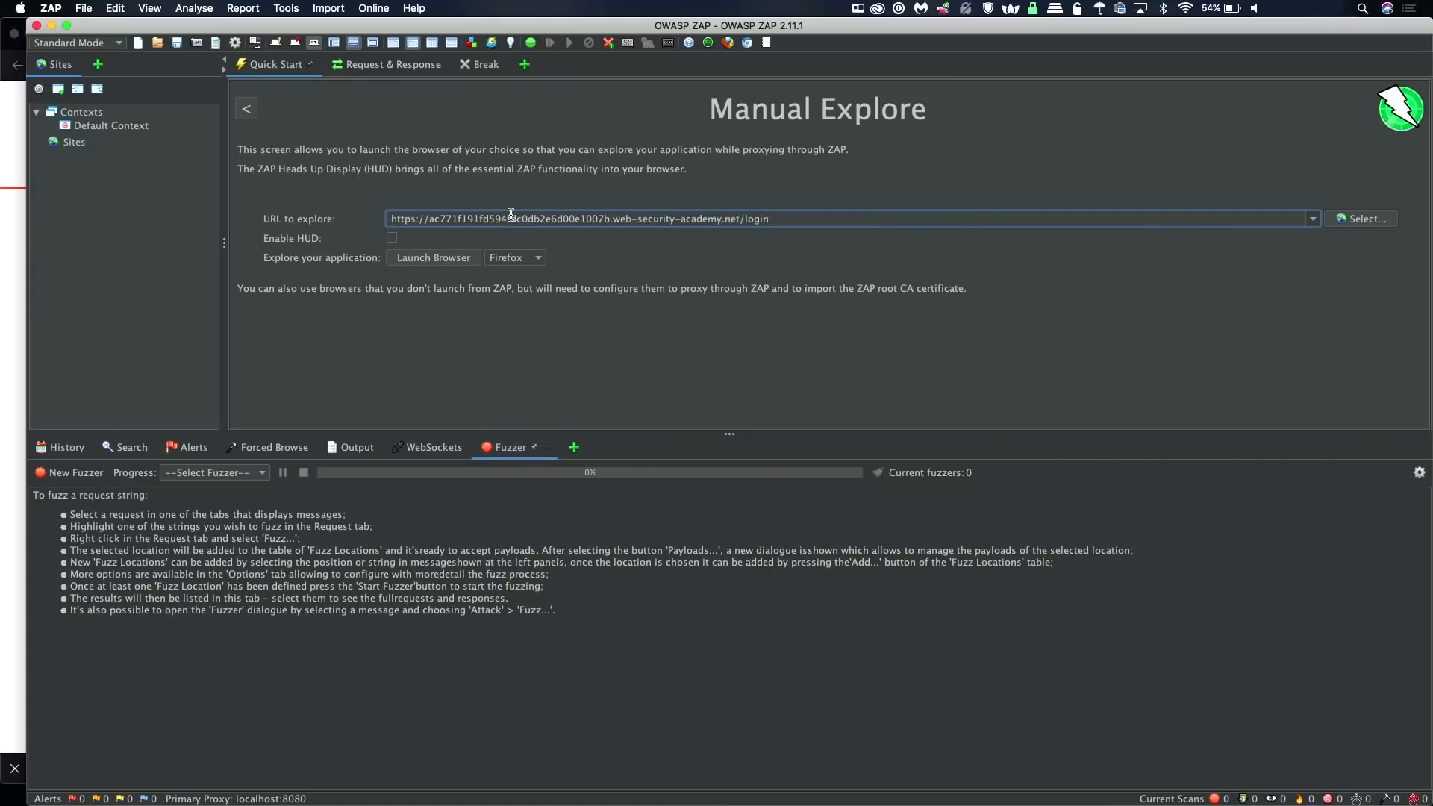
mouse_move(652, 209)
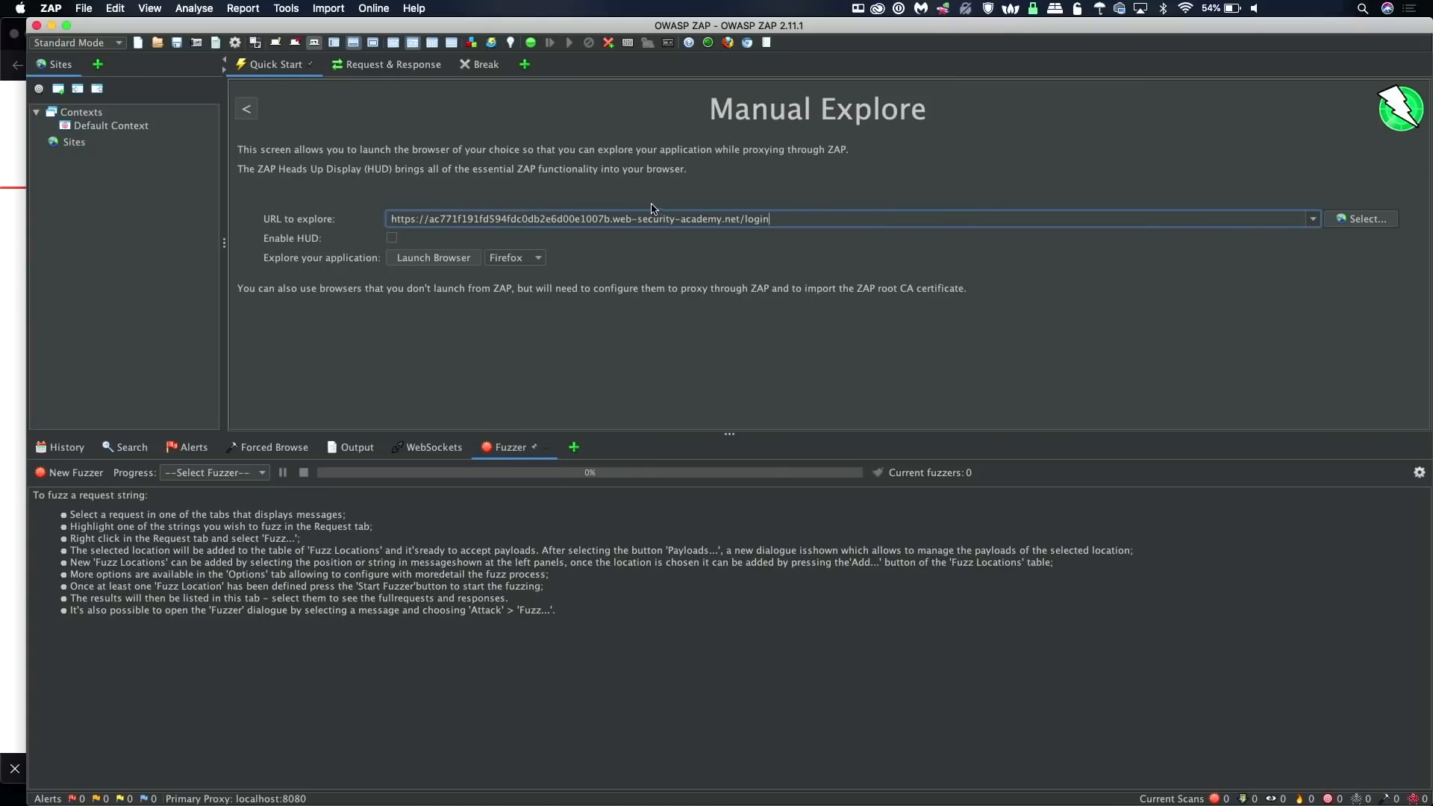
mouse_move(299, 263)
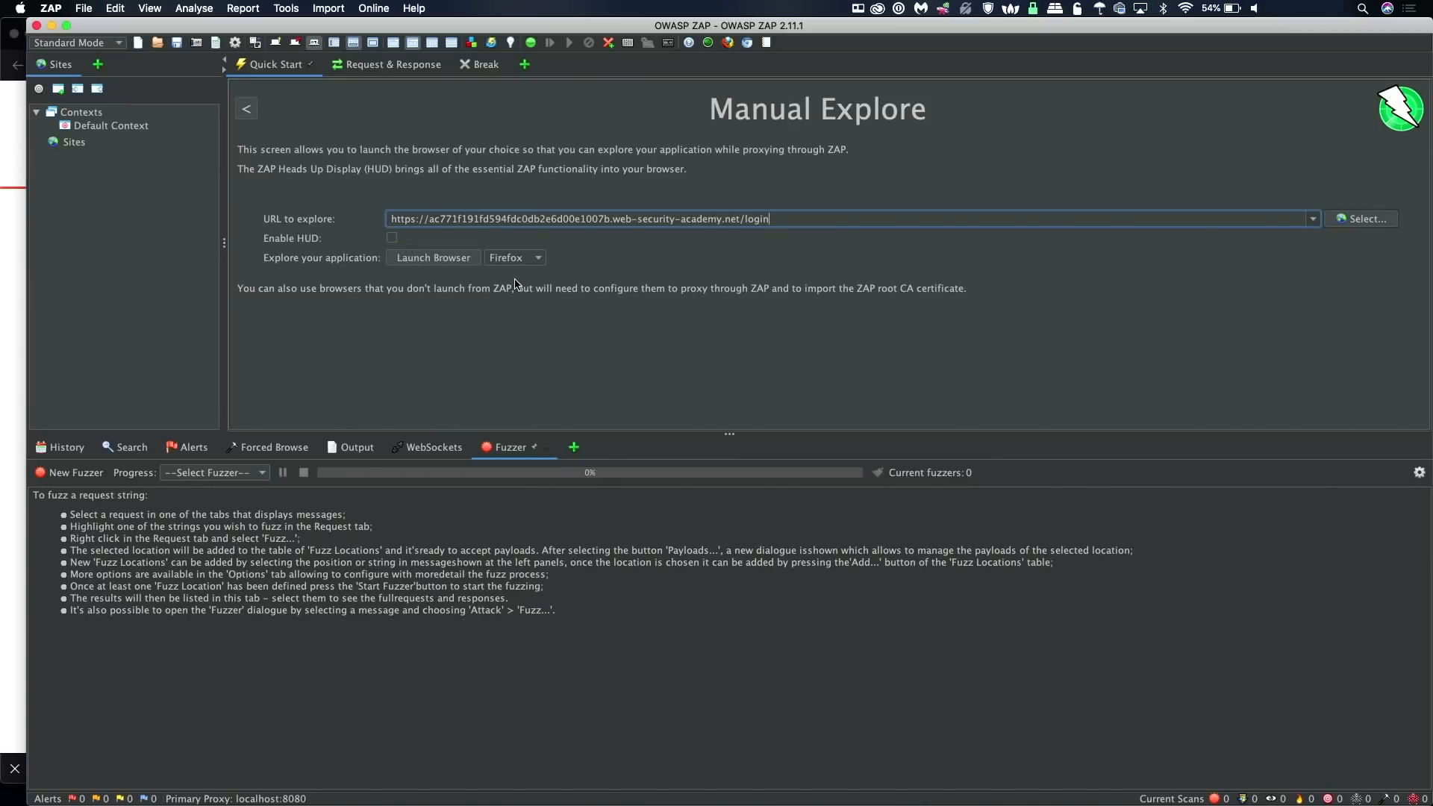
left_click(432, 257)
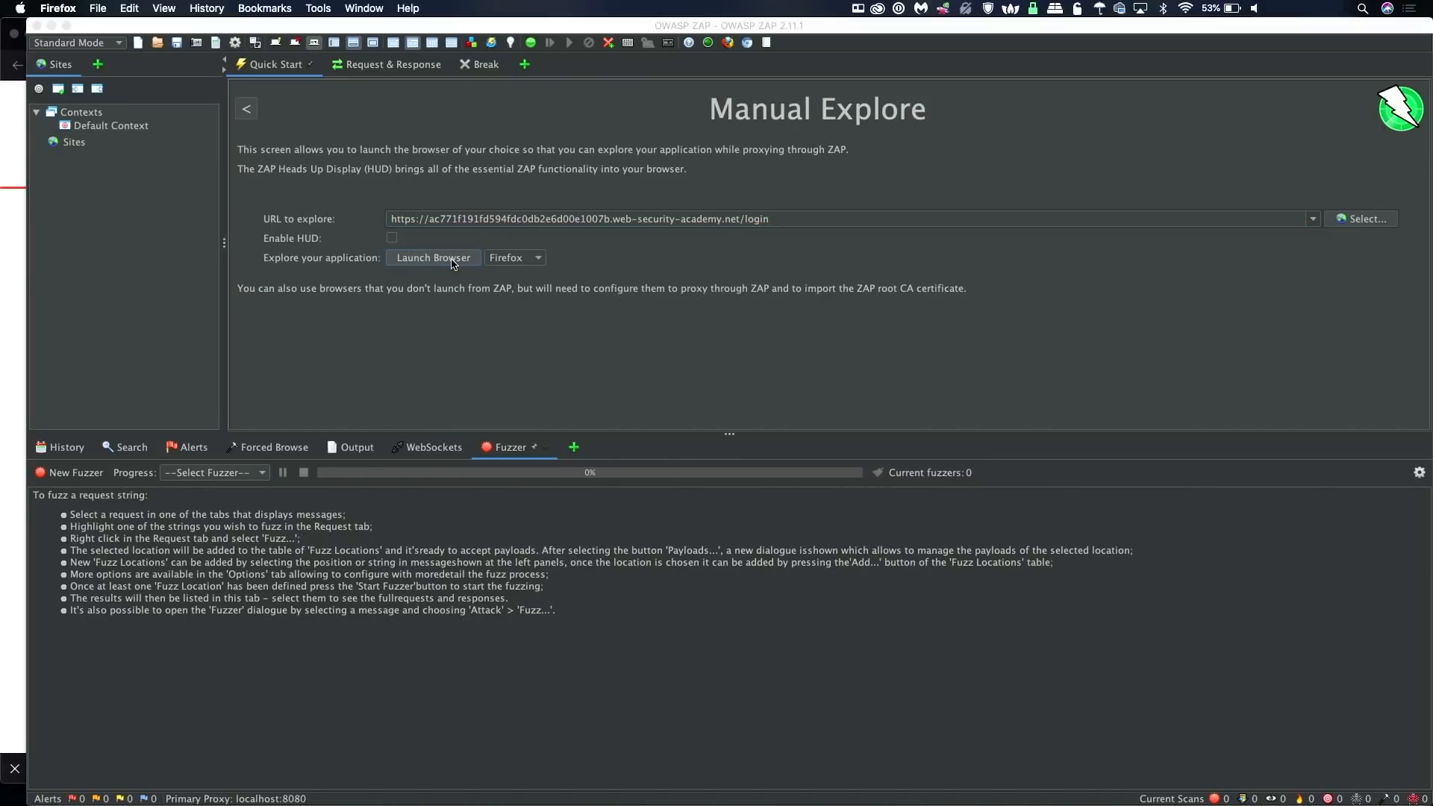
left_click(433, 258)
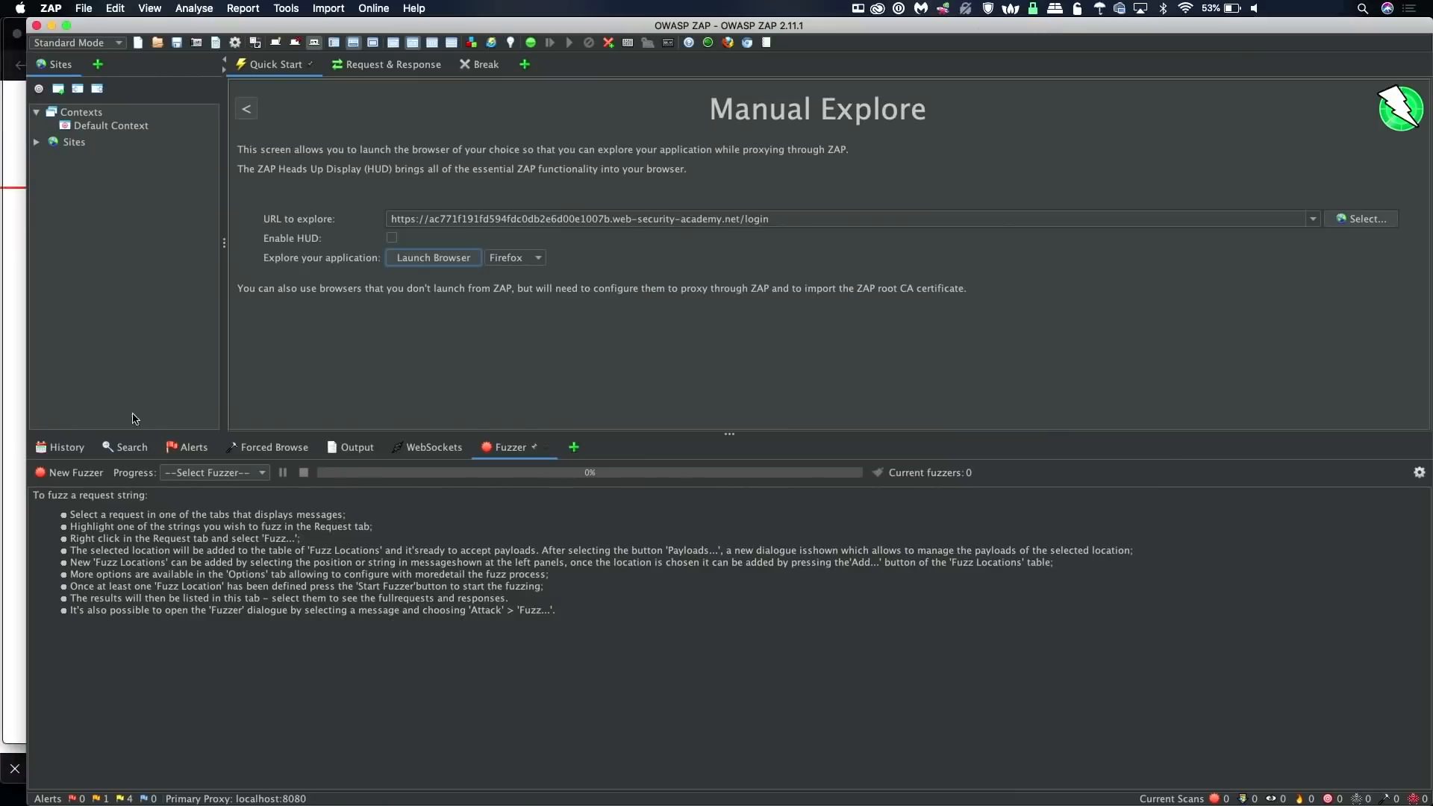
left_click(64, 446)
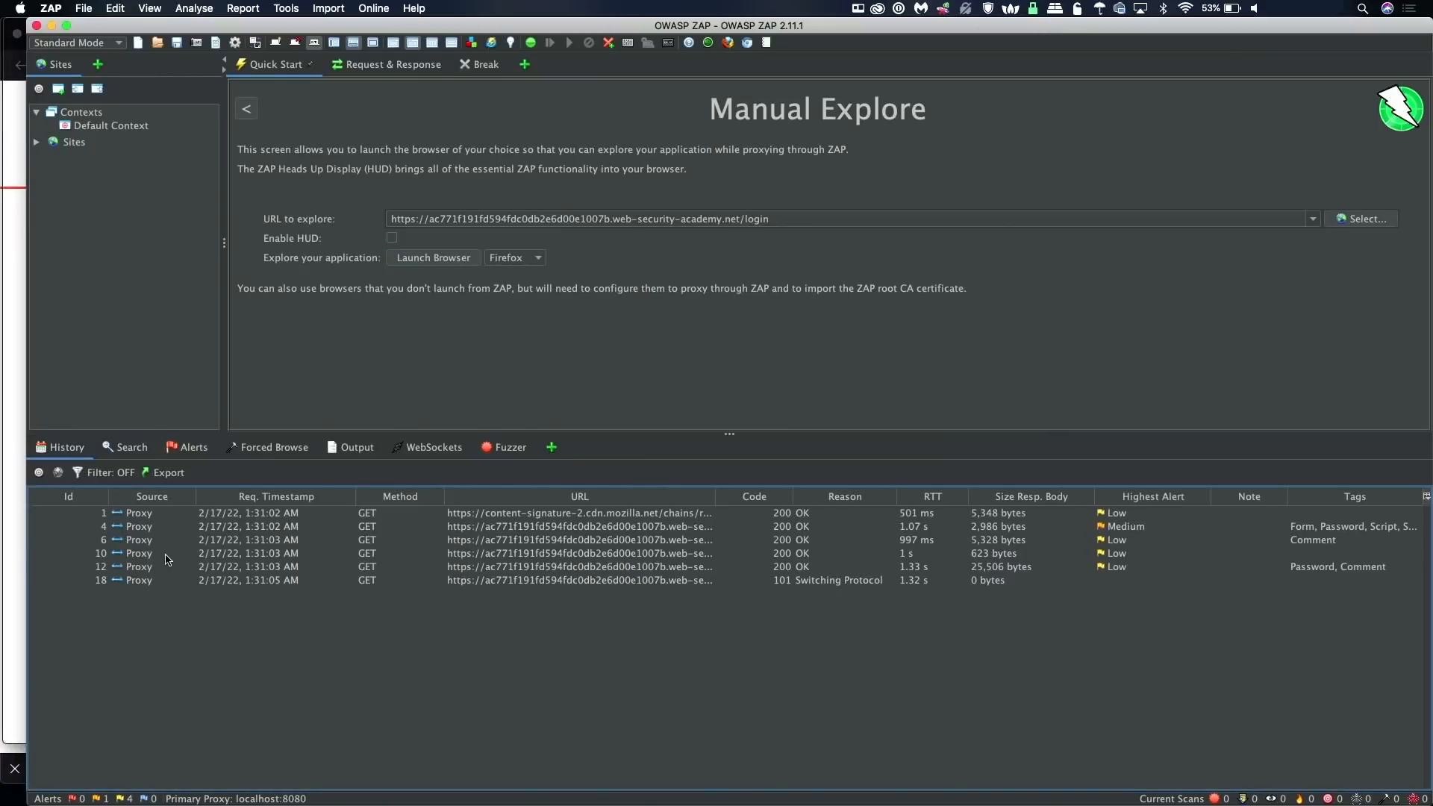
mouse_move(461, 594)
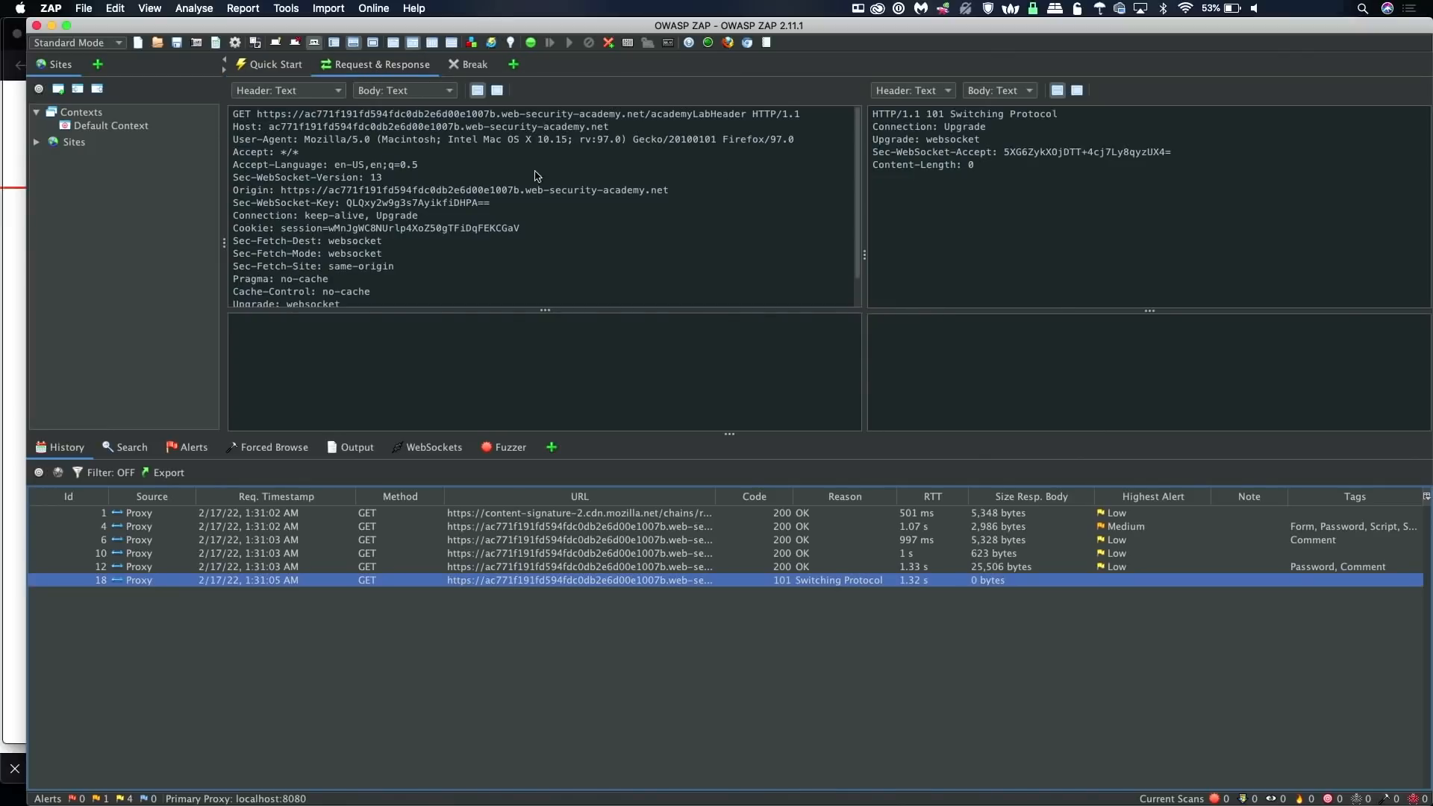
mouse_move(43, 251)
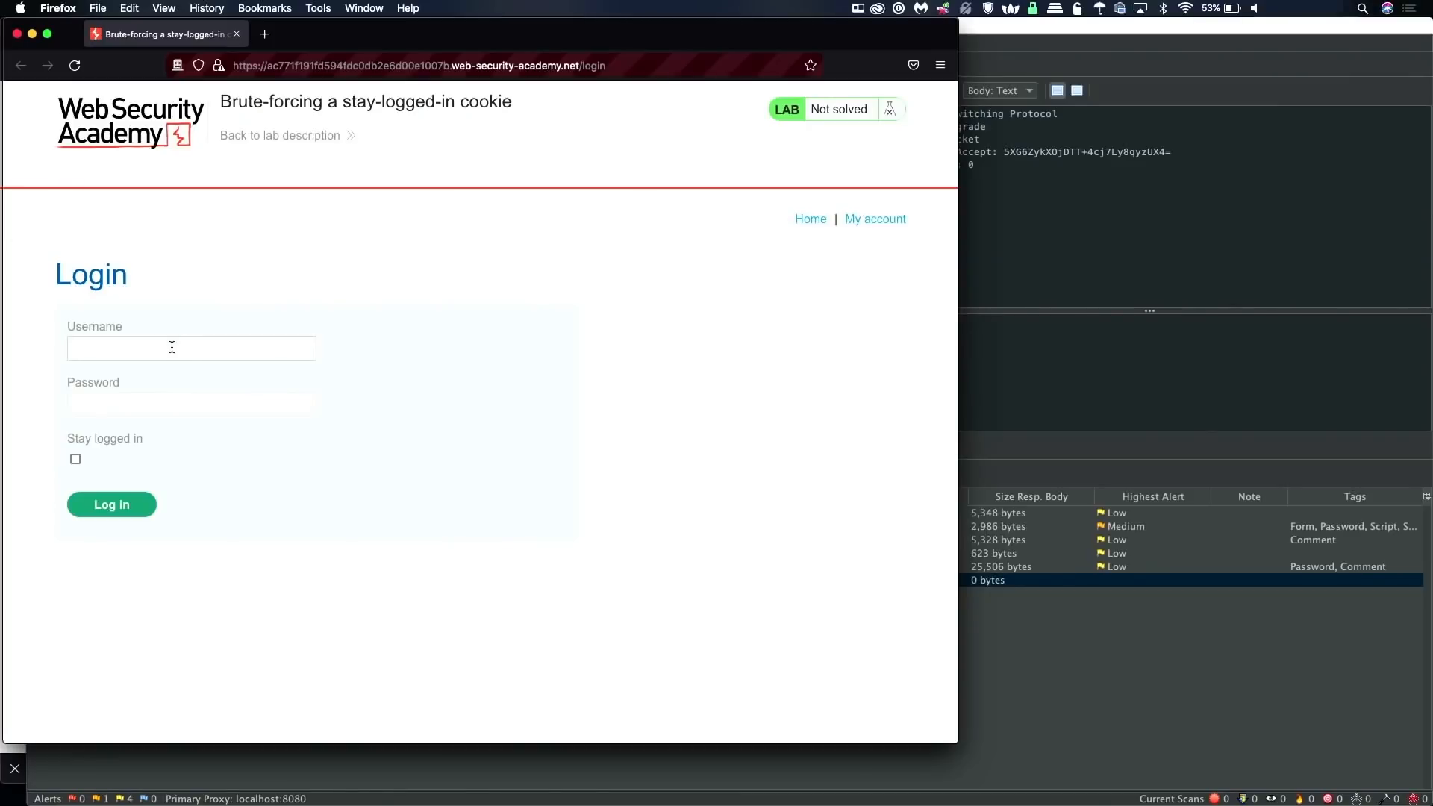
Log in as wiener with Stay logged in enabled, reaching the My Account page
left_click(189, 347)
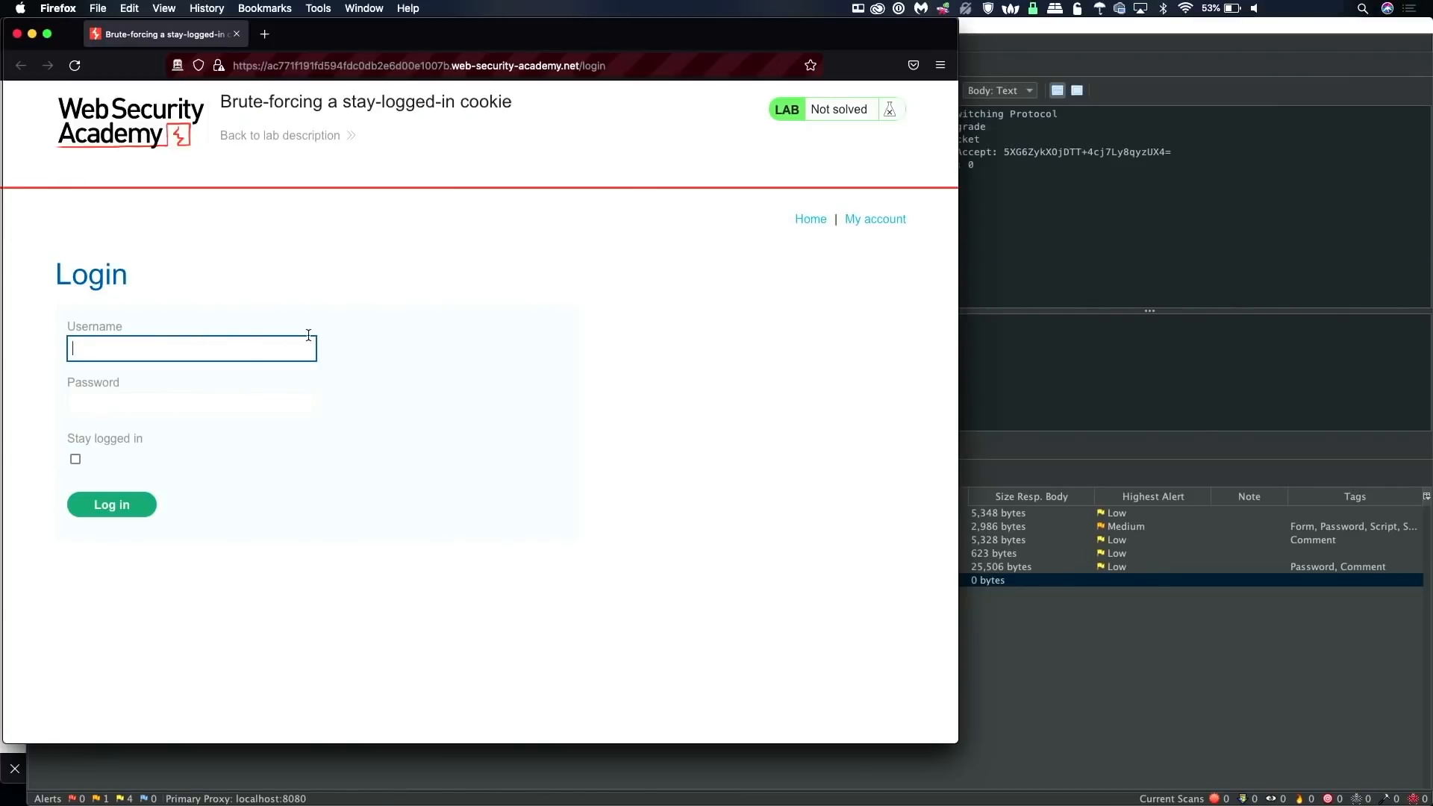
left_click(110, 505)
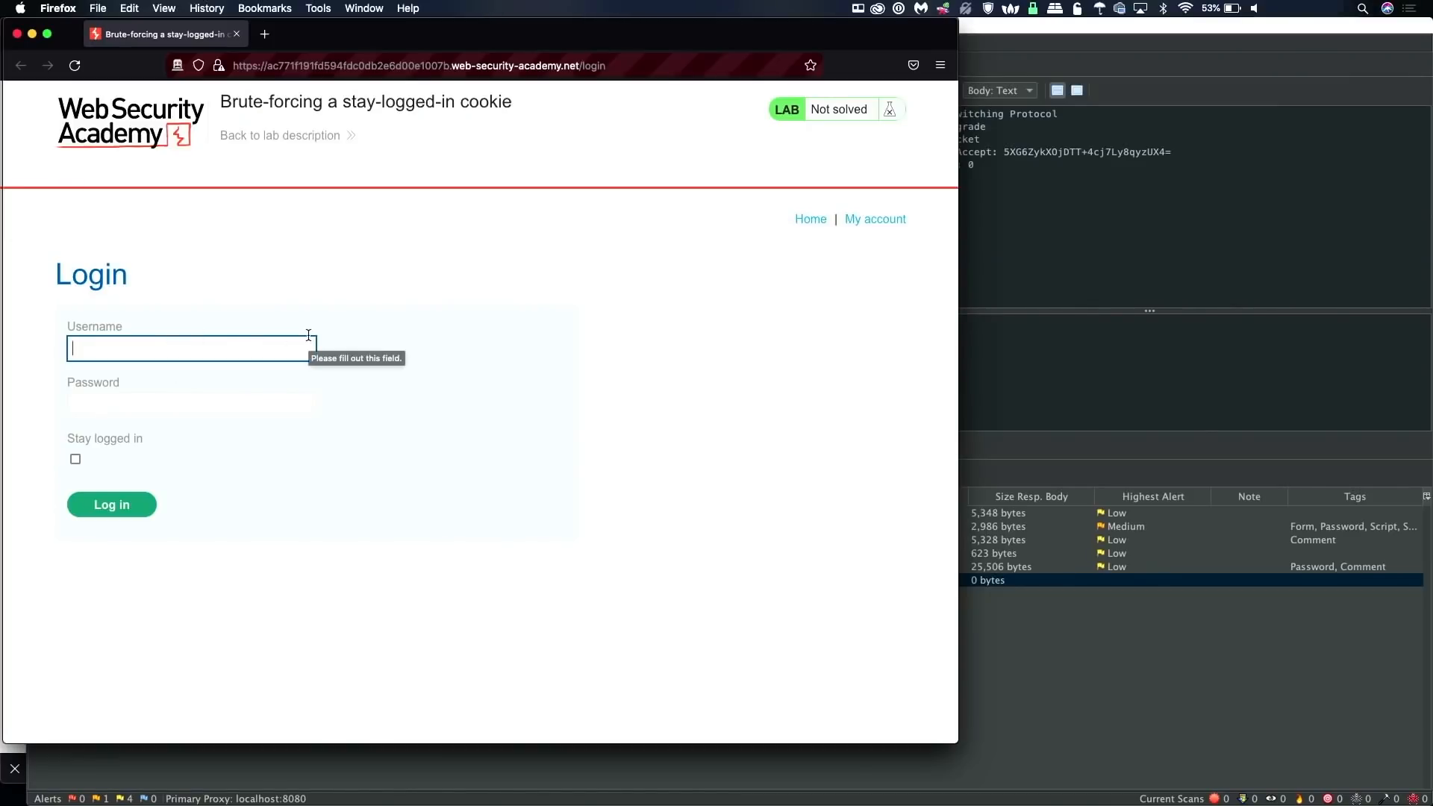
type("wiener")
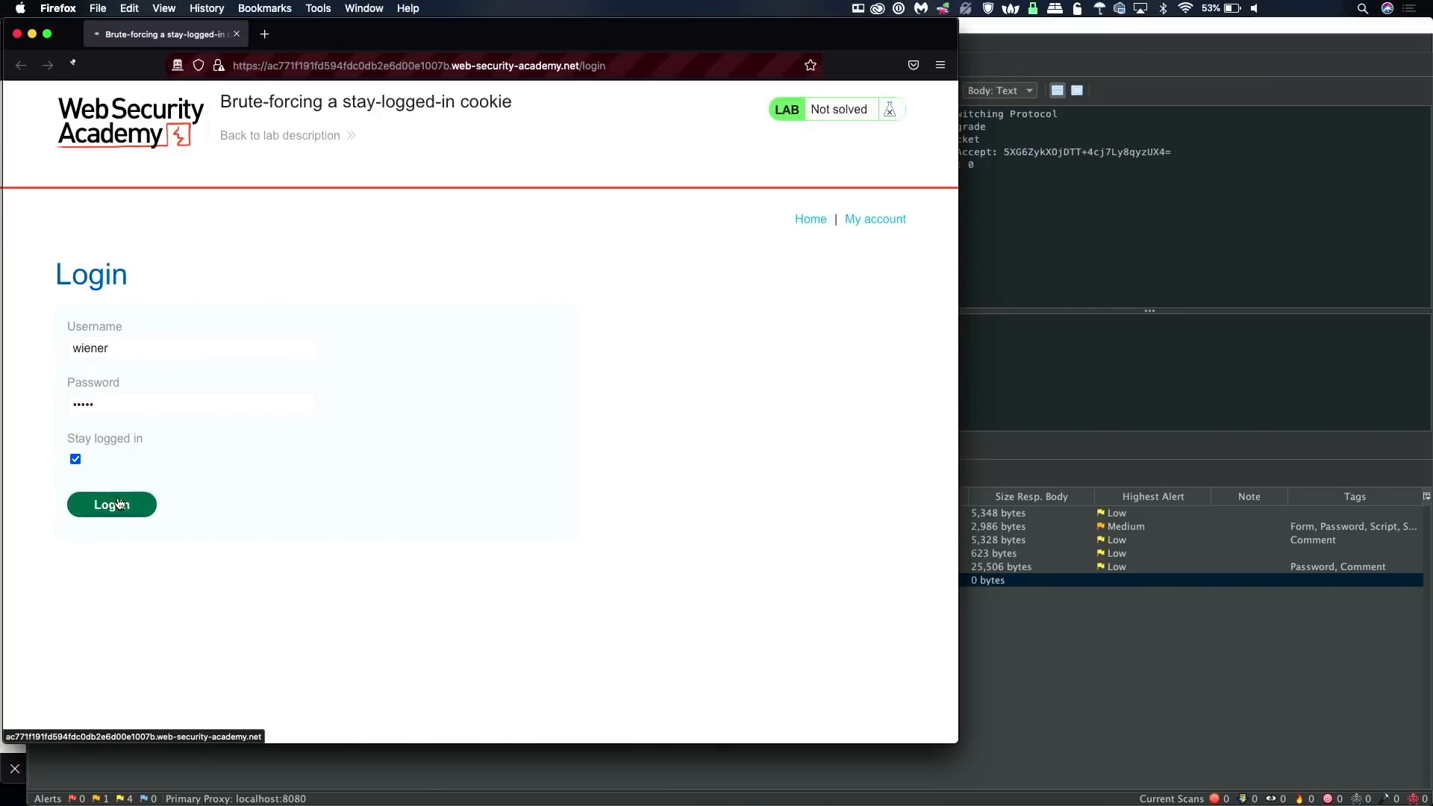
left_click(111, 505)
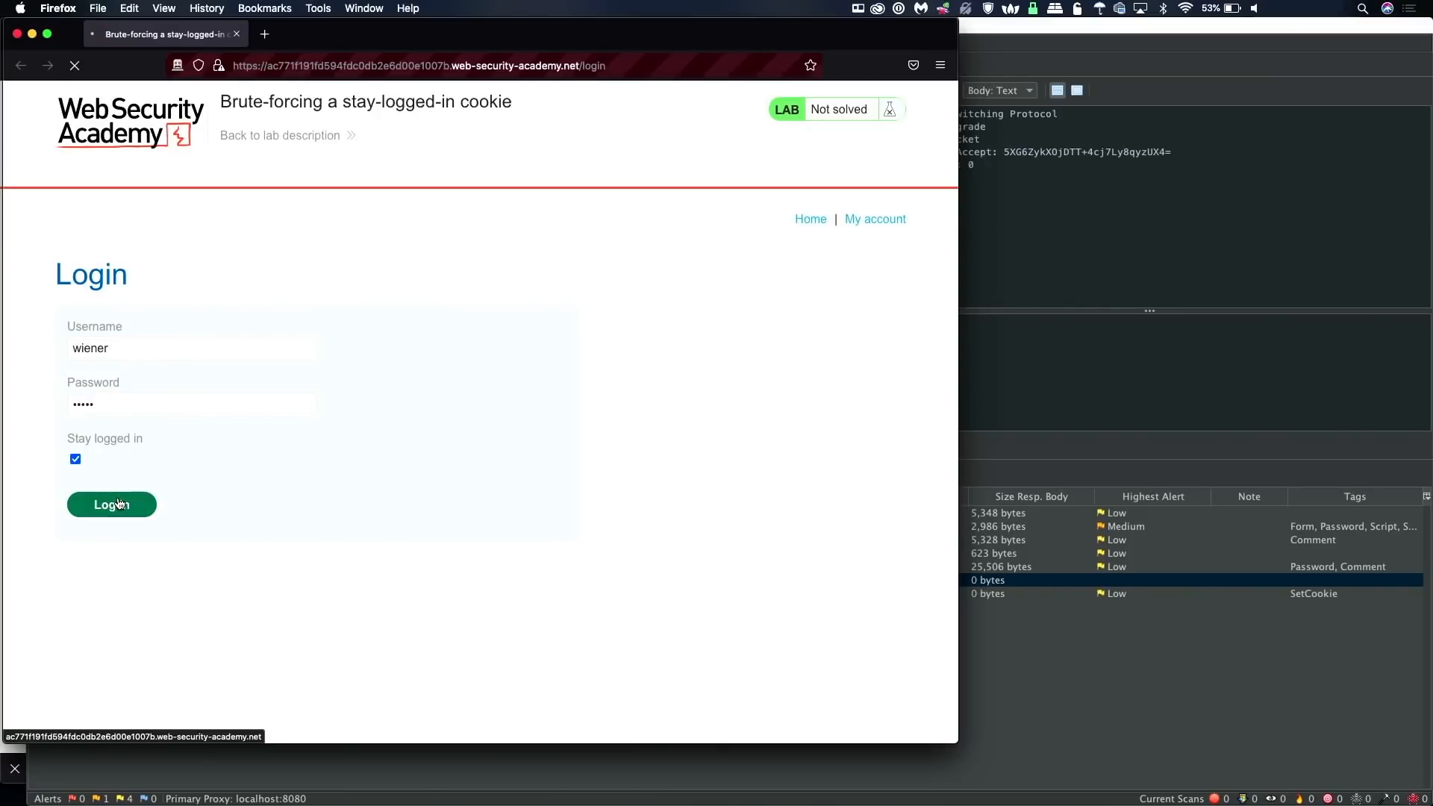
left_click(111, 504)
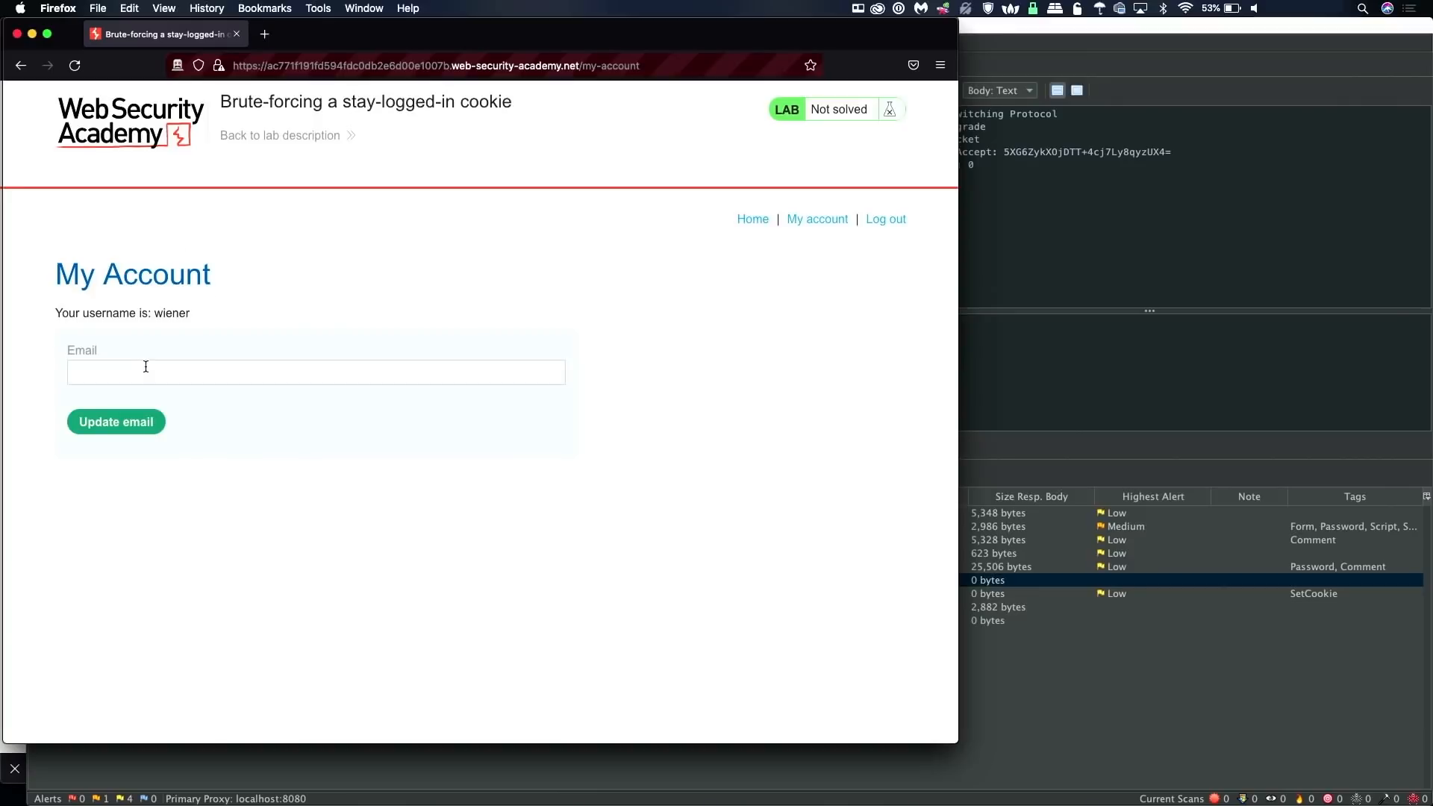
type("sdgsdg@g")
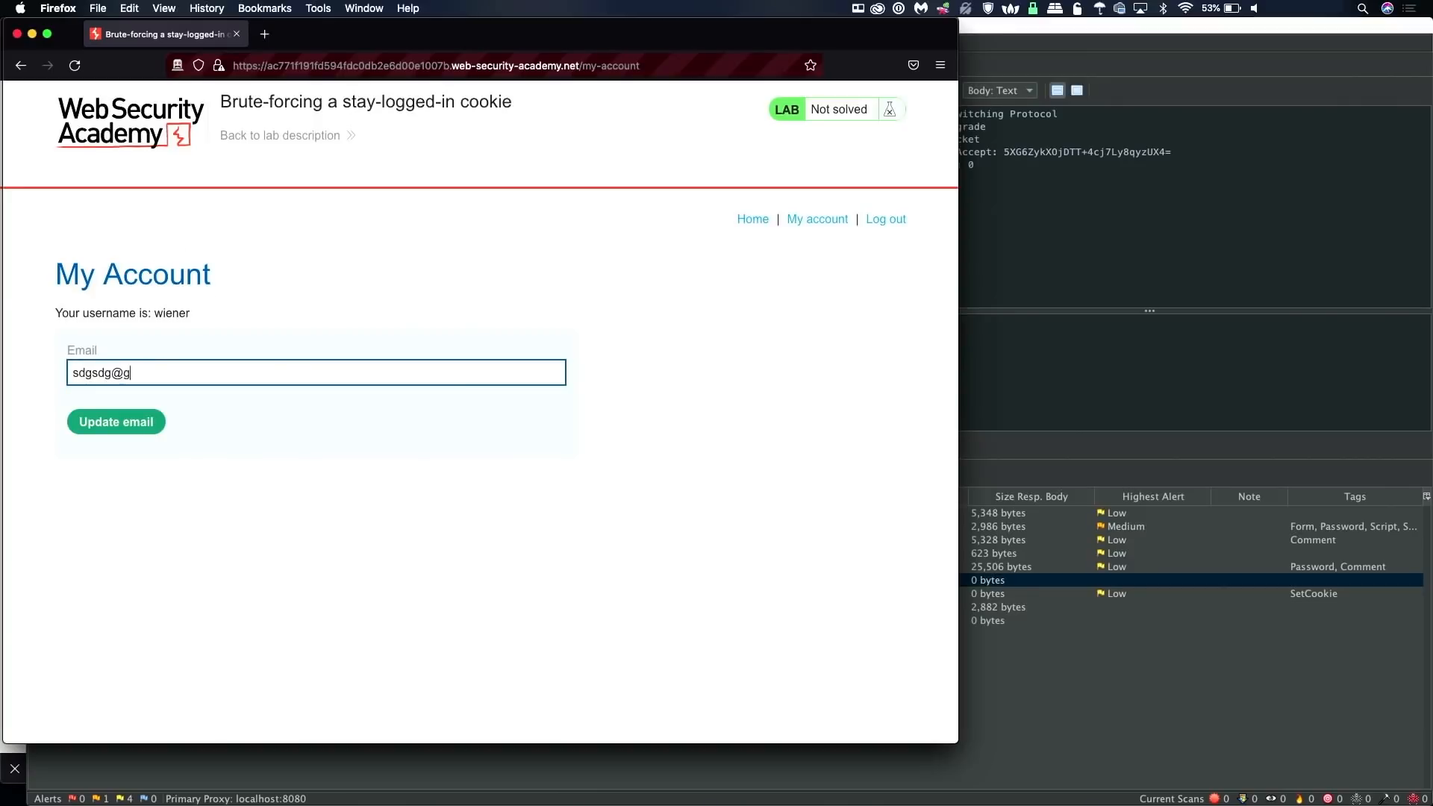
type("maifjf.cj")
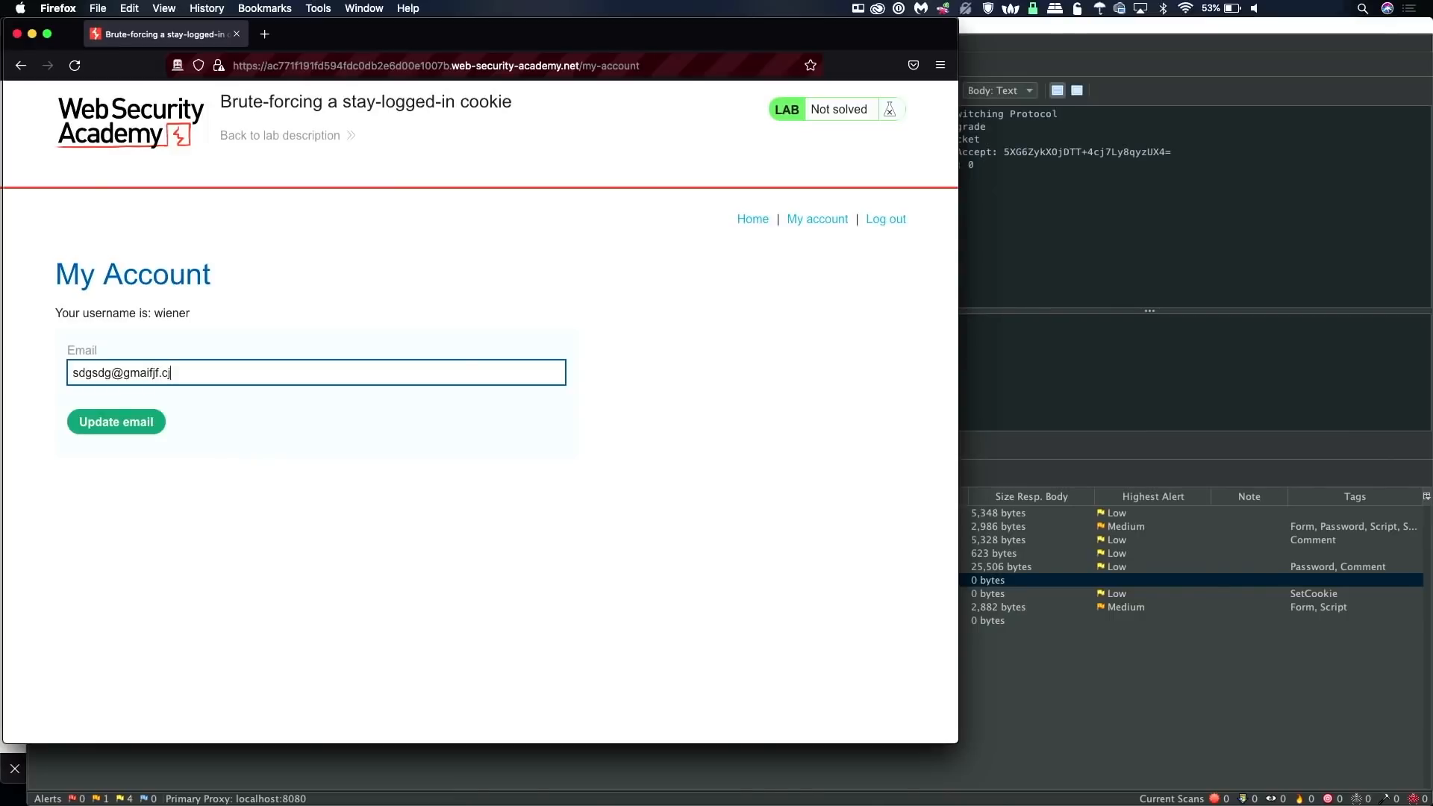
left_click(115, 421)
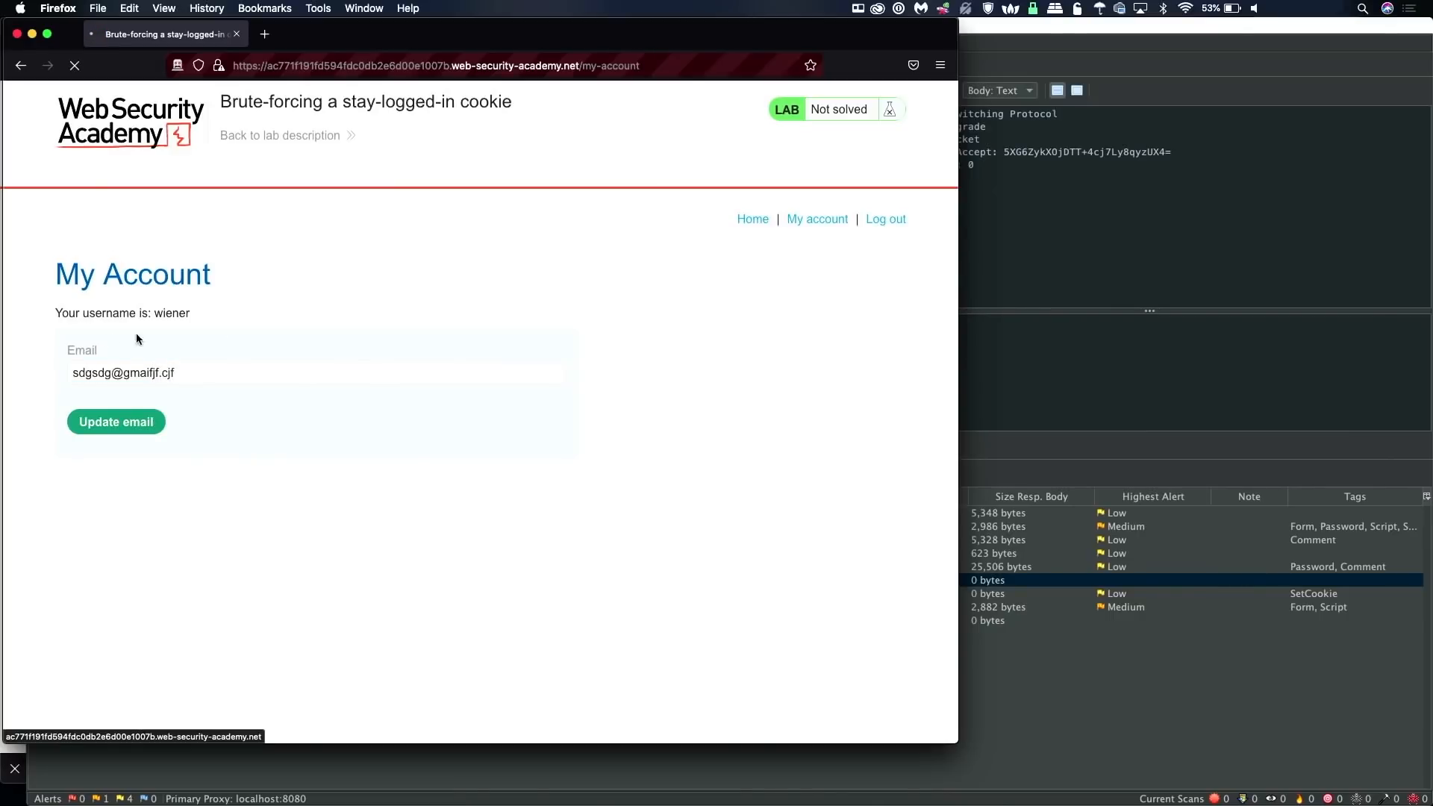
left_click(115, 421)
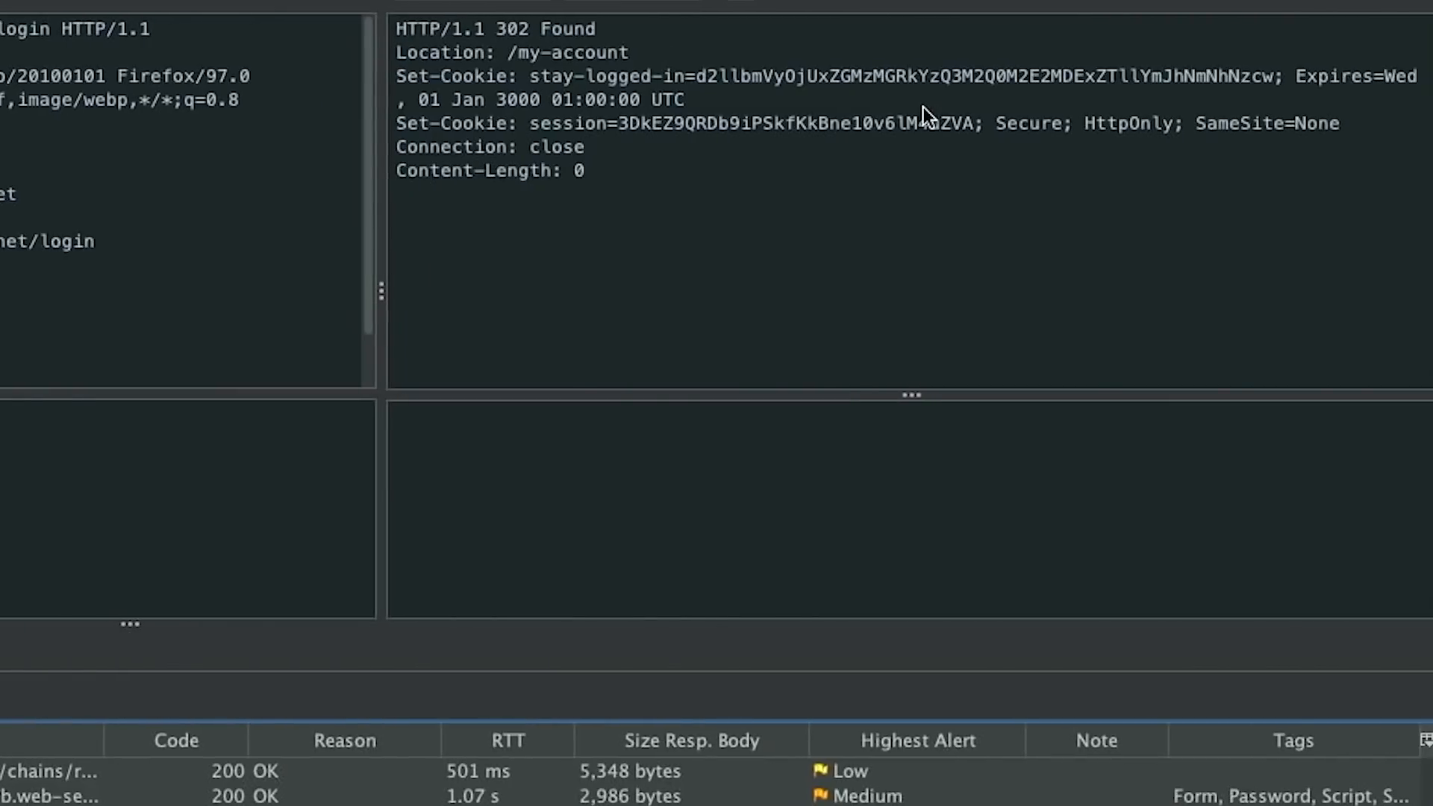
mouse_move(715, 87)
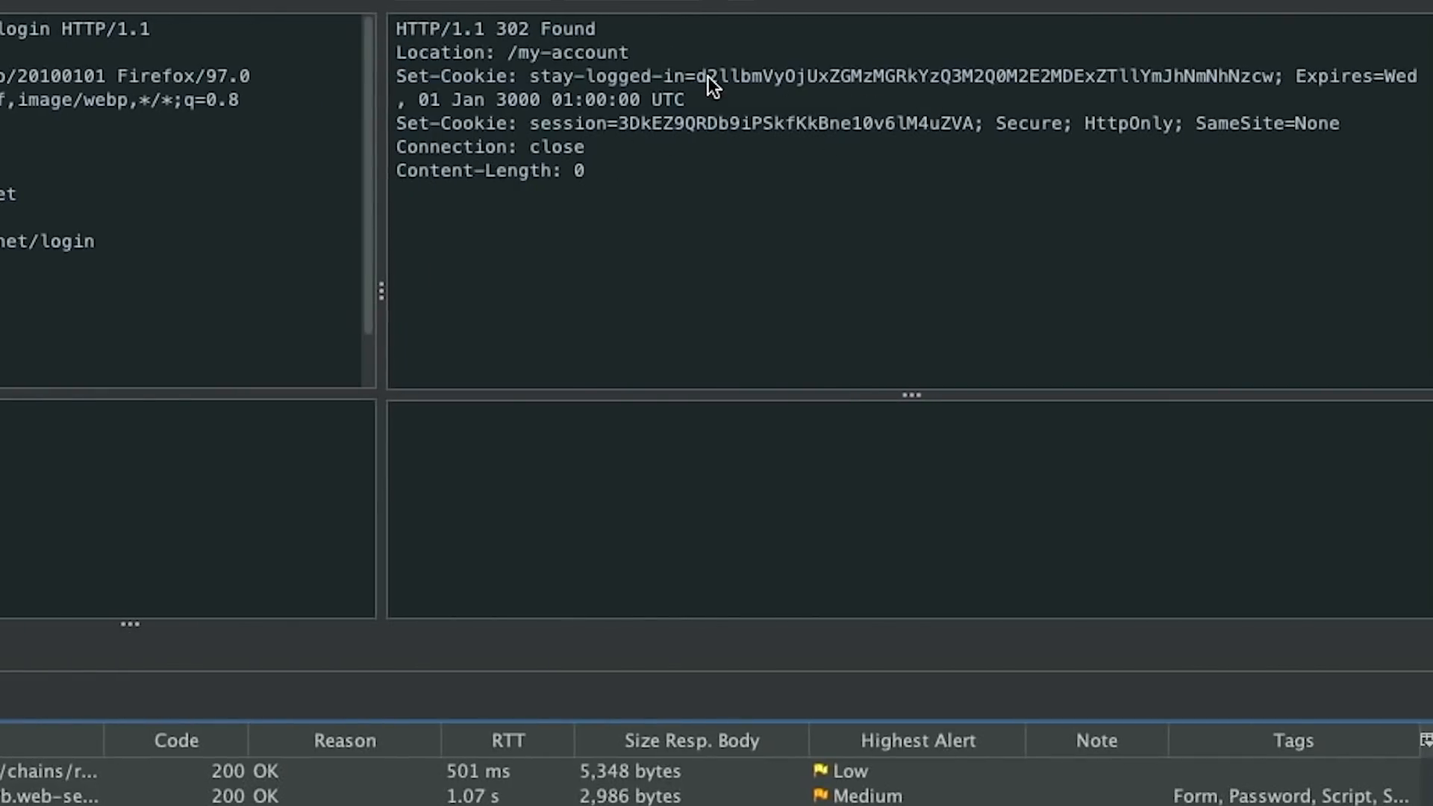
mouse_move(546, 86)
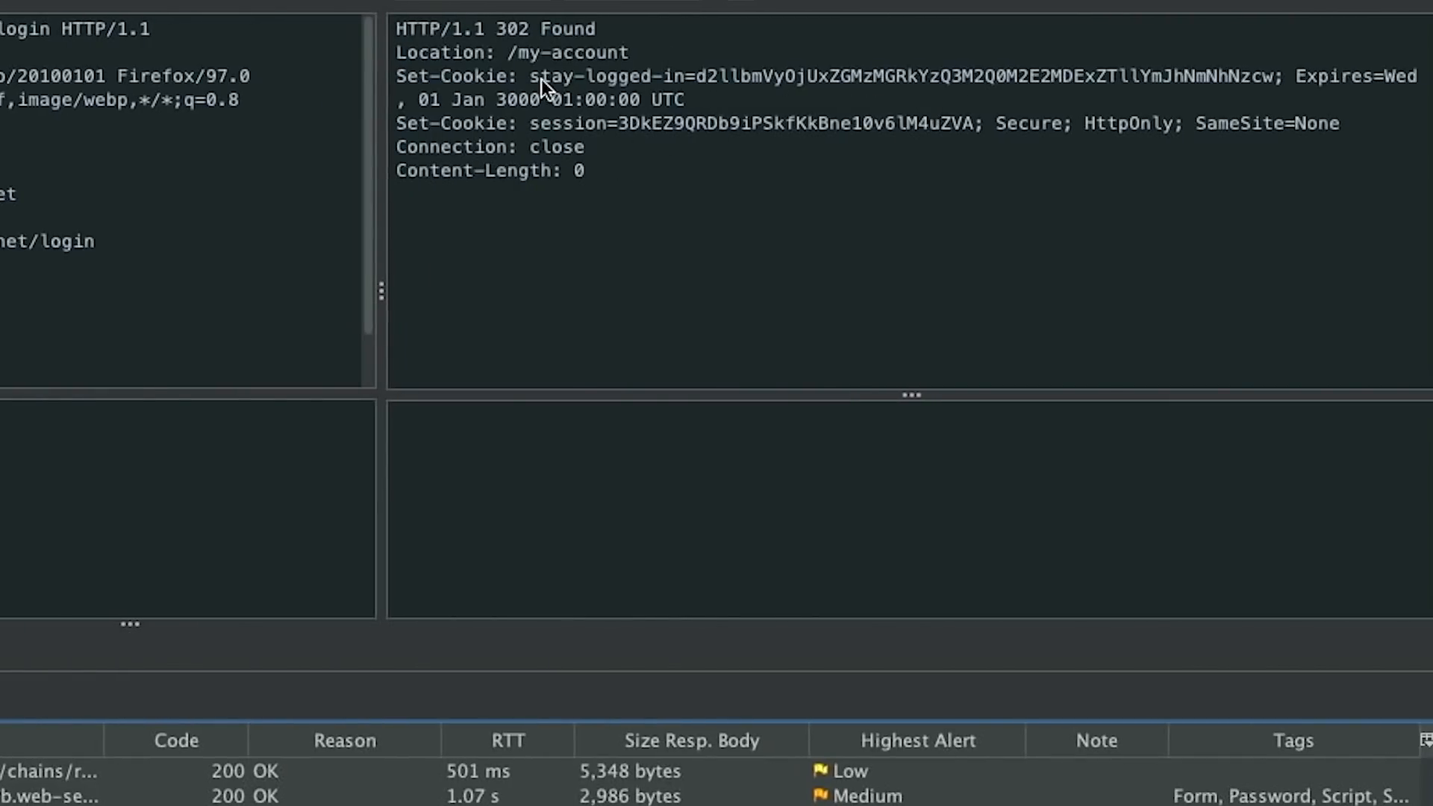
mouse_move(860, 99)
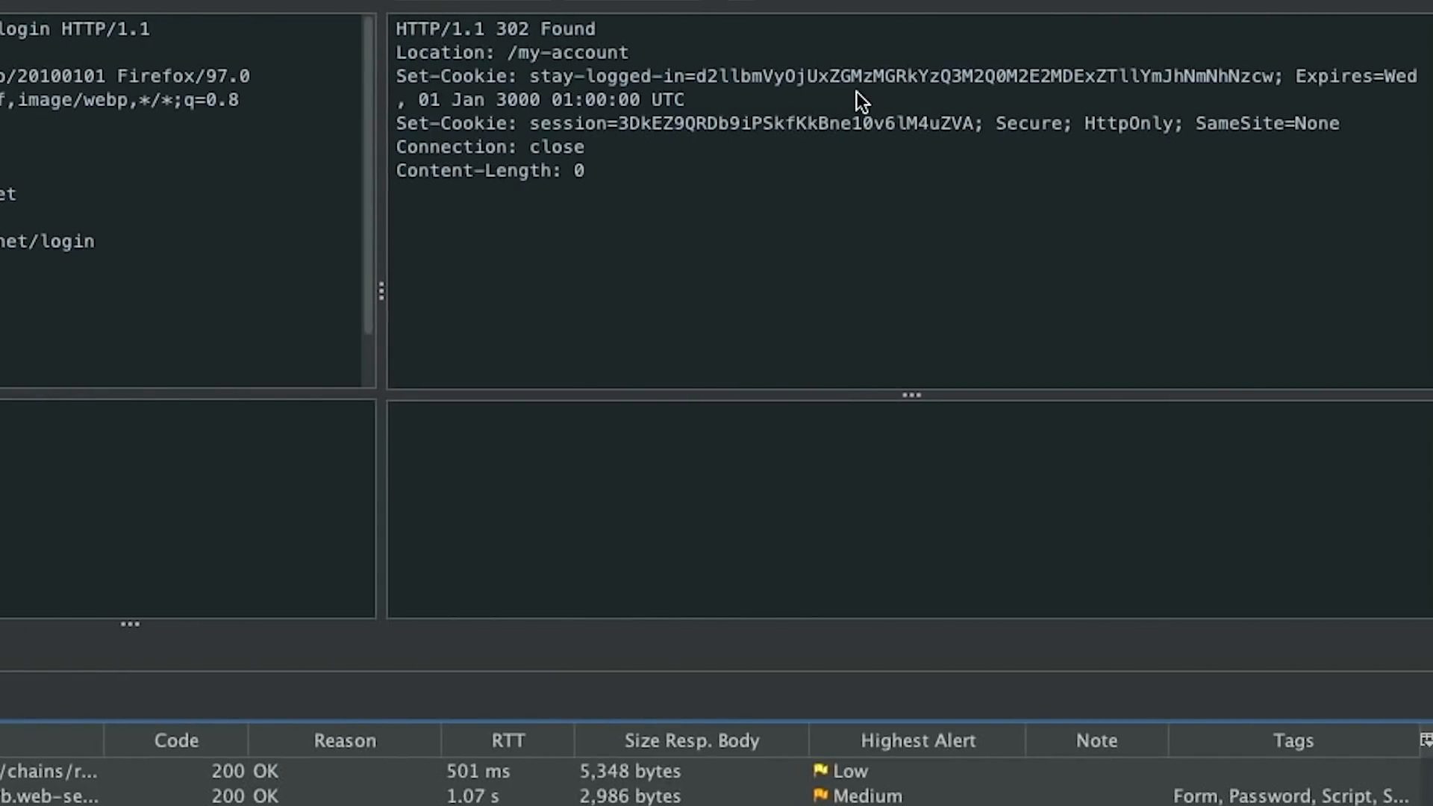
mouse_move(718, 91)
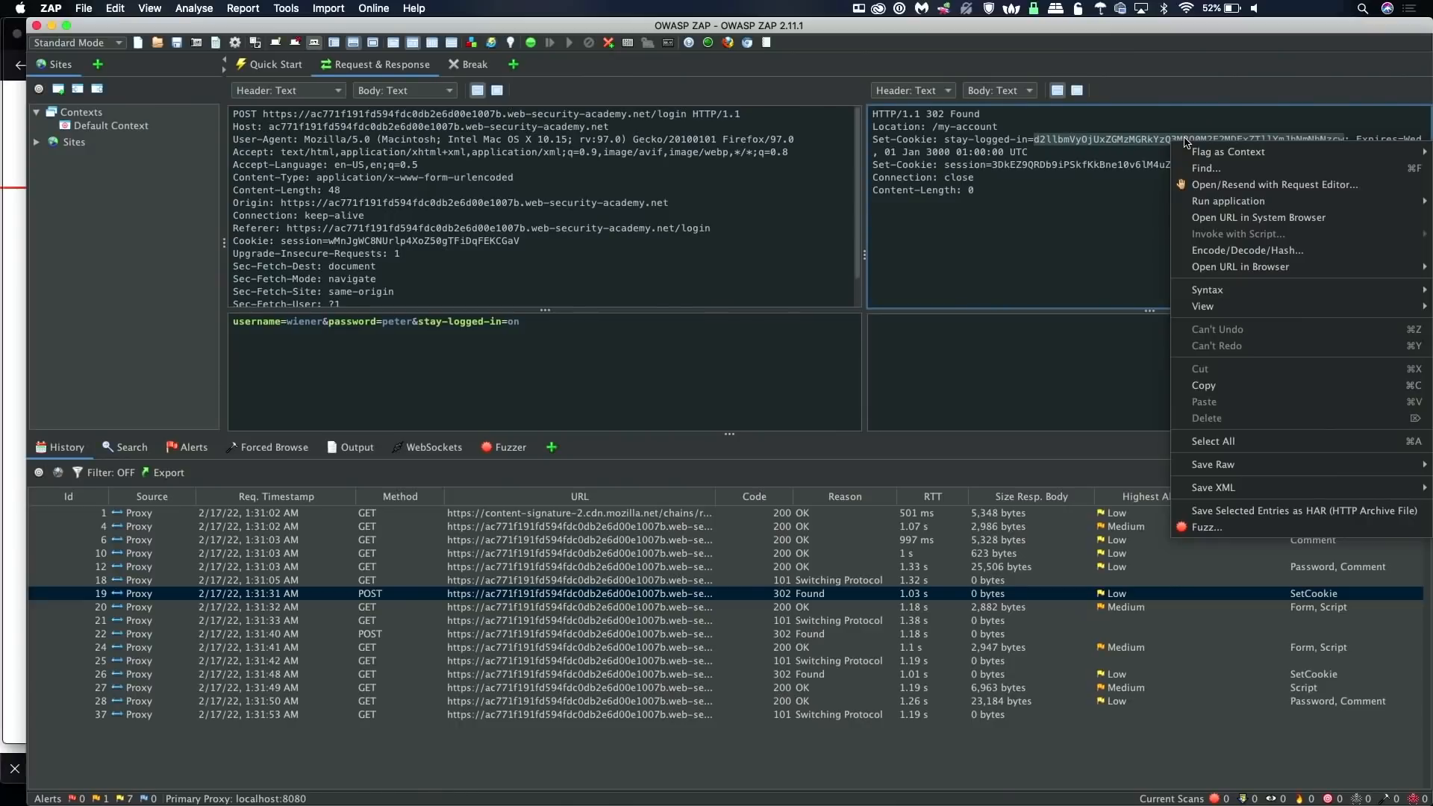
mouse_move(1227, 151)
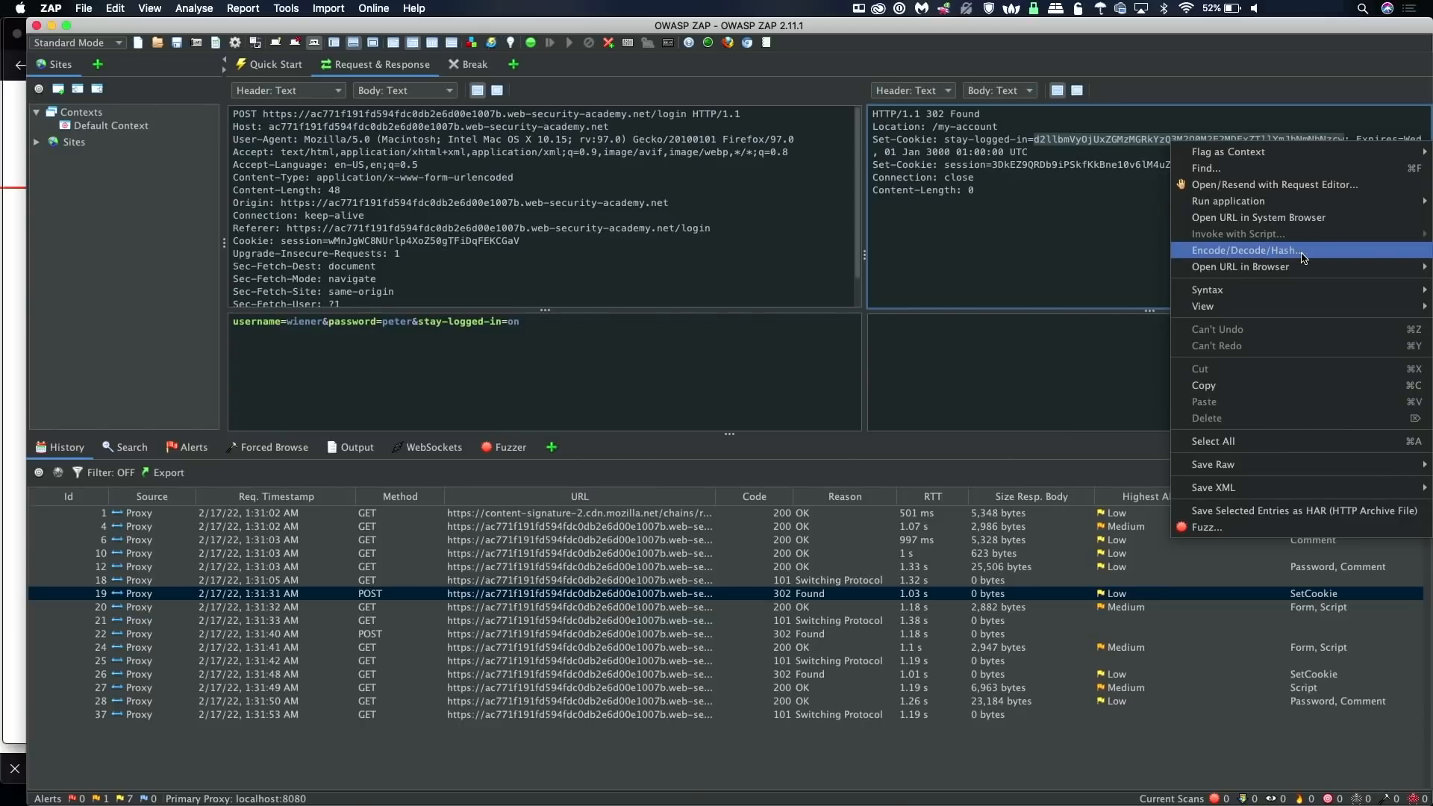
left_click(1240, 249)
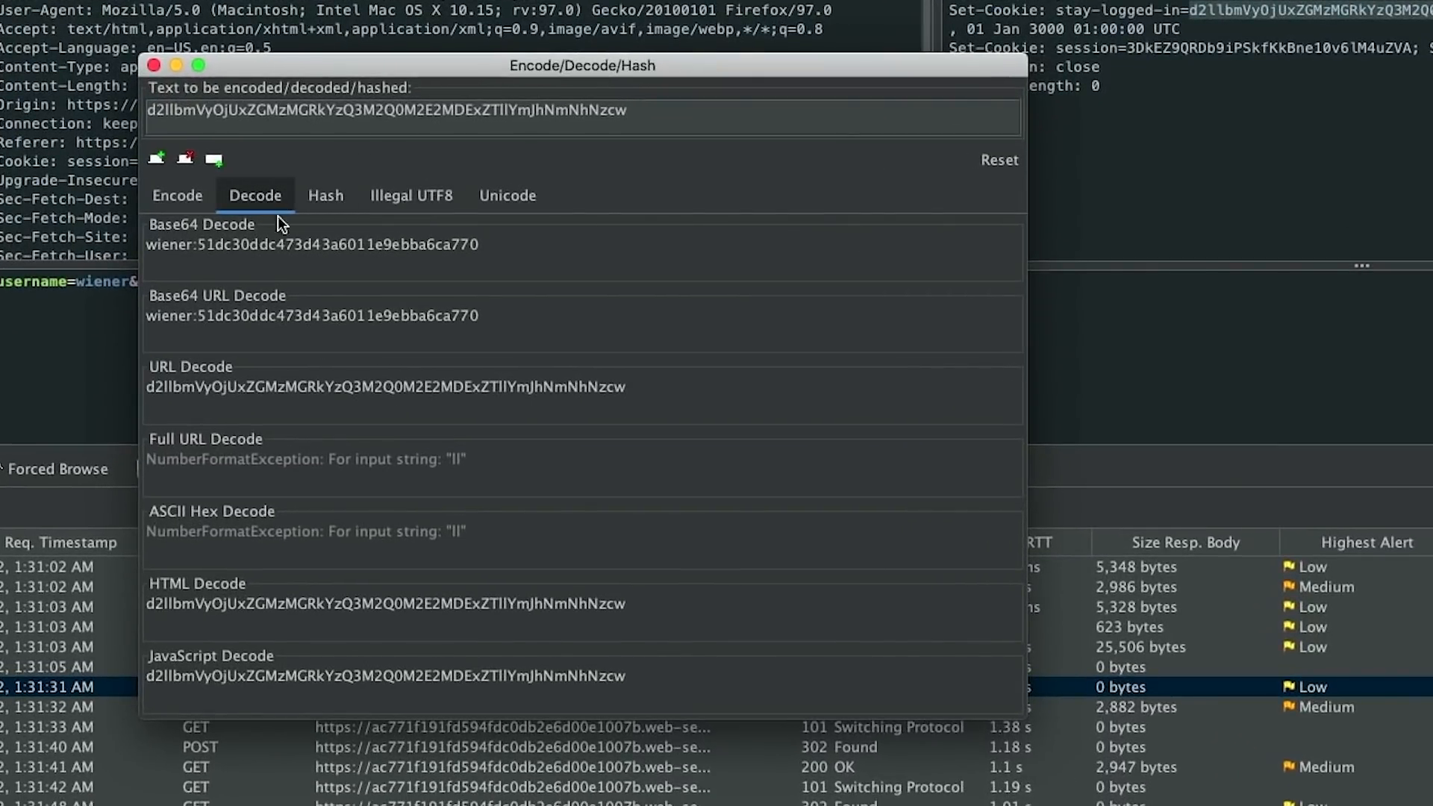
mouse_move(164, 255)
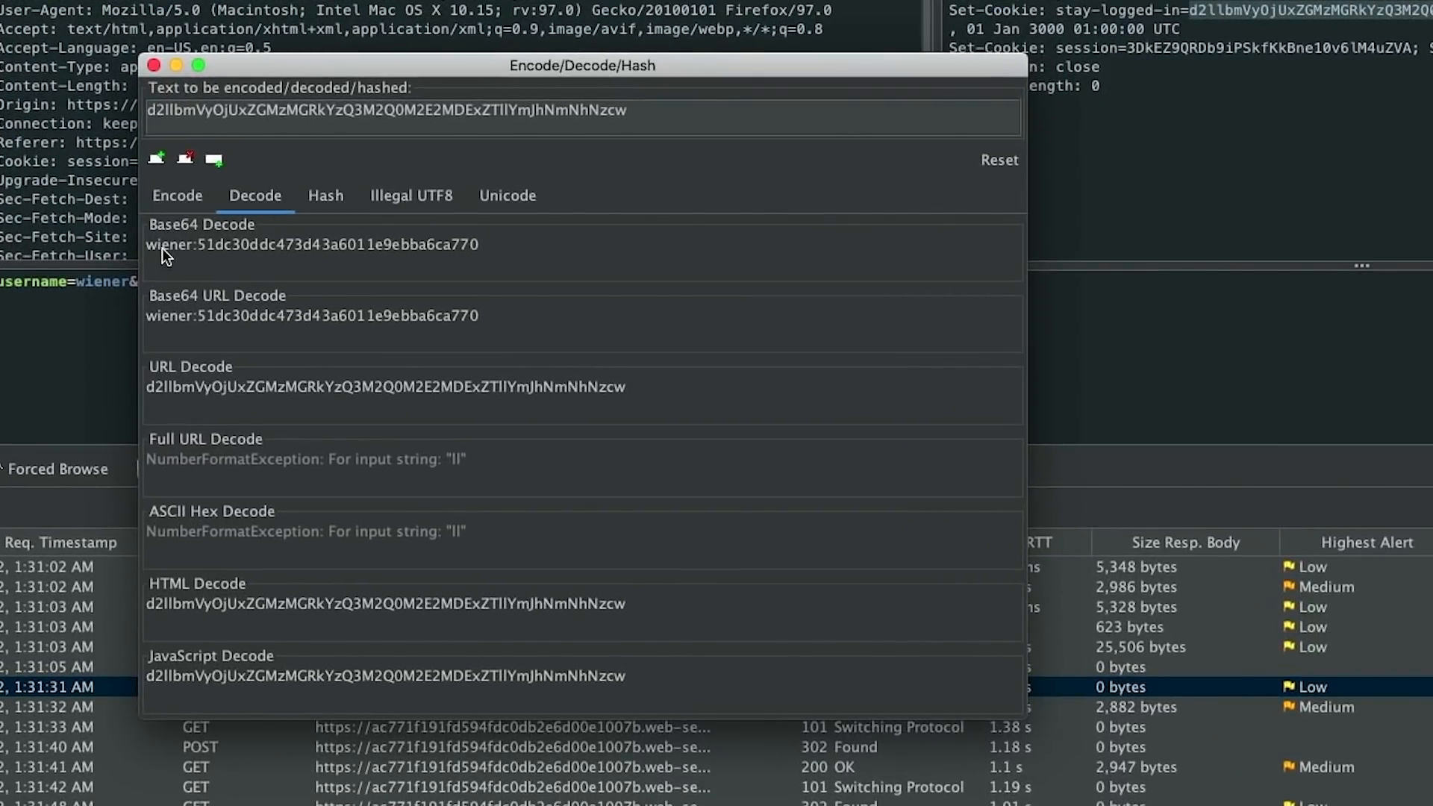
mouse_move(479, 304)
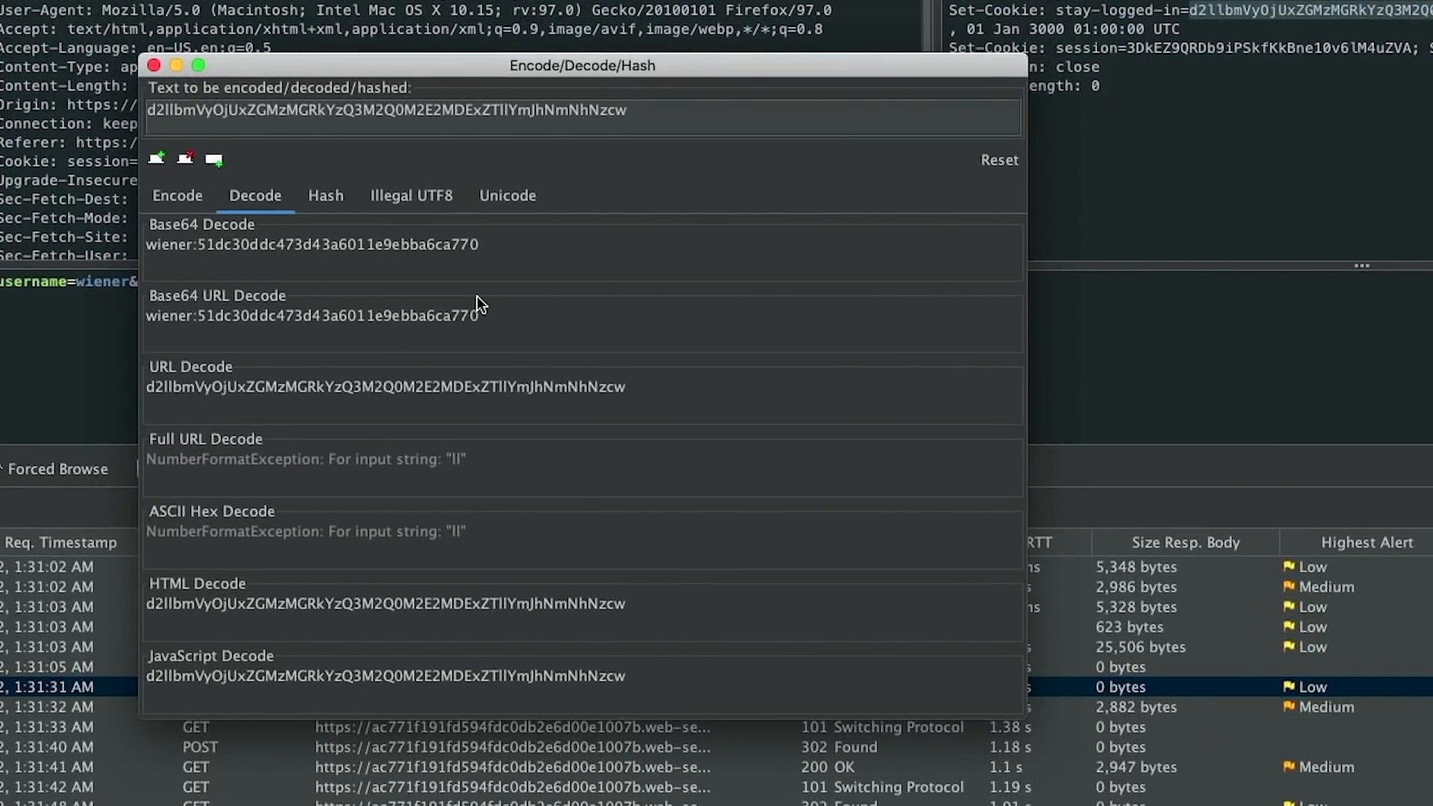
mouse_move(152, 300)
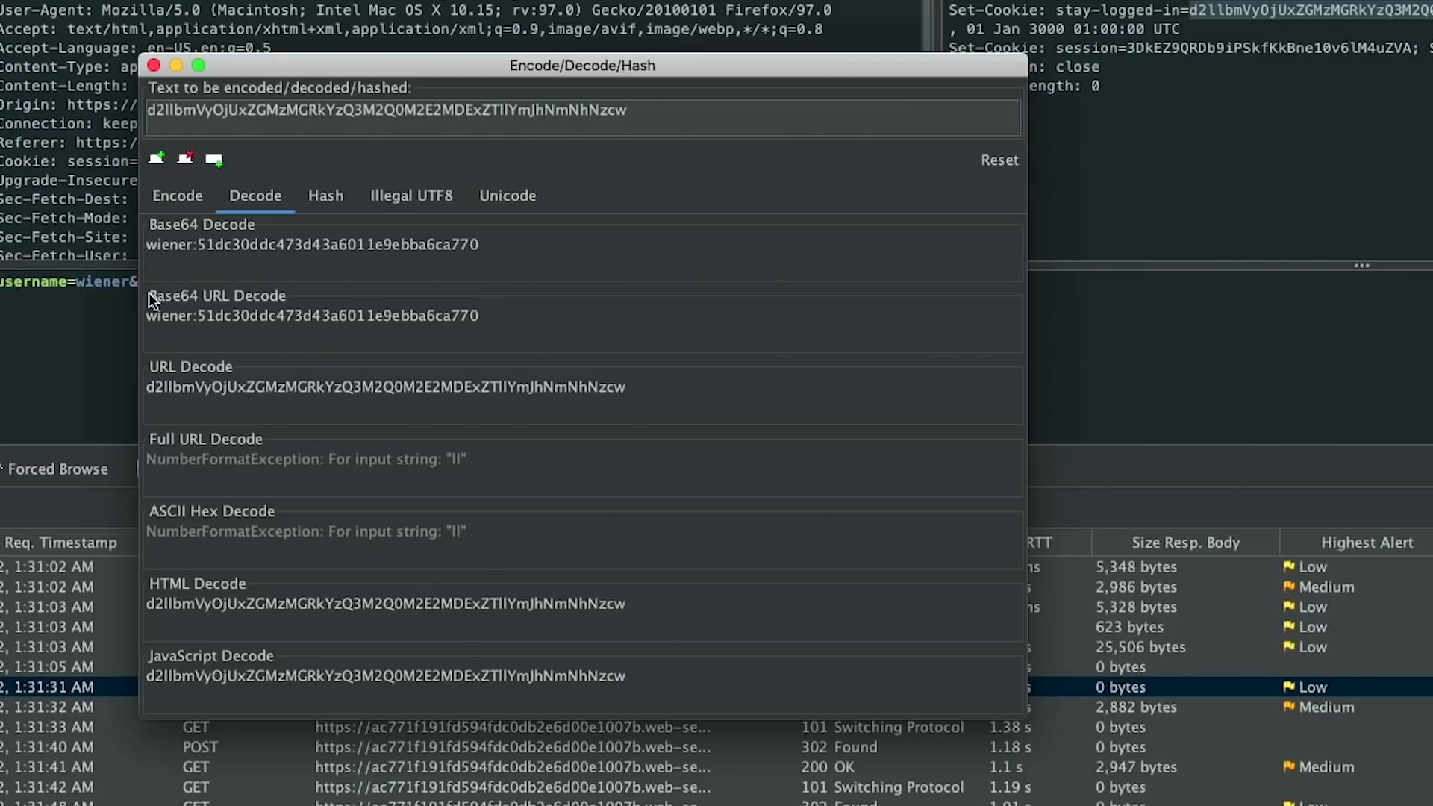
mouse_move(262, 338)
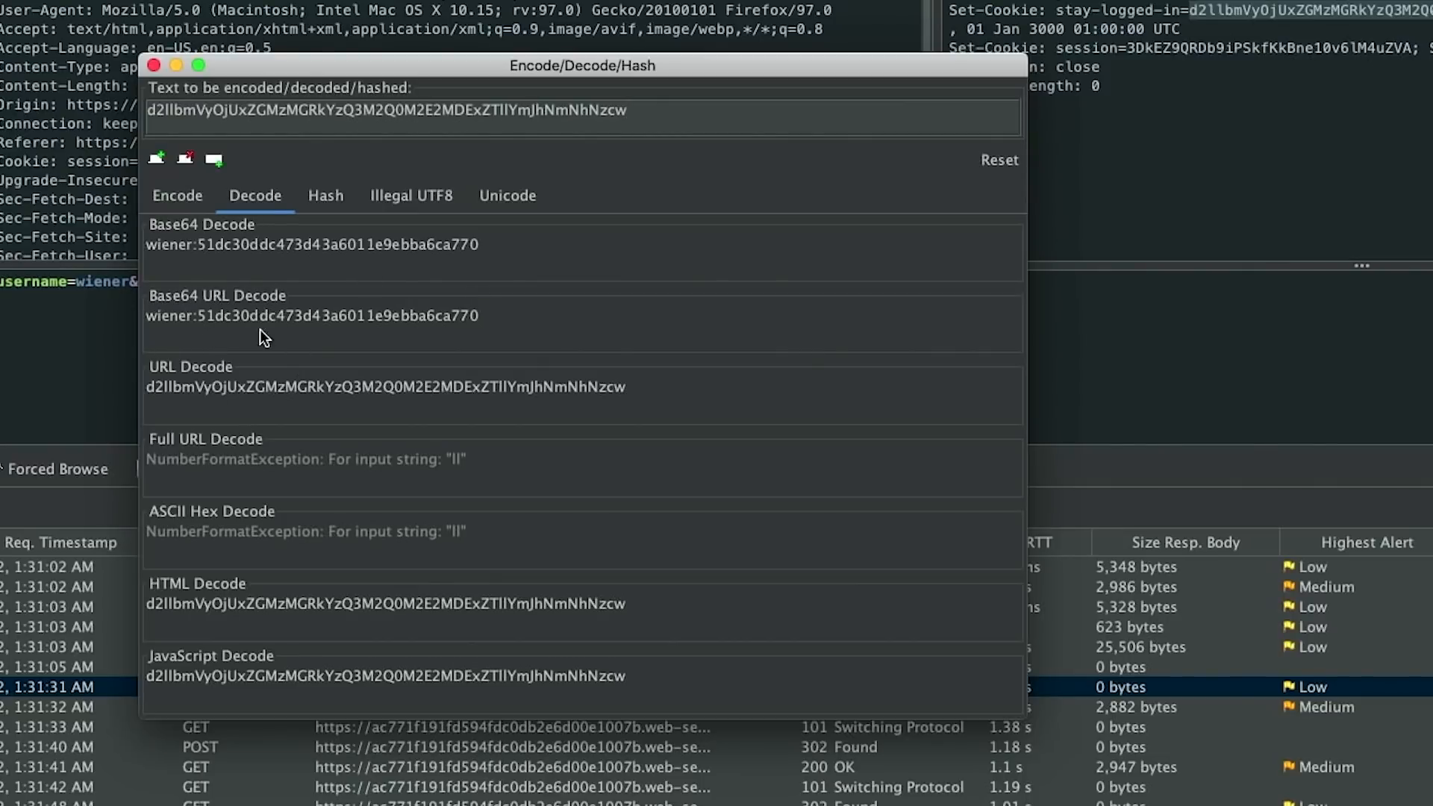
mouse_move(282, 356)
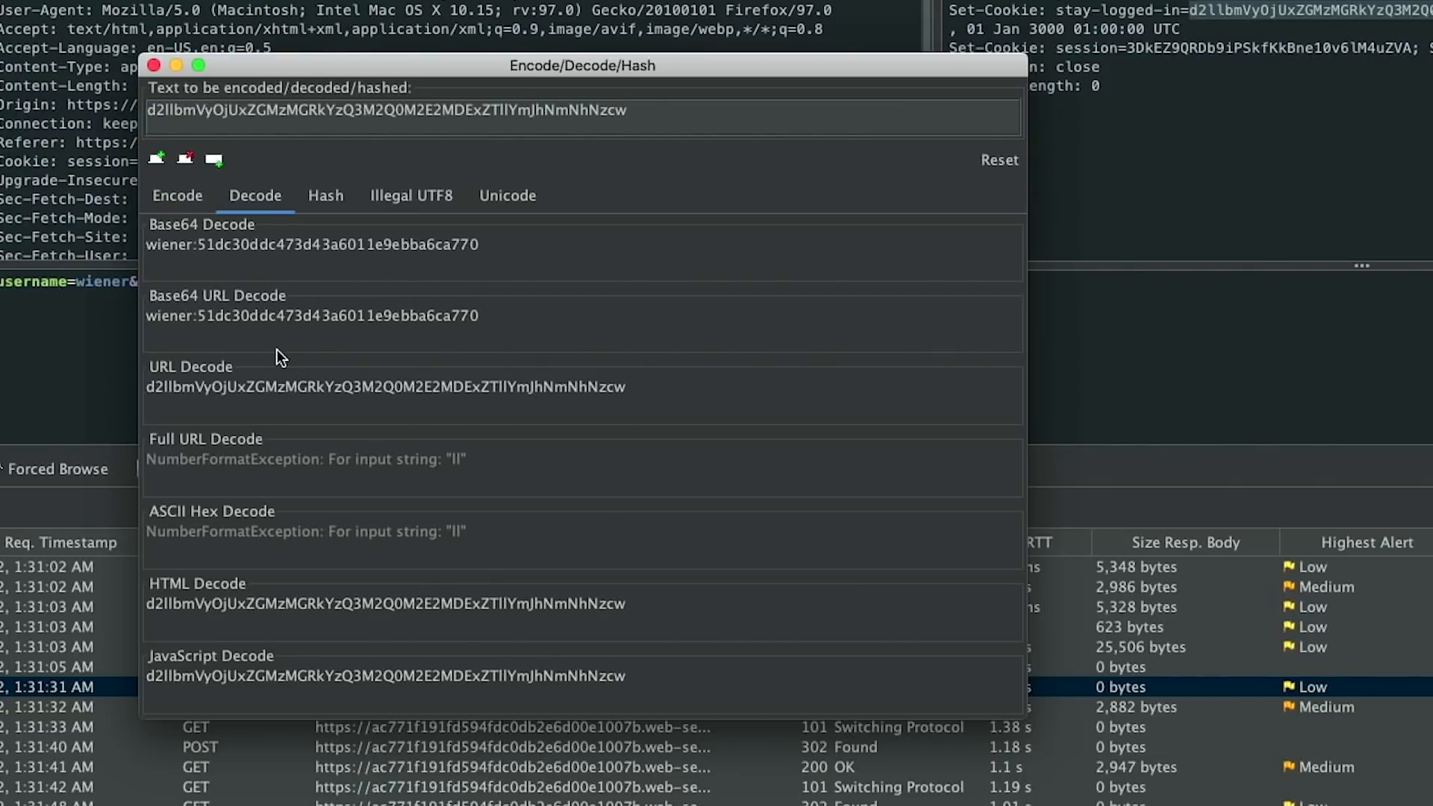
mouse_move(288, 393)
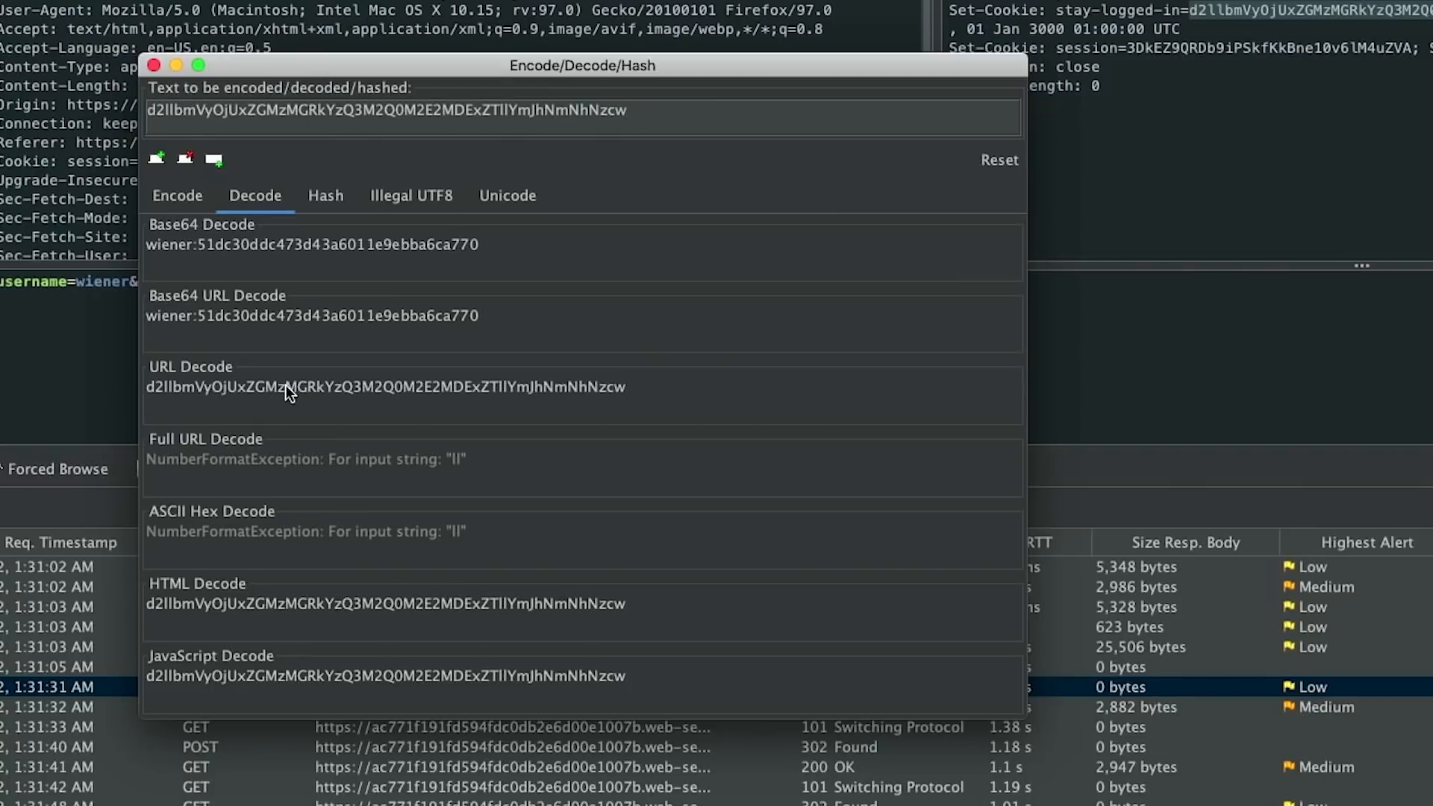
mouse_move(224, 412)
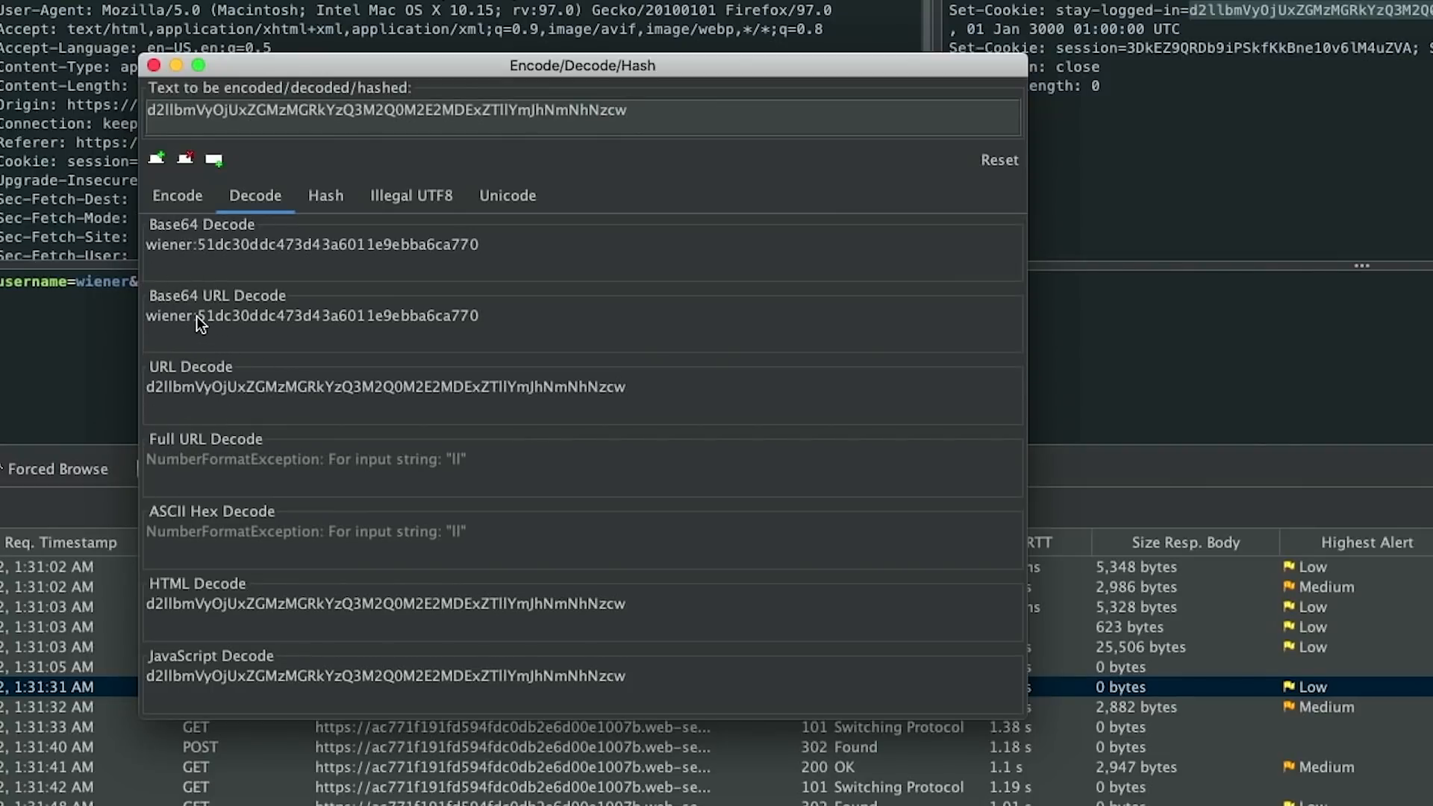
double_click(336, 315)
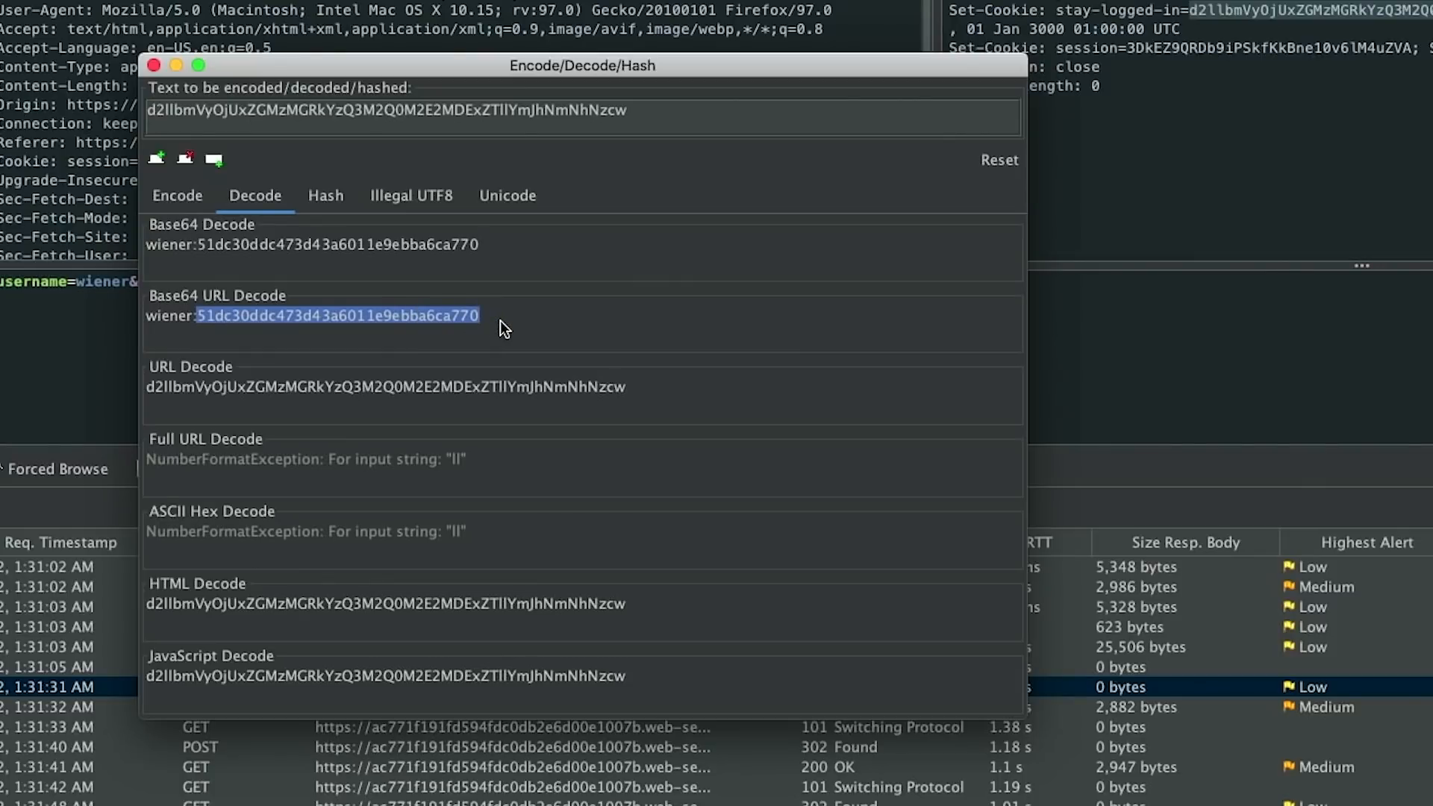
mouse_move(291, 343)
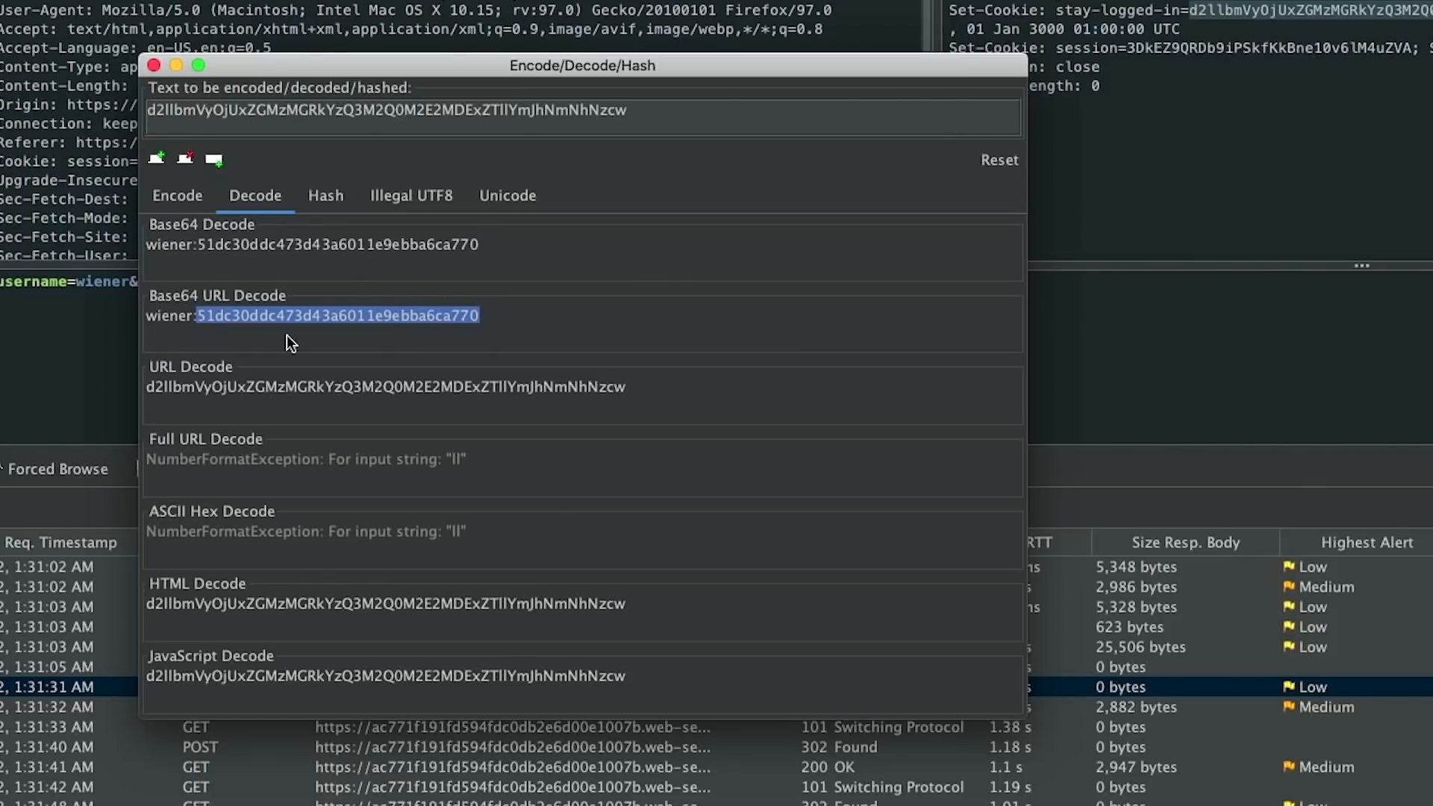
mouse_move(177, 319)
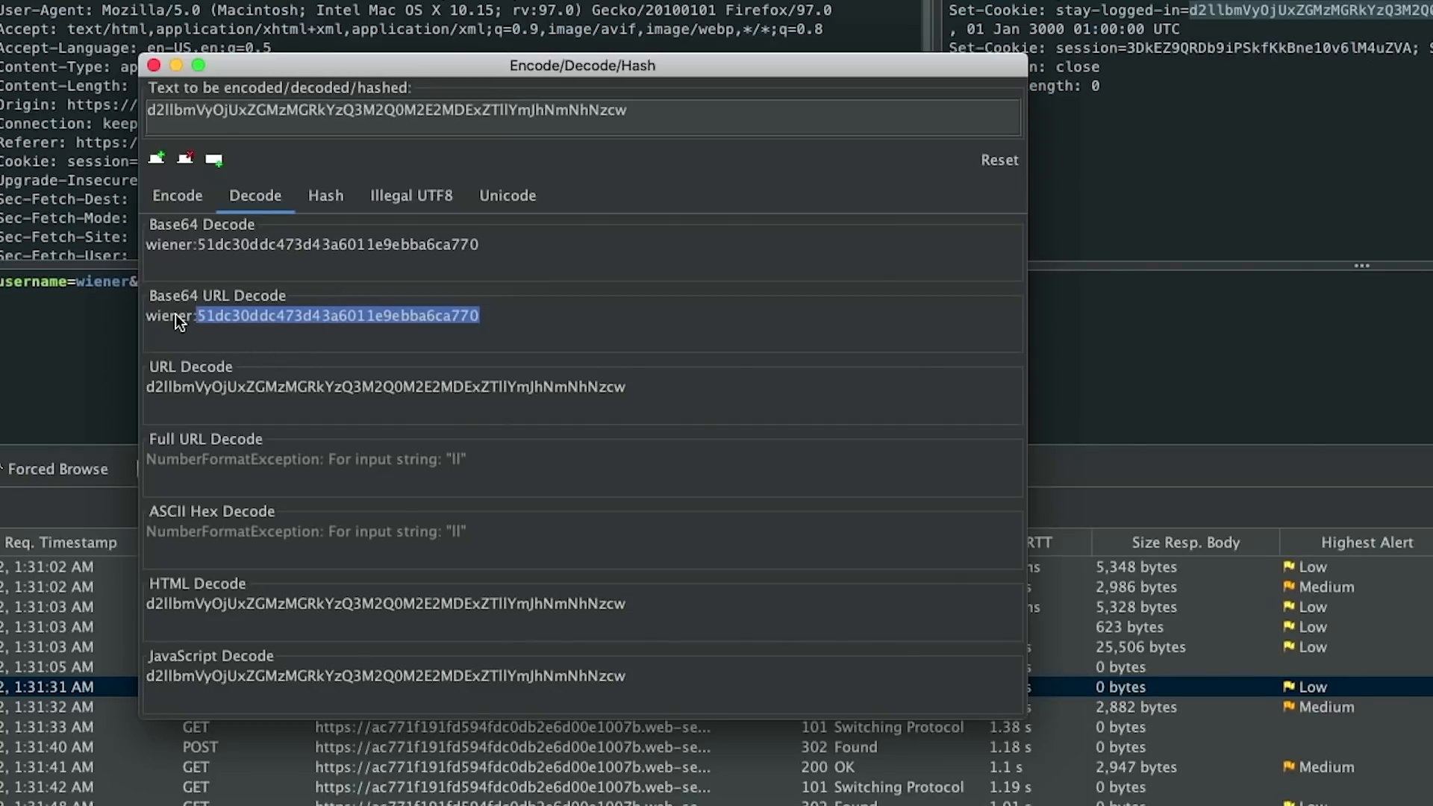
mouse_move(291, 255)
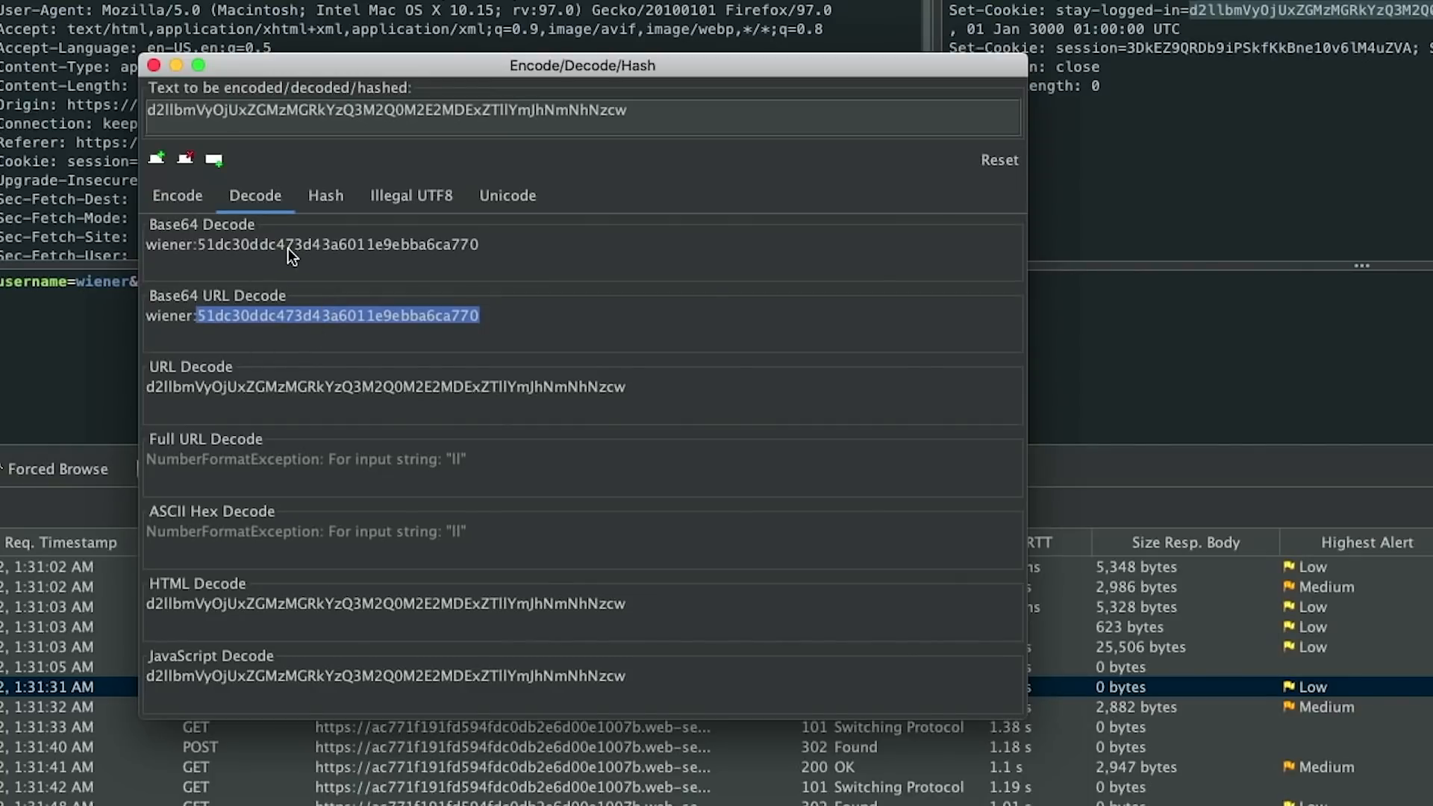
mouse_move(211, 331)
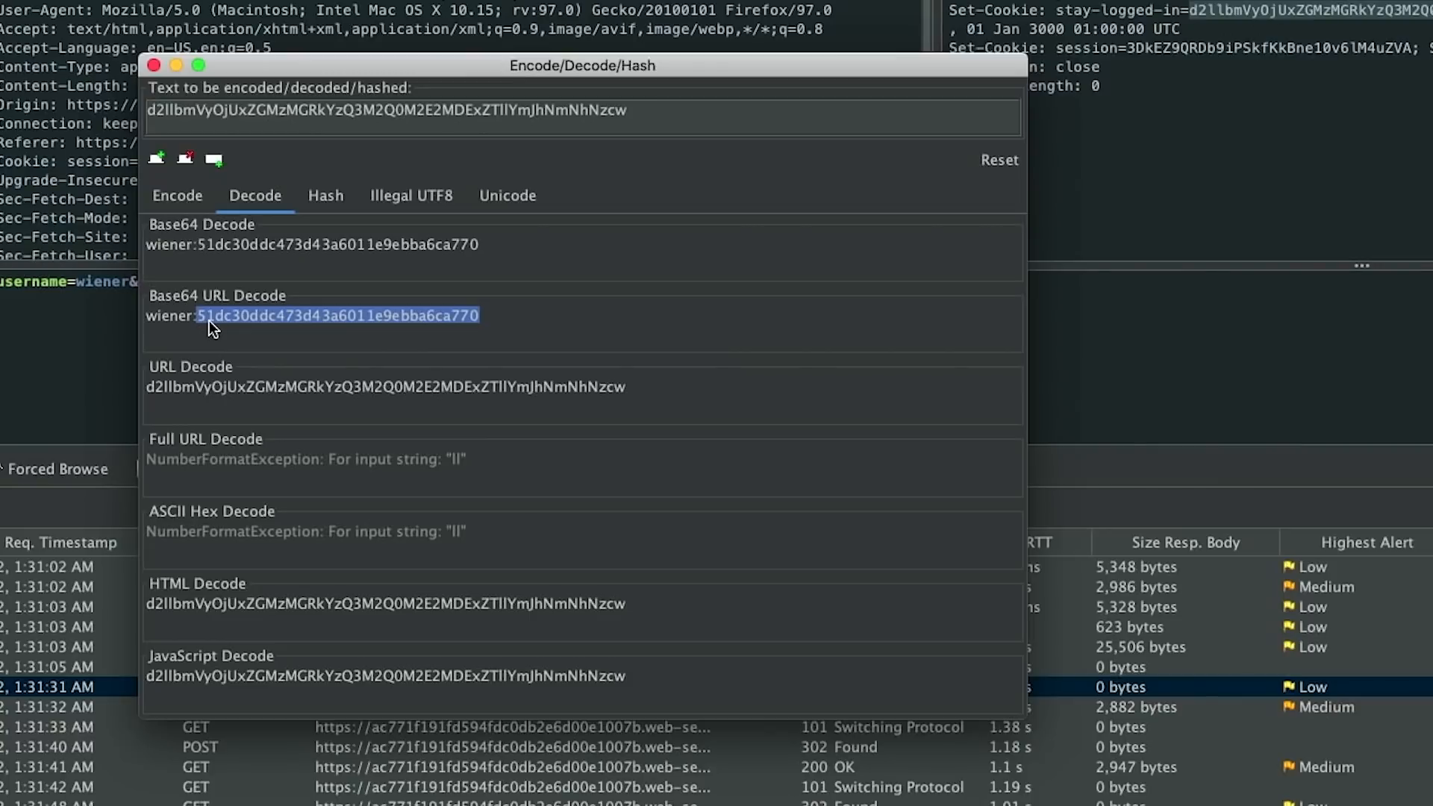
mouse_move(520, 336)
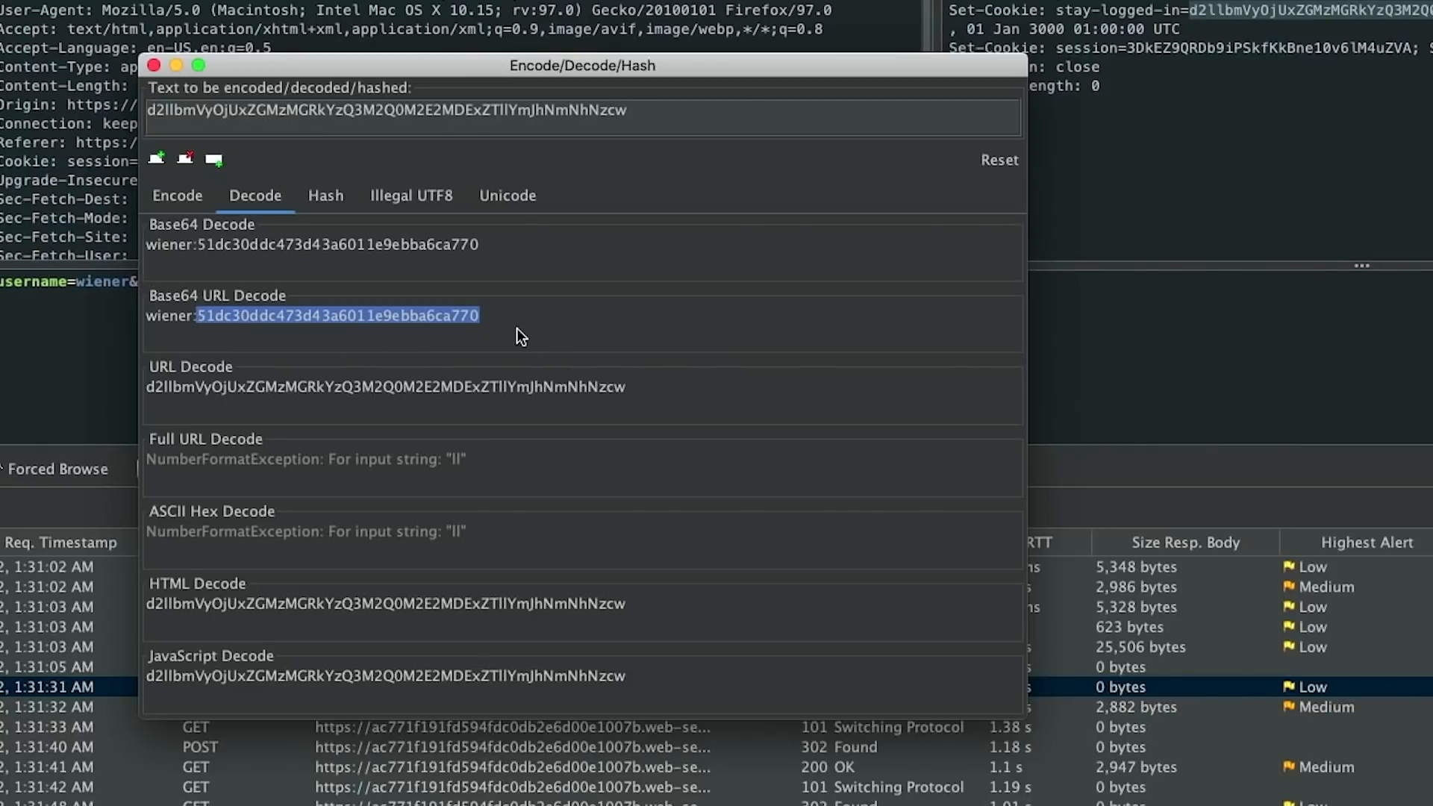
left_click(325, 194)
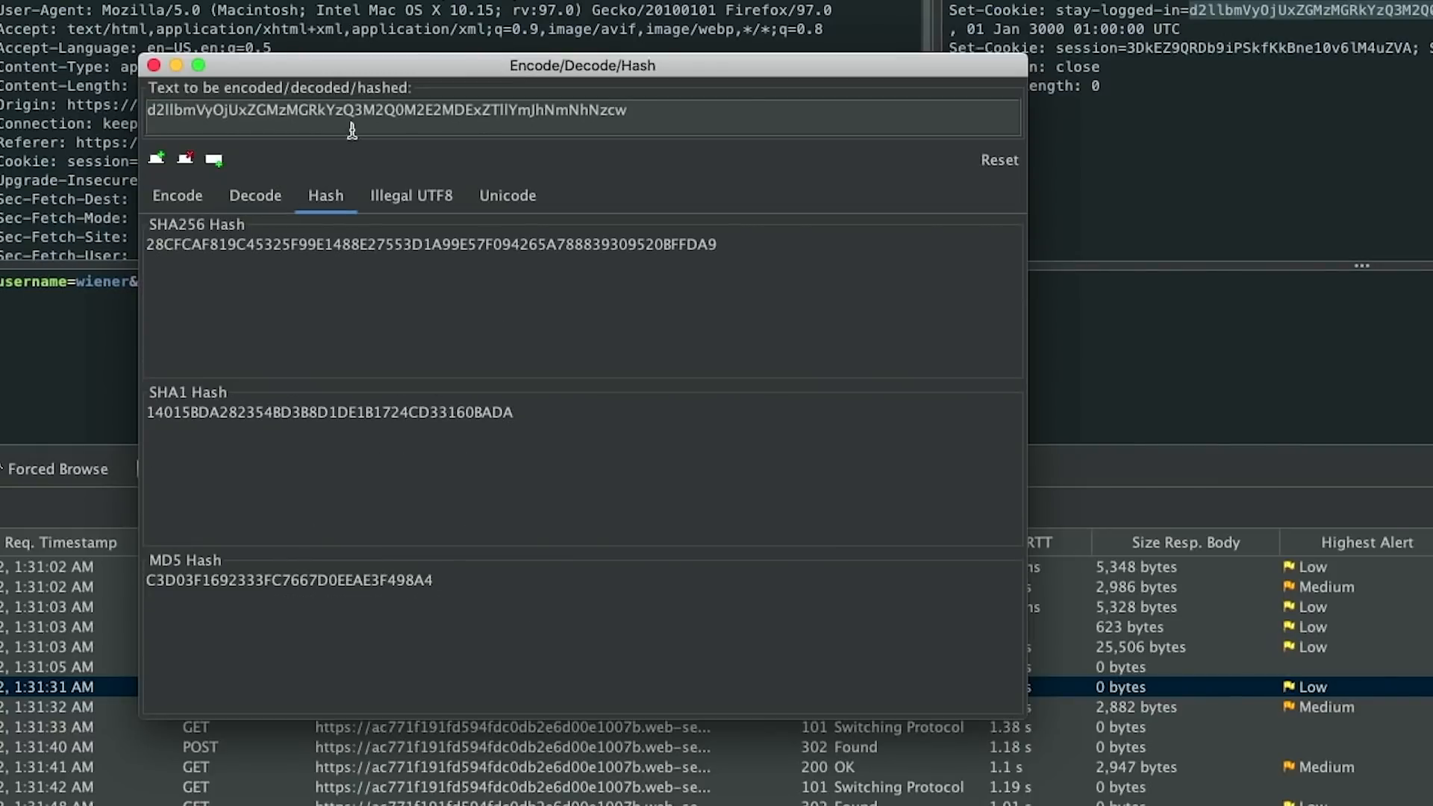
type("pe")
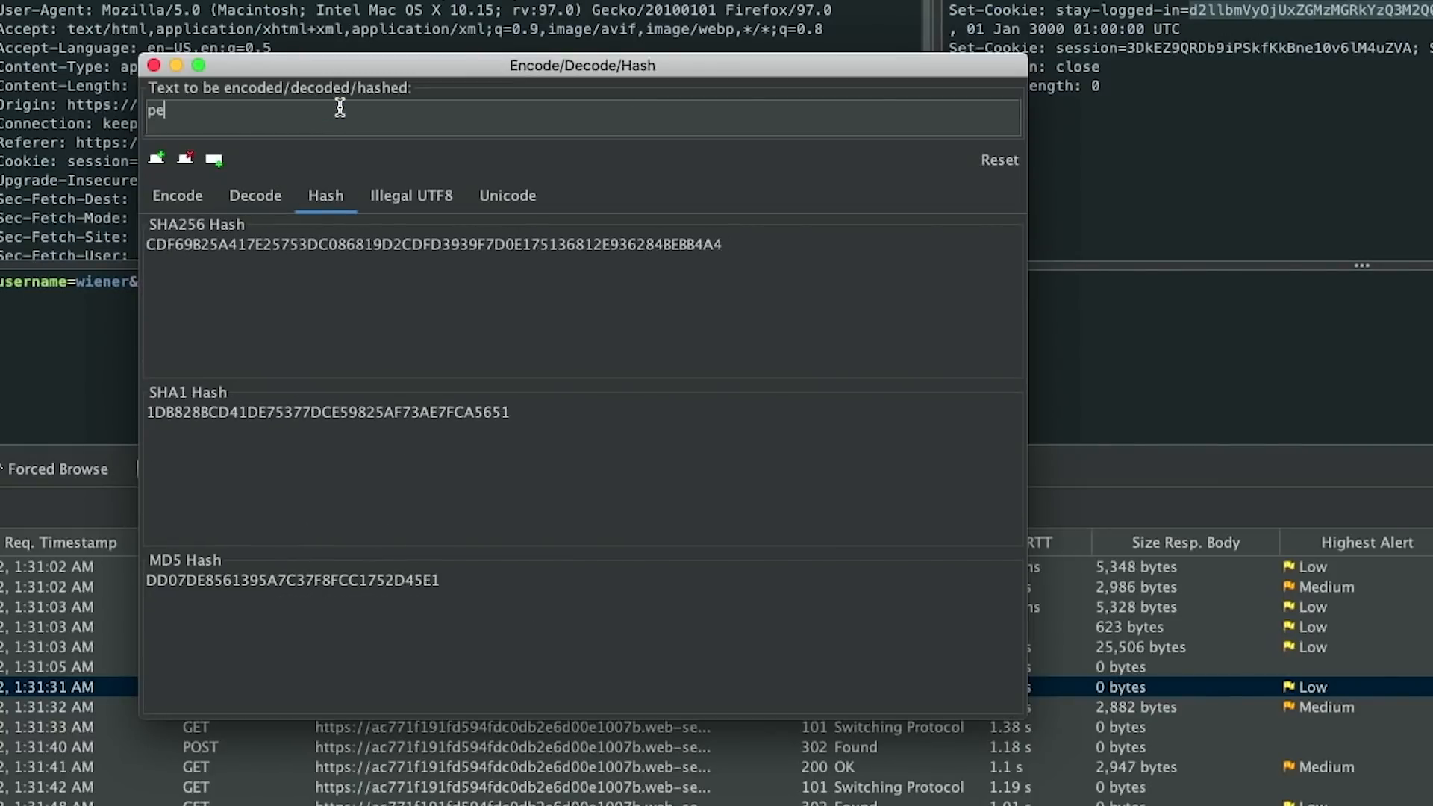
type("ter")
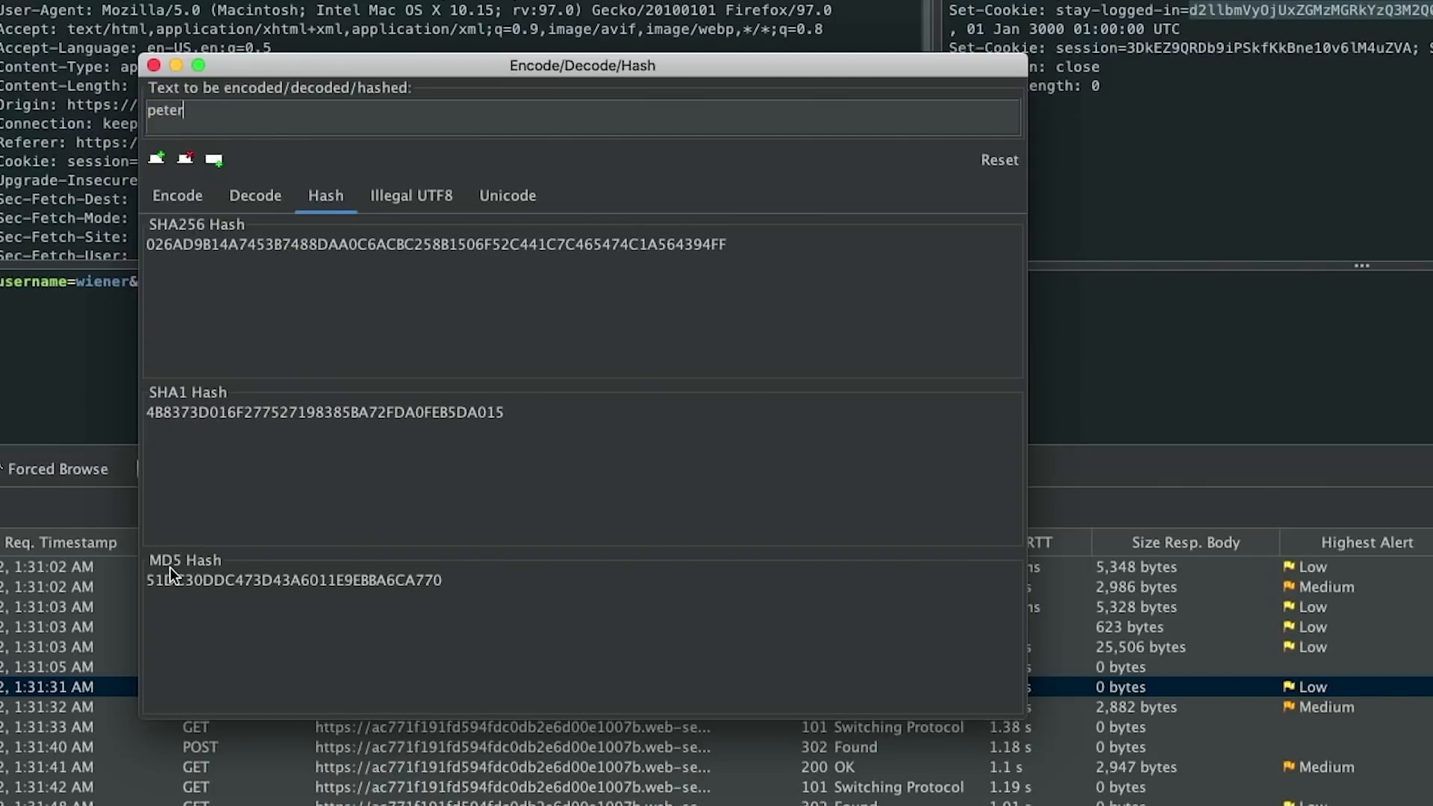
mouse_move(178, 598)
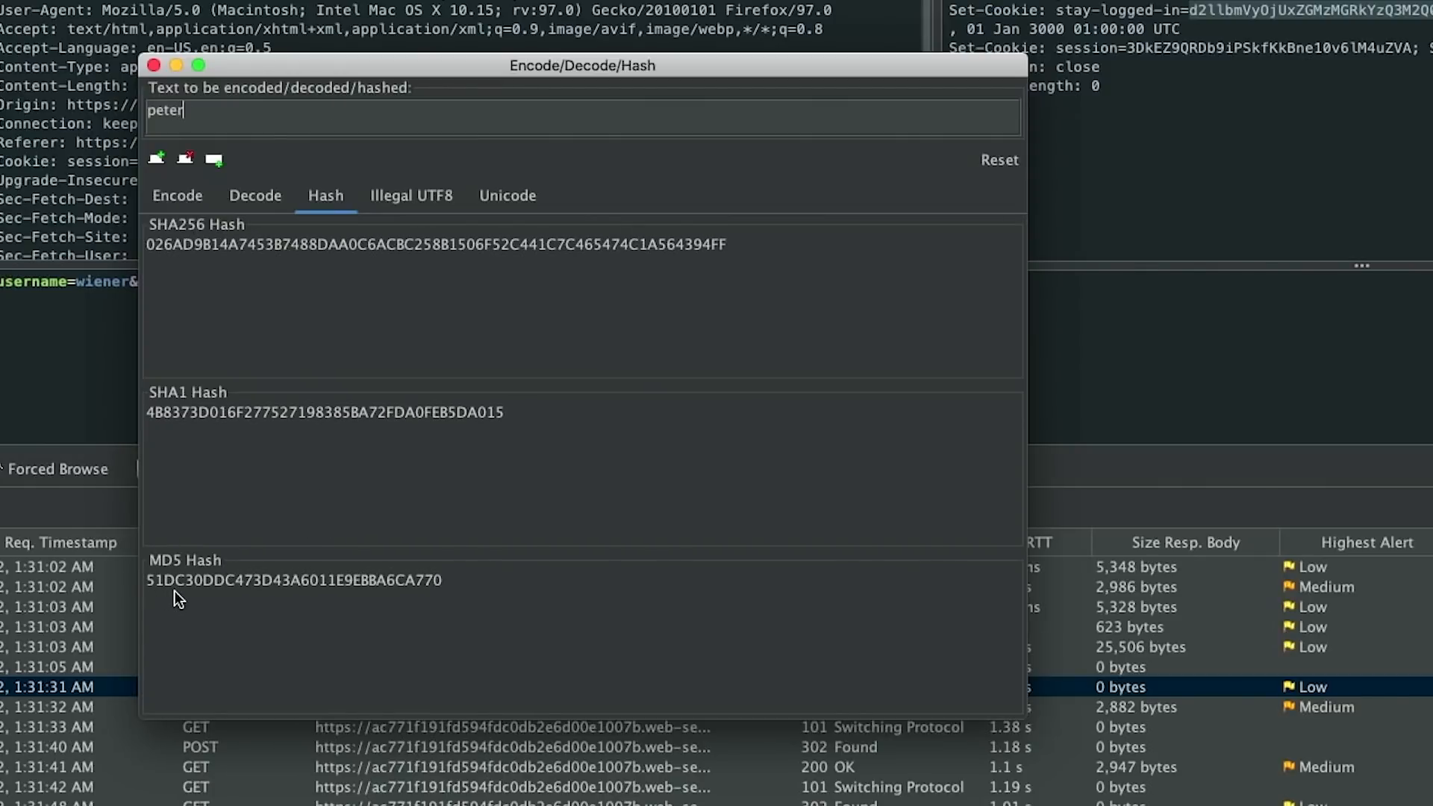
mouse_move(416, 603)
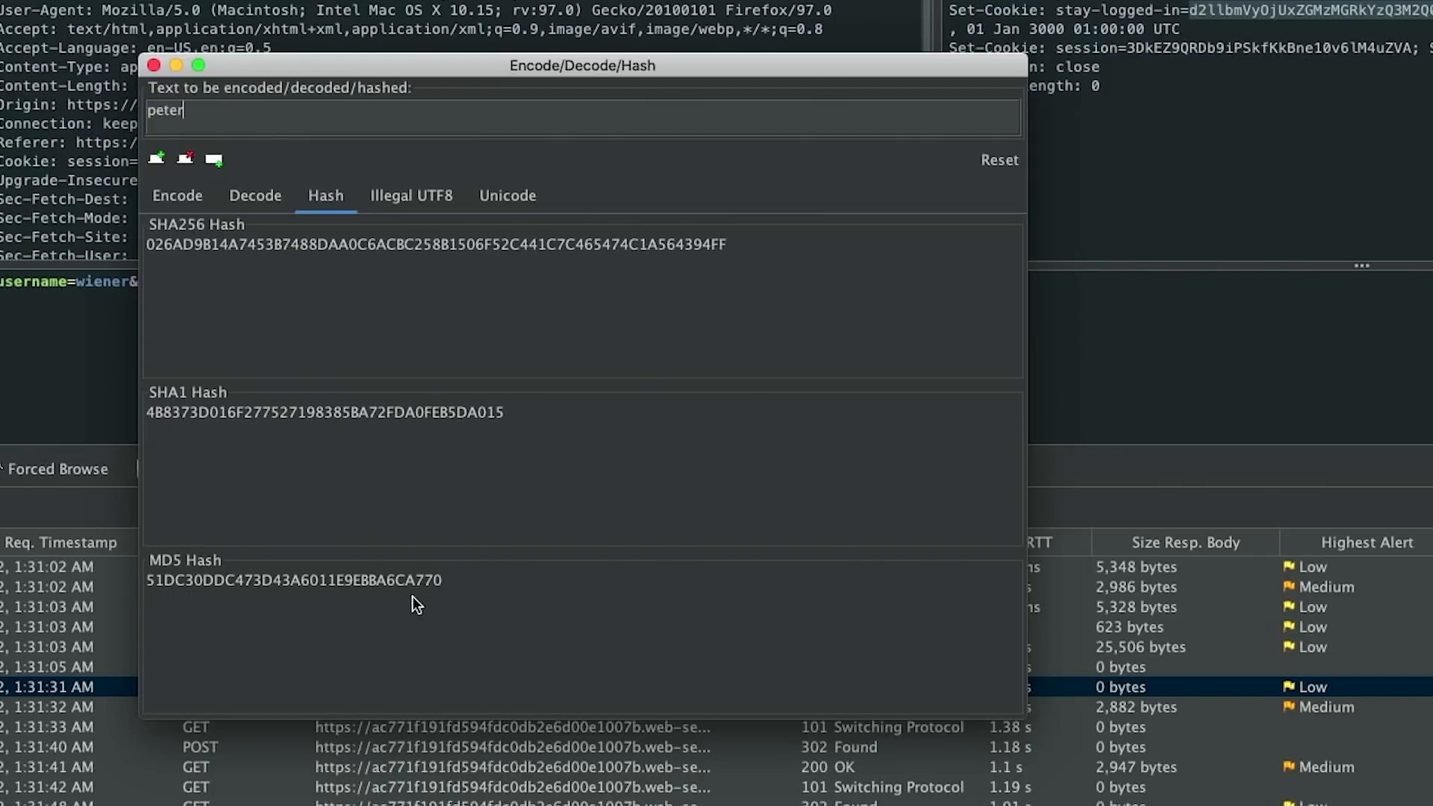
mouse_move(327, 441)
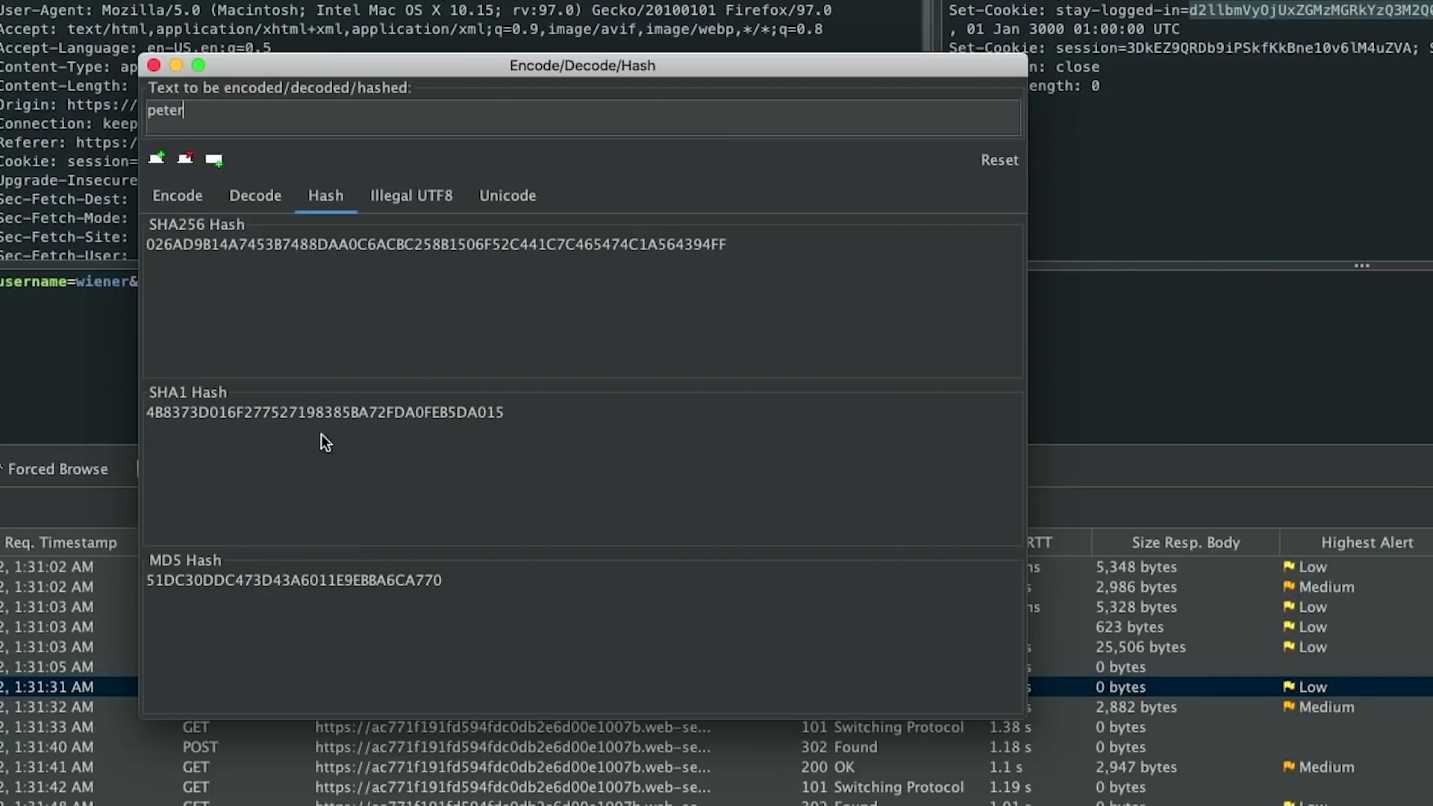
mouse_move(216, 112)
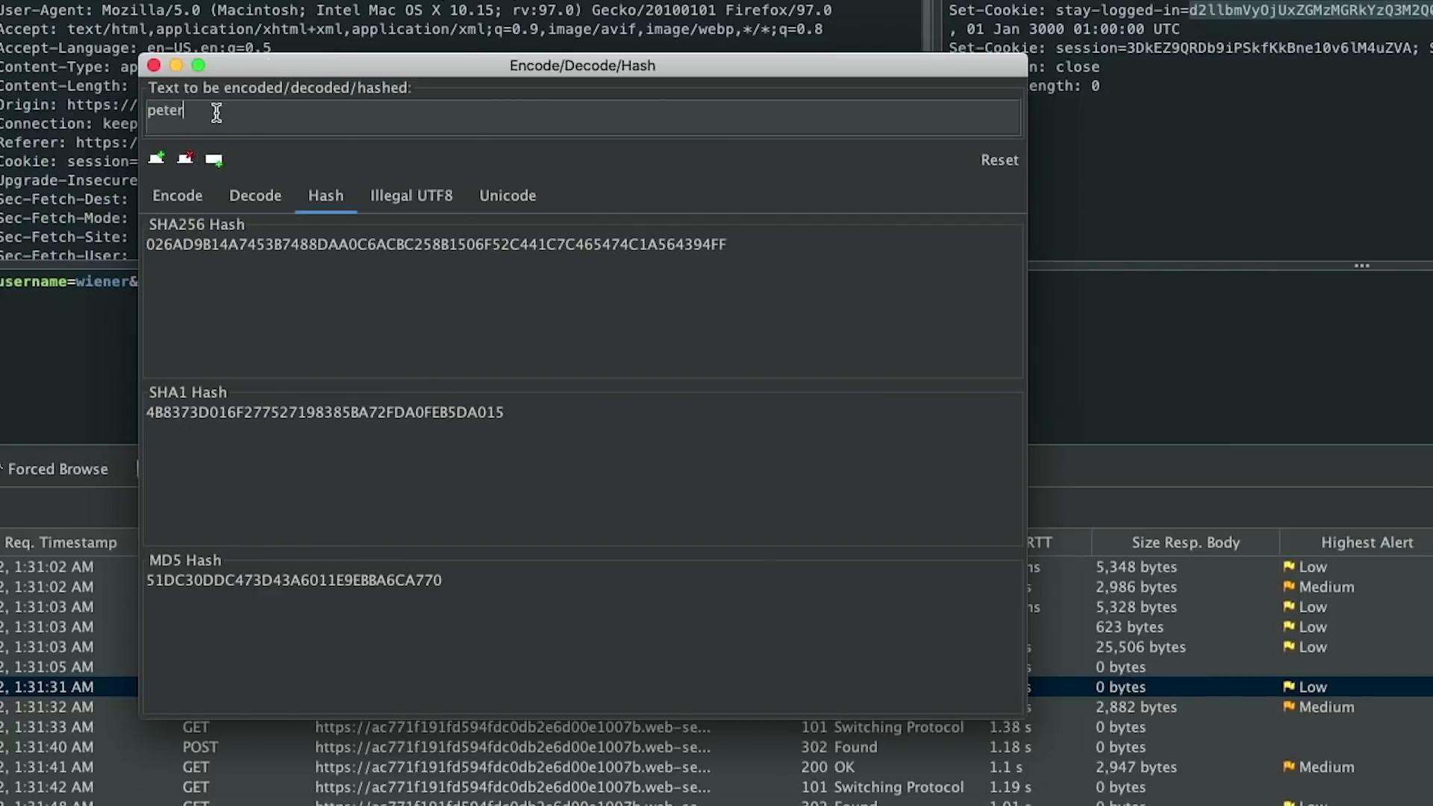
mouse_move(254, 225)
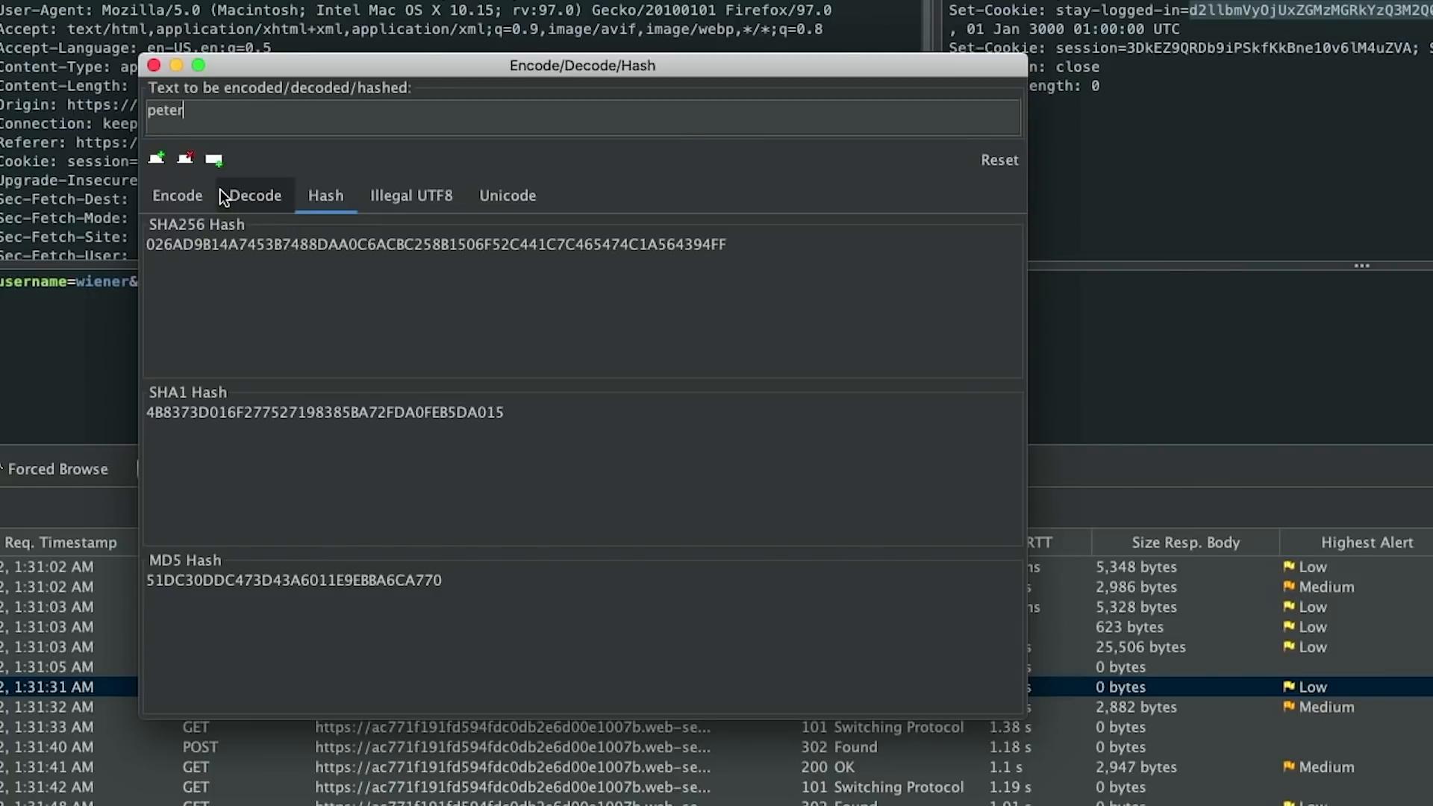
mouse_move(345, 149)
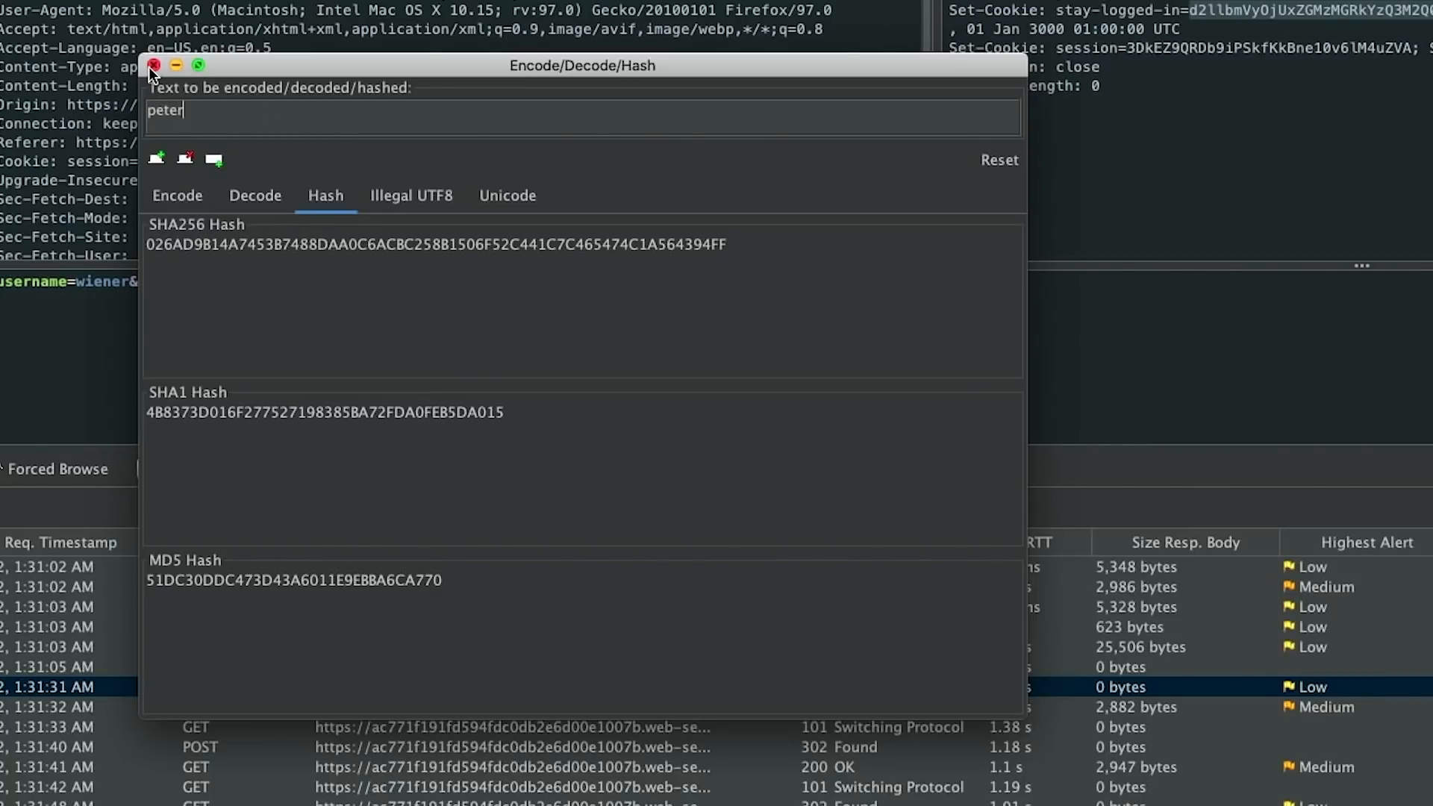
Close the Encode/Decode/Hash tool and load the lab's /login page in Firefox
left_click(154, 65)
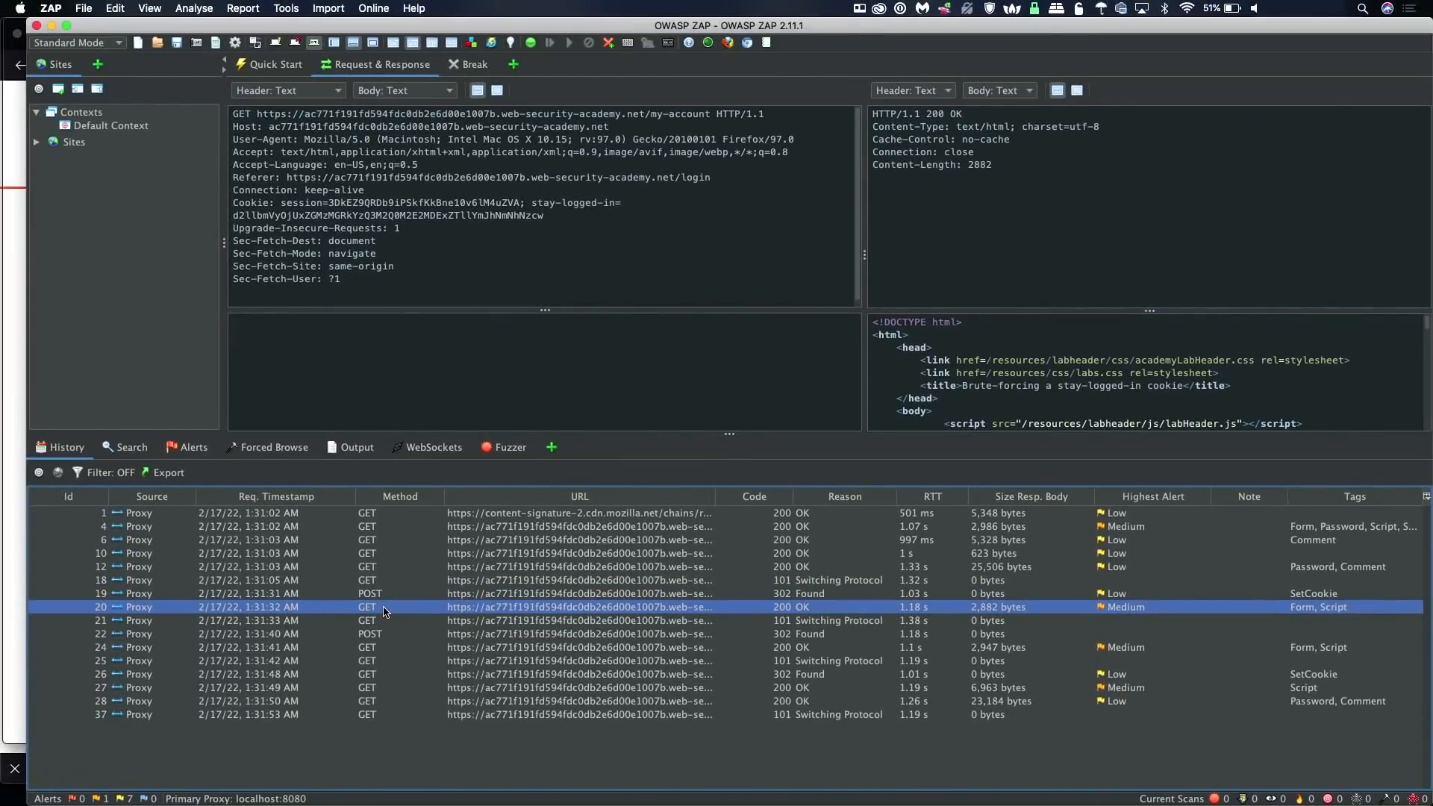
mouse_move(384, 609)
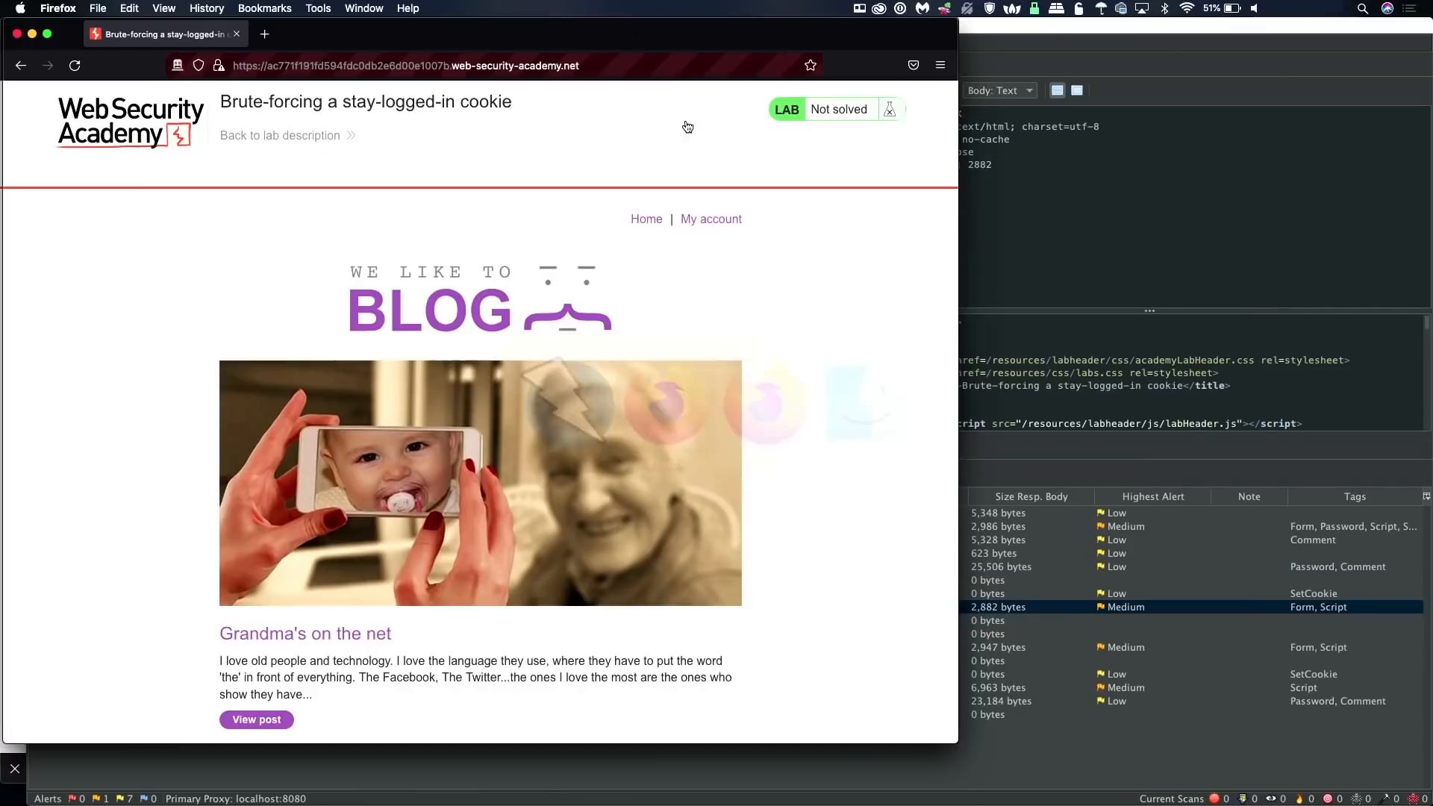
left_click(406, 64)
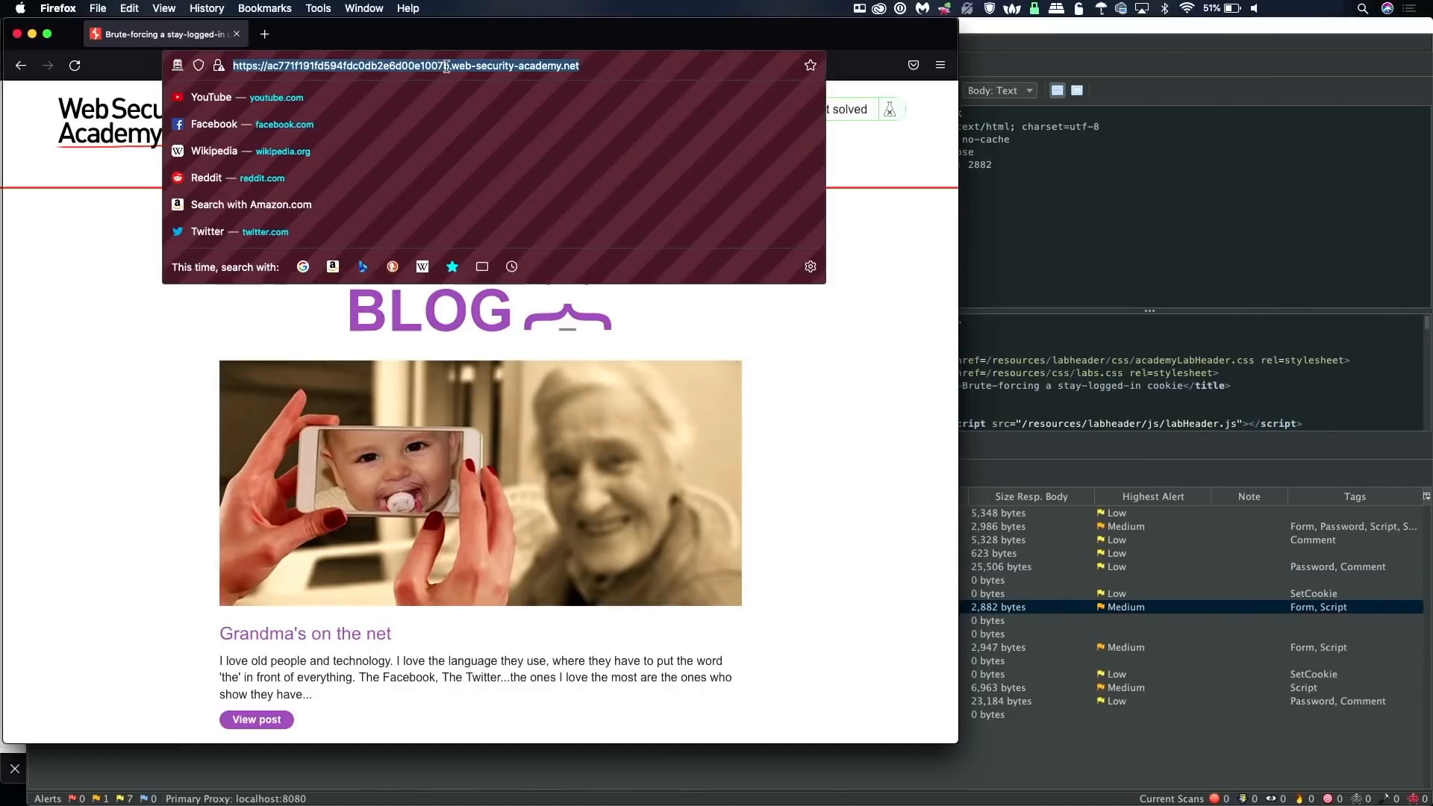
key("Return")
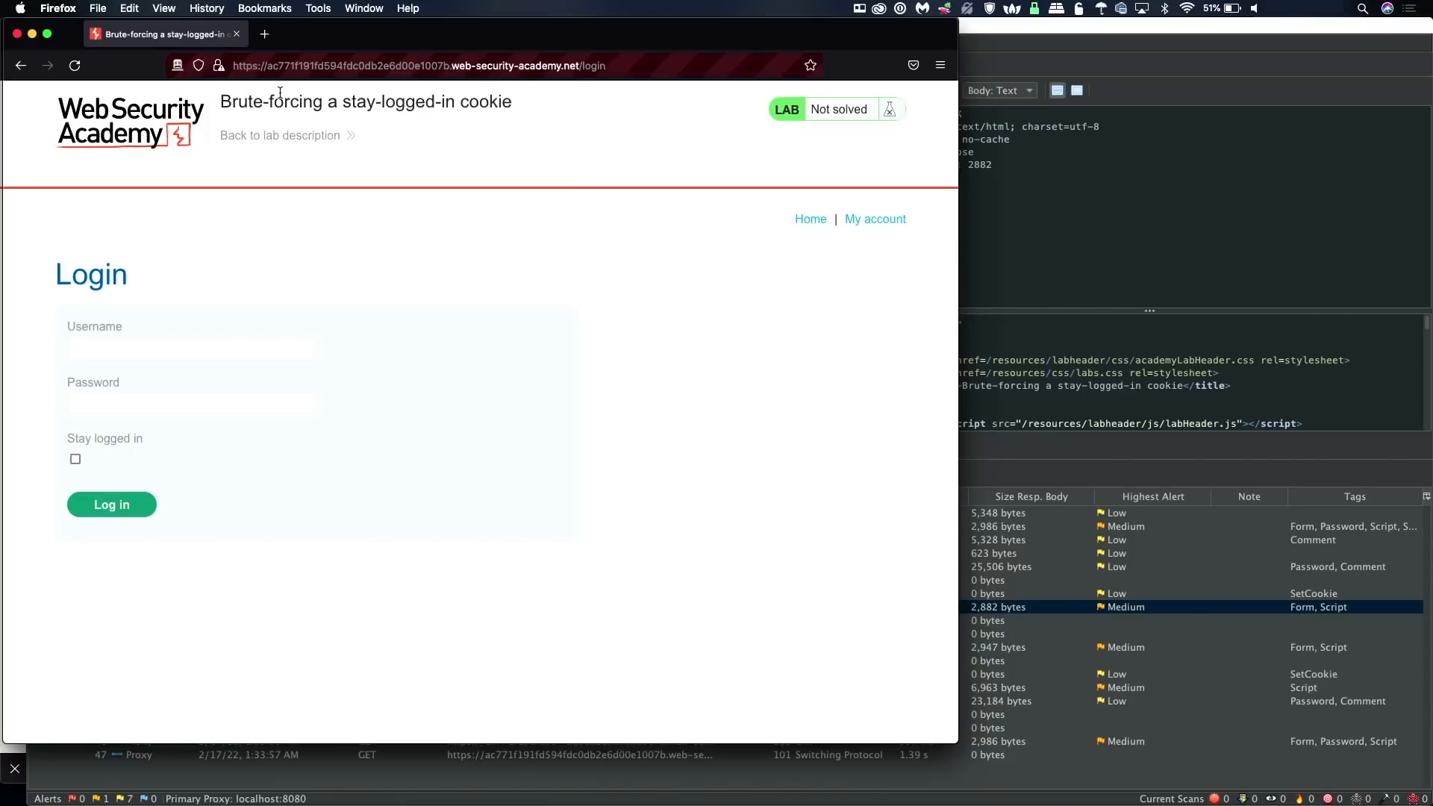
mouse_move(1047, 31)
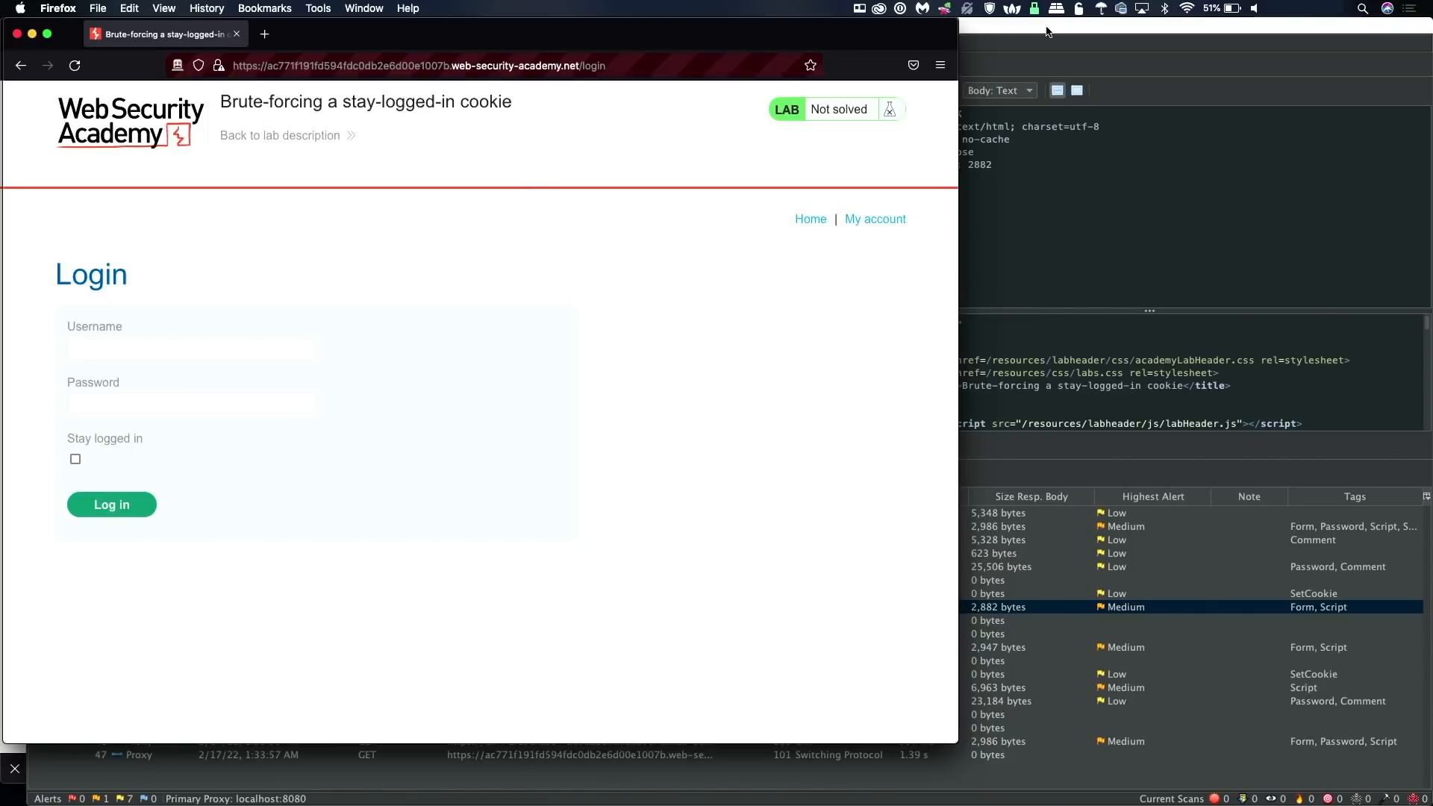
From the My Account request in History, add the stay-logged-in cookie value as the fuzz location
left_click(1046, 30)
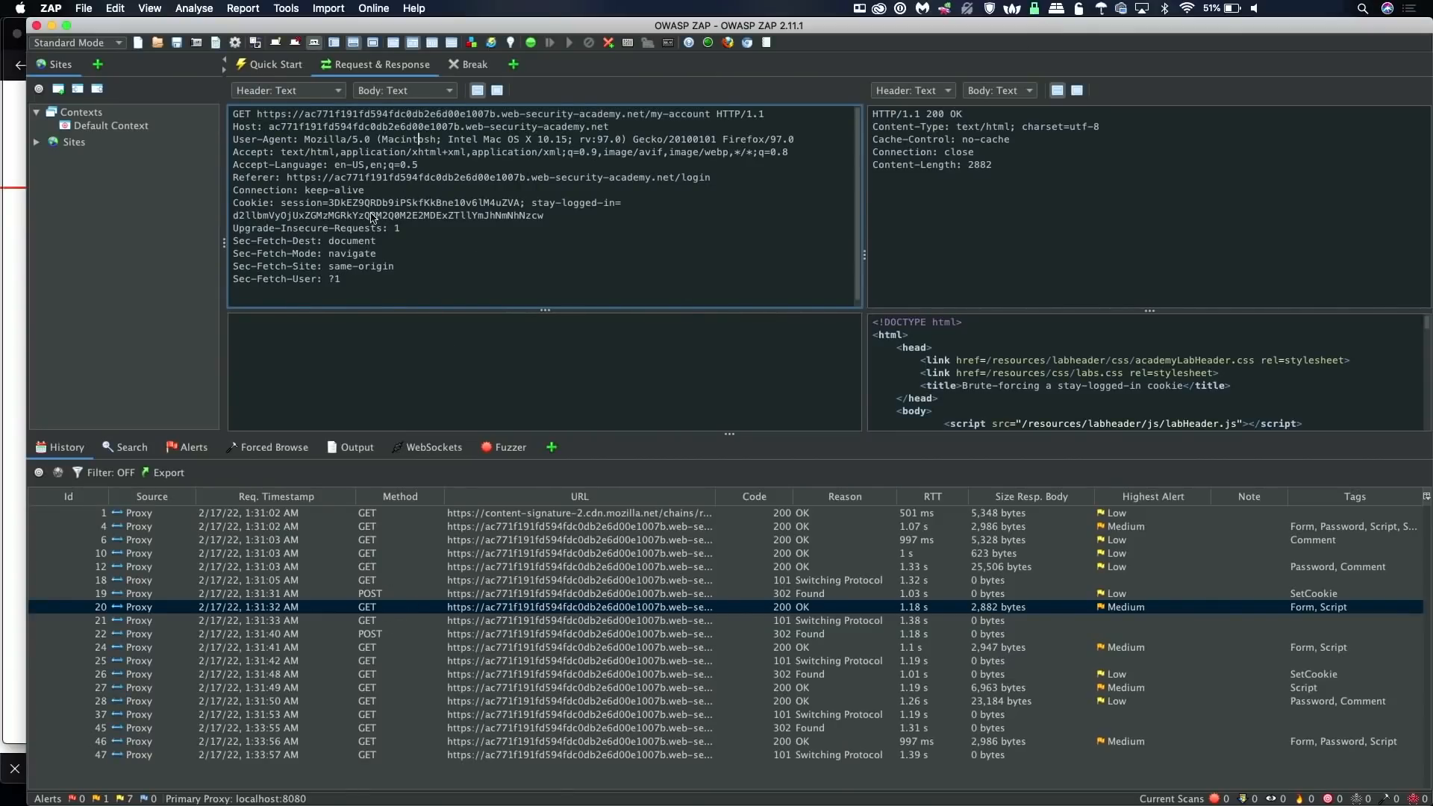
mouse_move(309, 193)
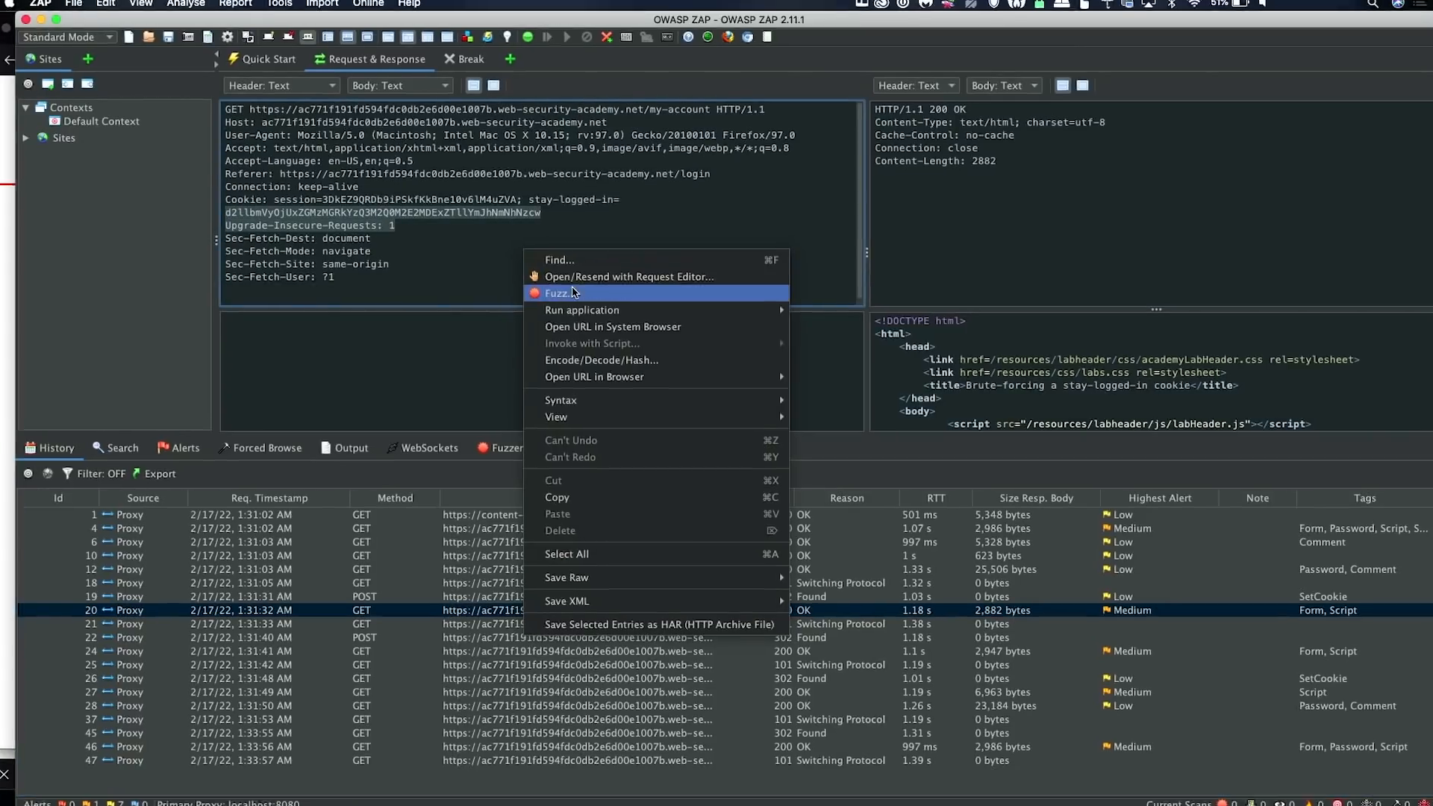
left_click(557, 293)
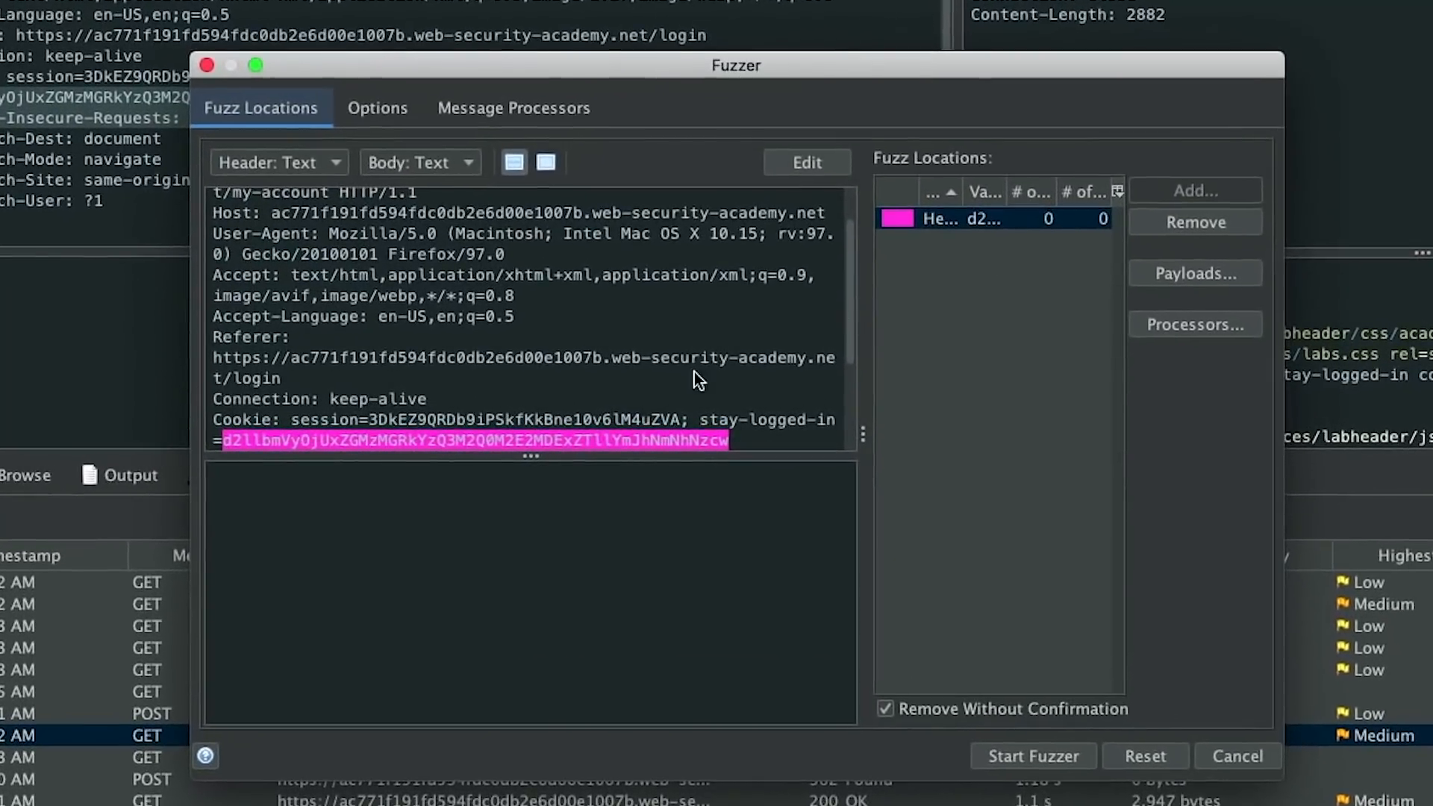
mouse_move(520, 434)
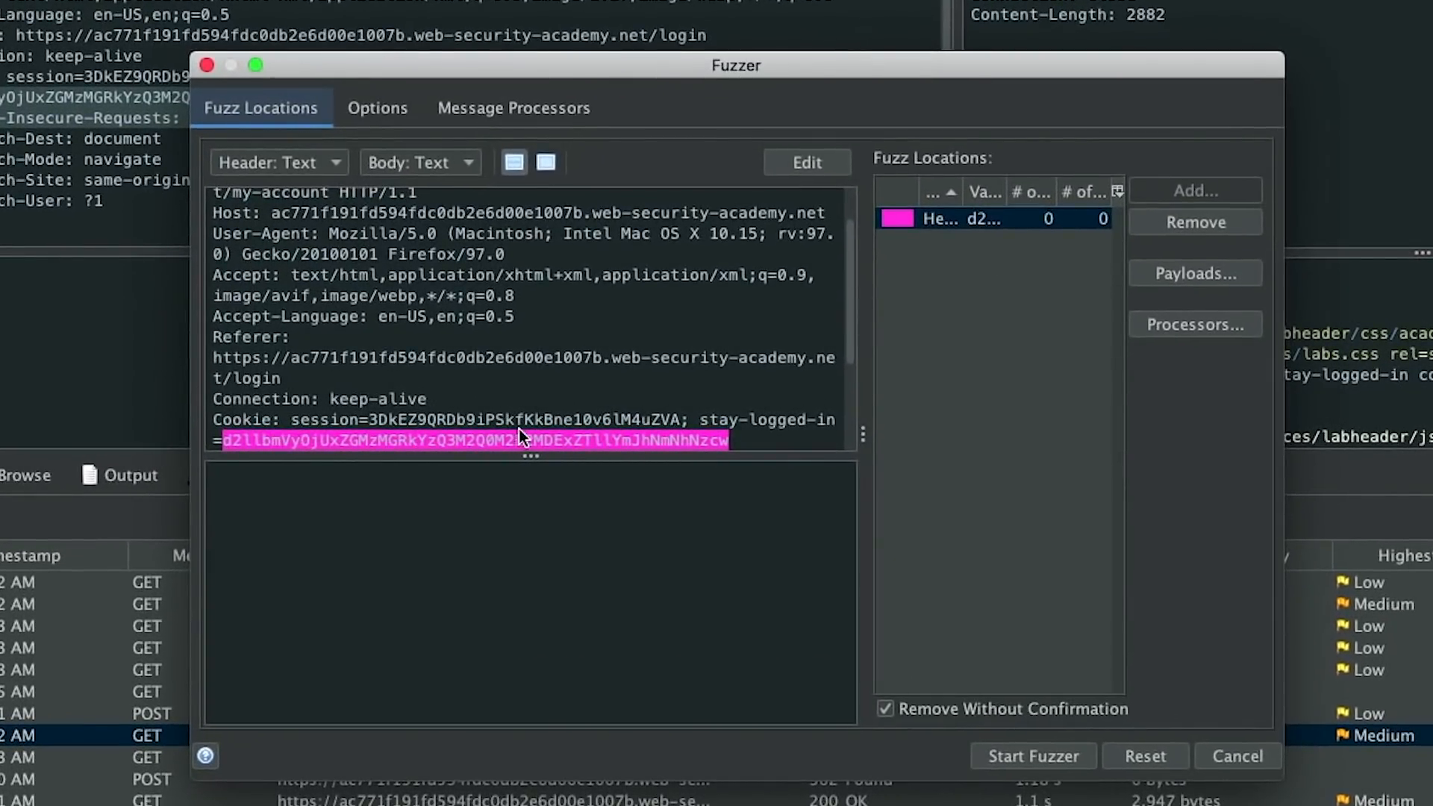
scroll("down", 3)
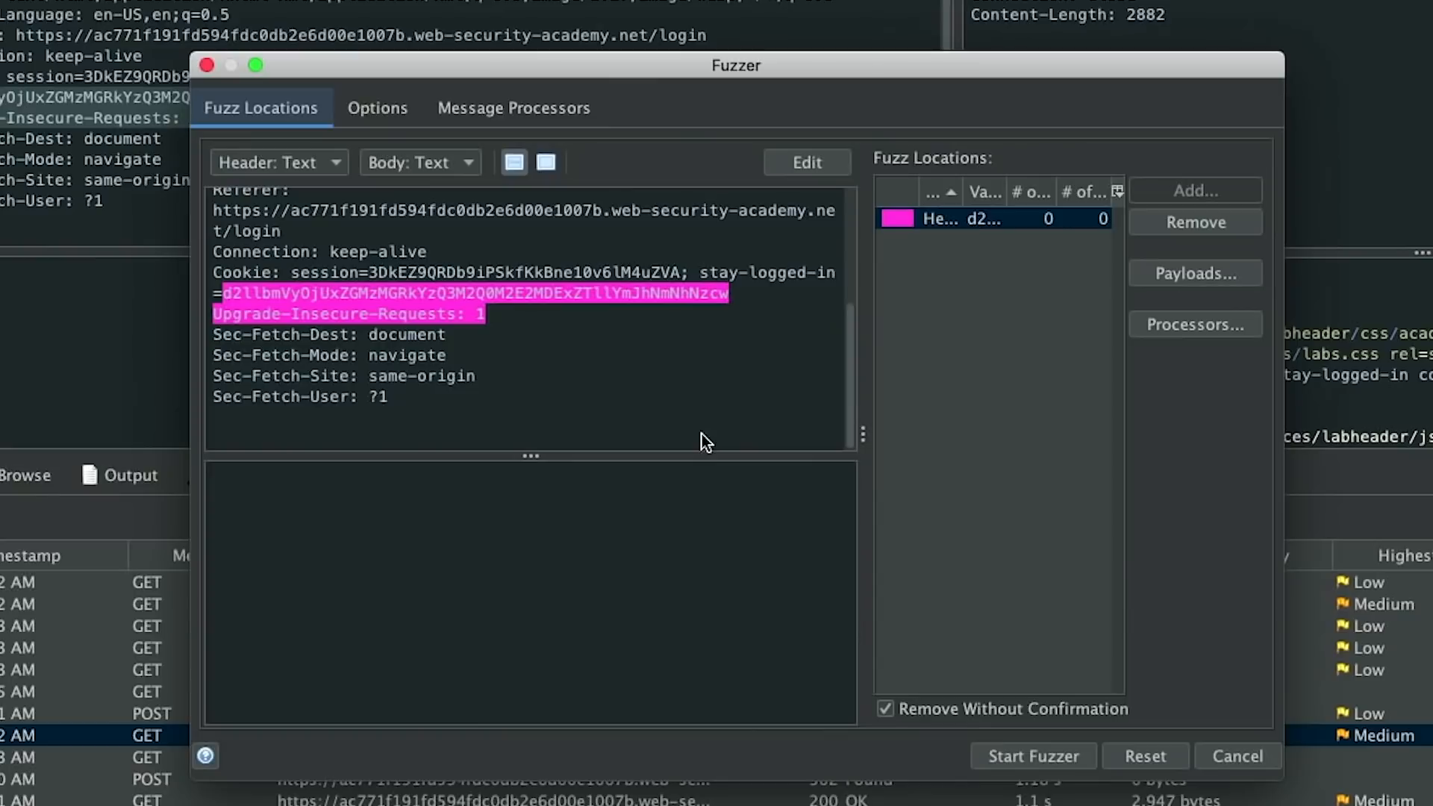
scroll("up", 3)
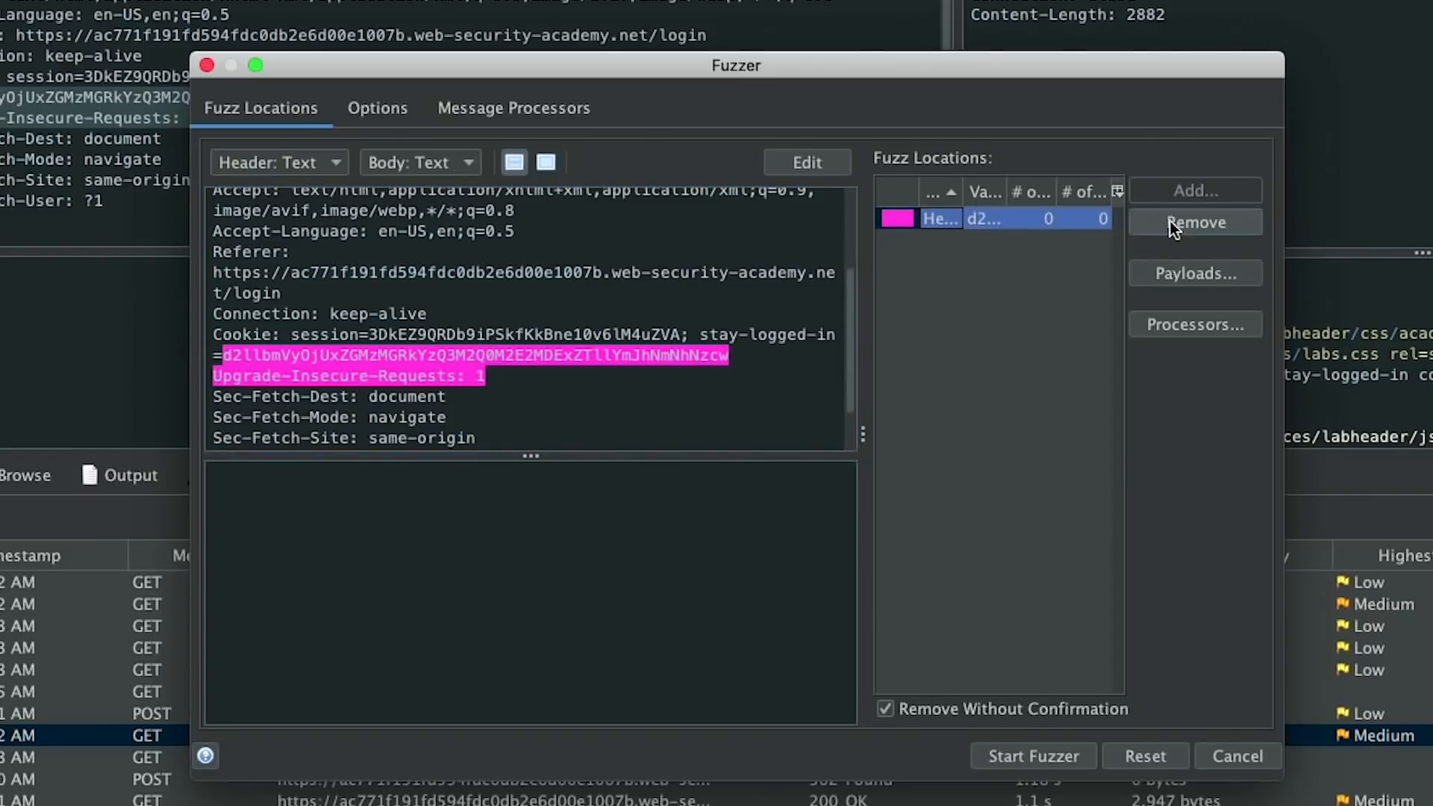
Bring up the empty Payloads window for the cookie fuzz location and switch to Firefox
left_click(1194, 272)
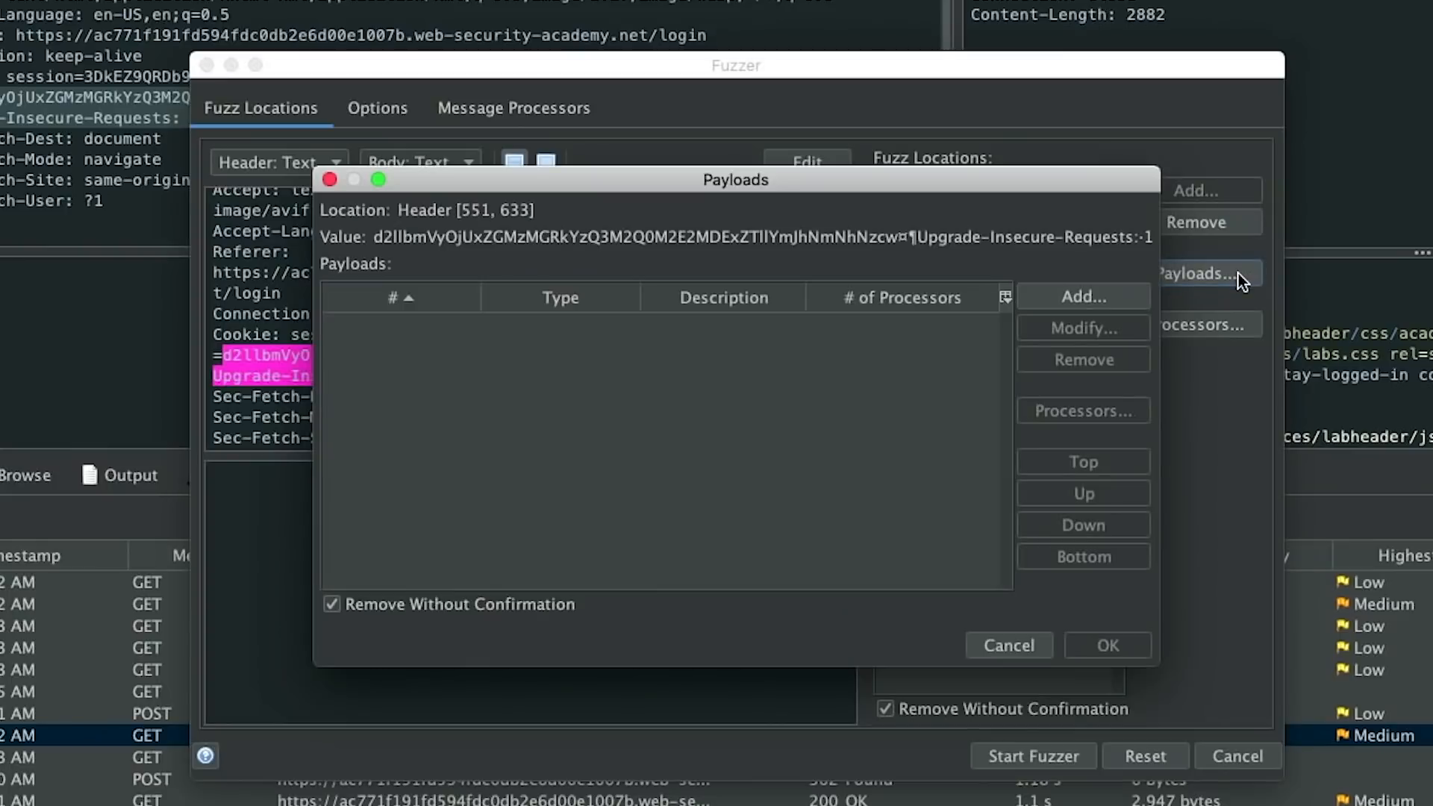
left_click(1083, 295)
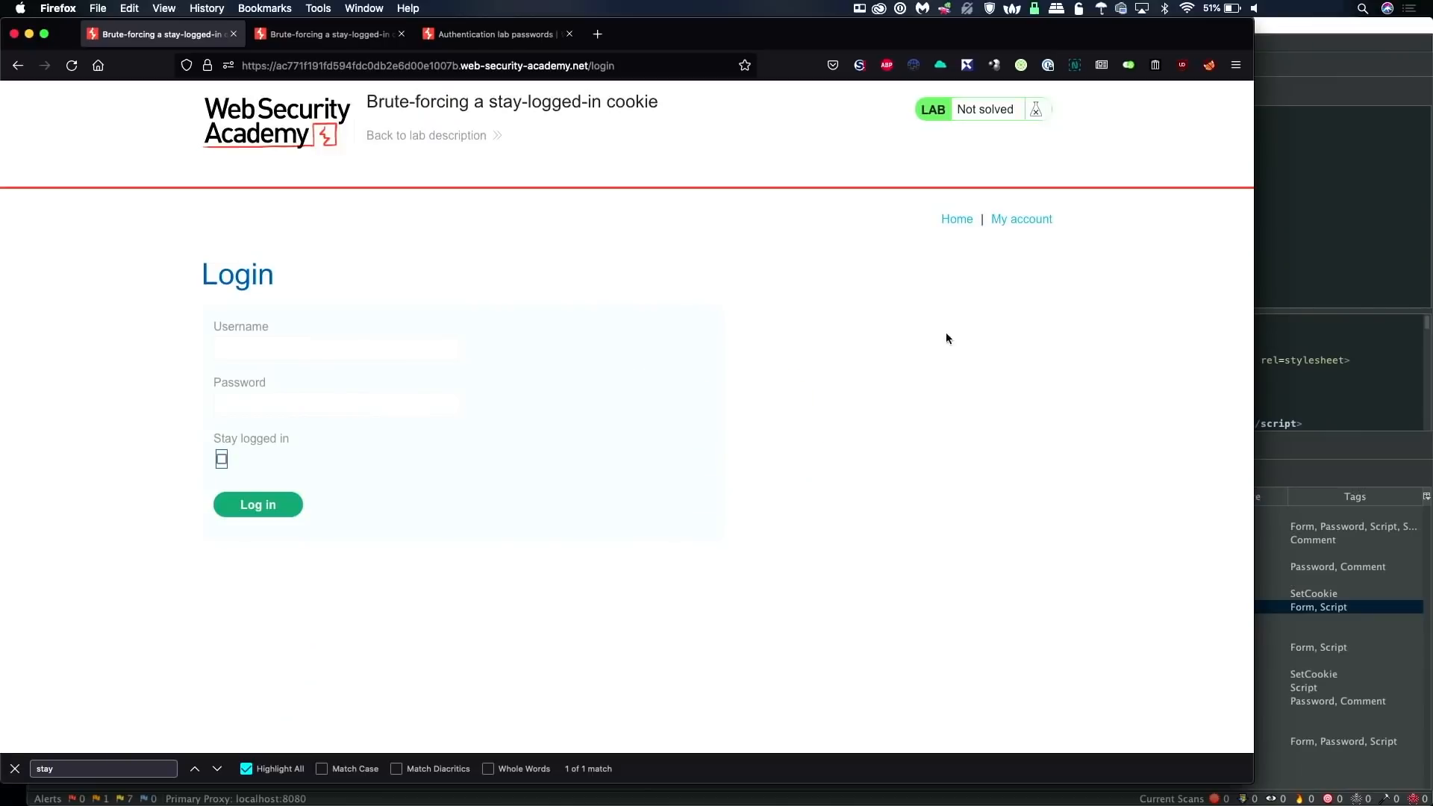
Show the Authentication lab passwords page and scroll through its candidate password list
left_click(329, 34)
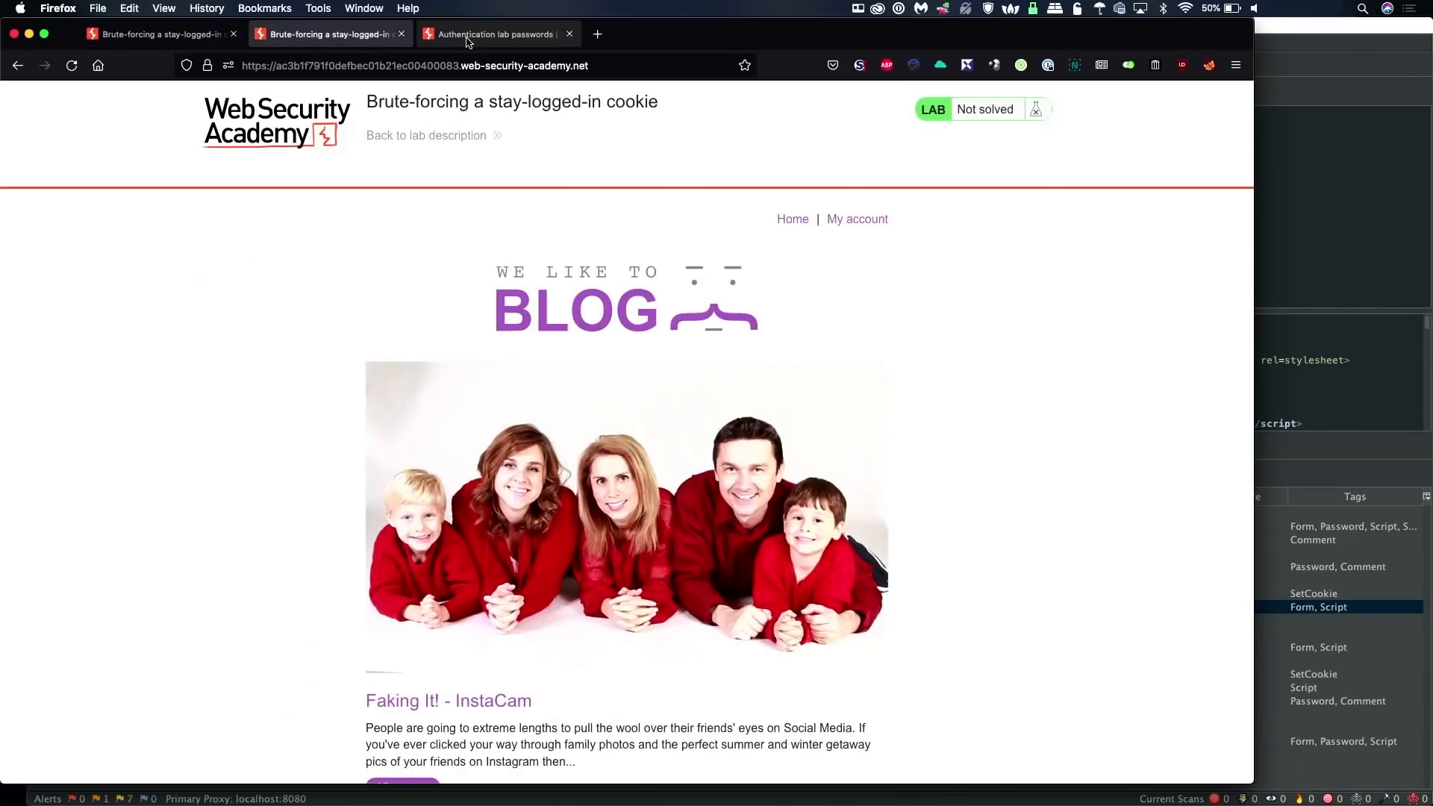
left_click(494, 34)
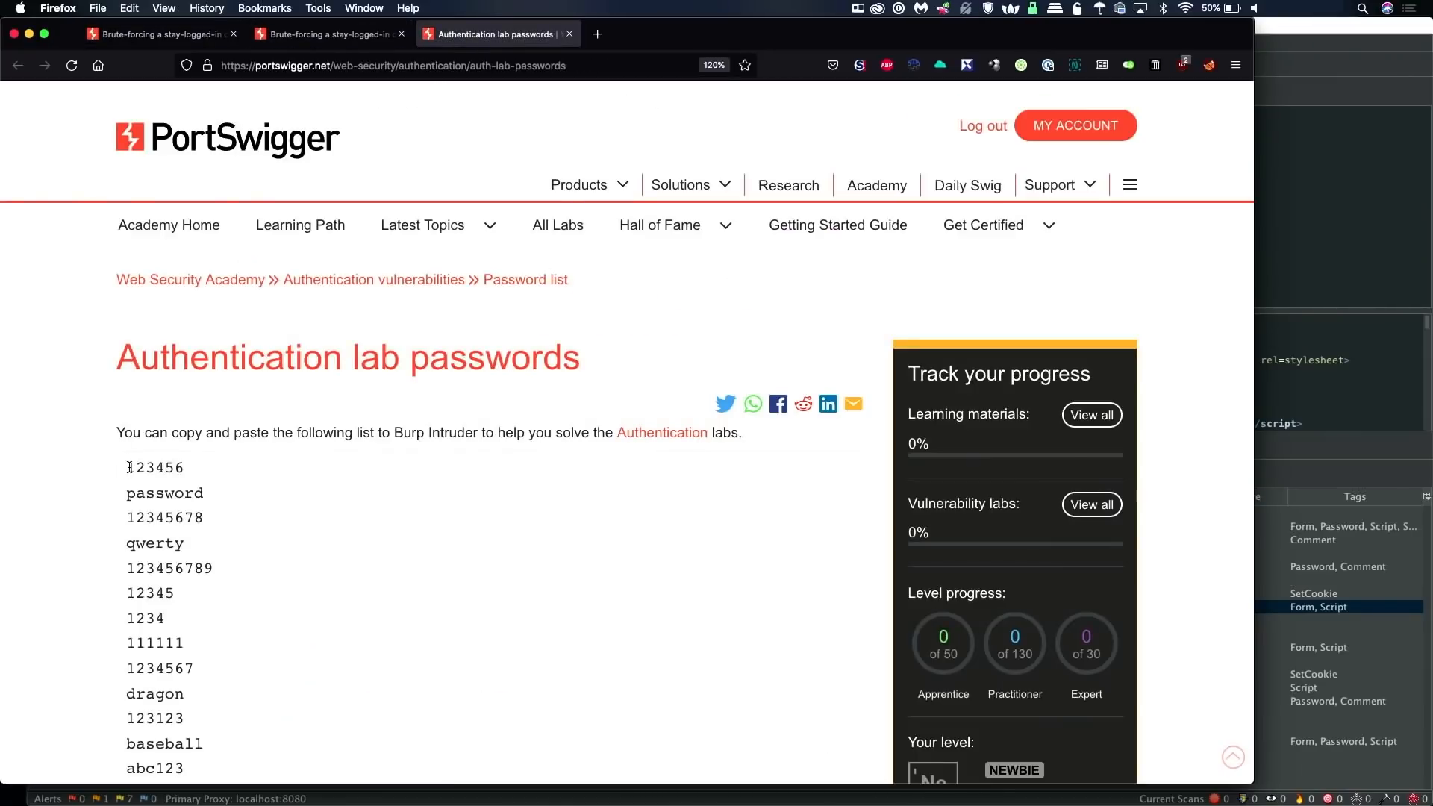
scroll("down", 3)
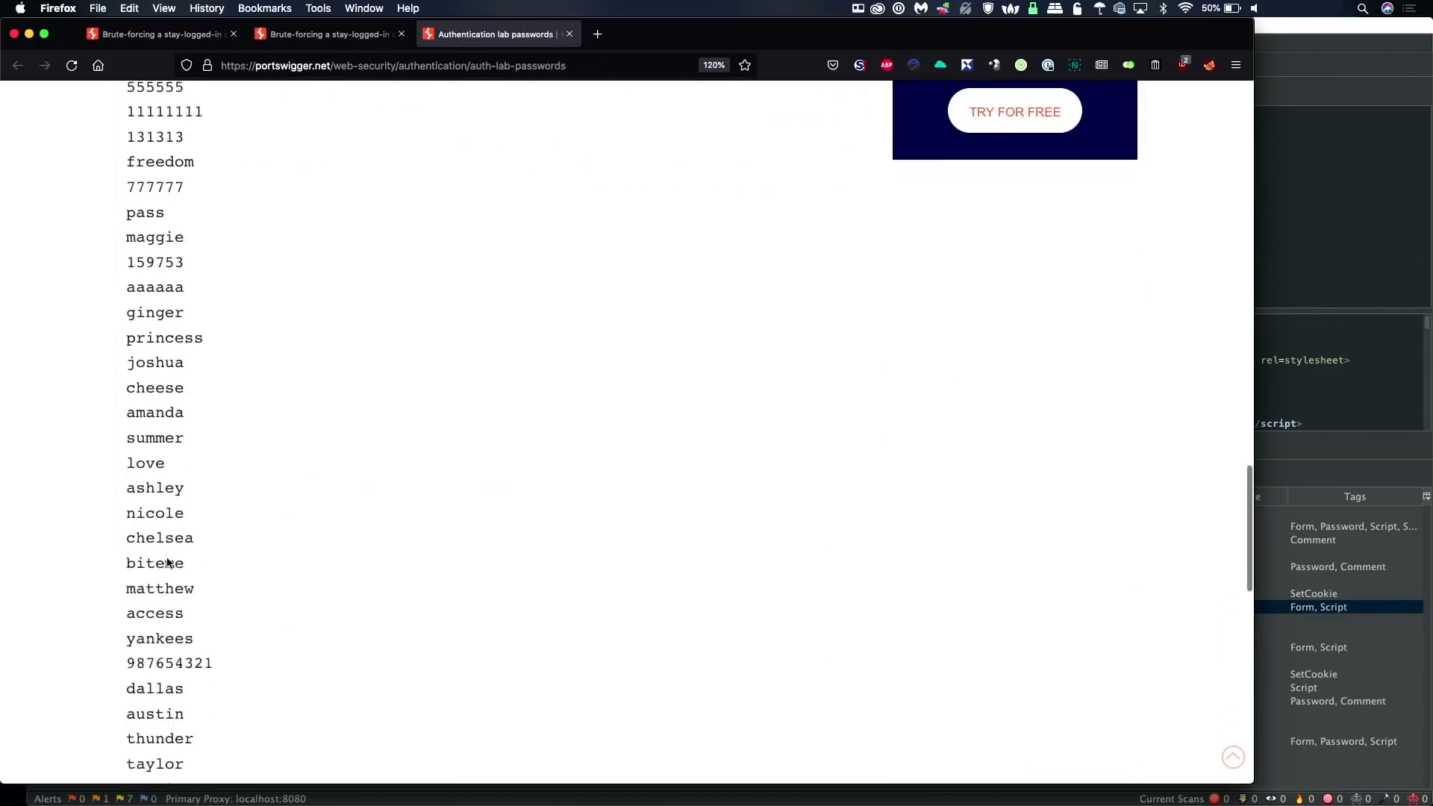
scroll("down", 3)
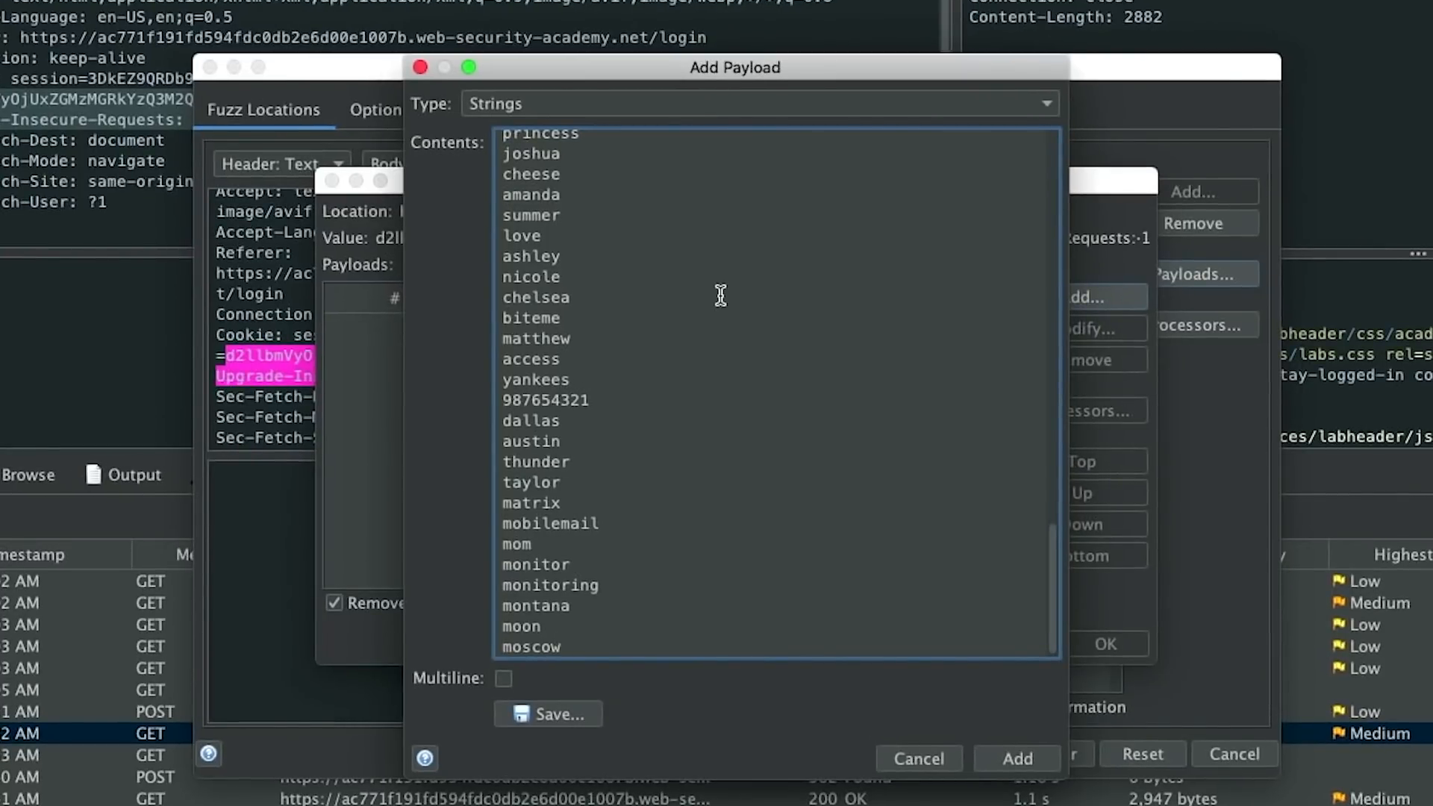
mouse_move(991, 715)
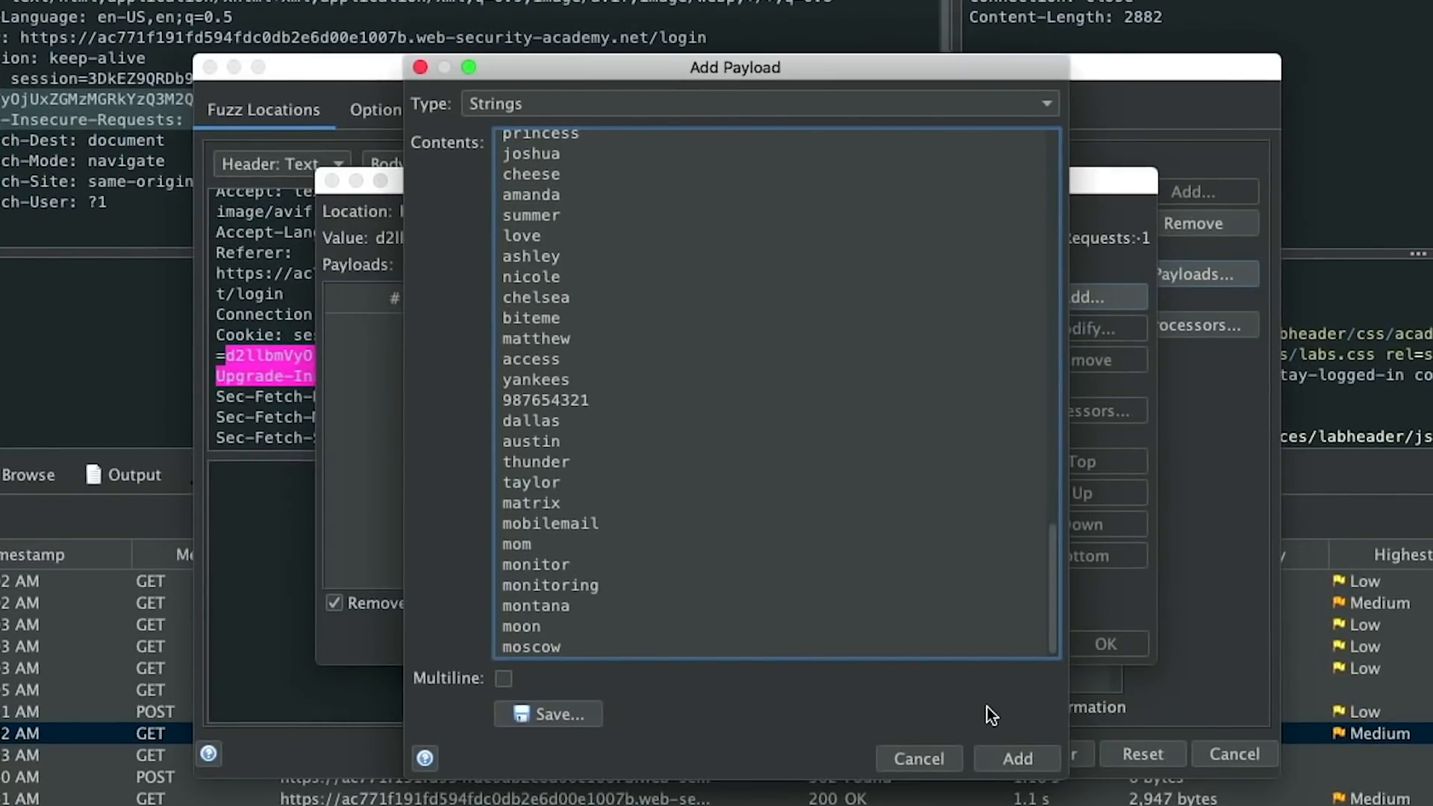
mouse_move(994, 717)
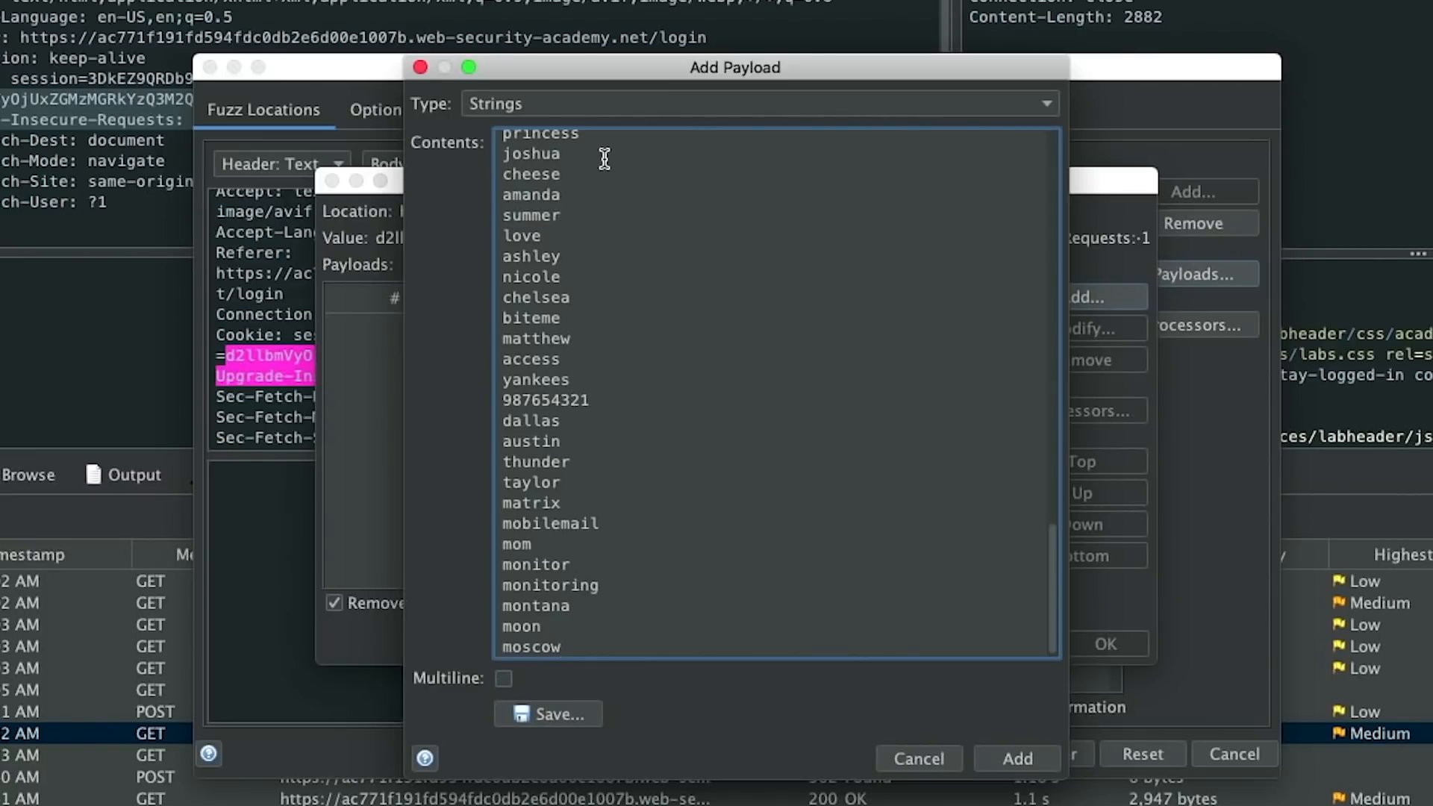
mouse_move(791, 775)
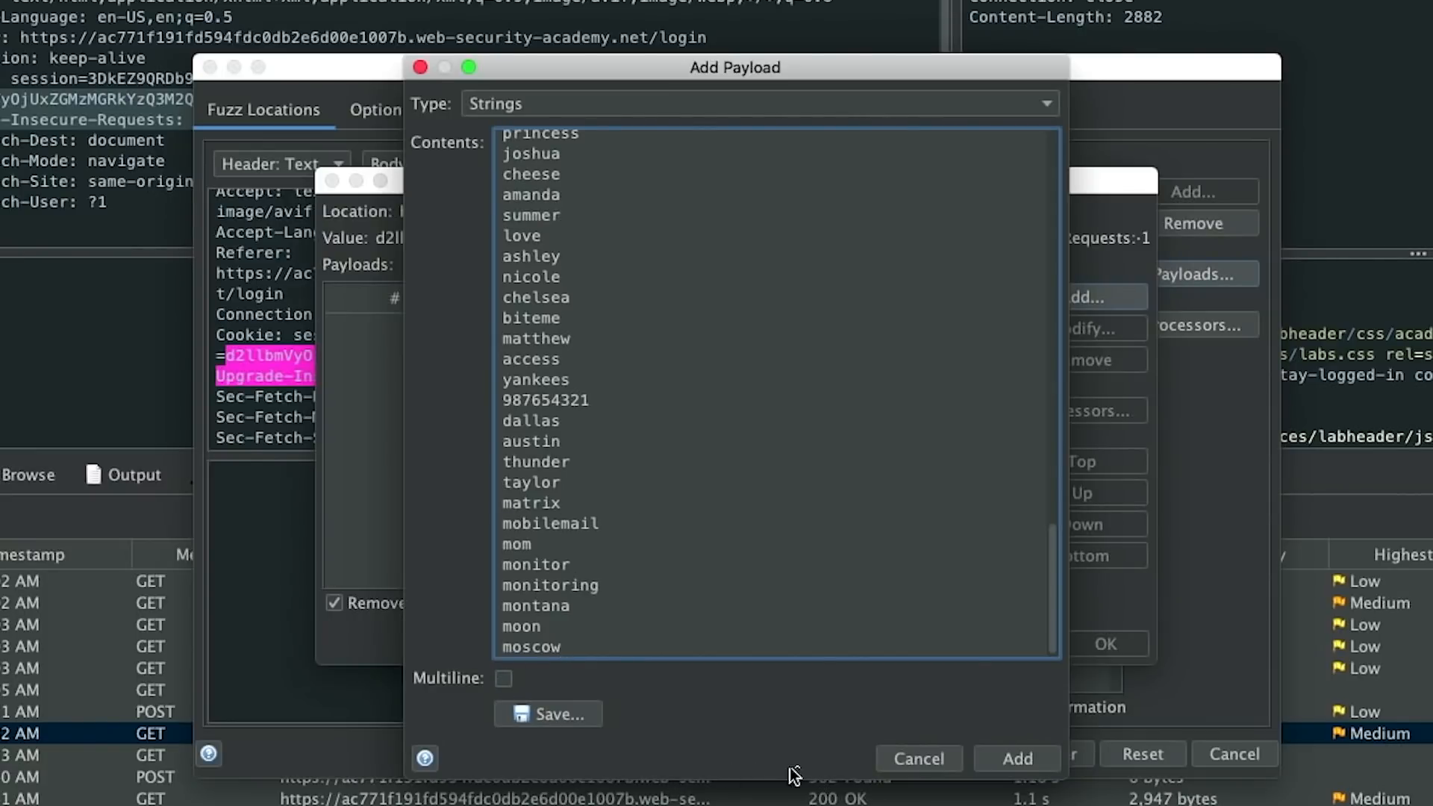
Add the pasted candidate passwords as a Strings payload for the cookie location
left_click(1014, 758)
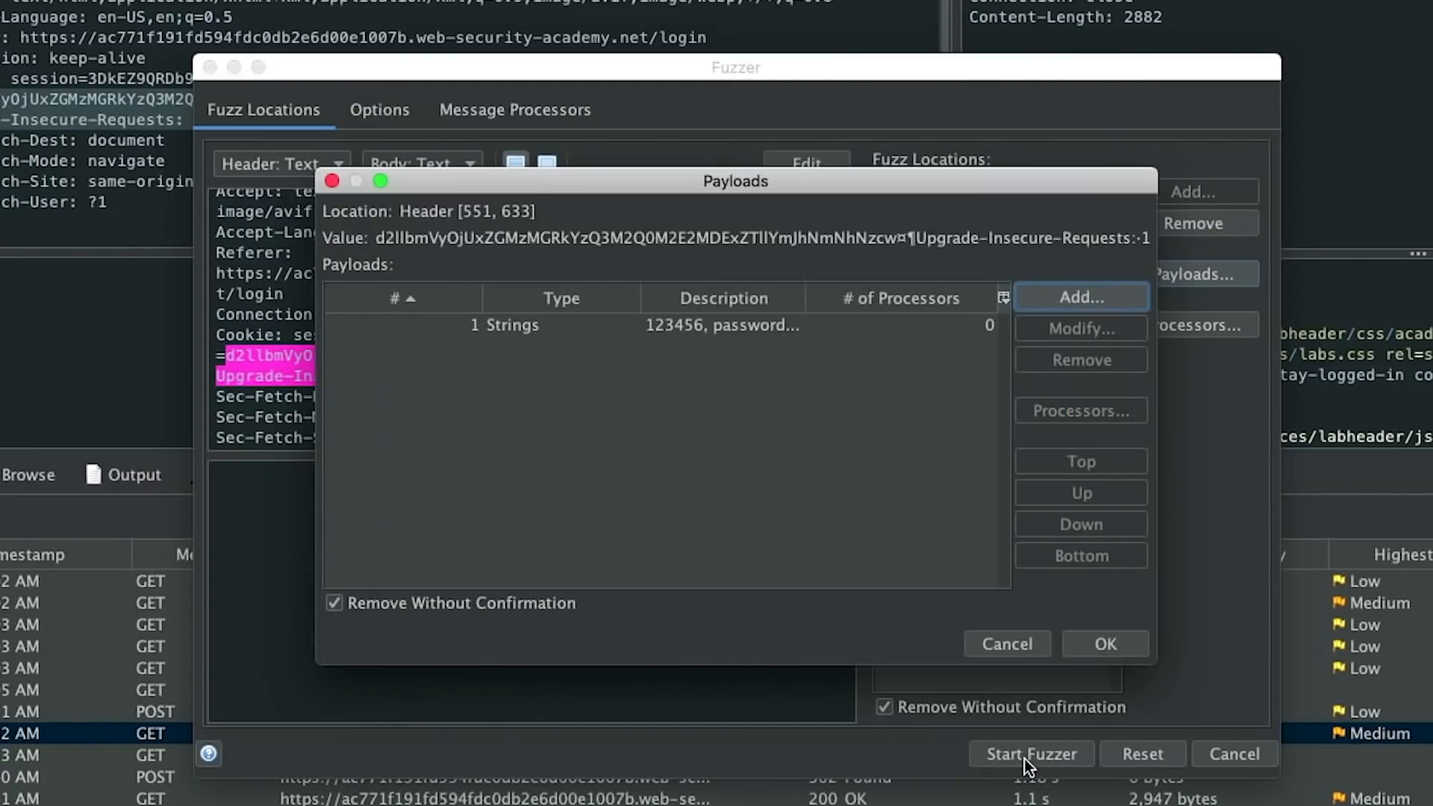
mouse_move(741, 319)
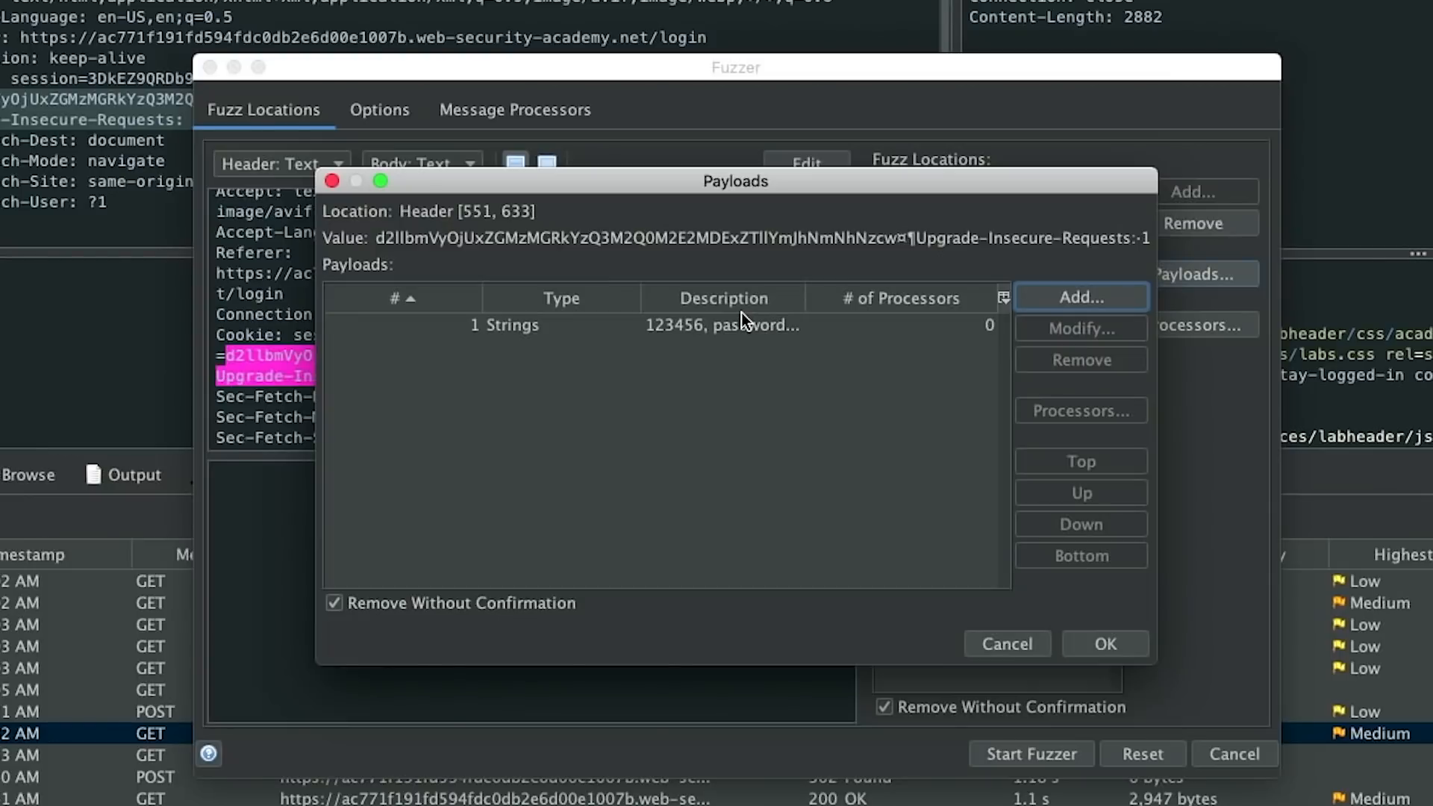
mouse_move(776, 355)
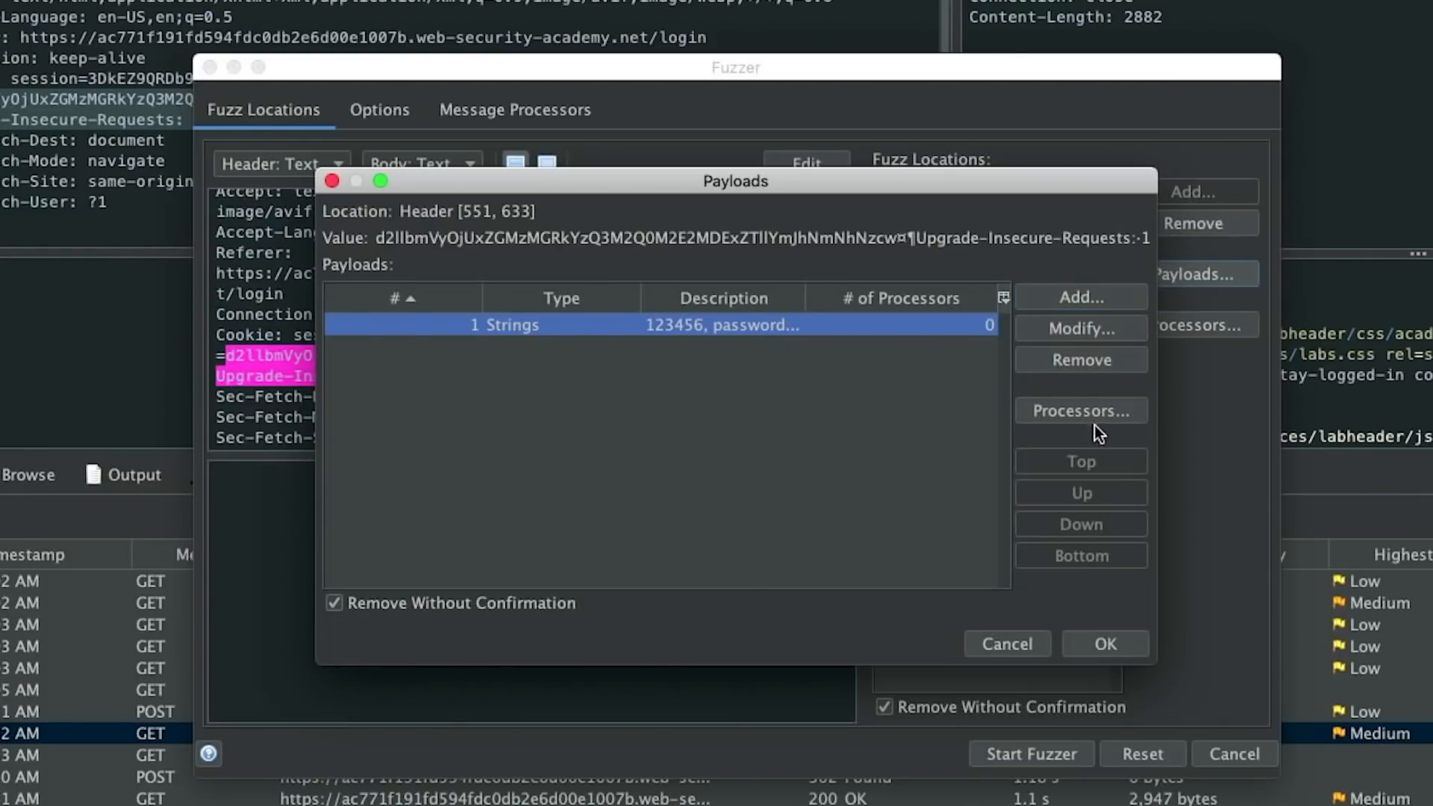
Add an MD5 Hash processor to the password payload after previewing the hashed values
left_click(1080, 410)
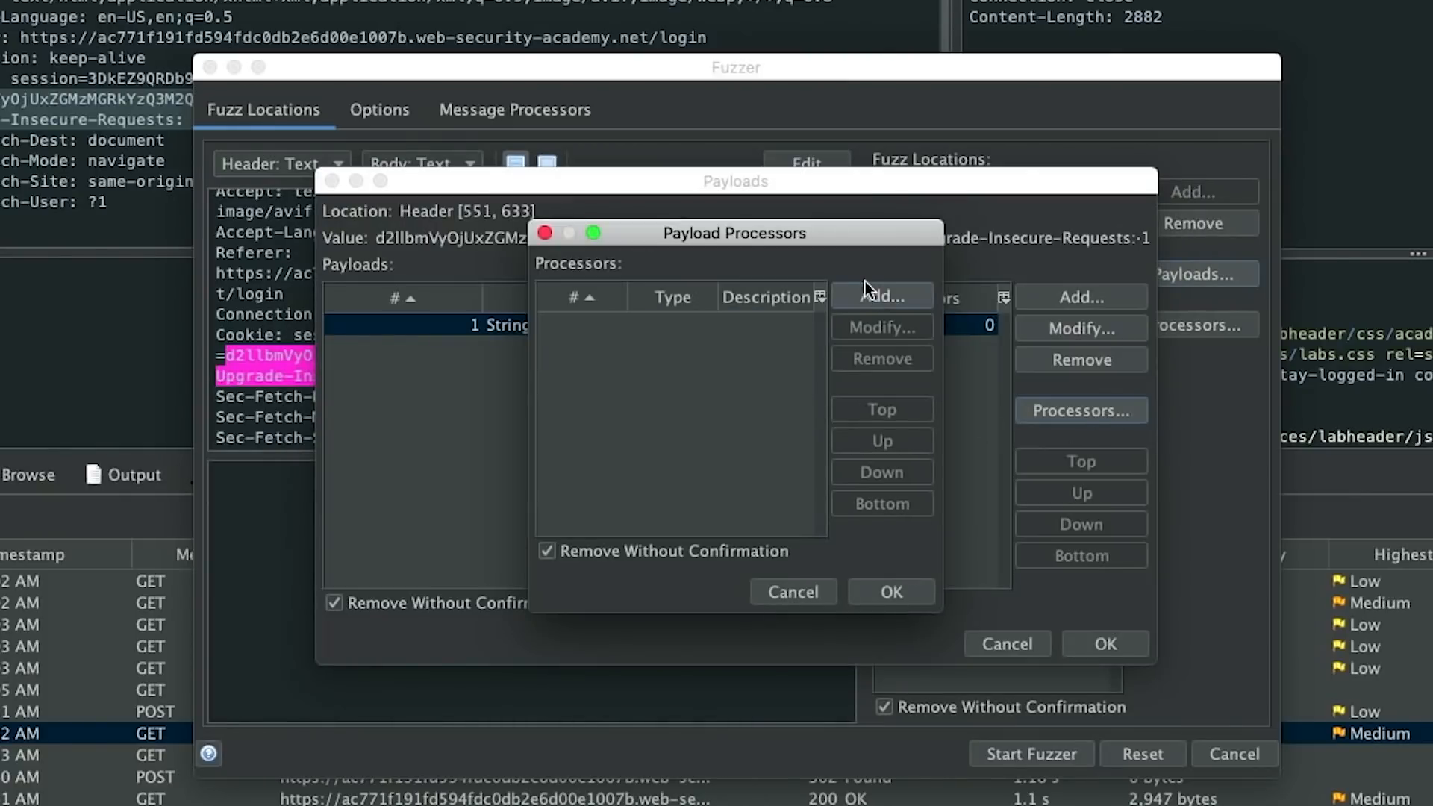
left_click(879, 295)
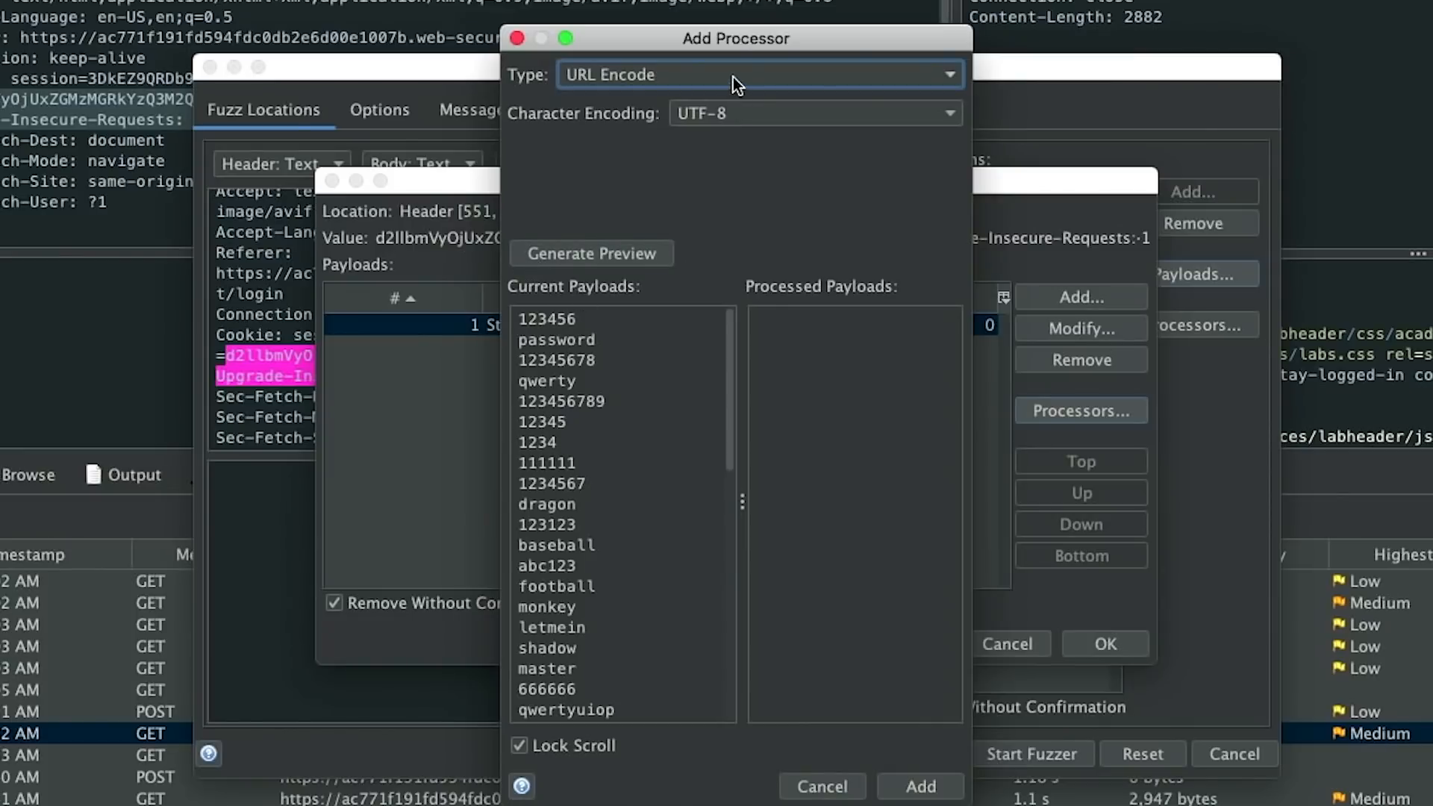
left_click(949, 75)
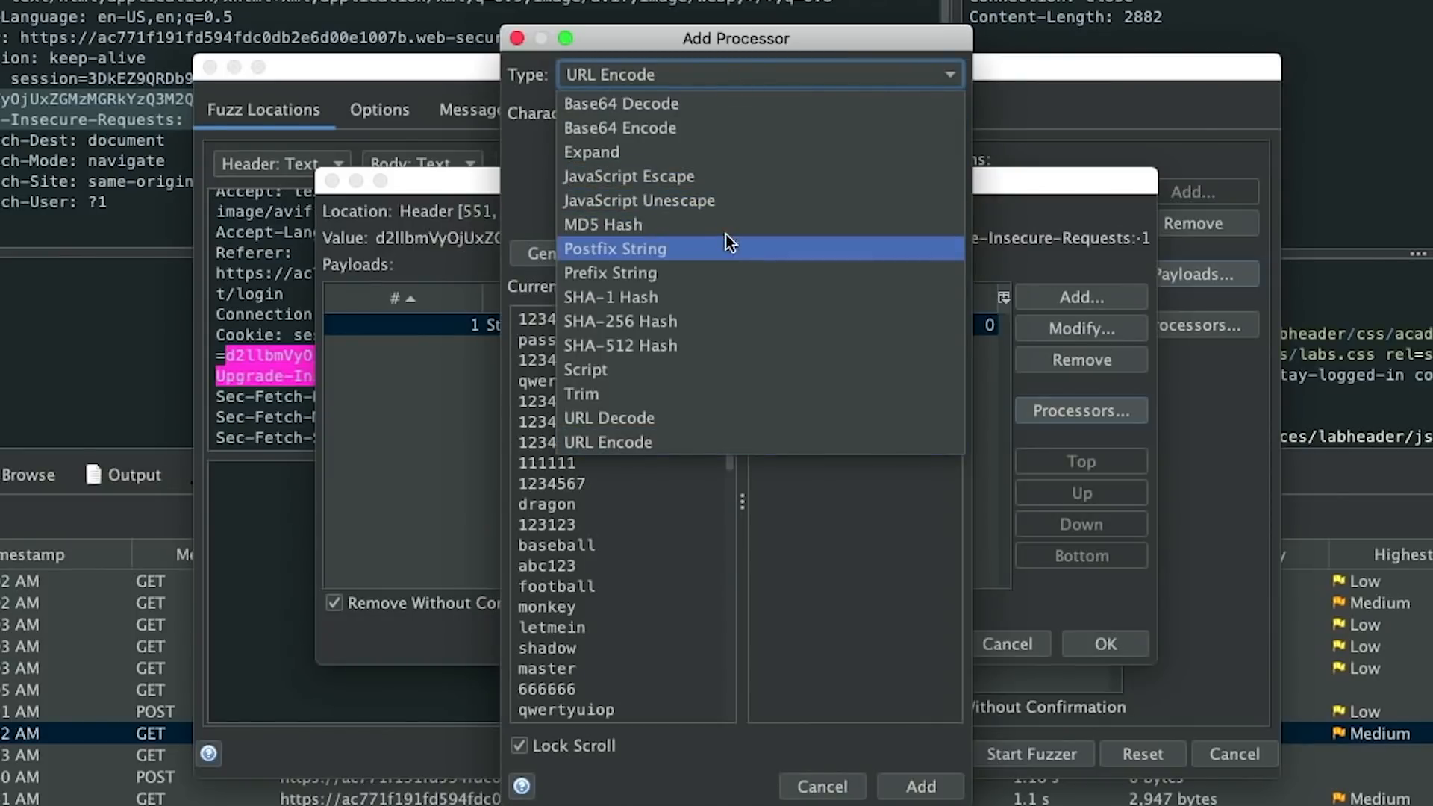
left_click(602, 224)
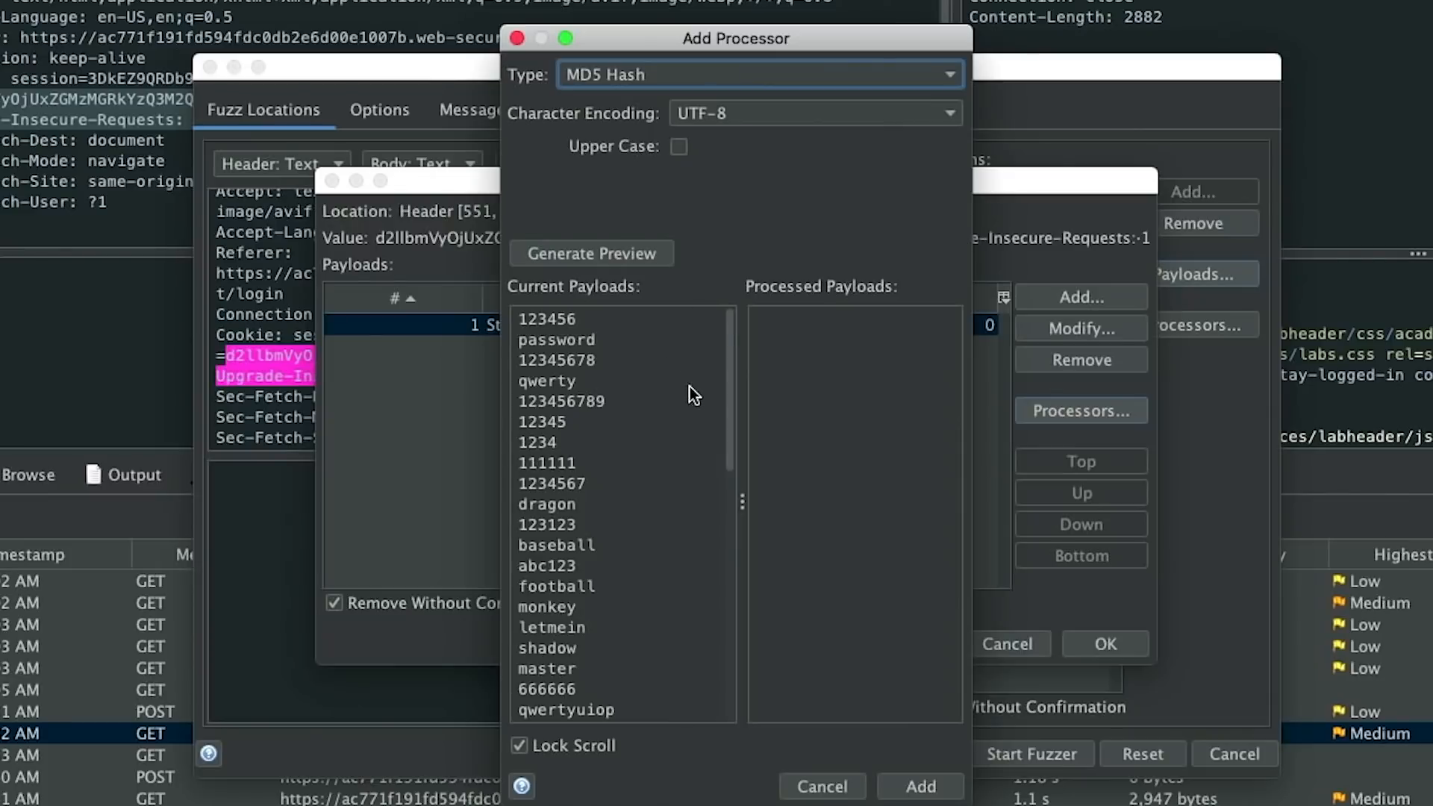
left_click(591, 254)
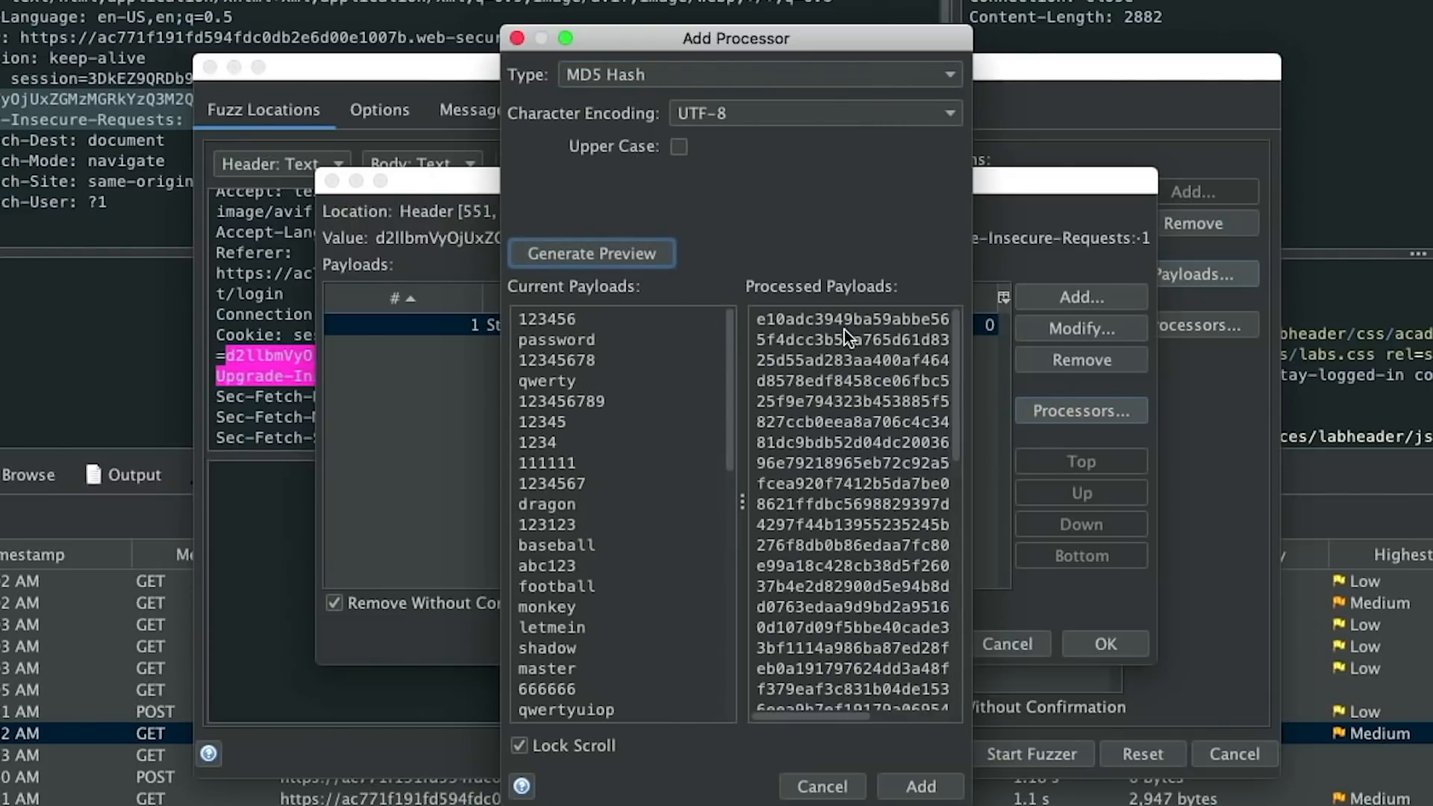
mouse_move(840, 439)
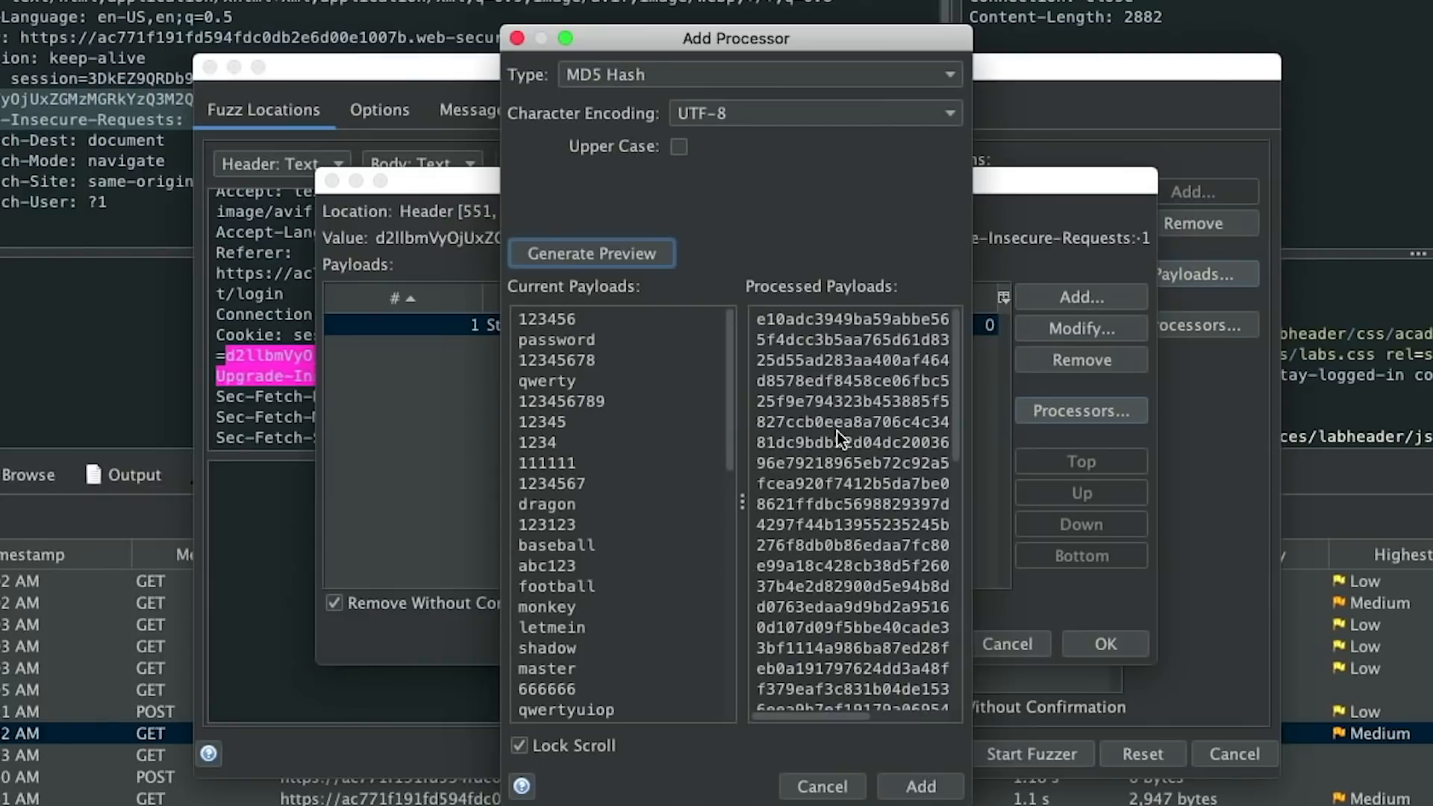
left_click(917, 786)
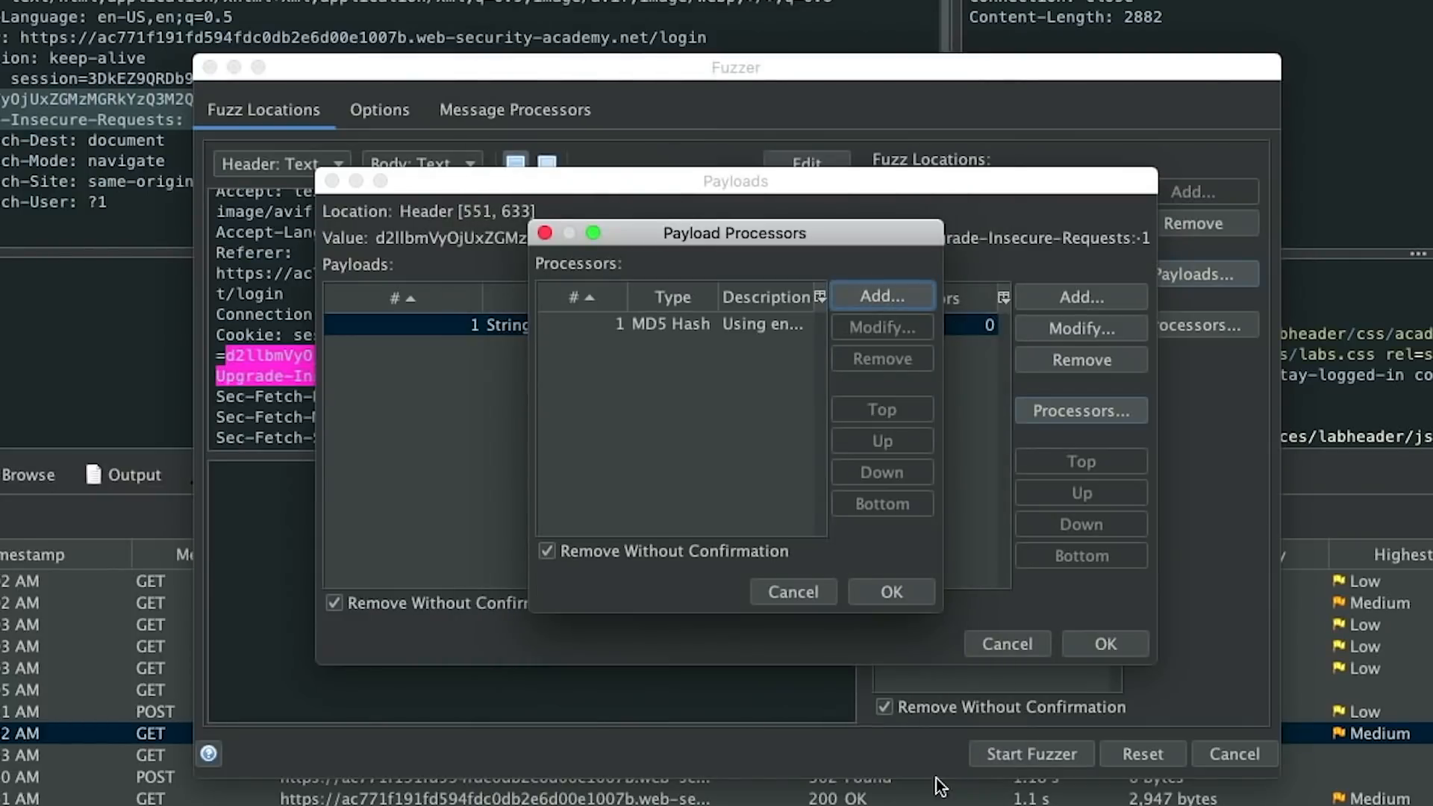
mouse_move(910, 315)
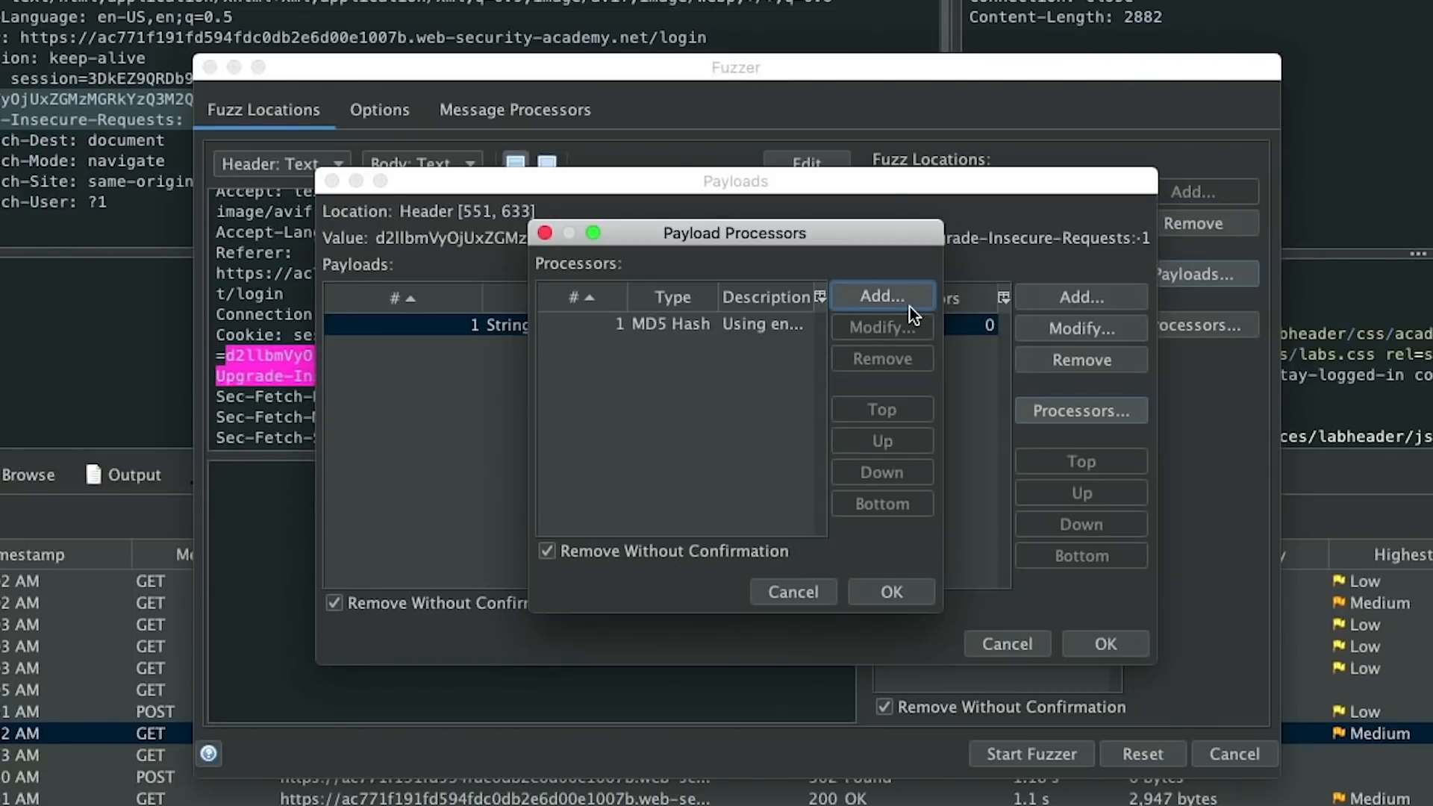
mouse_move(904, 306)
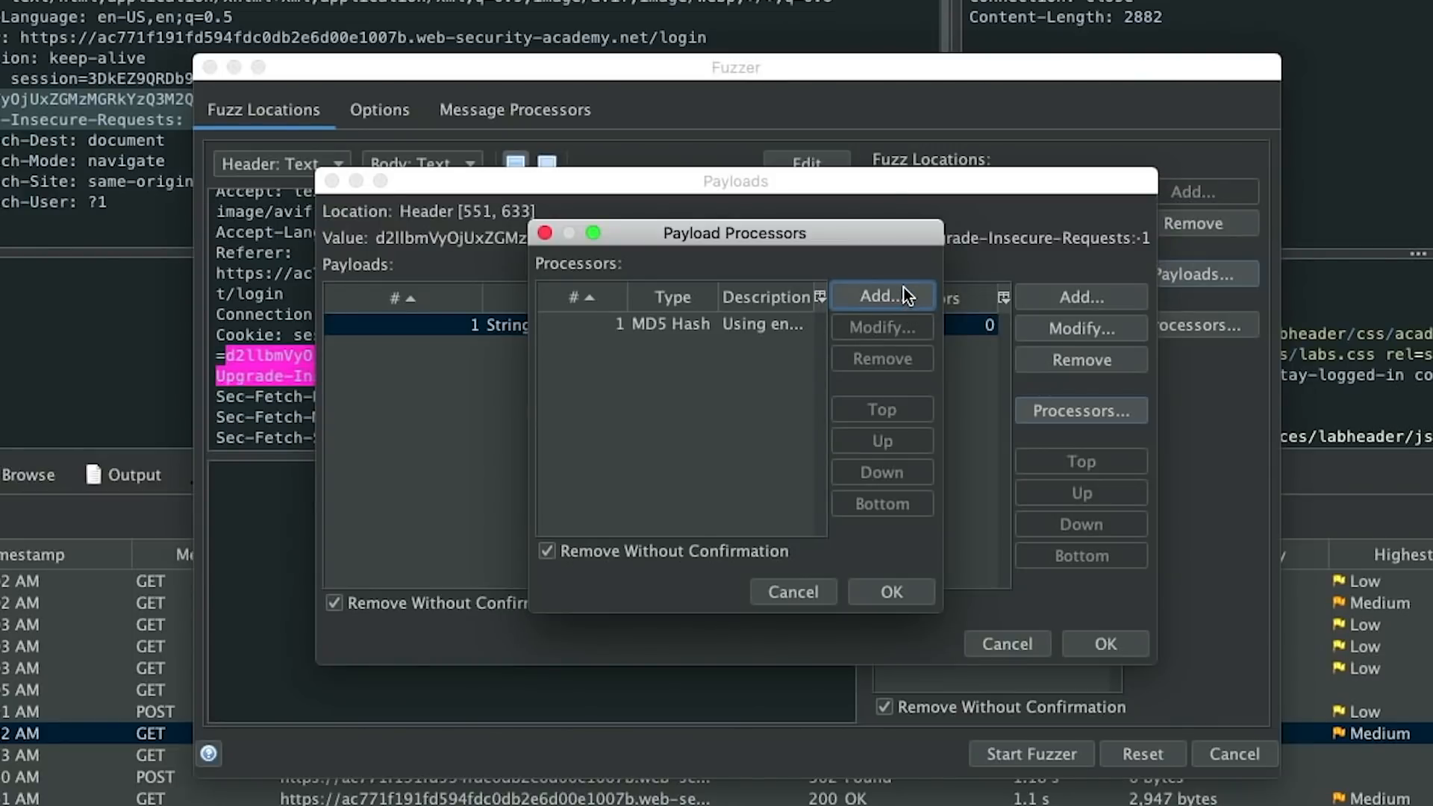
Add a Prefix String processor 'carlos:' to each hashed payload
left_click(880, 296)
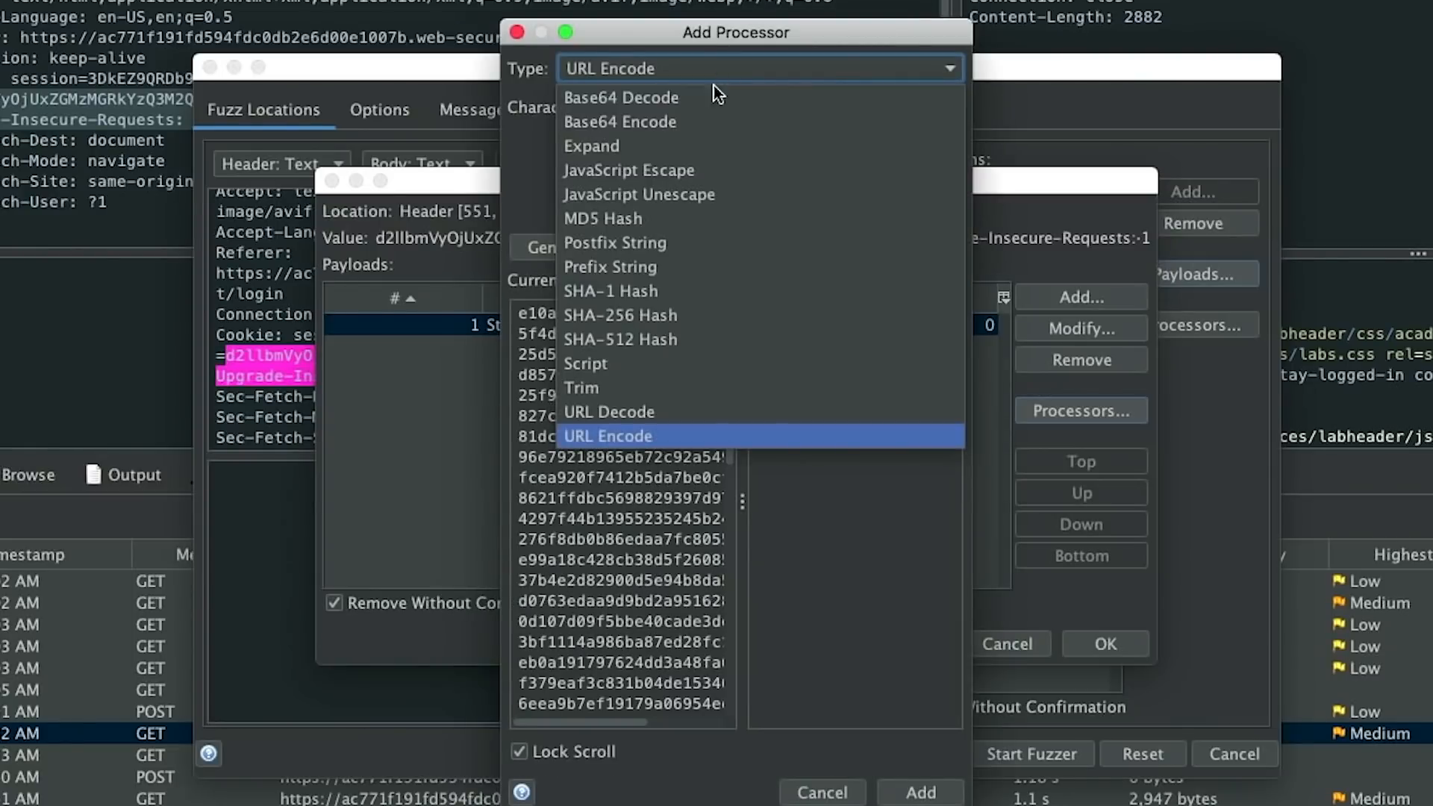
left_click(609, 268)
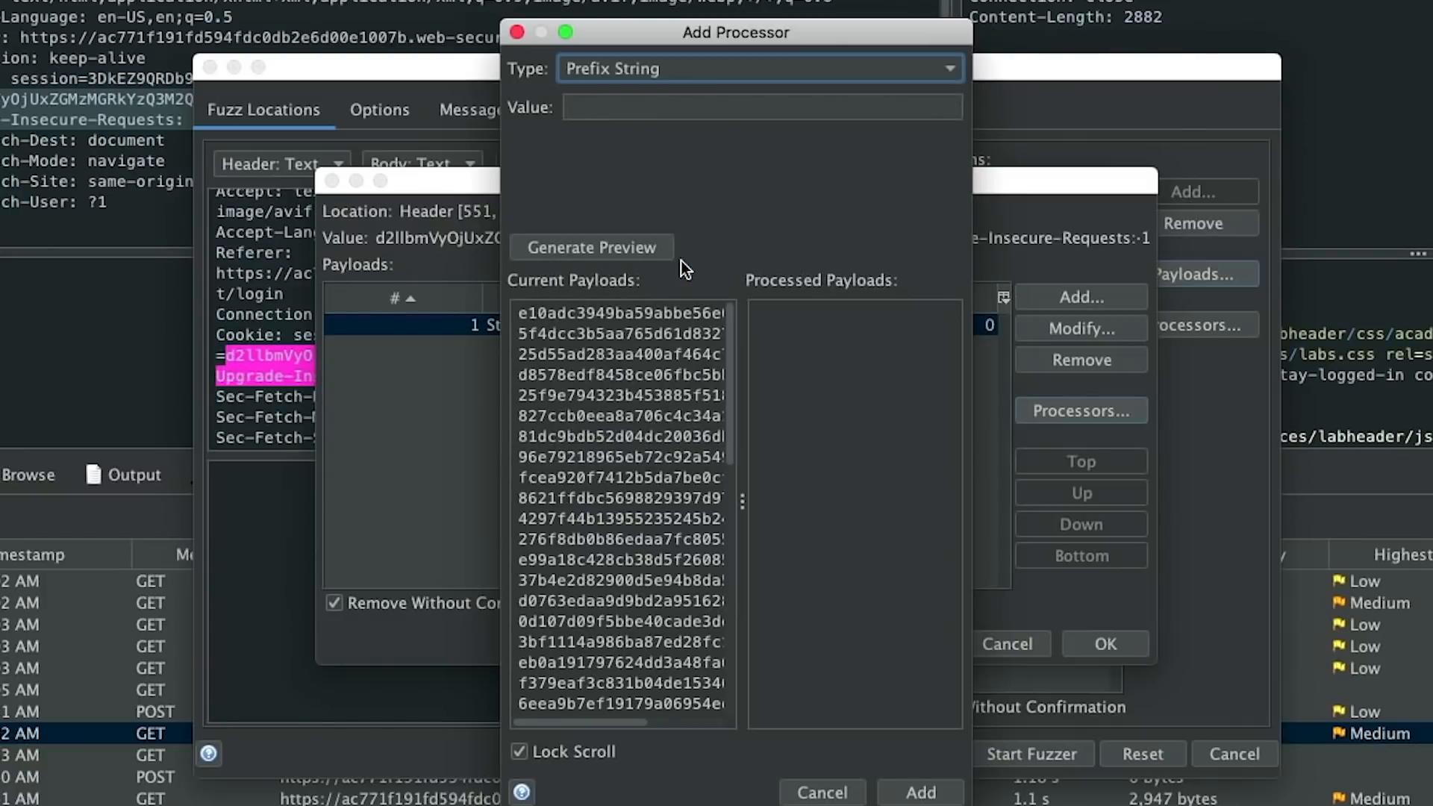
type("car")
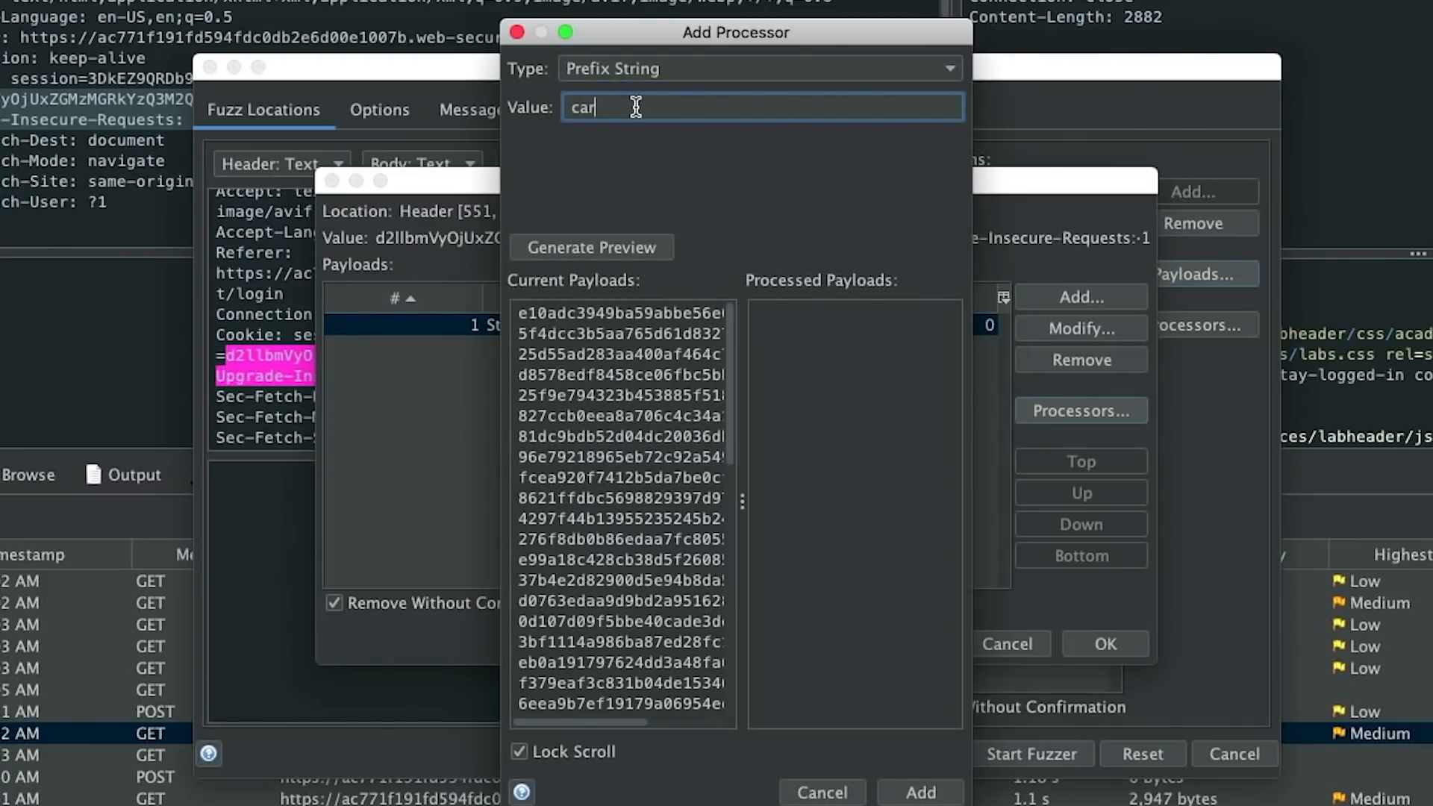
type("los:")
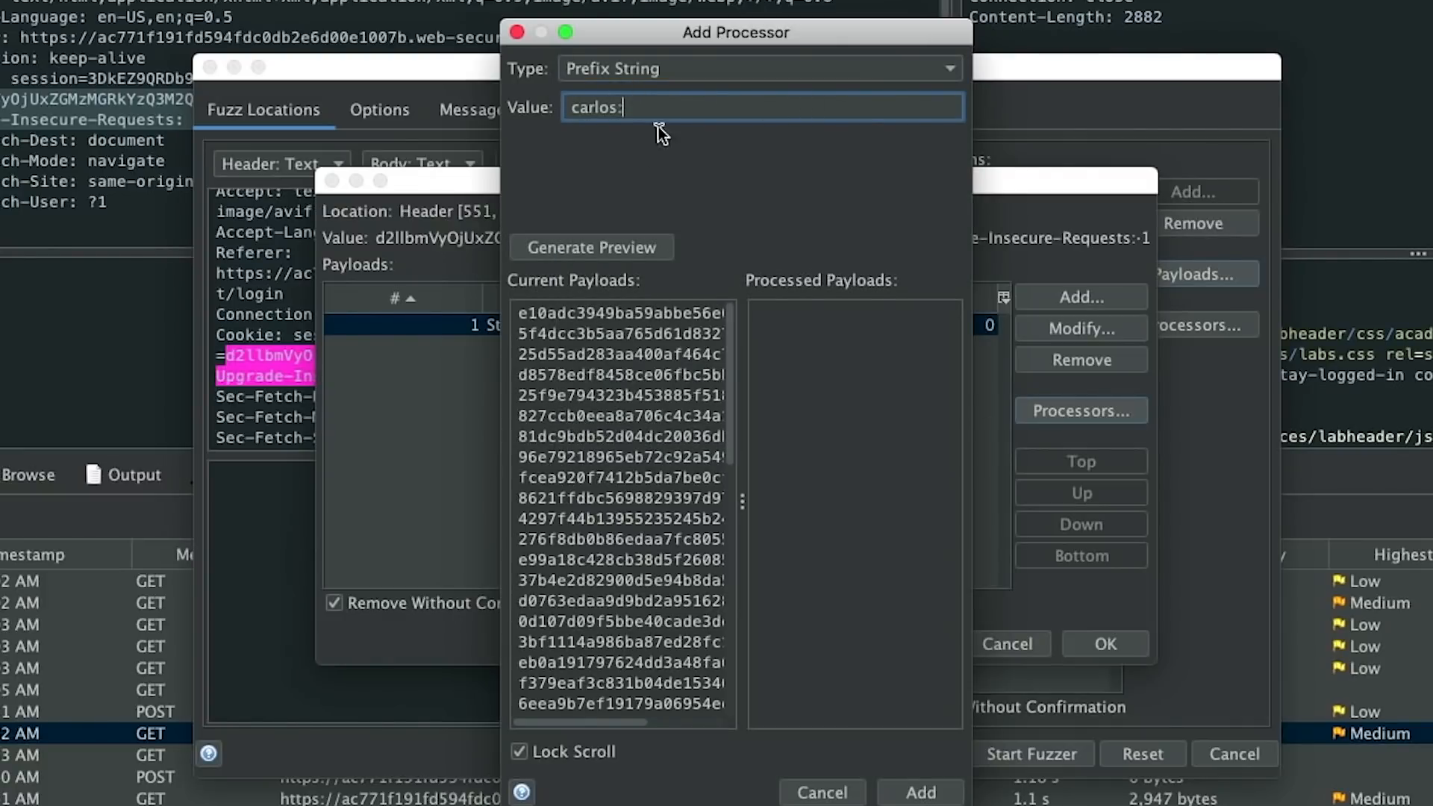
left_click(591, 246)
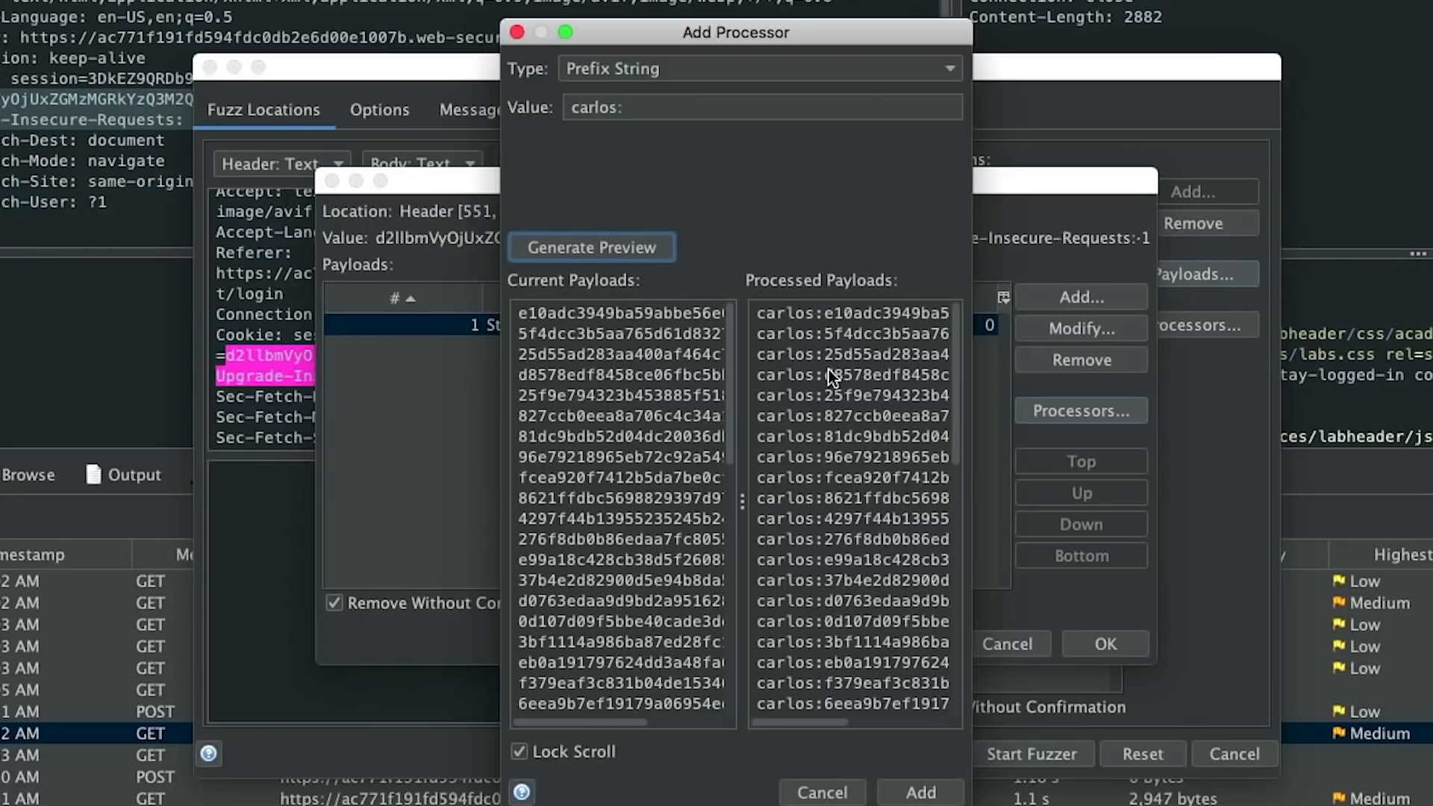
mouse_move(879, 375)
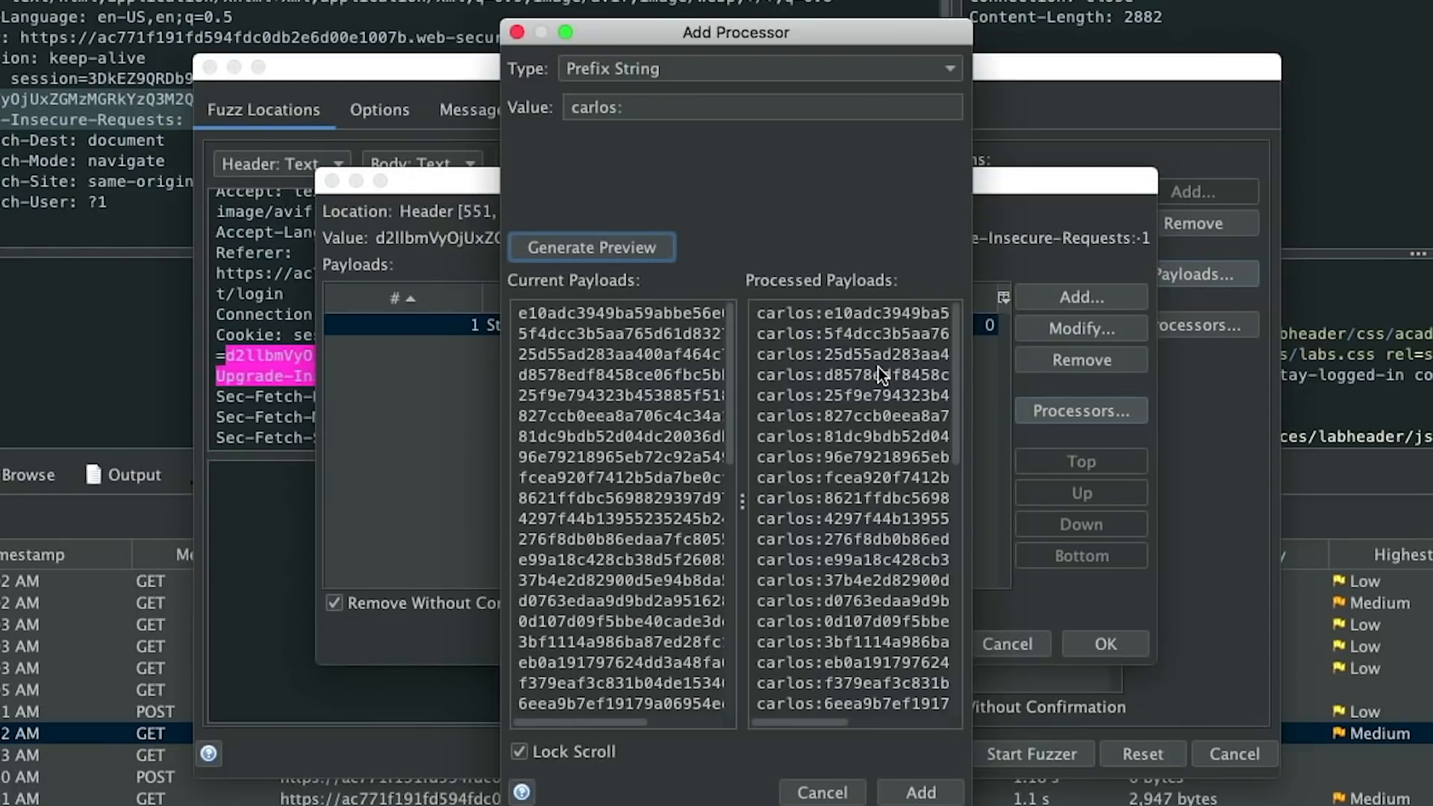
left_click(920, 791)
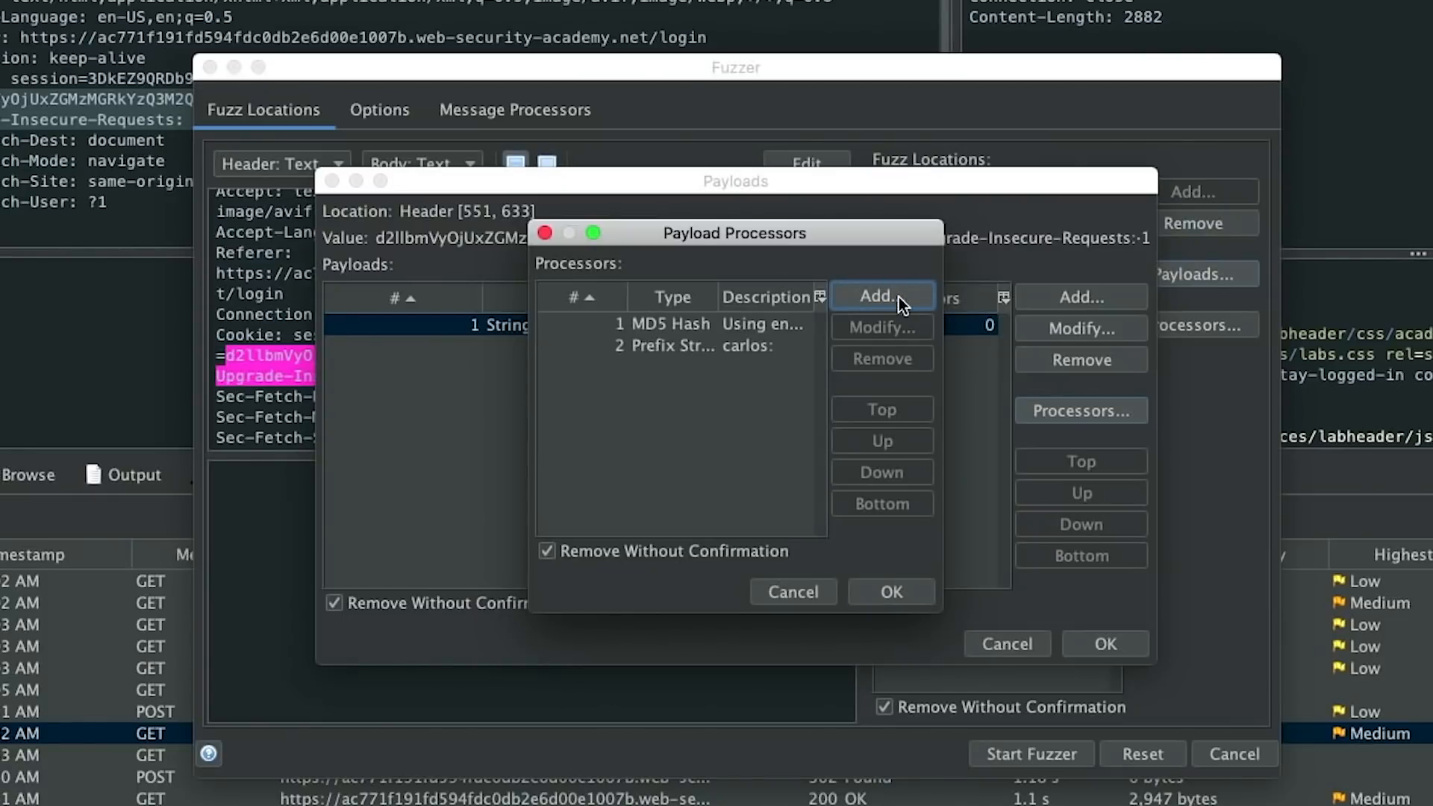
Add a Base64 Encode processor and confirm the three-step processor chain
left_click(876, 296)
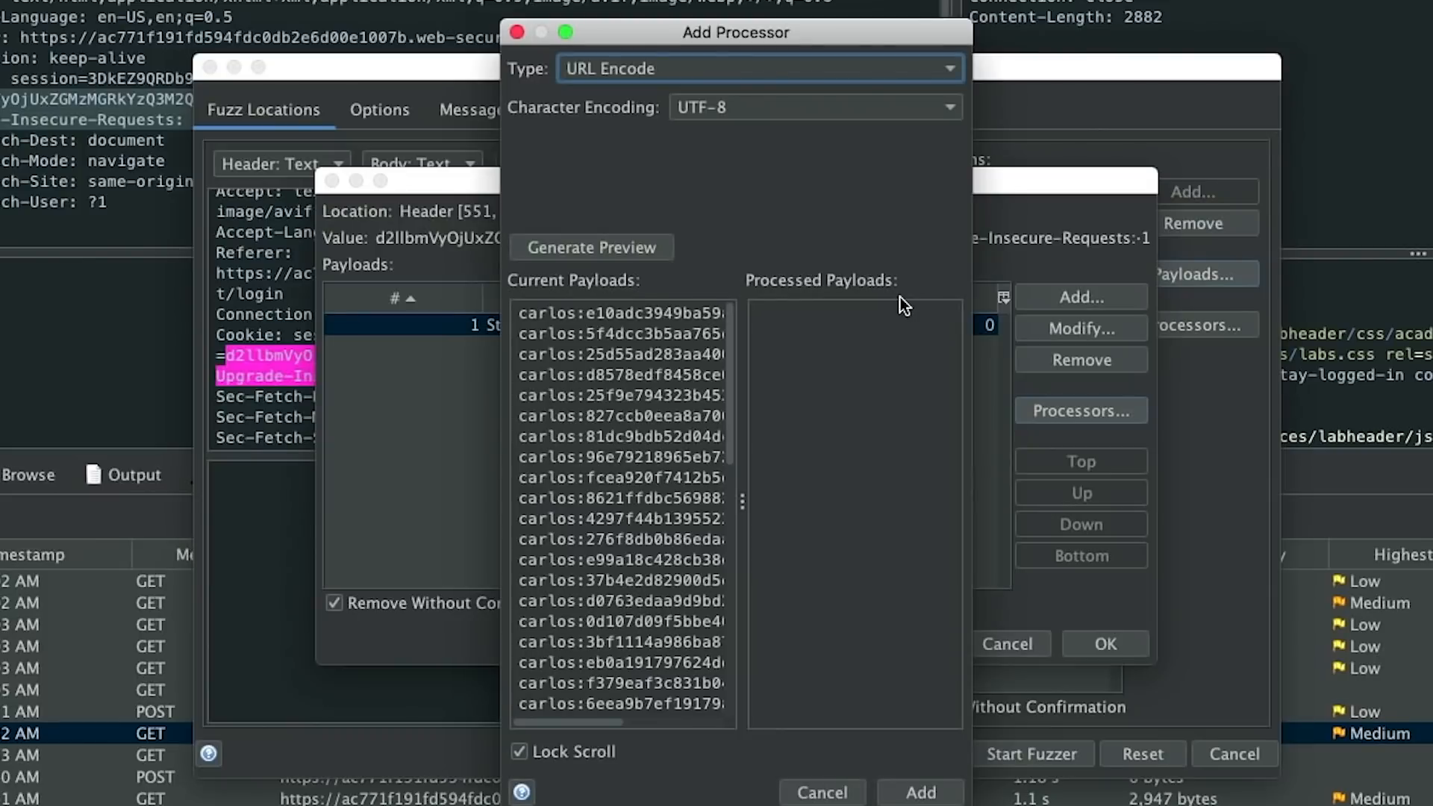
left_click(948, 67)
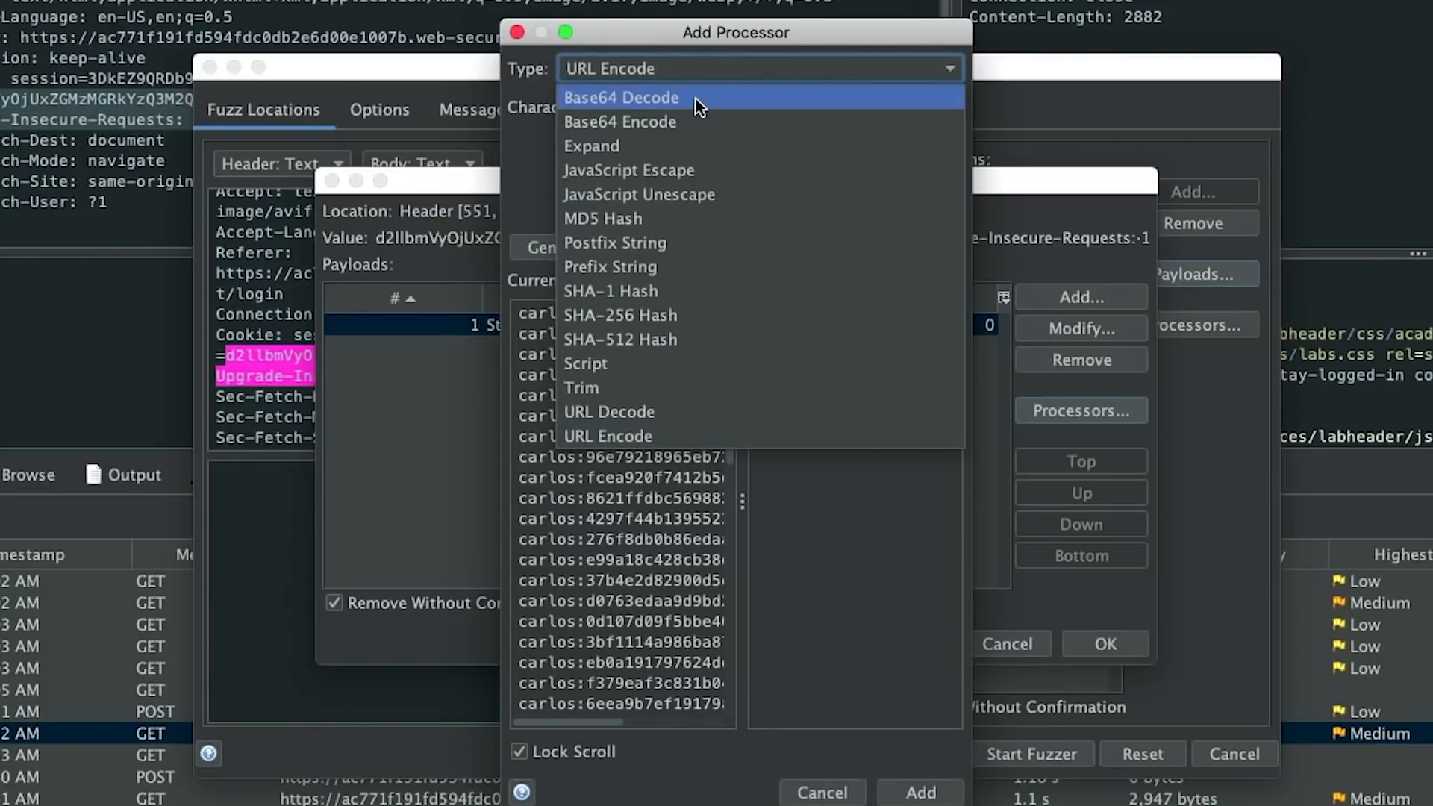
left_click(620, 121)
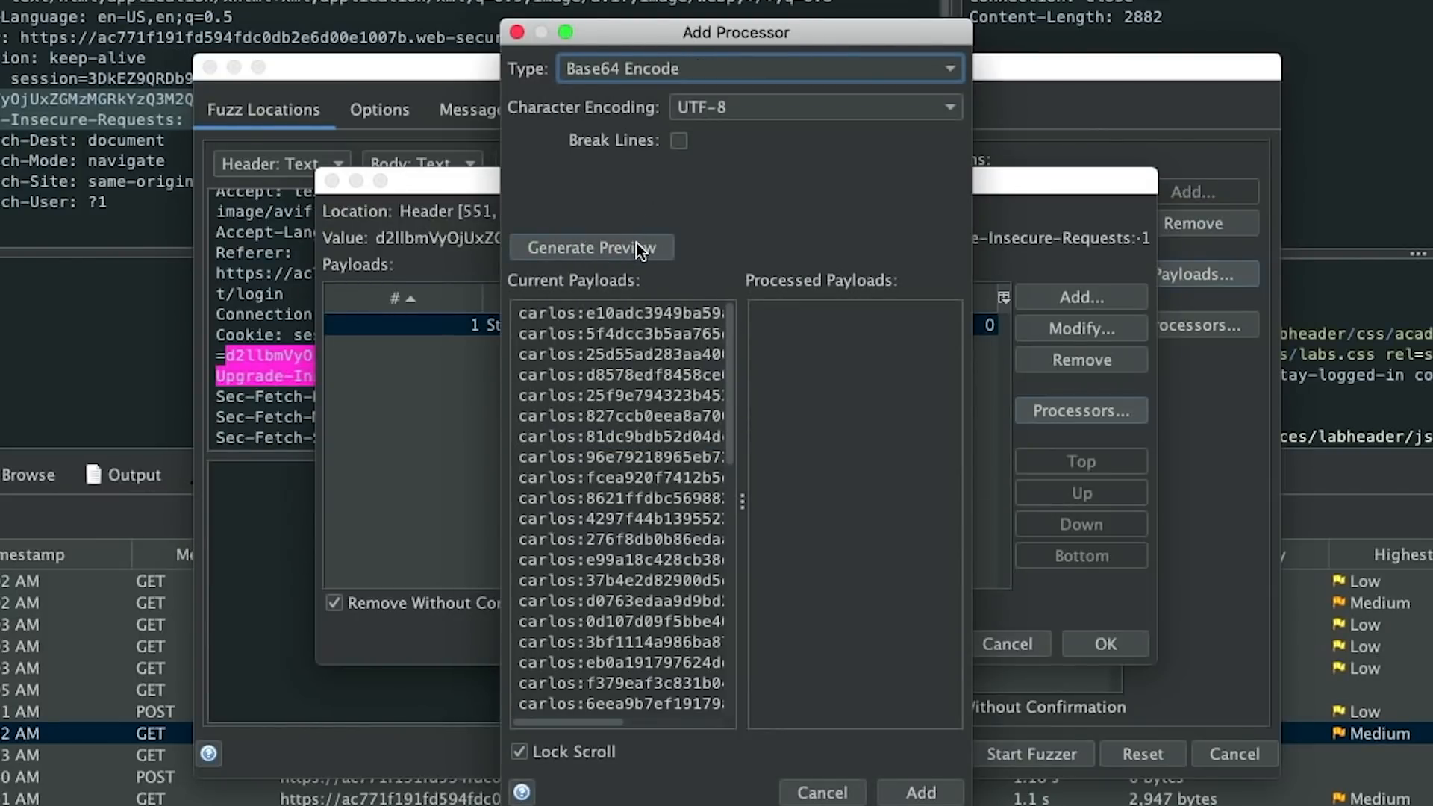
left_click(591, 246)
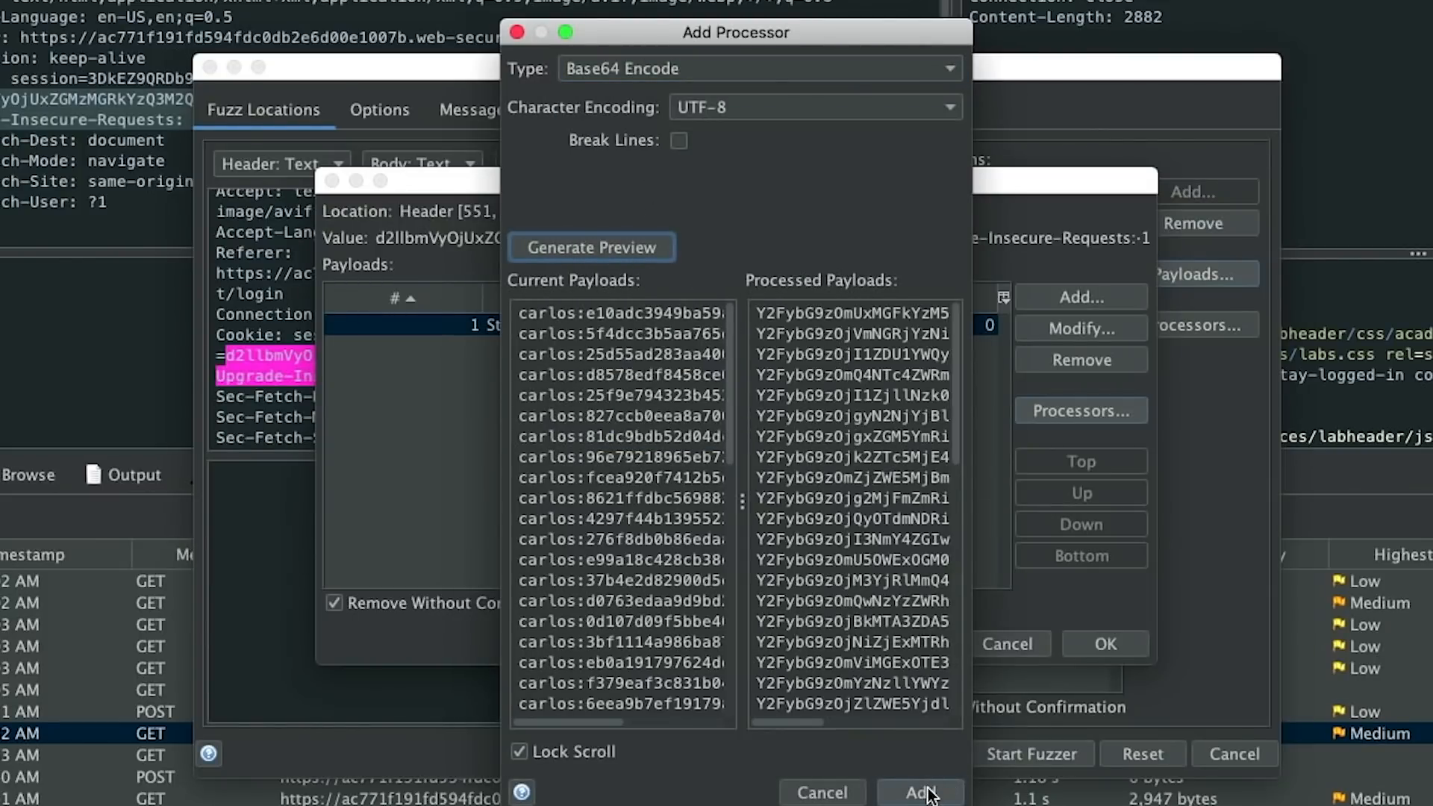
left_click(920, 792)
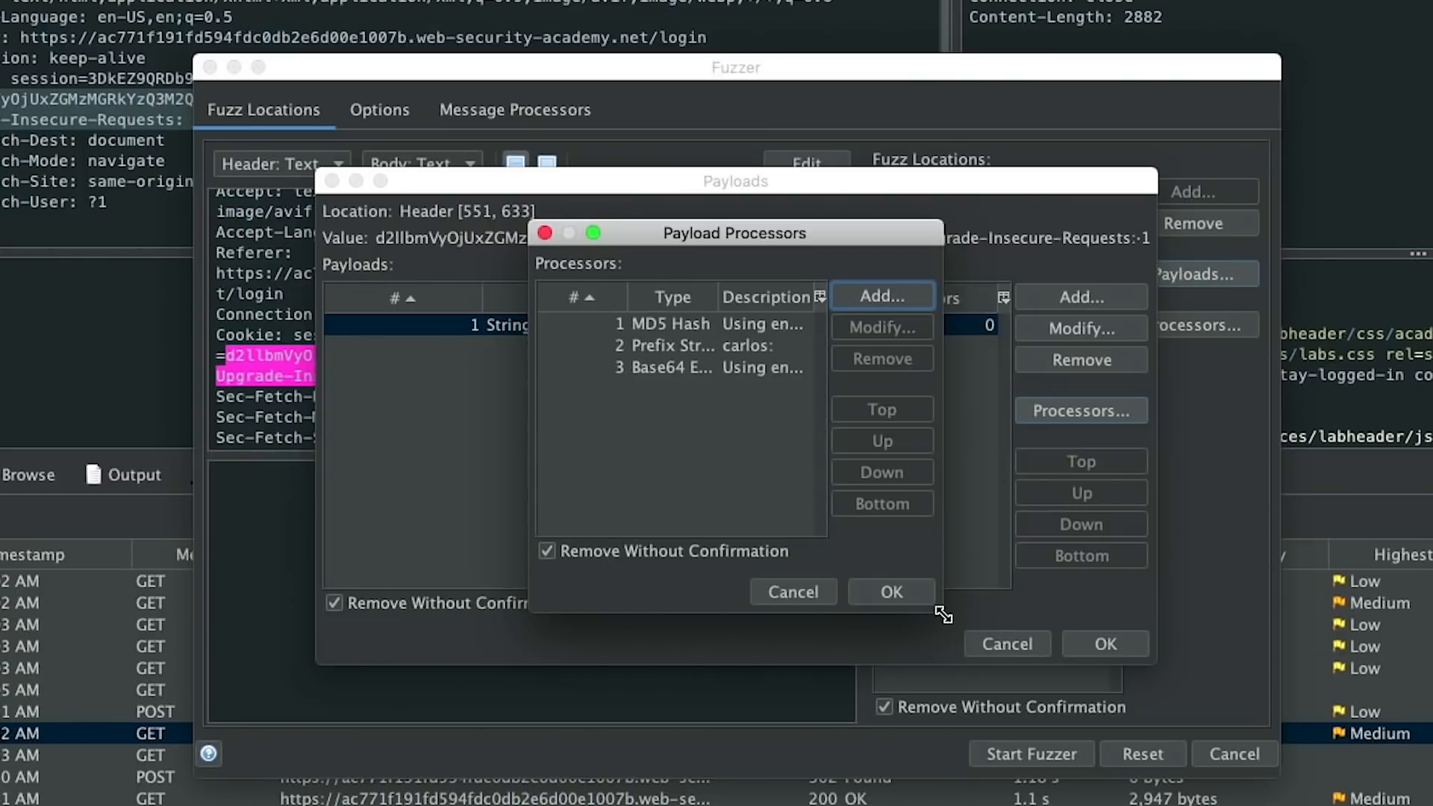
mouse_move(899, 640)
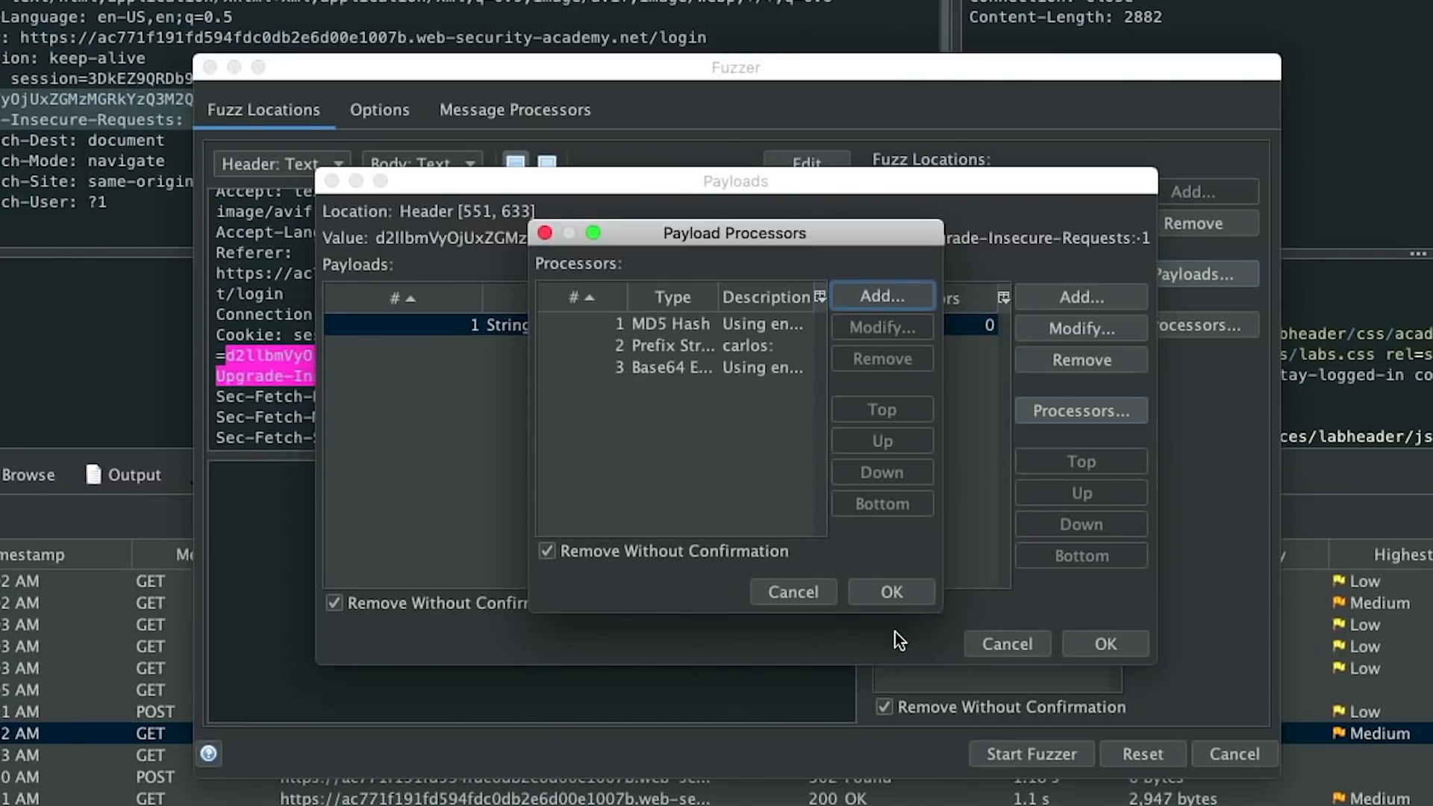
left_click(889, 591)
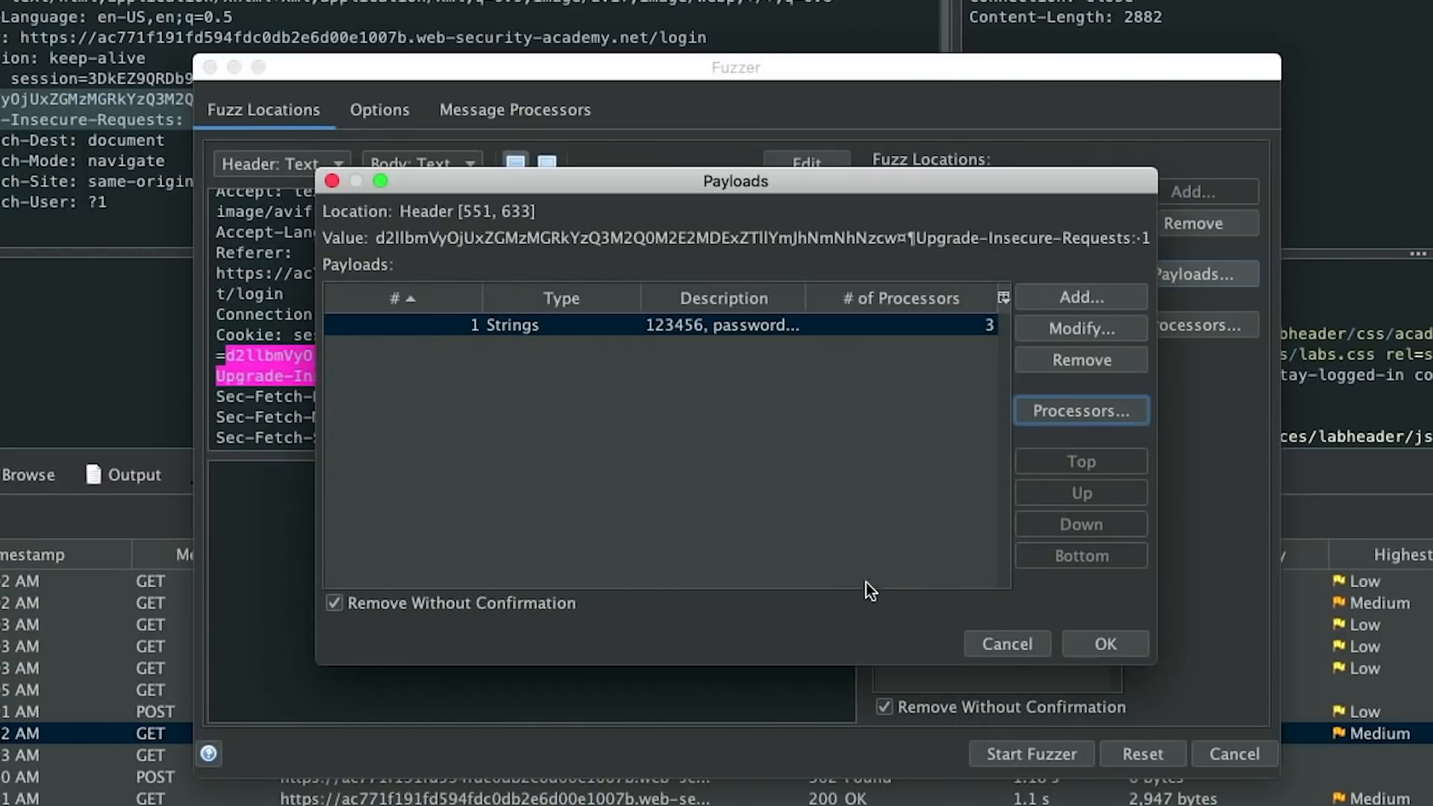
Confirm the payload settings and launch the fuzzer against the stay-logged-in cookie
left_click(1104, 643)
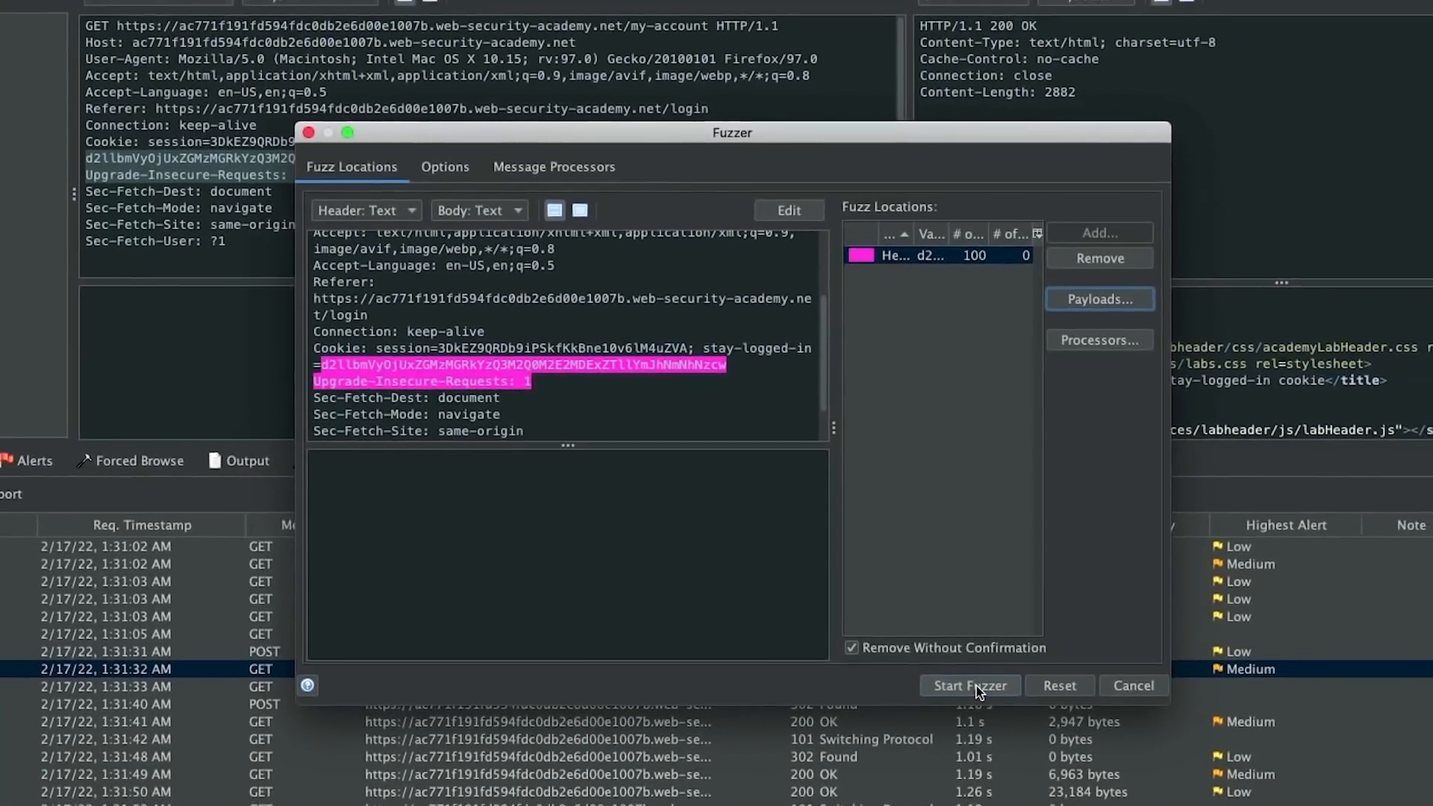
left_click(970, 685)
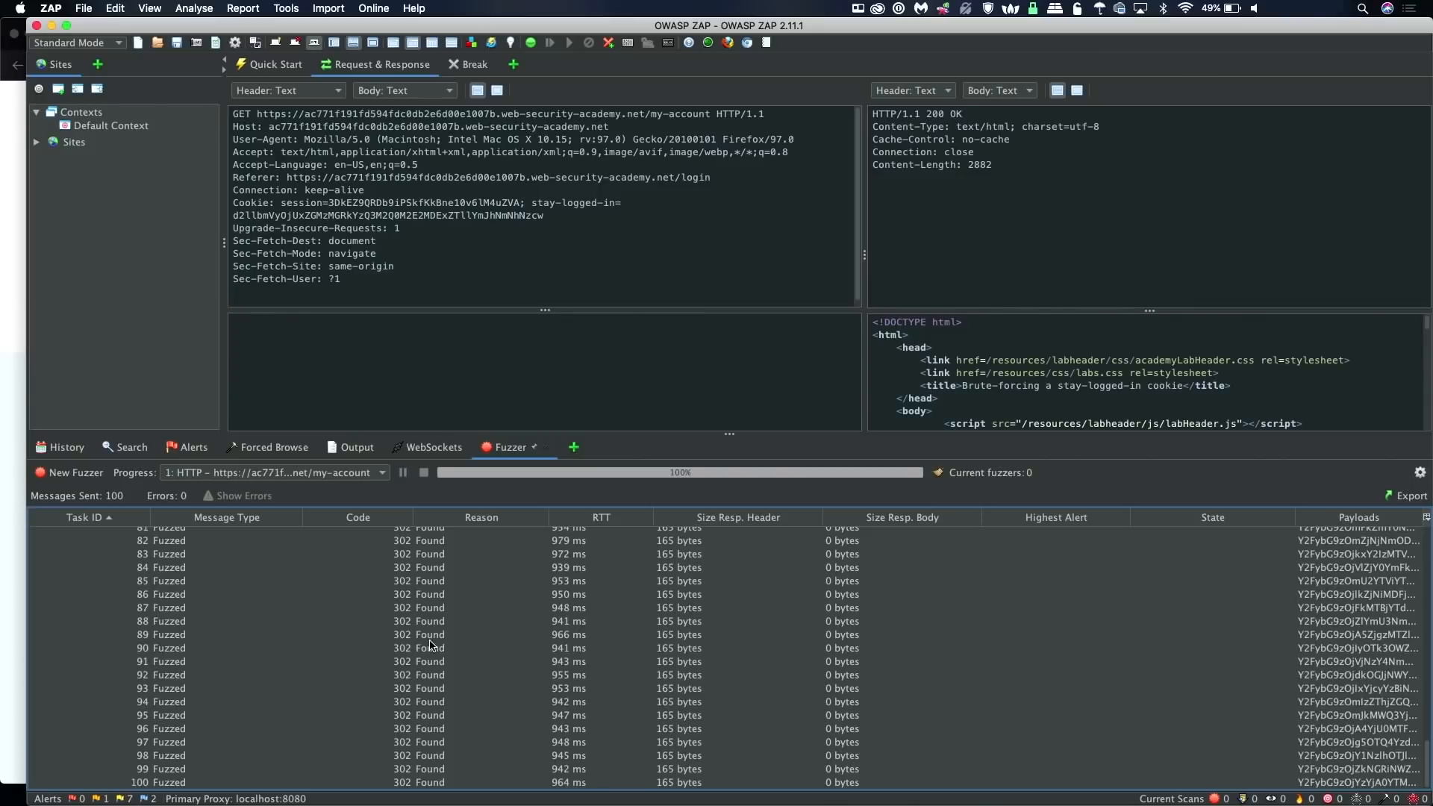
mouse_move(467, 652)
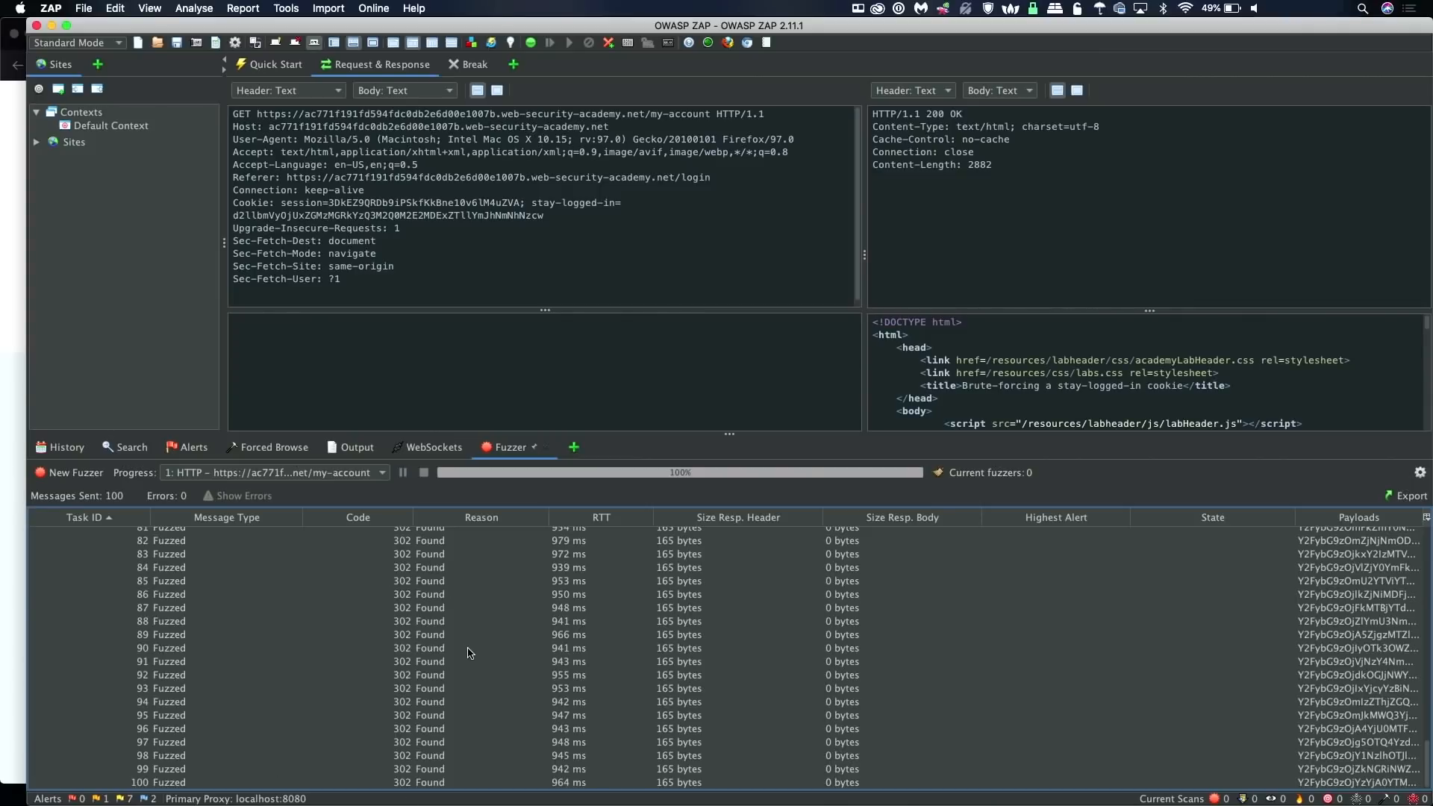
mouse_move(412, 625)
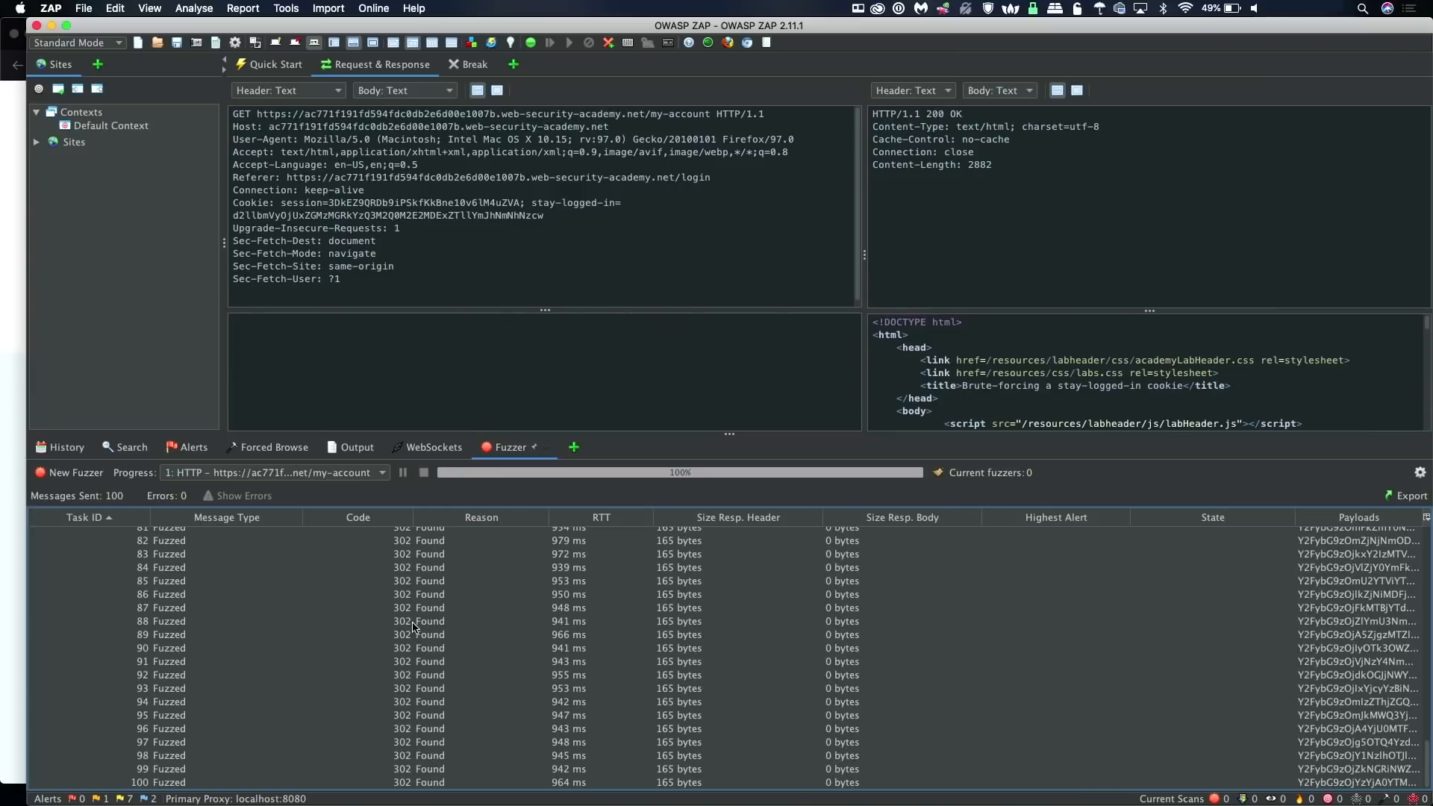
Select the fuzz attempt that returned 200 OK to inspect its winning cookie
scroll("up", 3)
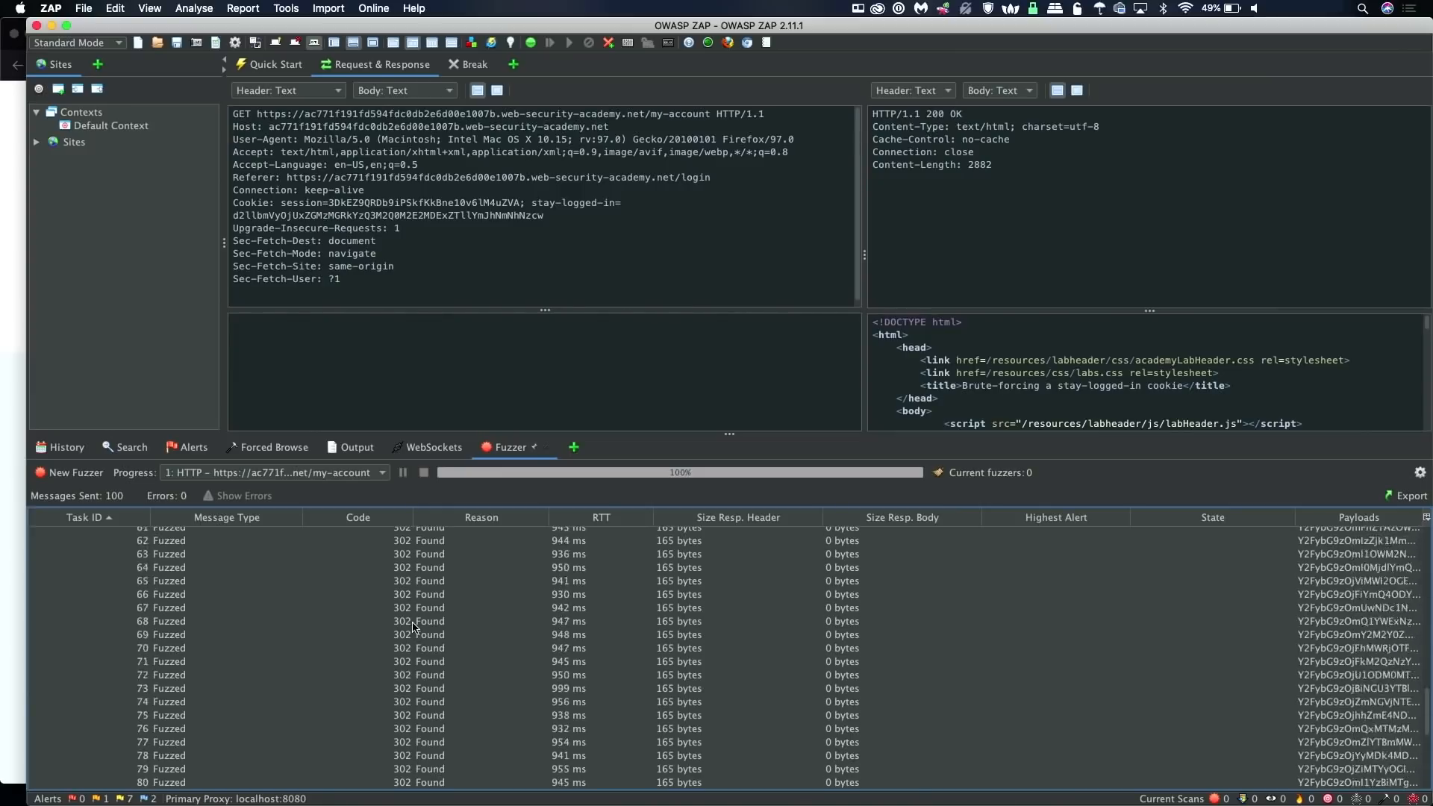
scroll("up", 3)
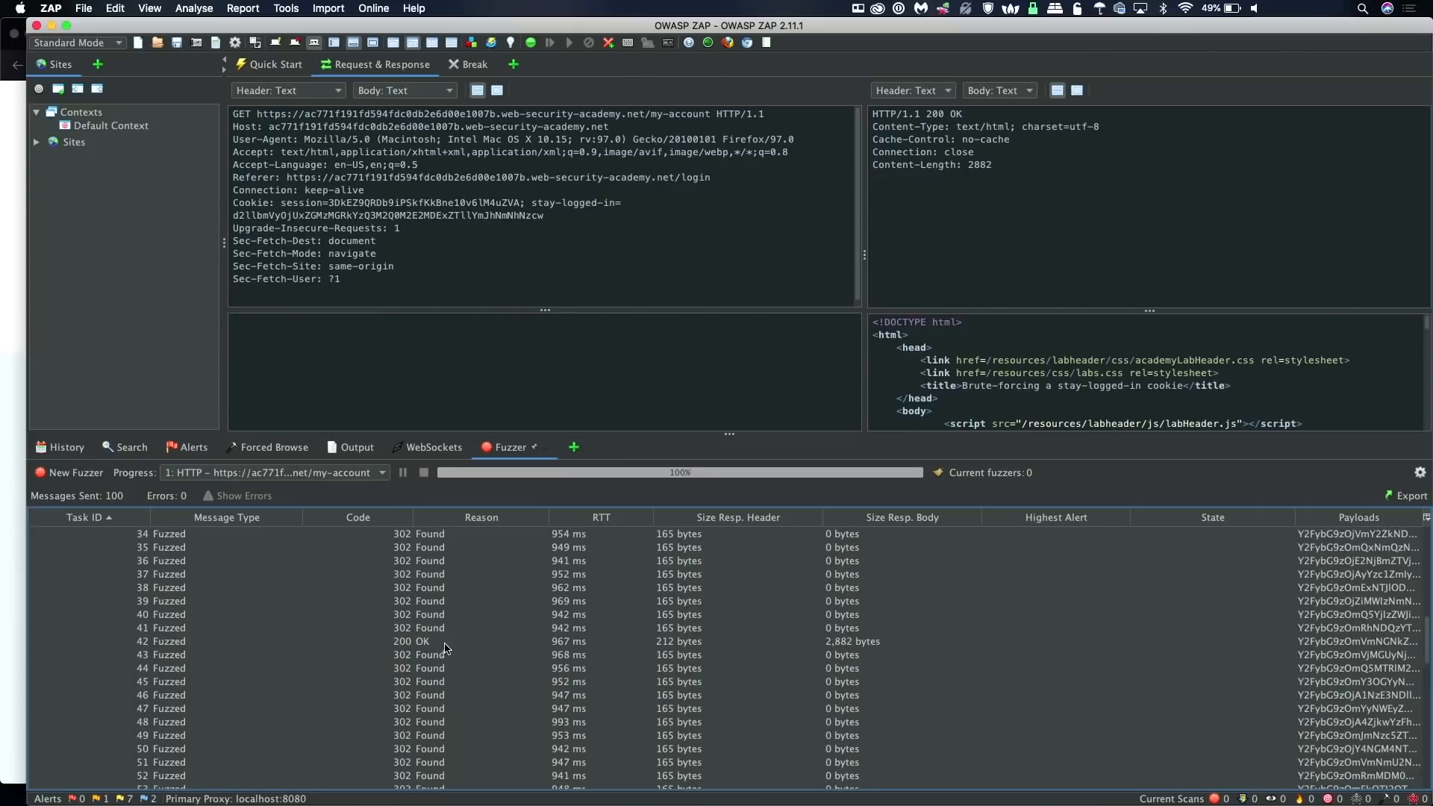
left_click(409, 641)
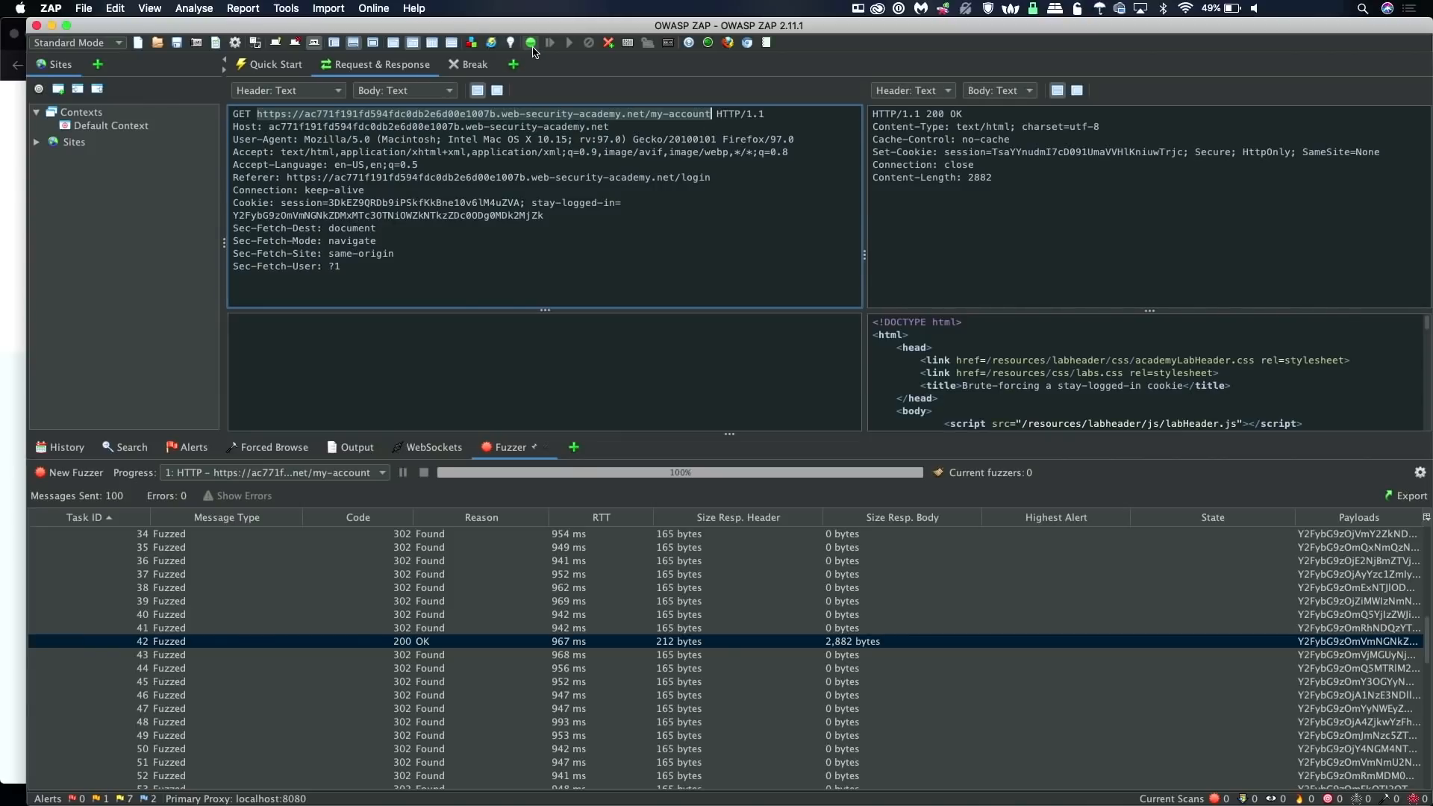
mouse_move(590, 137)
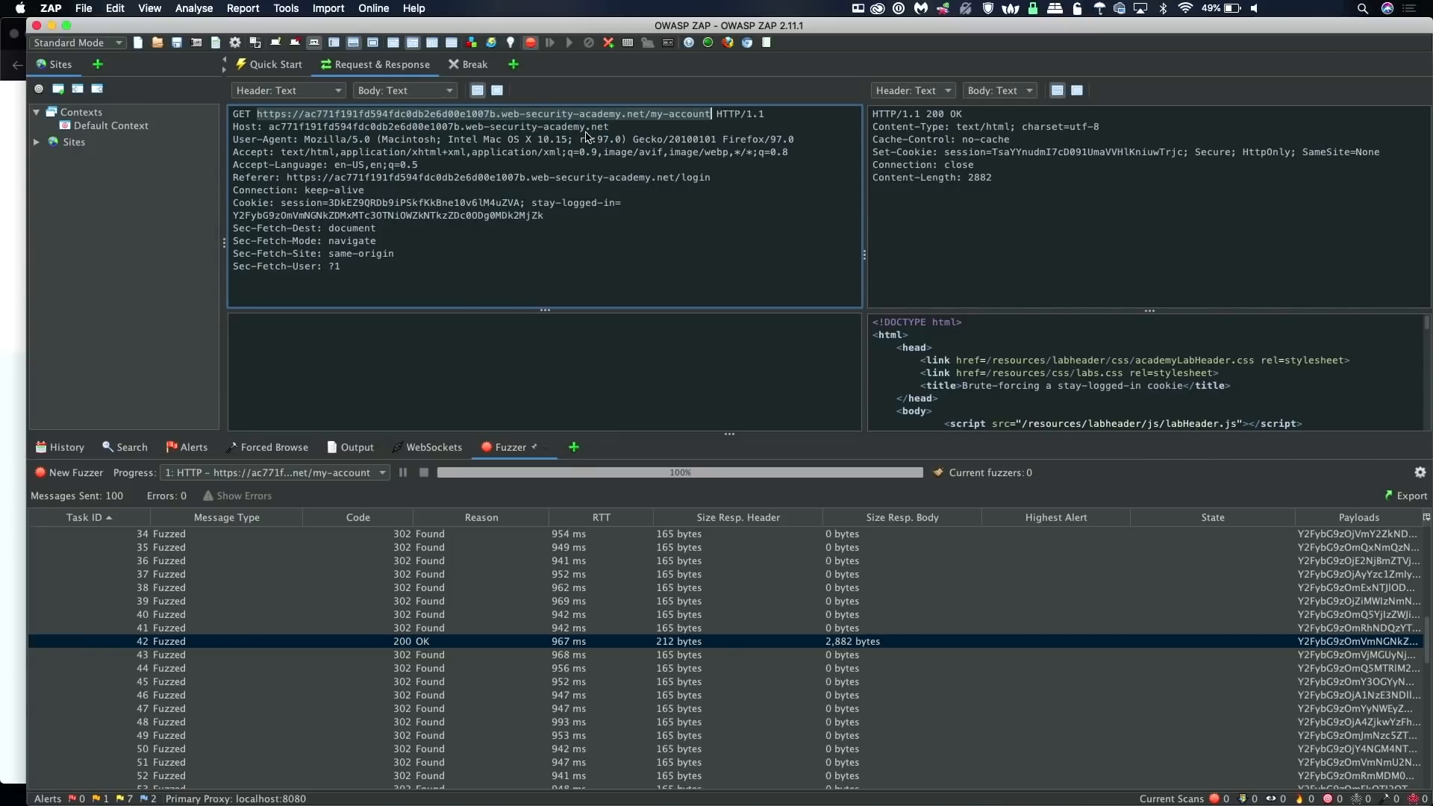
mouse_move(15, 267)
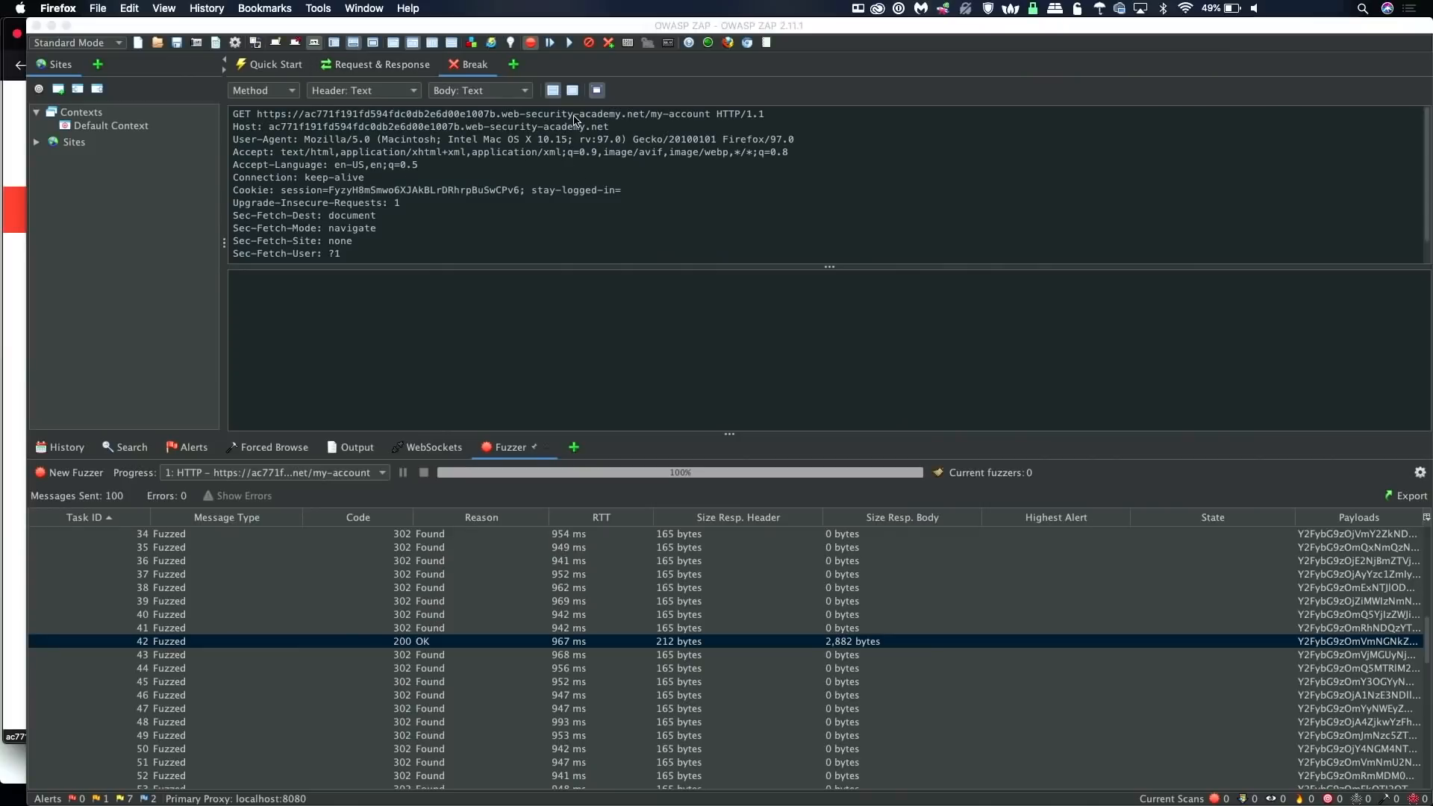
mouse_move(381, 189)
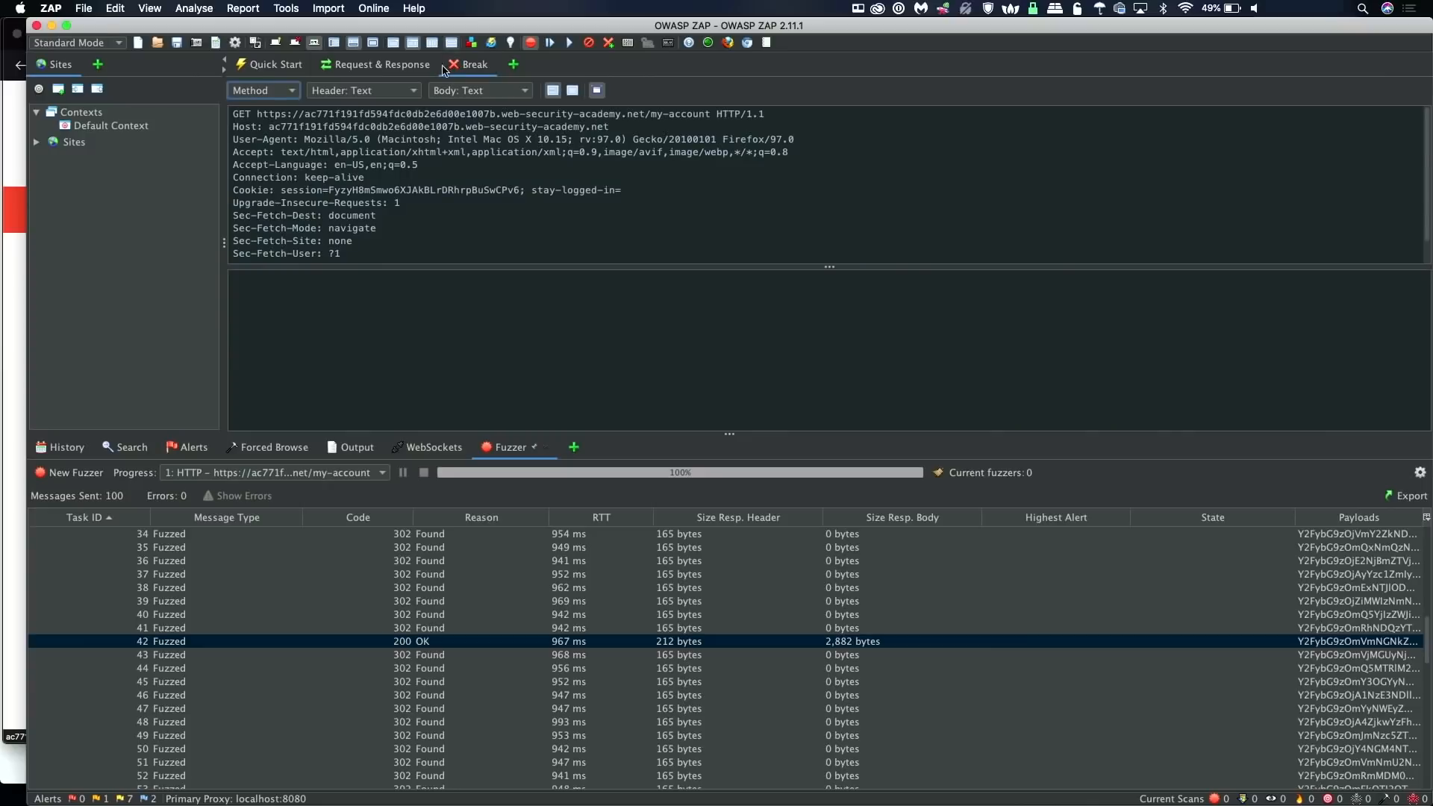
Forward the held account request carrying the winning stay-logged-in cookie
left_click(489, 43)
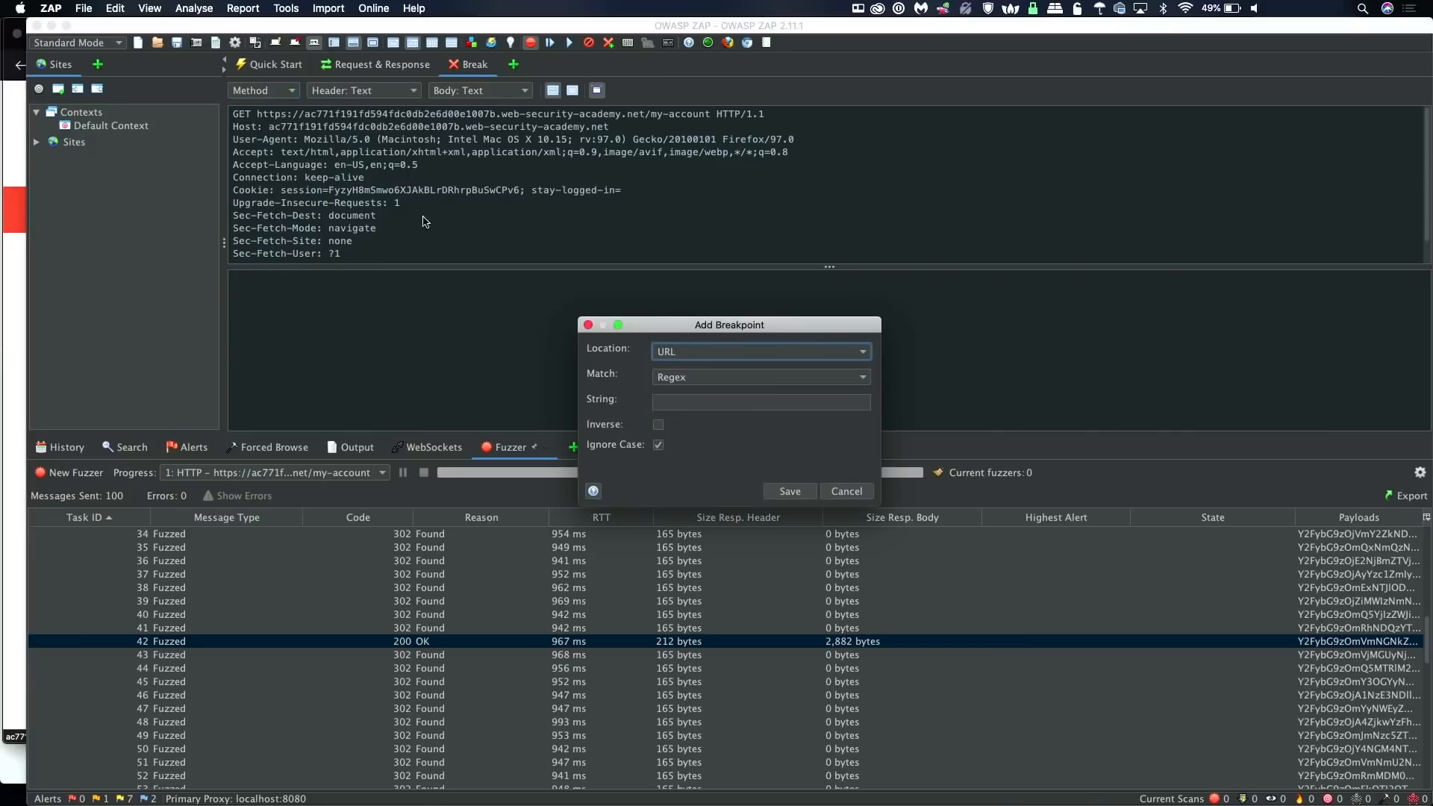
left_click(845, 491)
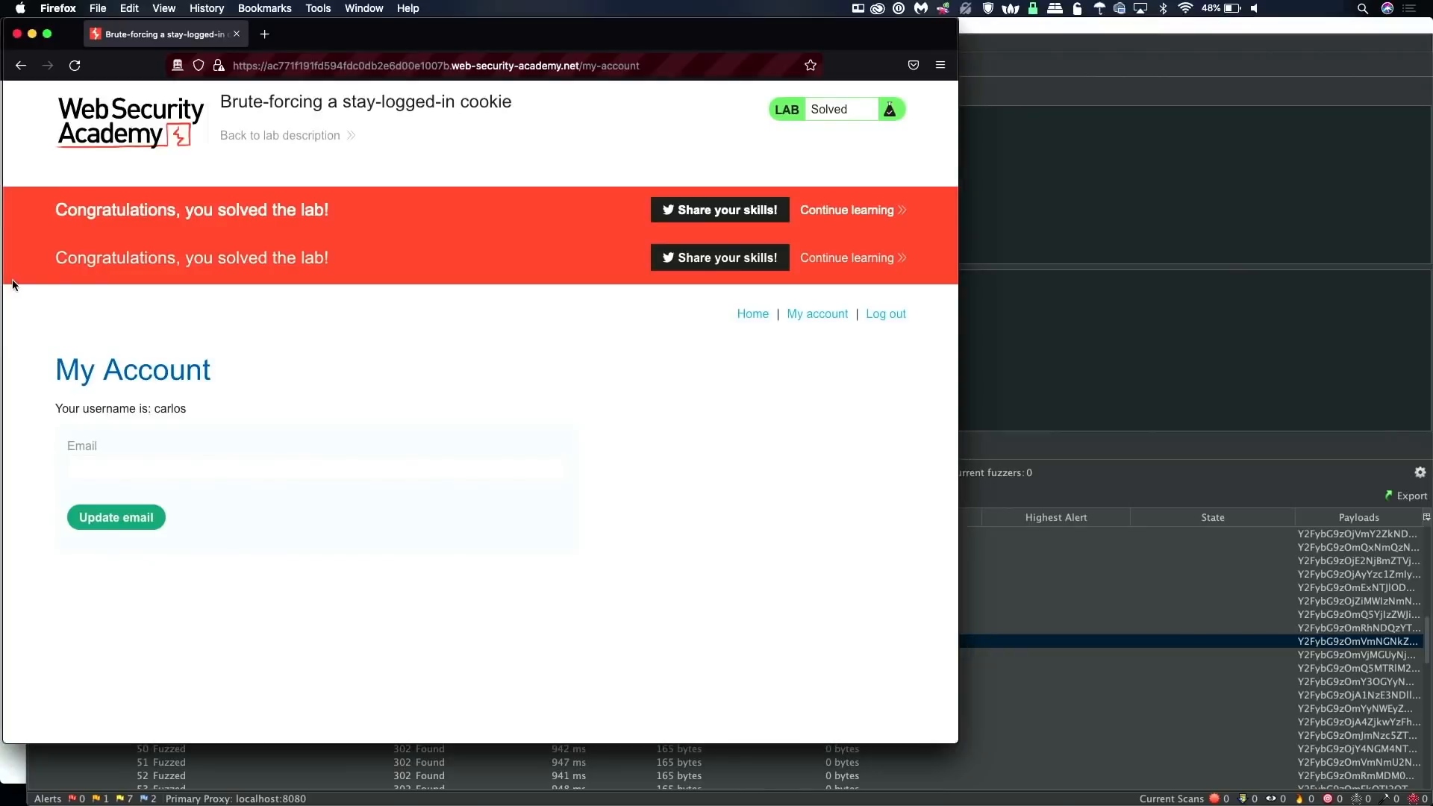
mouse_move(90, 405)
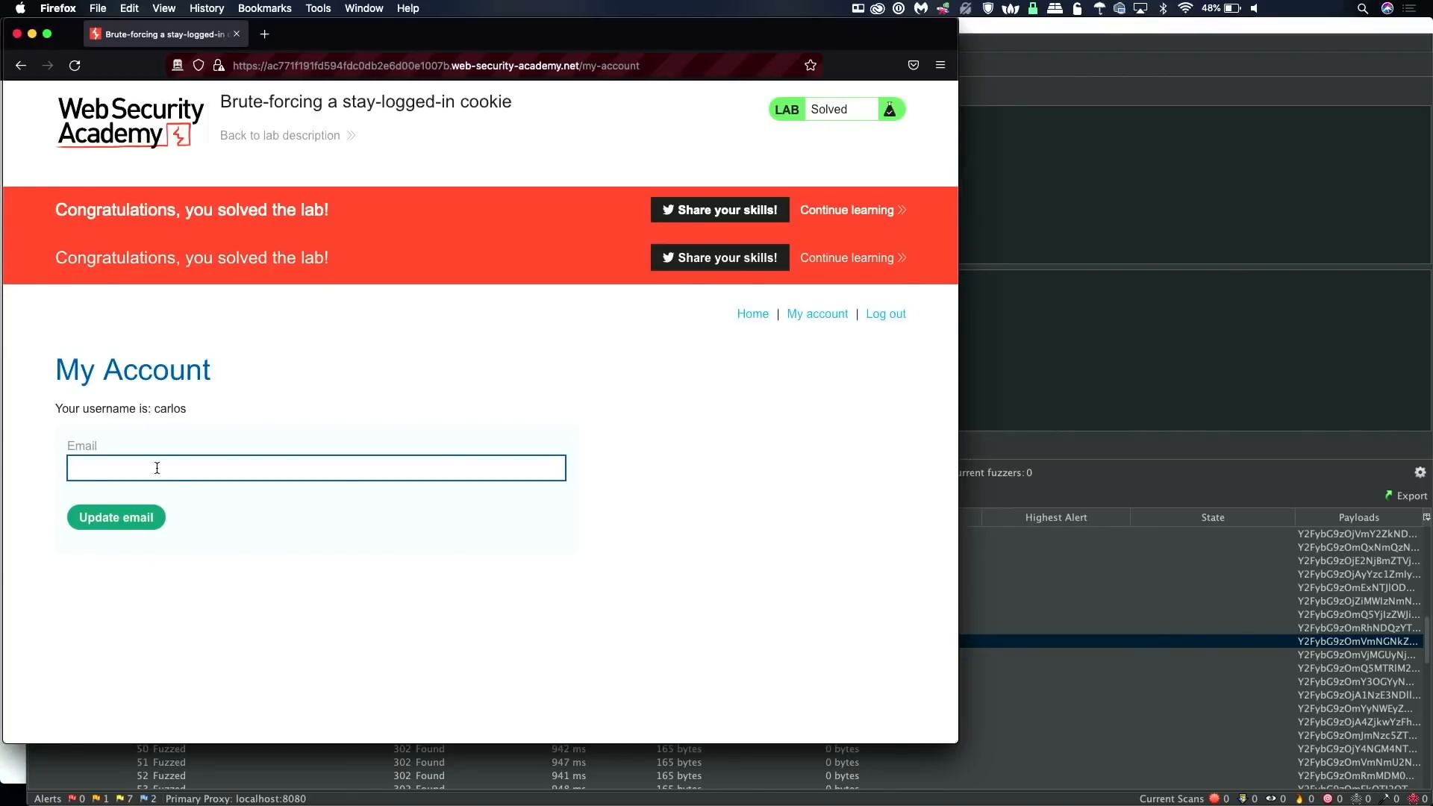
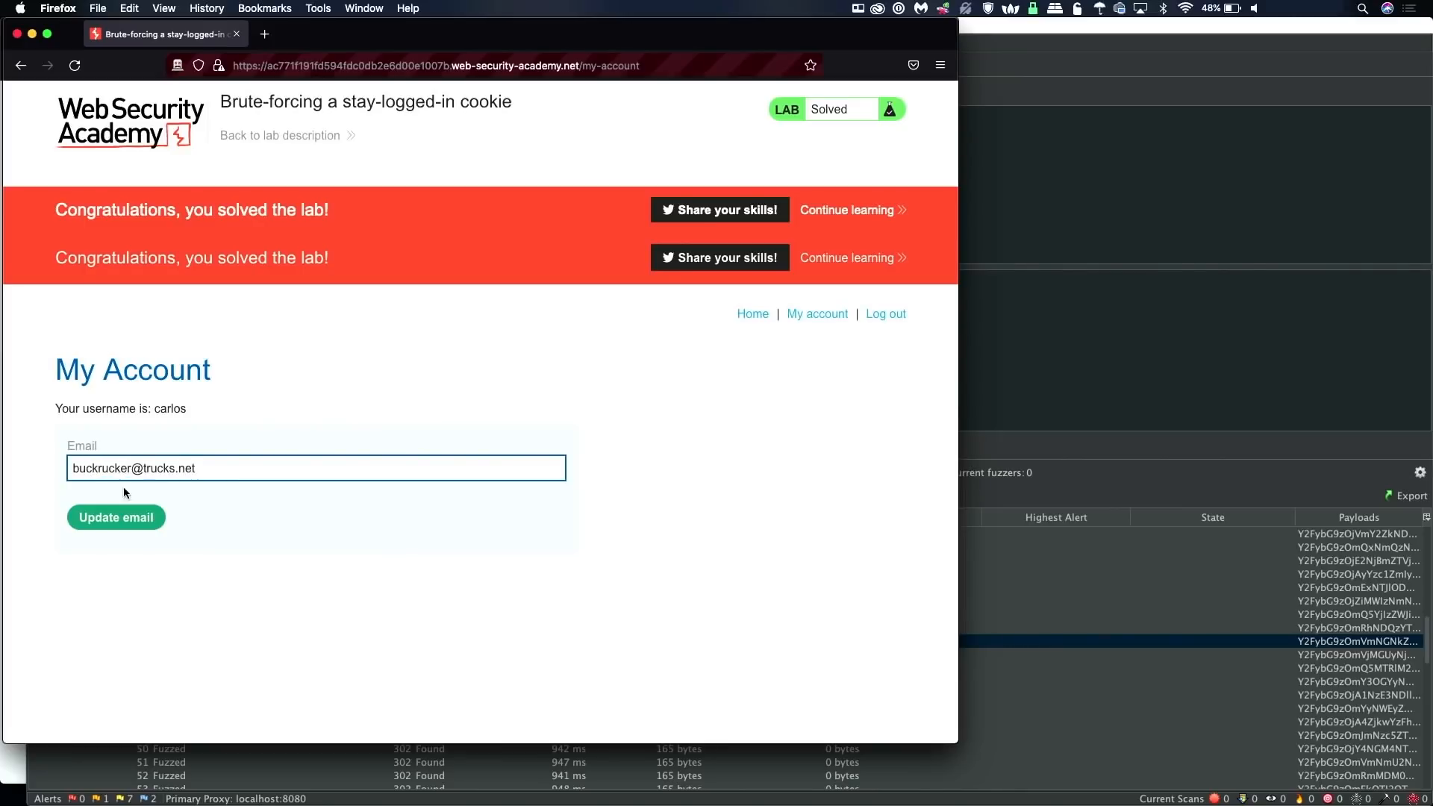
left_click(115, 518)
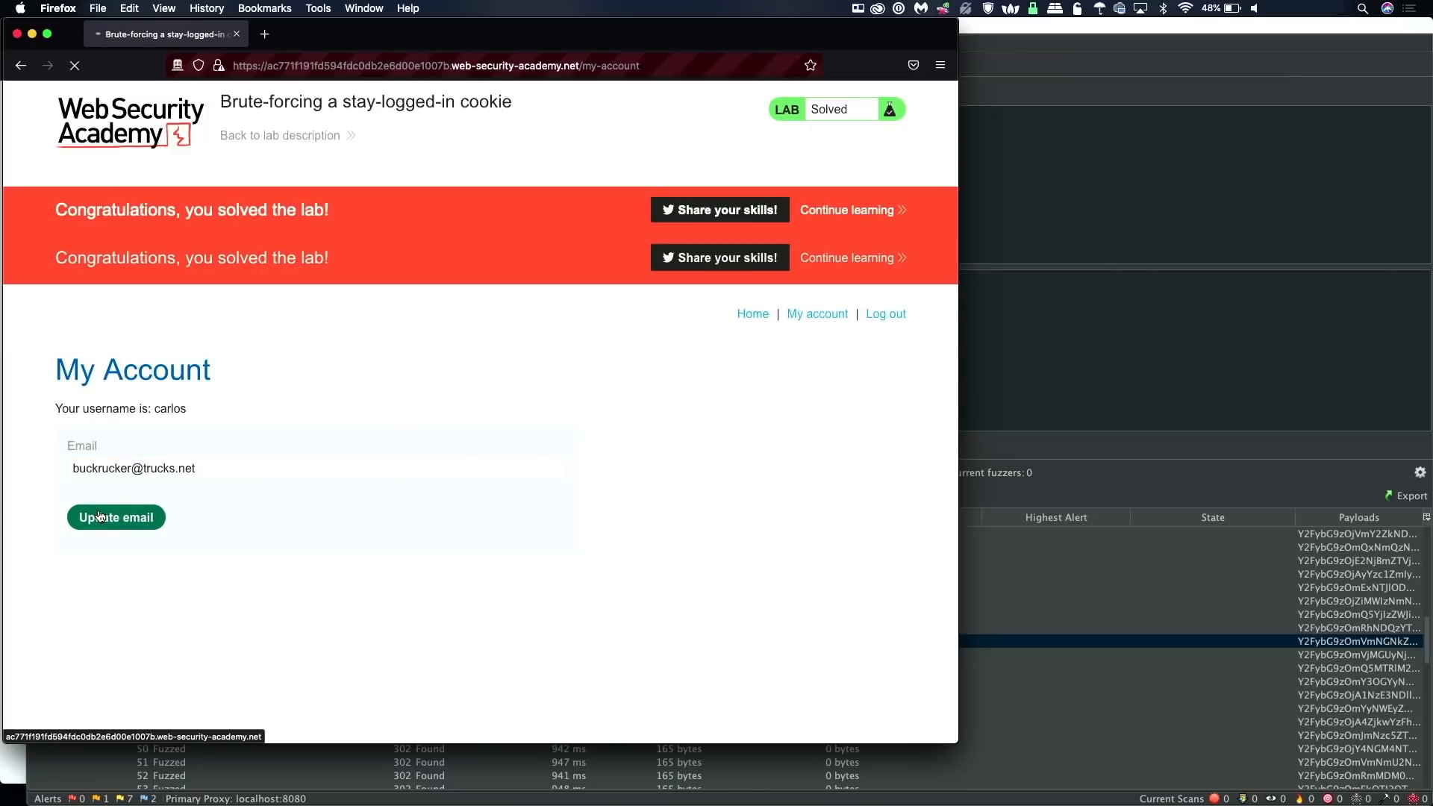
left_click(116, 516)
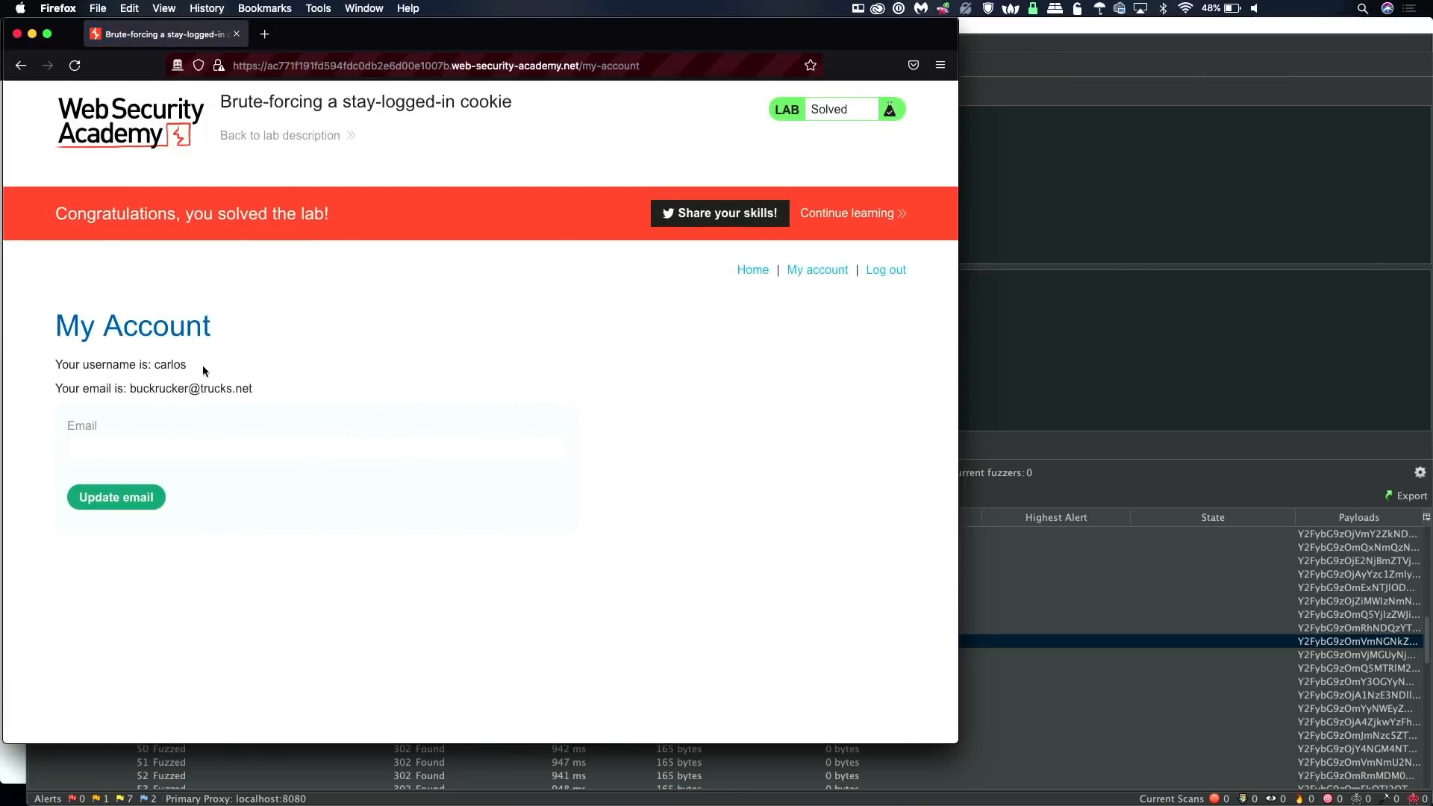